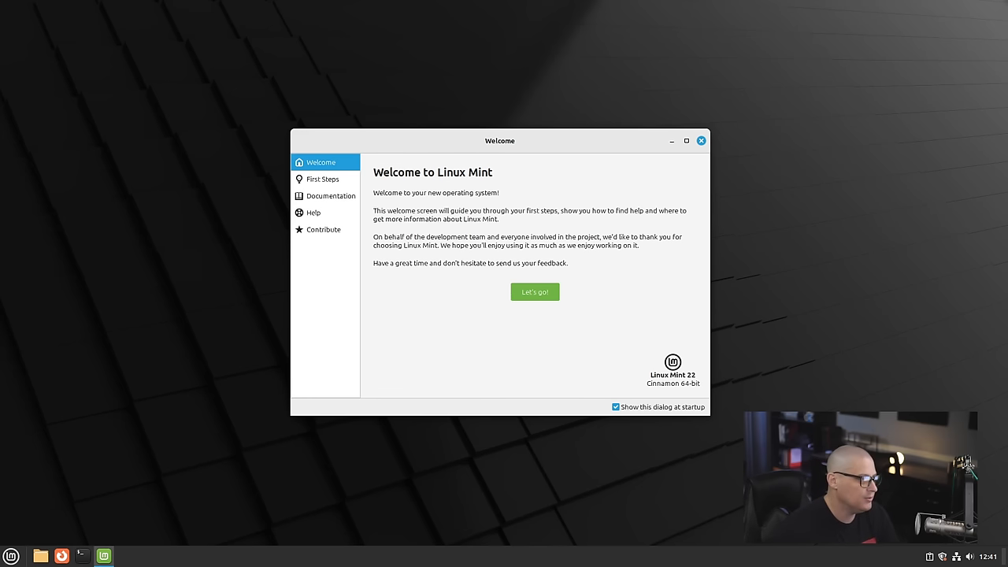
mouse_move(356, 258)
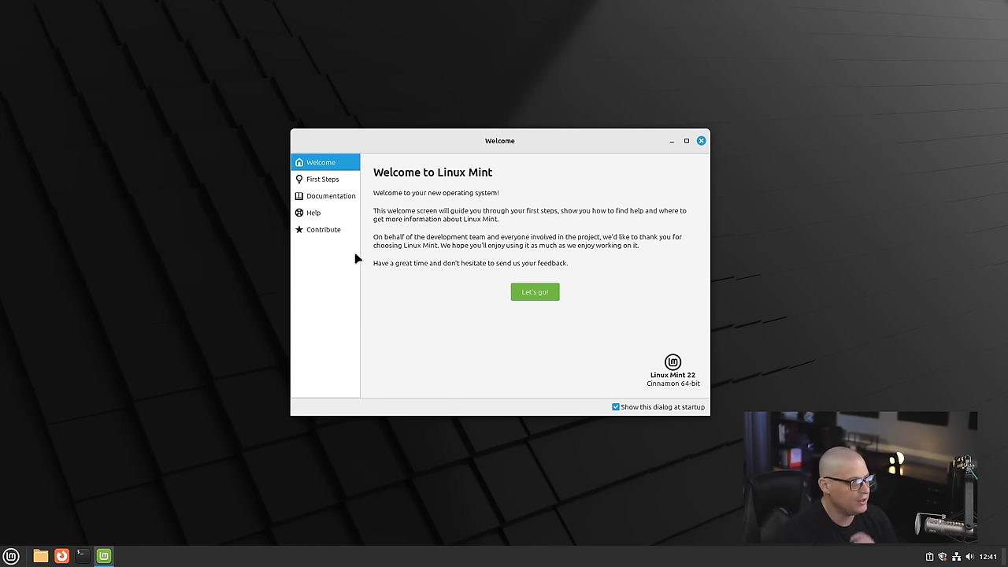
mouse_move(457, 236)
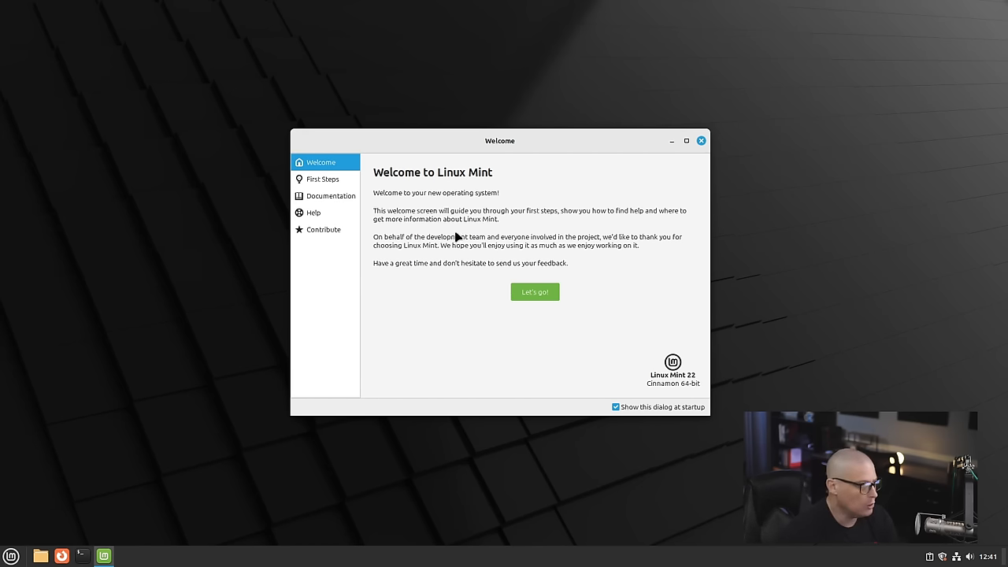
mouse_move(373, 205)
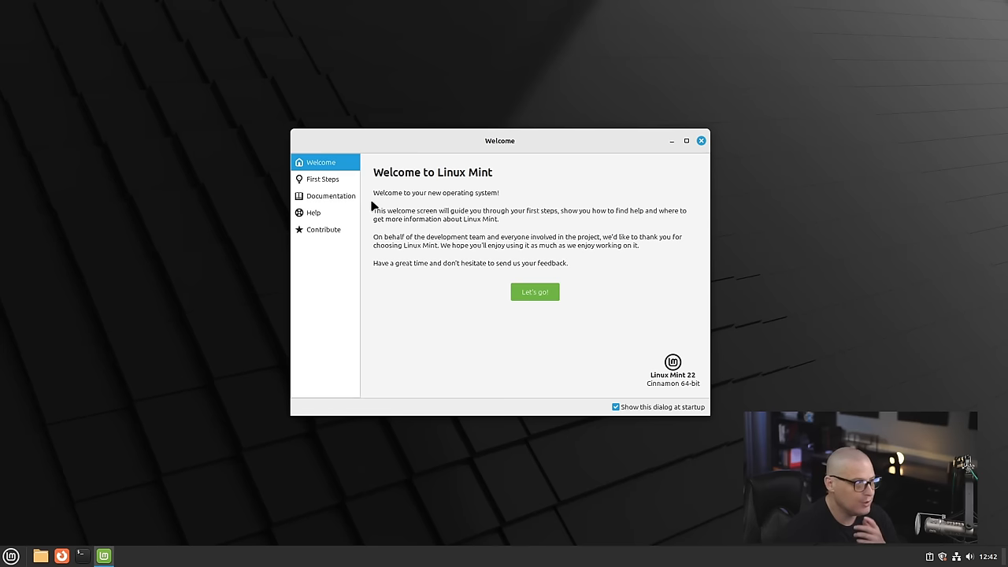
mouse_move(339, 203)
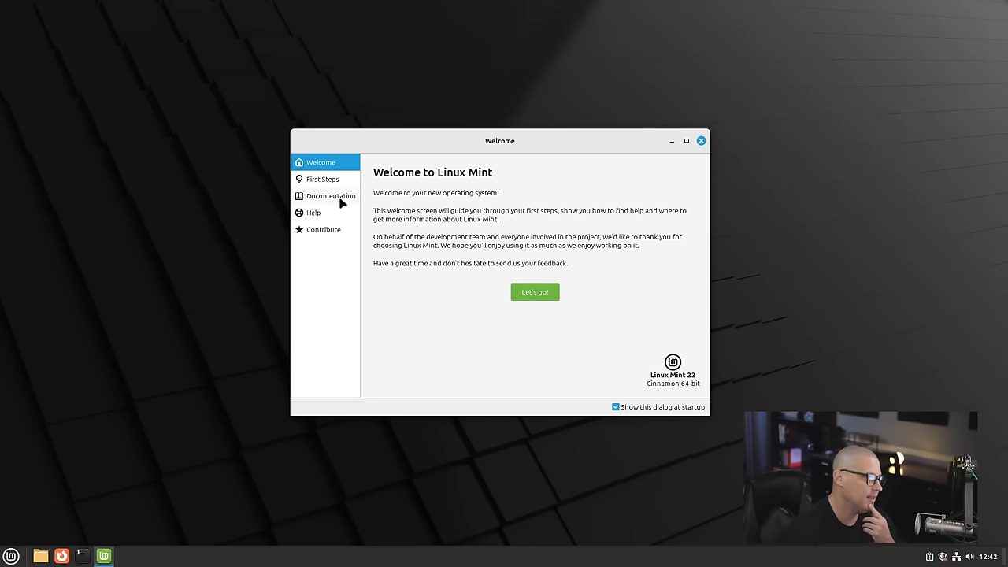
- Show the First Steps page listing Desktop Colors, System Snapshots, Driver Manager and Update Manager
click(323, 180)
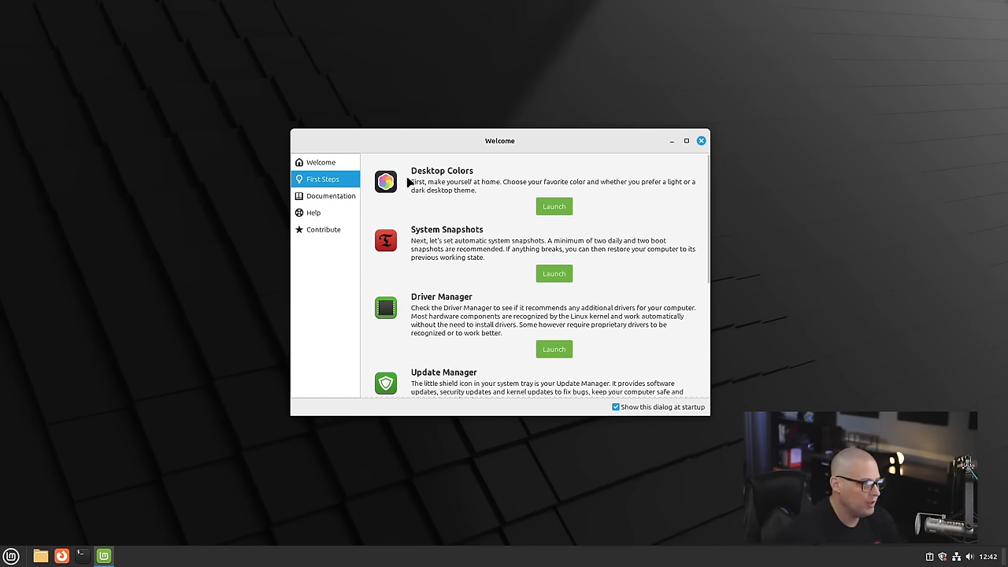
mouse_move(547, 222)
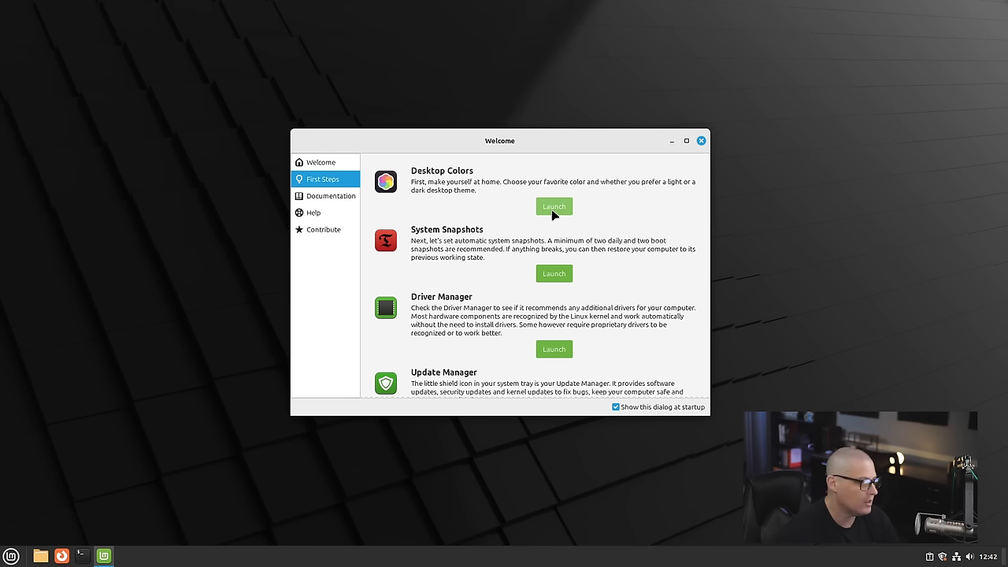
- Launch the Themes settings from Desktop Colors and move the window aside
click(555, 204)
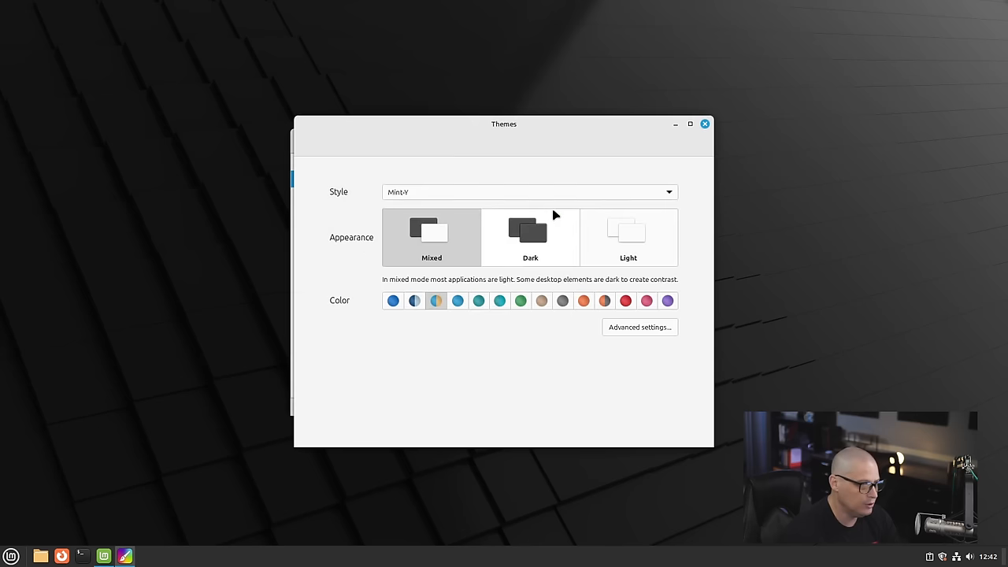
drag(504, 123, 571, 101)
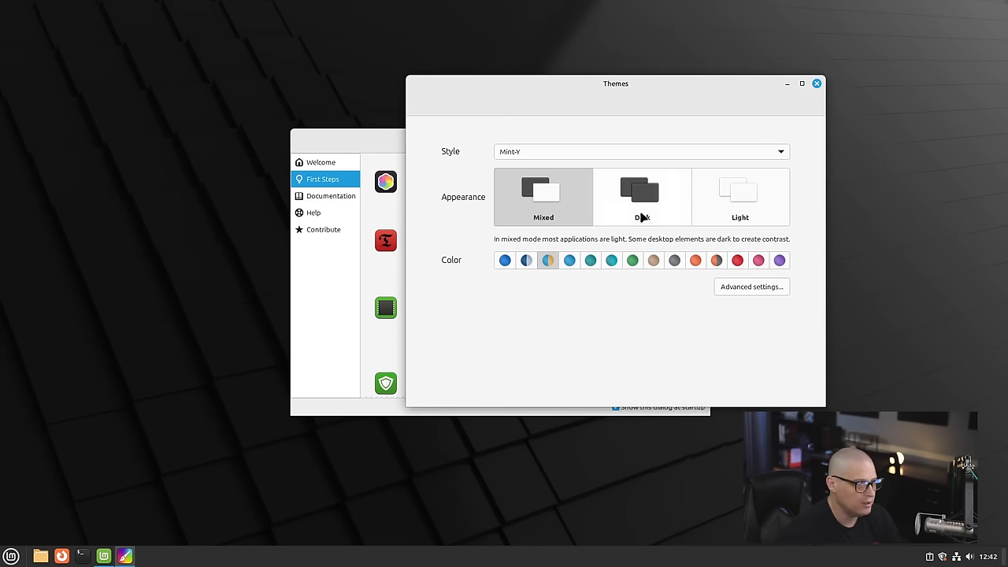
mouse_move(550, 189)
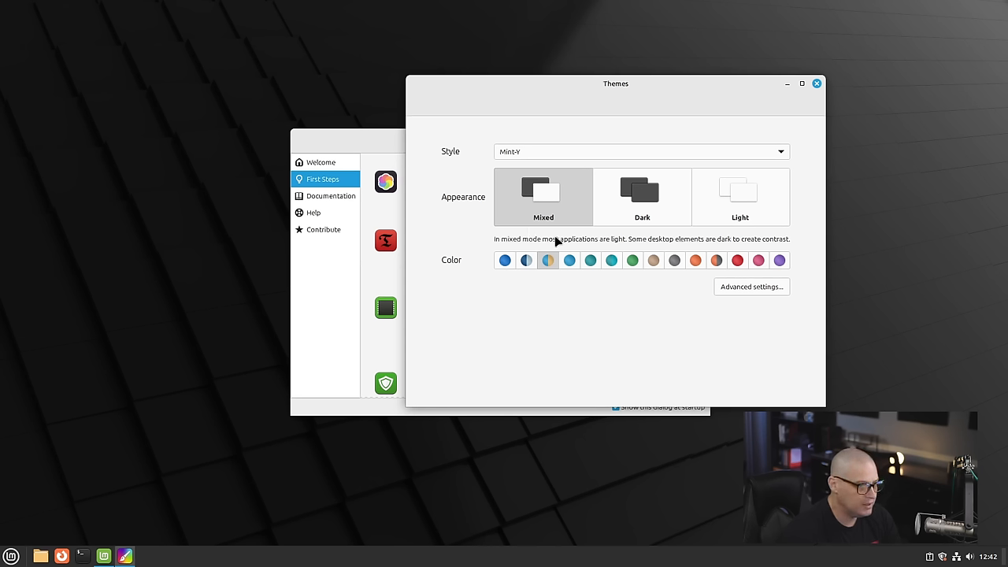
mouse_move(582, 239)
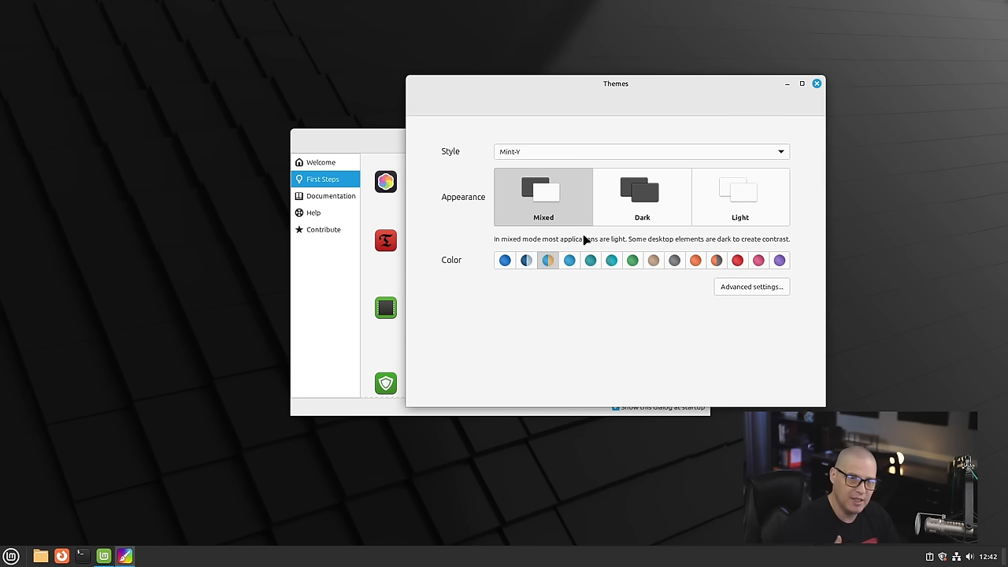
mouse_move(589, 238)
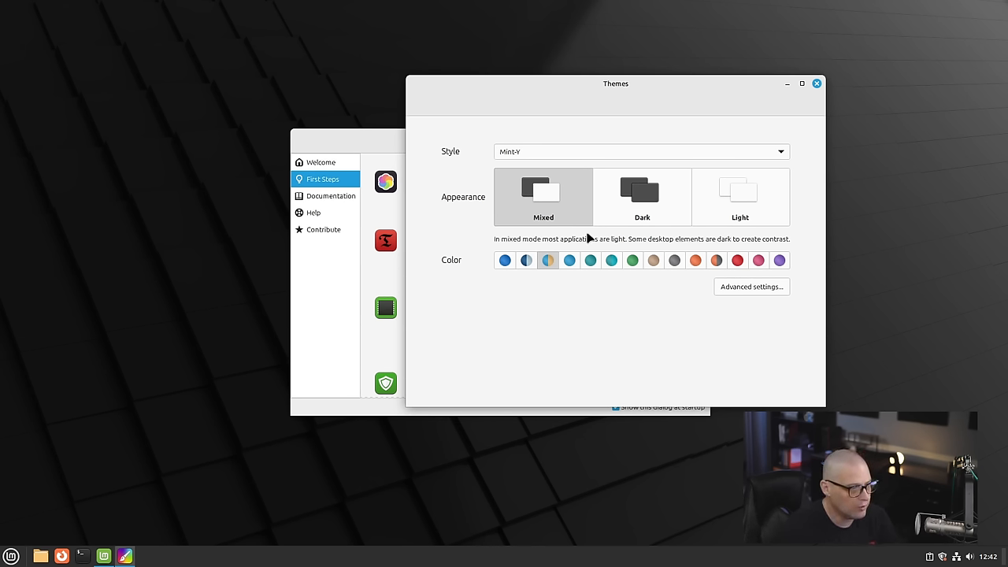
mouse_move(334, 260)
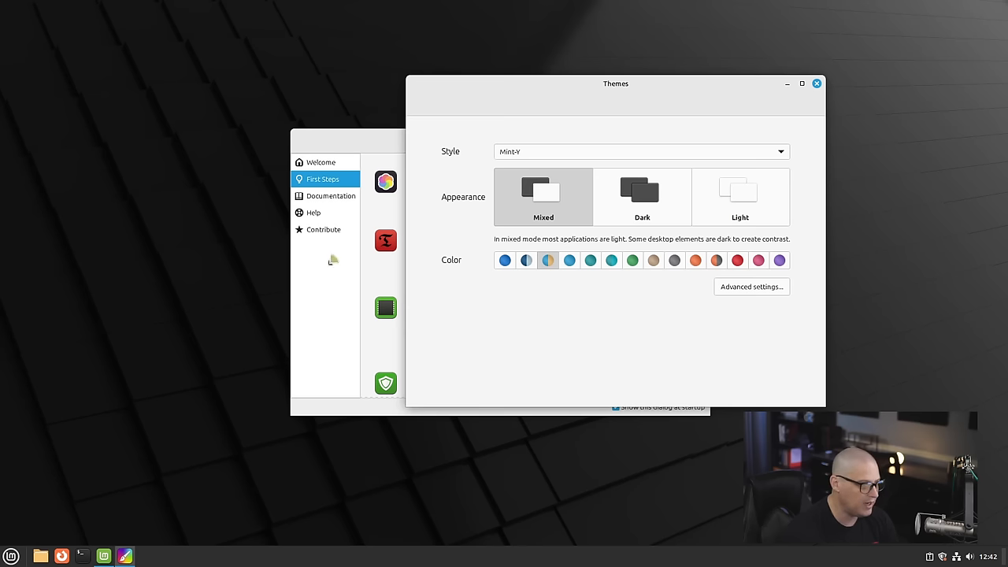
mouse_move(646, 271)
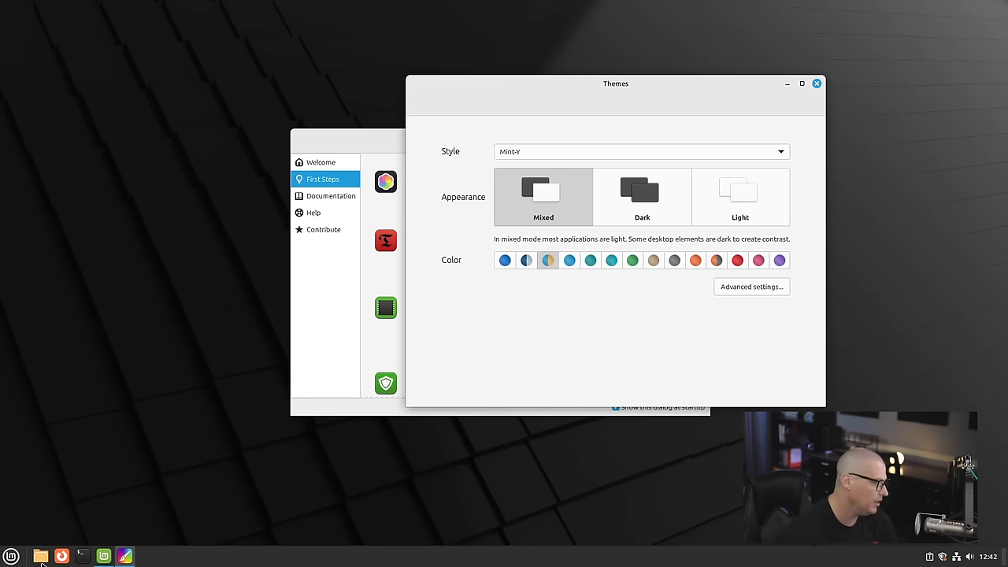
click(11, 551)
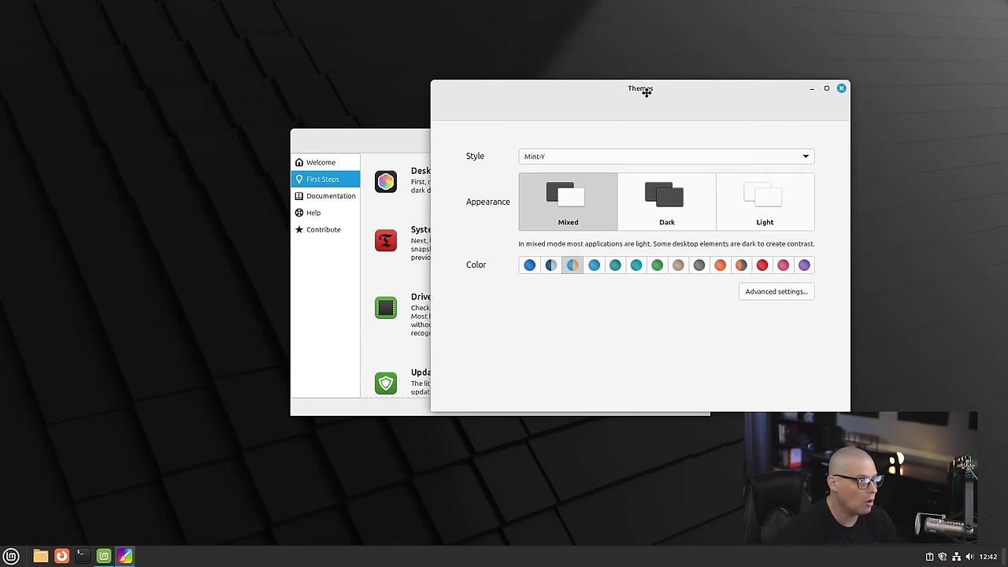
- Switch the desktop to the dark appearance with a green accent colour
click(666, 201)
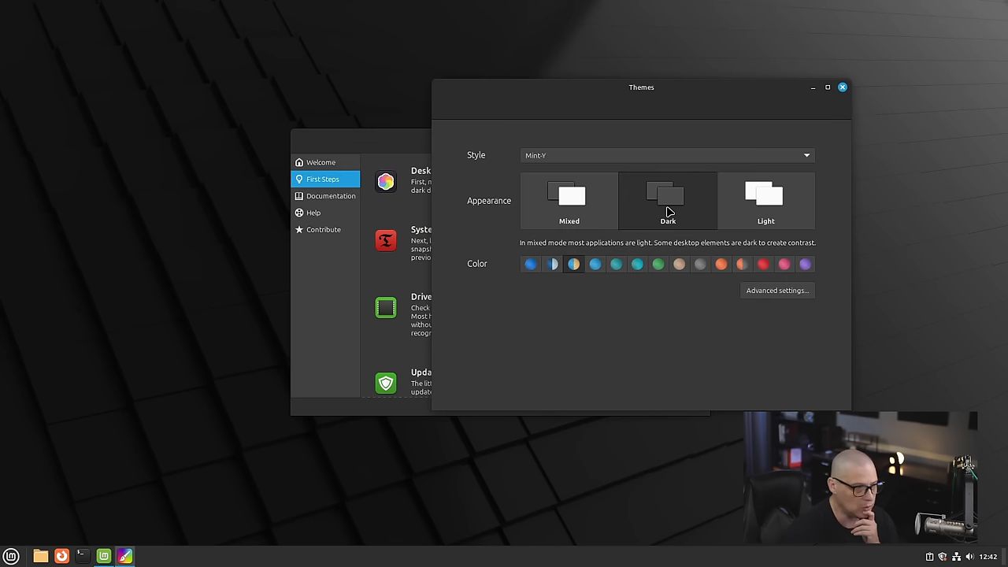
mouse_move(580, 306)
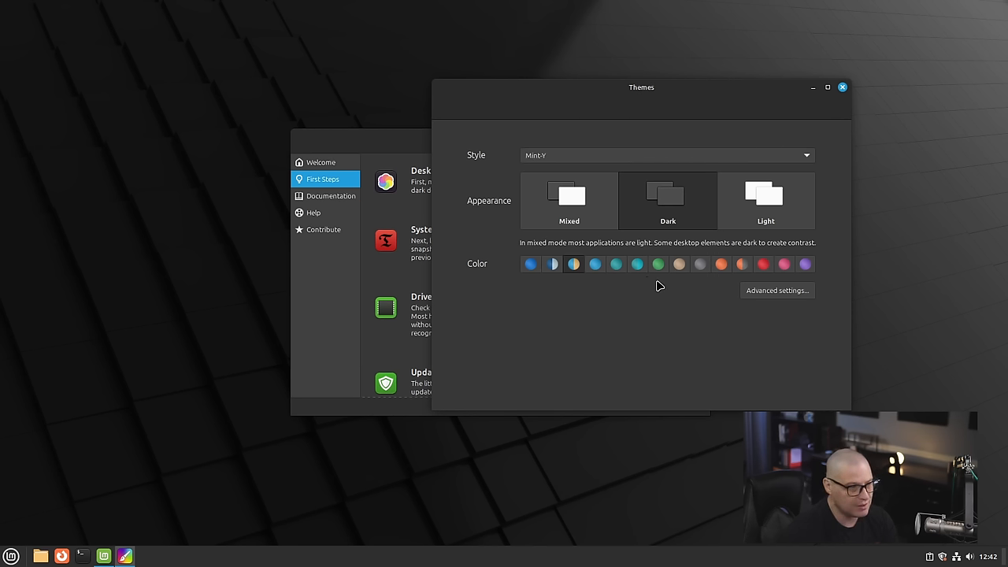
click(658, 265)
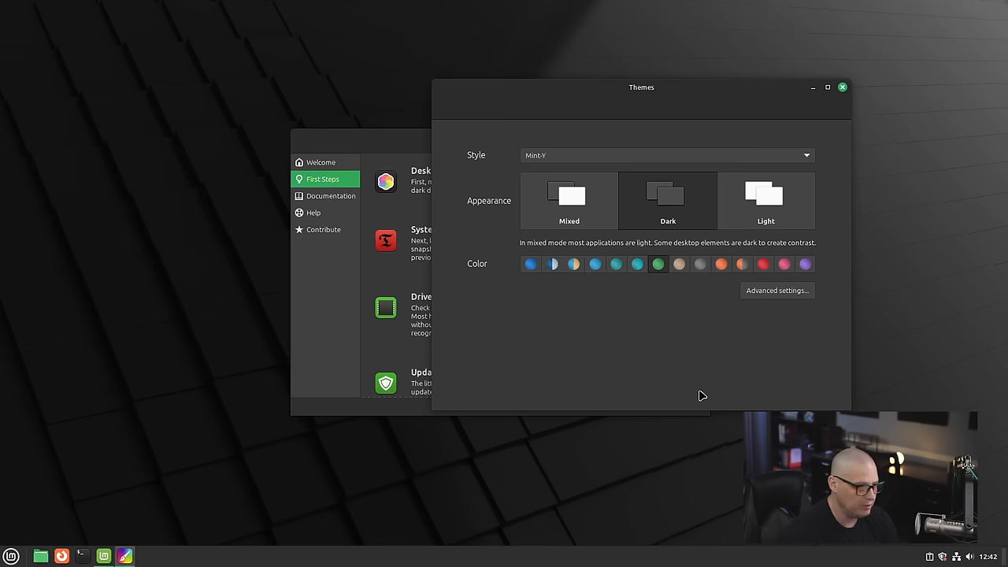
mouse_move(845, 104)
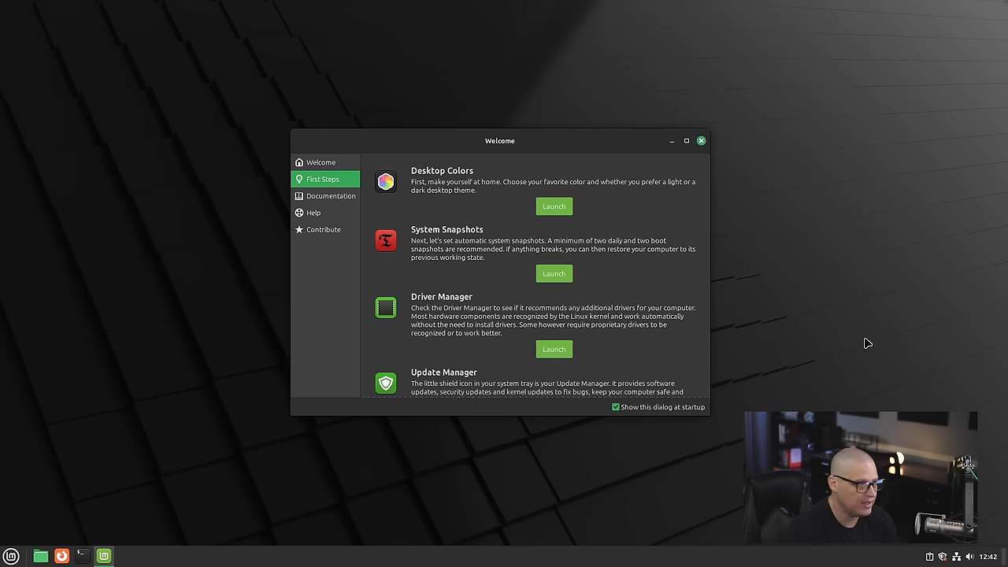
mouse_move(522, 306)
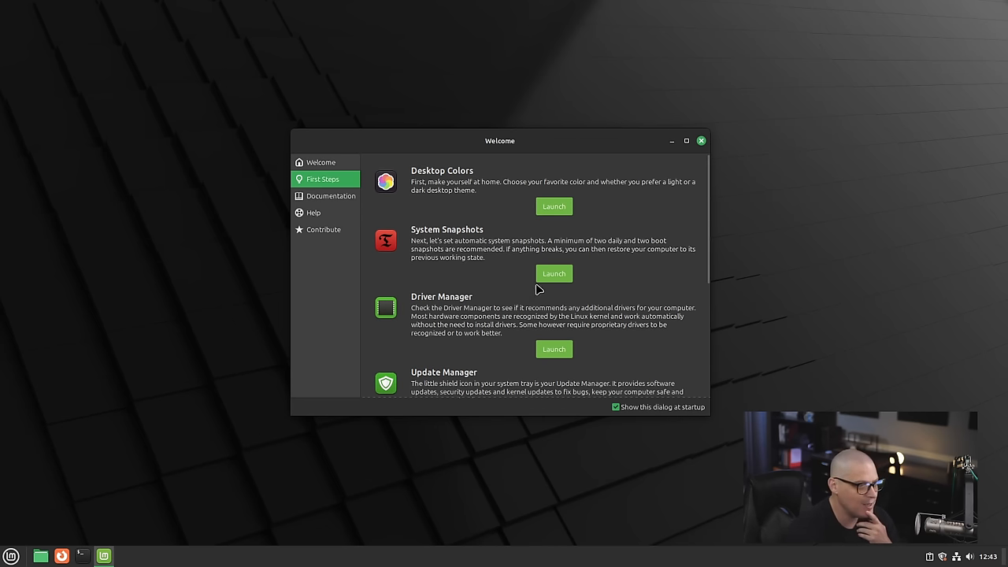
- Launch Timeshift from System Snapshots and authenticate with the password
click(555, 275)
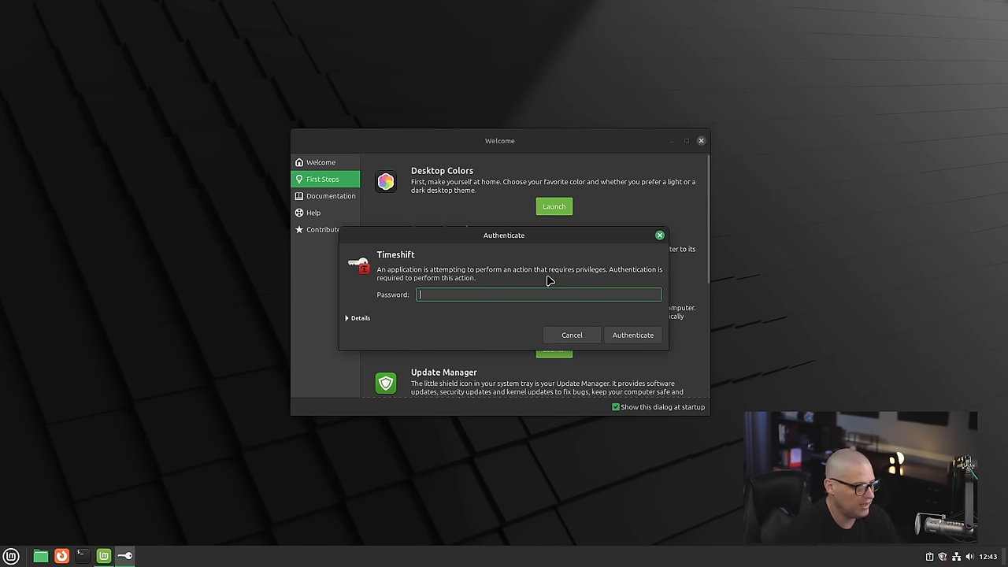
click(571, 334)
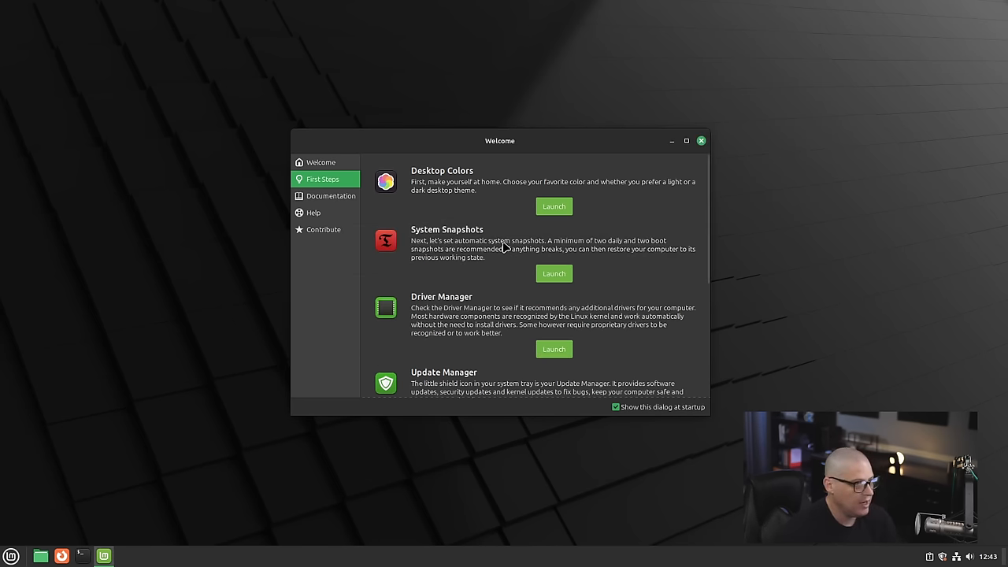
click(555, 274)
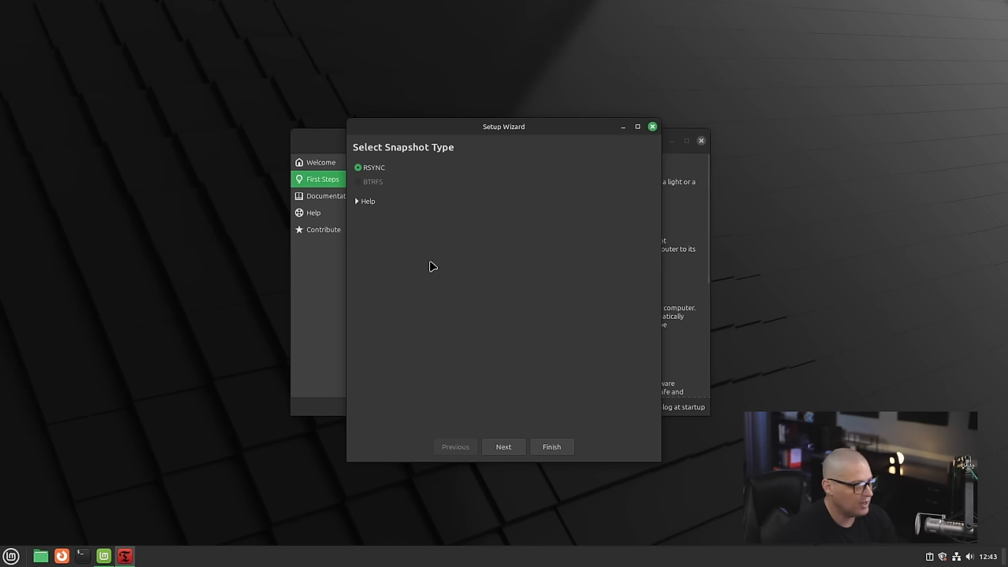
mouse_move(425, 160)
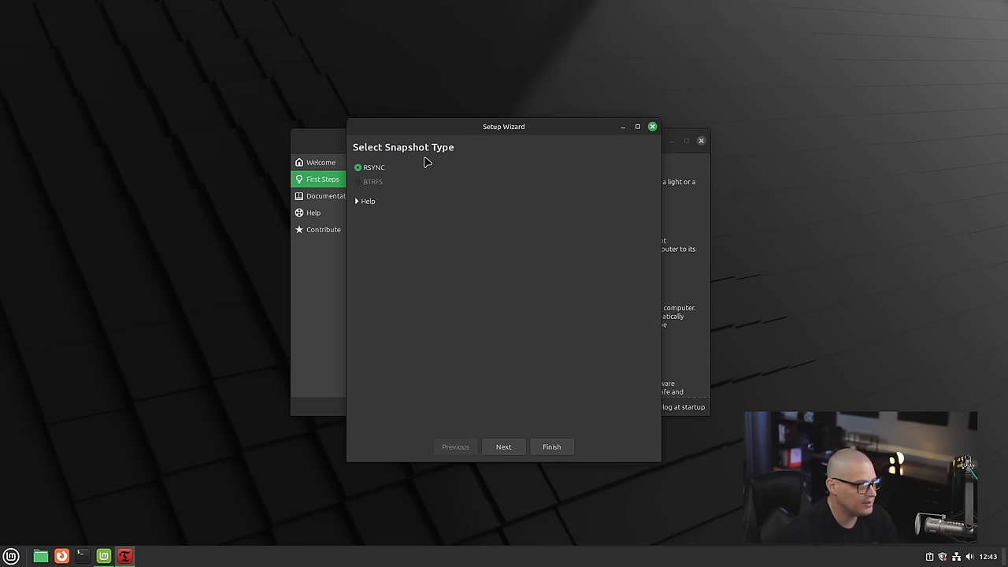
mouse_move(368, 187)
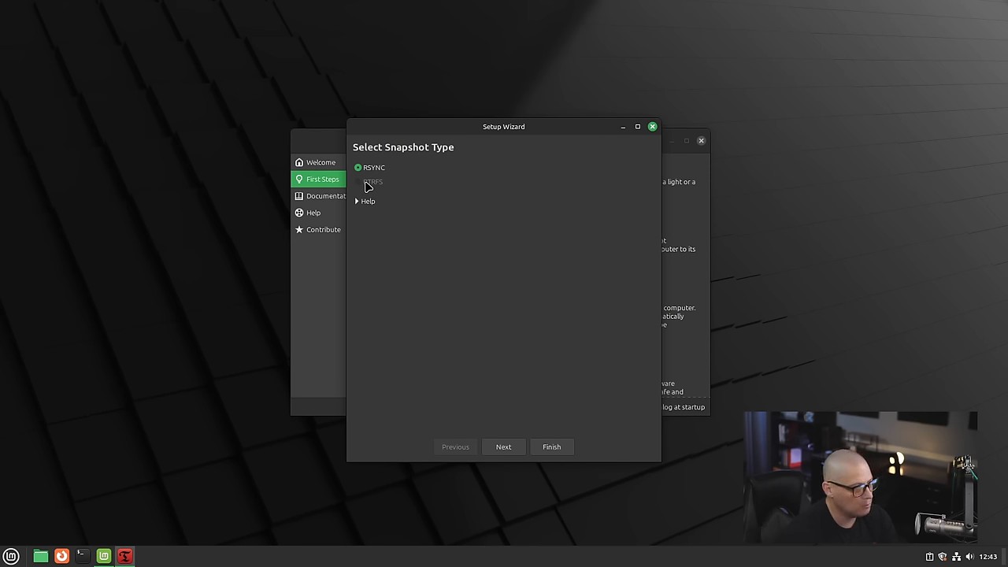
mouse_move(378, 189)
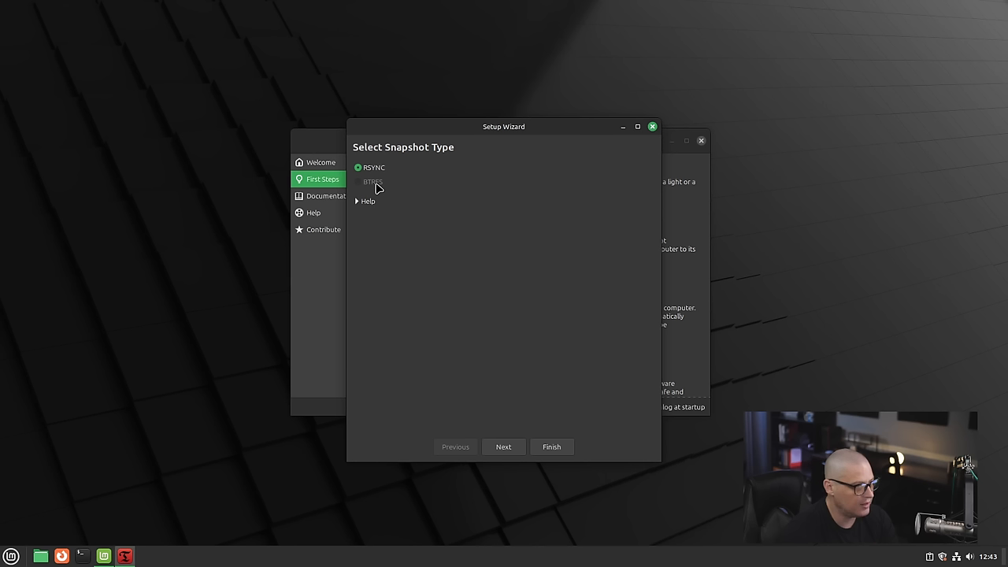
mouse_move(445, 239)
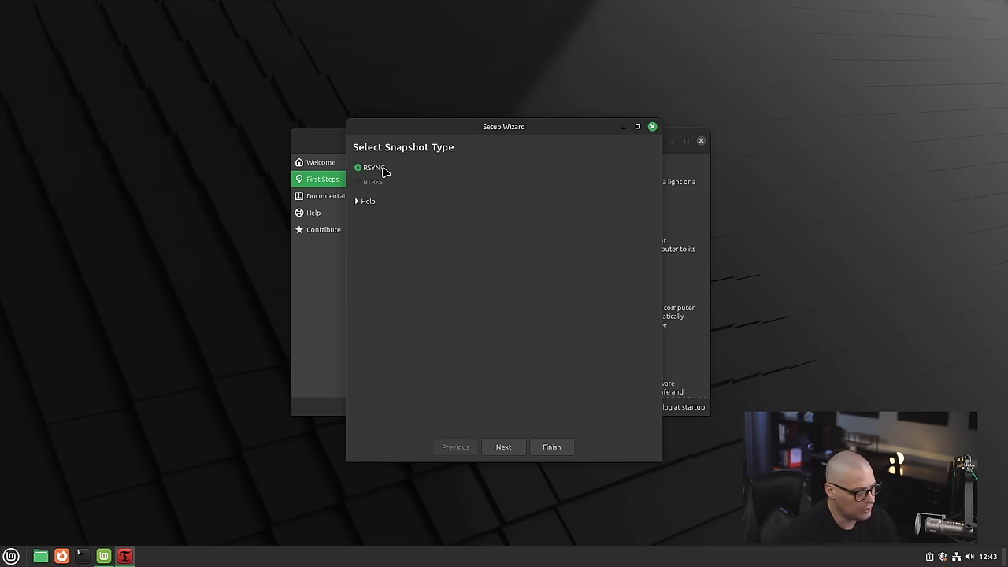
mouse_move(507, 452)
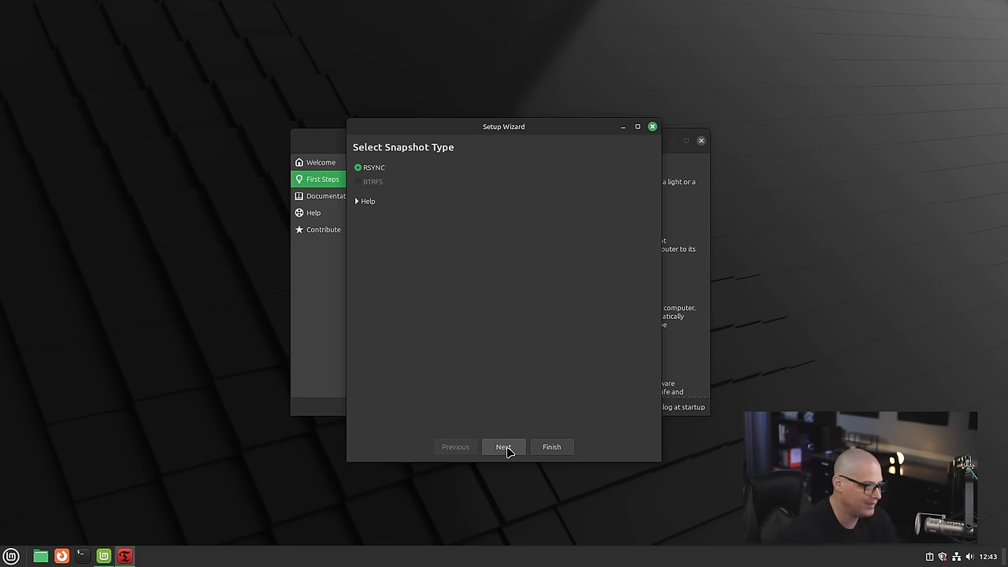
- Continue the setup wizard with RSYNC snapshots stored on vda3 to reach the schedule levels
click(504, 447)
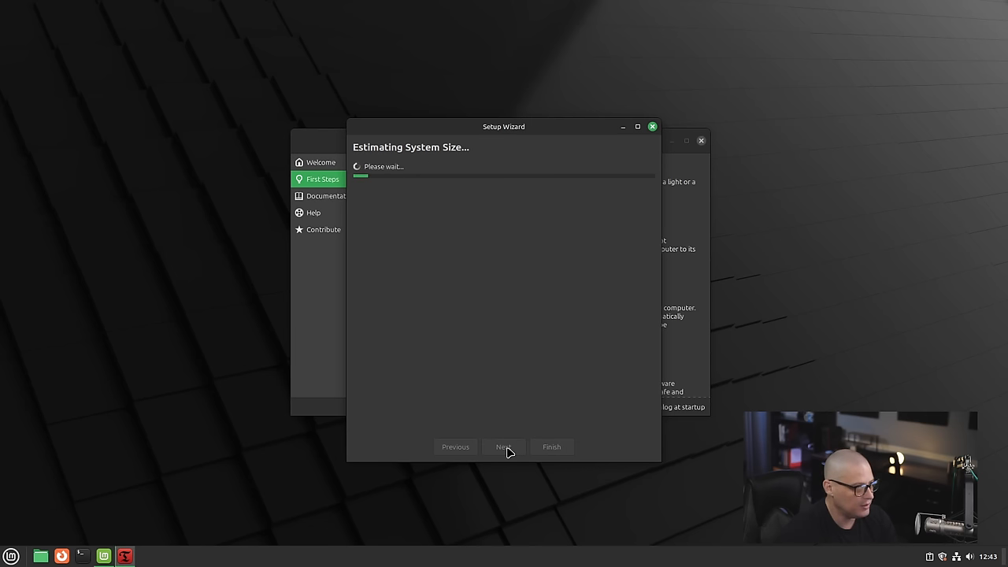
mouse_move(504, 306)
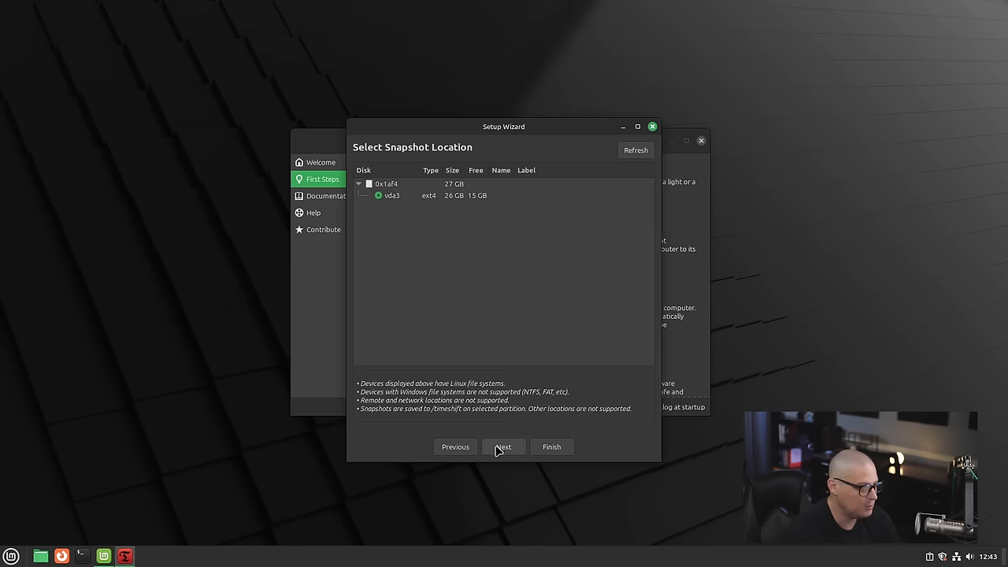
click(504, 448)
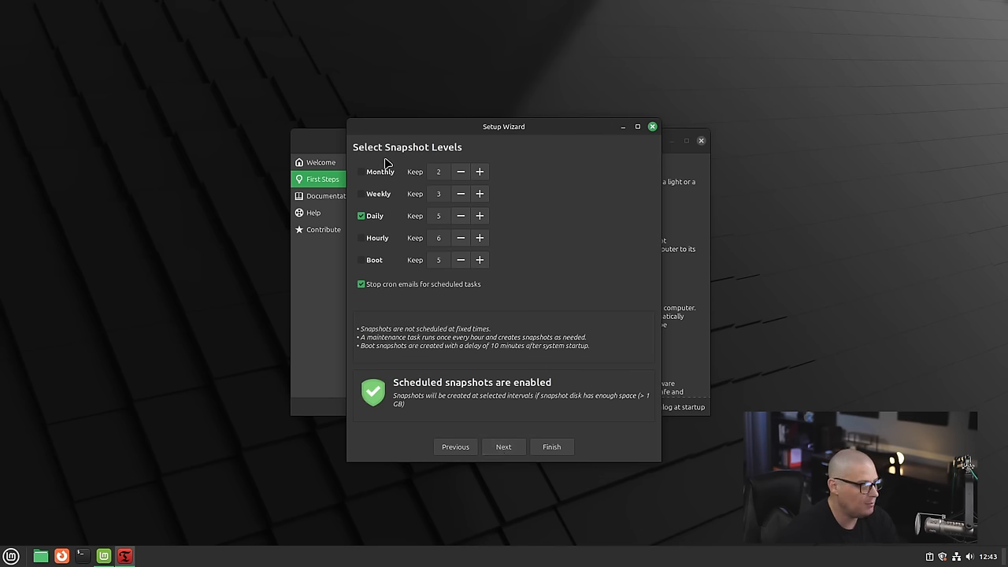
mouse_move(470, 394)
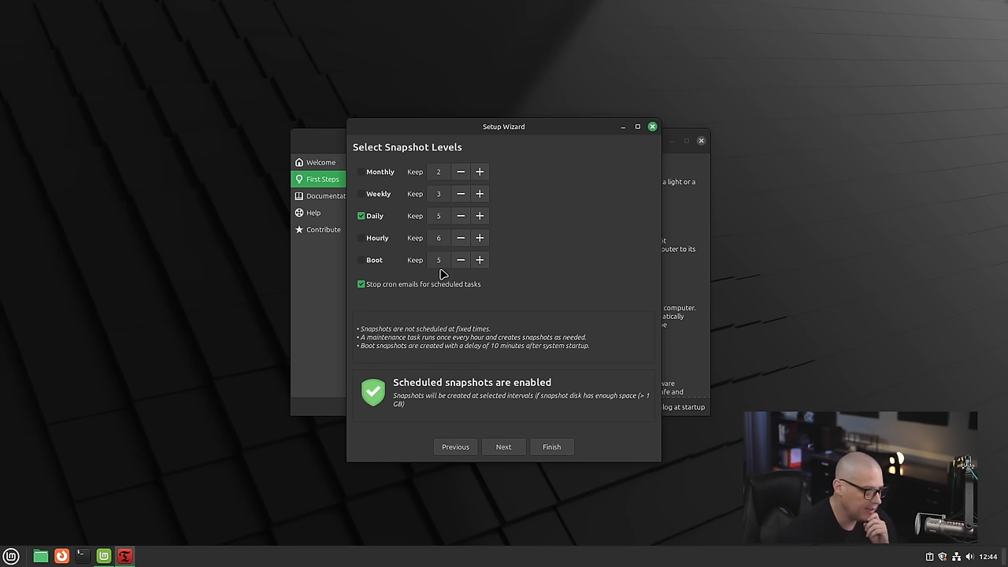
mouse_move(435, 350)
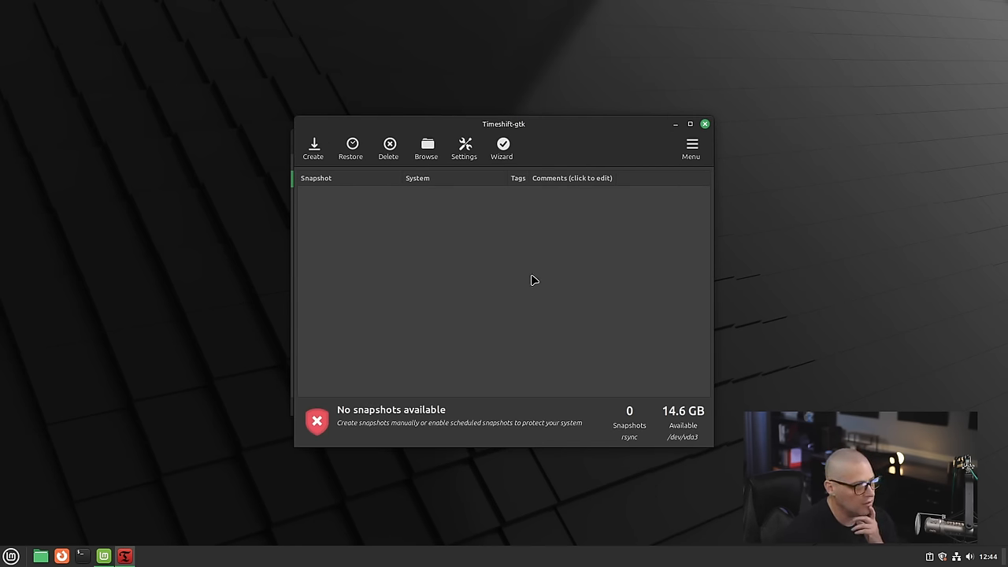
mouse_move(344, 227)
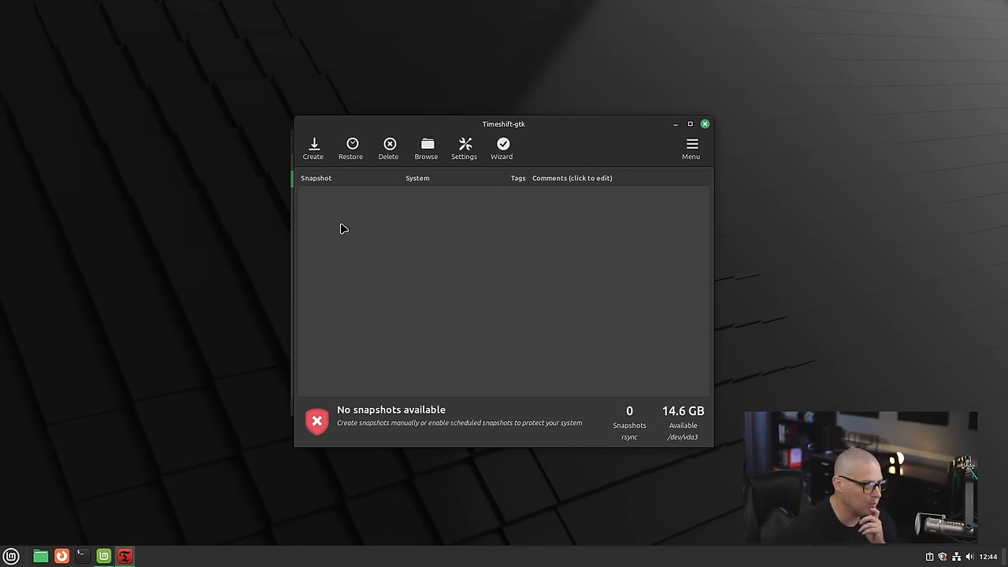
mouse_move(706, 123)
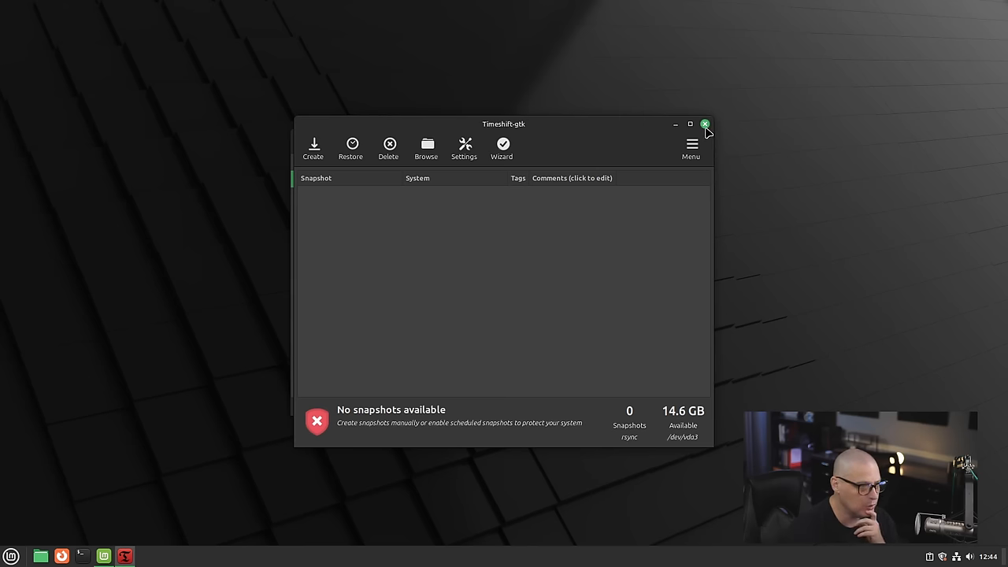
- Close Timeshift and scroll First Steps down to the Software Manager and Firewall entries
click(705, 122)
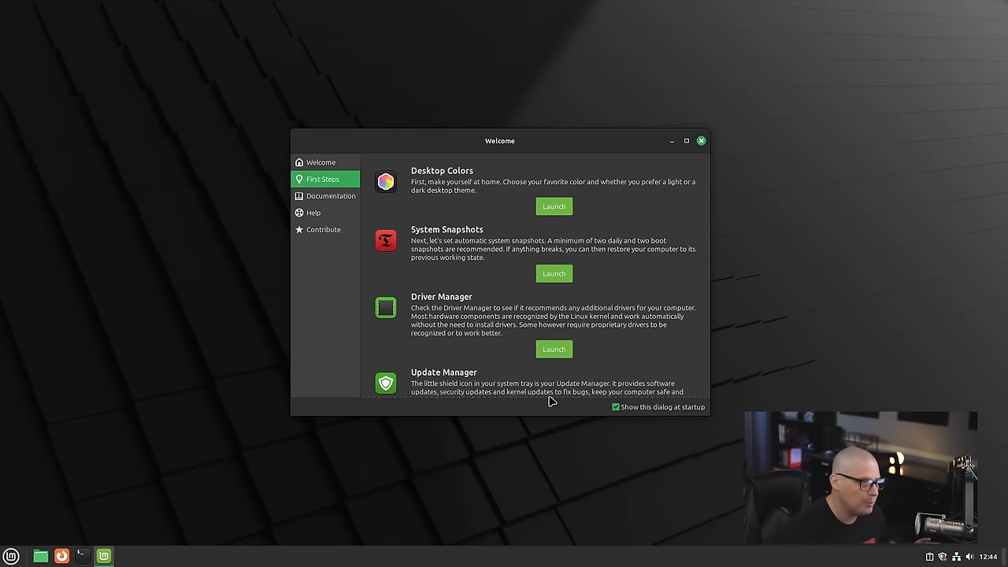
mouse_move(583, 337)
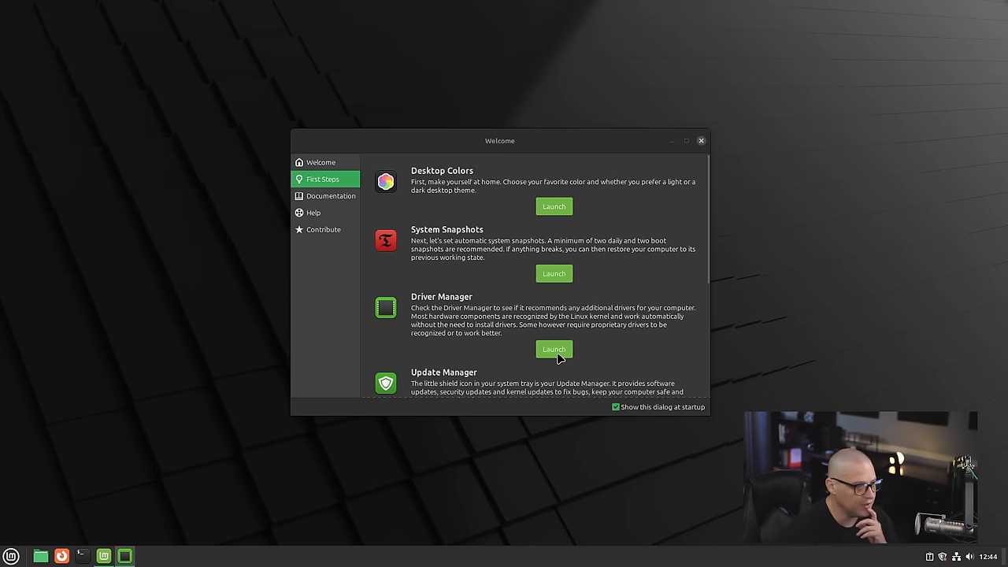
click(554, 350)
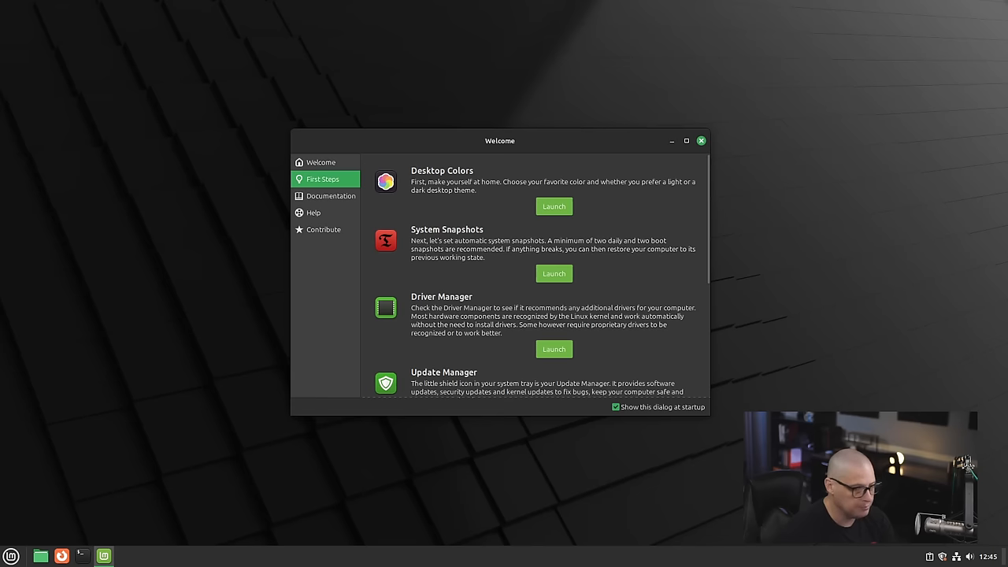
scroll(down, 3)
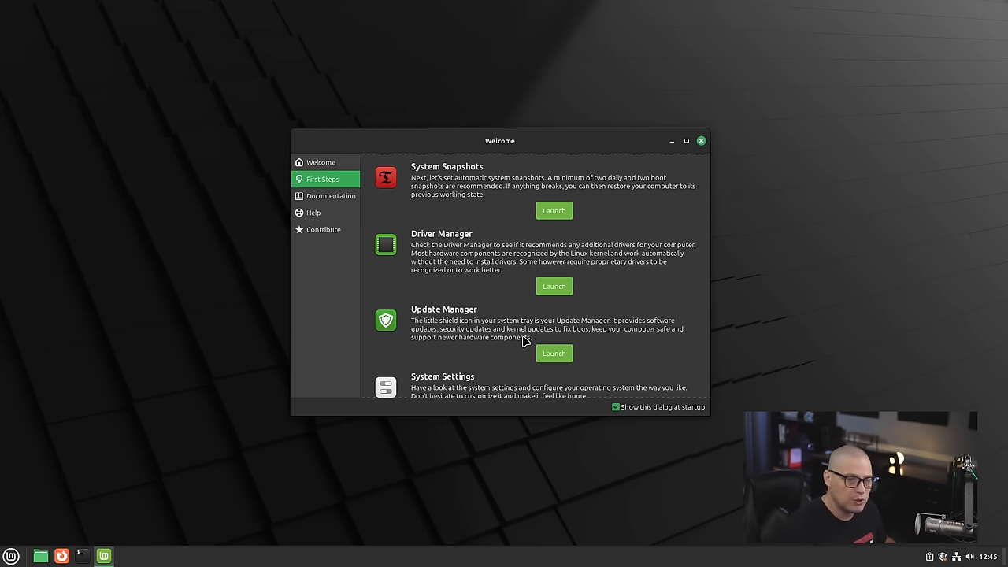
scroll(down, 3)
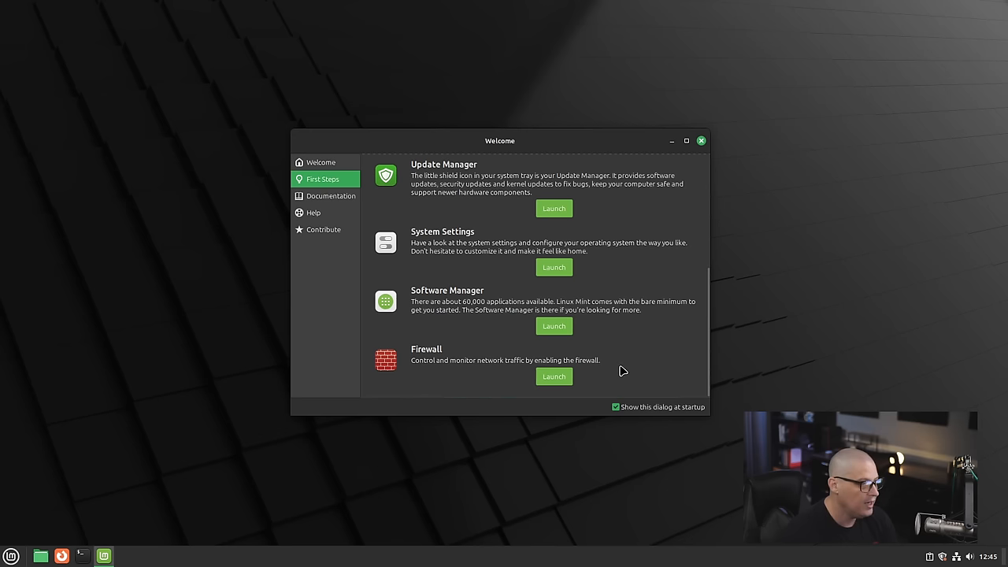
mouse_move(535, 359)
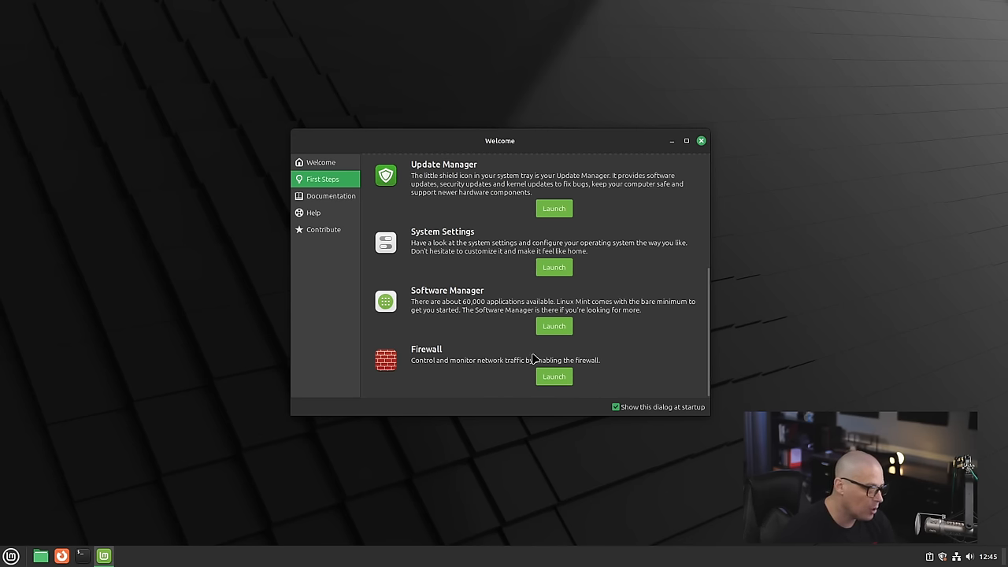
mouse_move(614, 382)
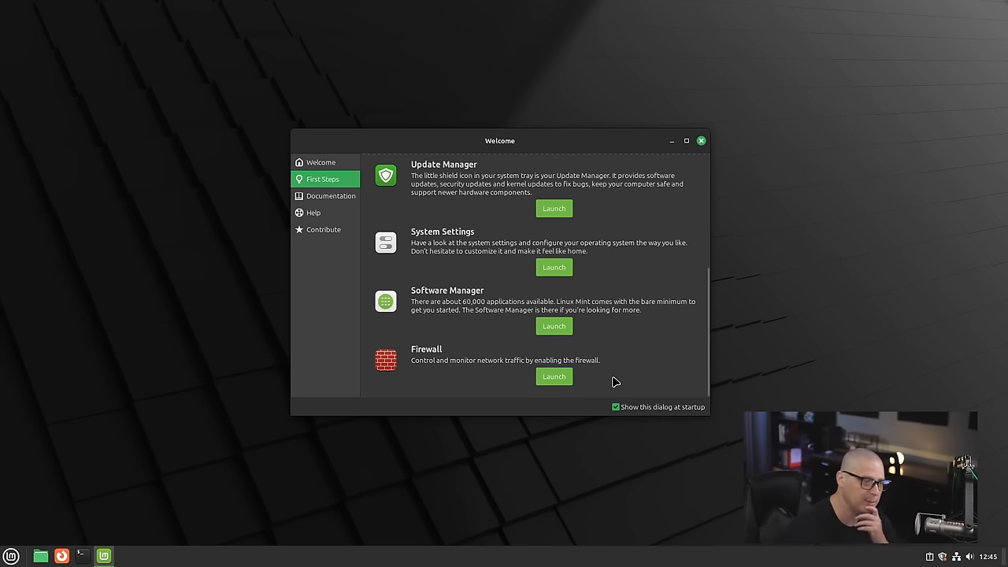
mouse_move(474, 300)
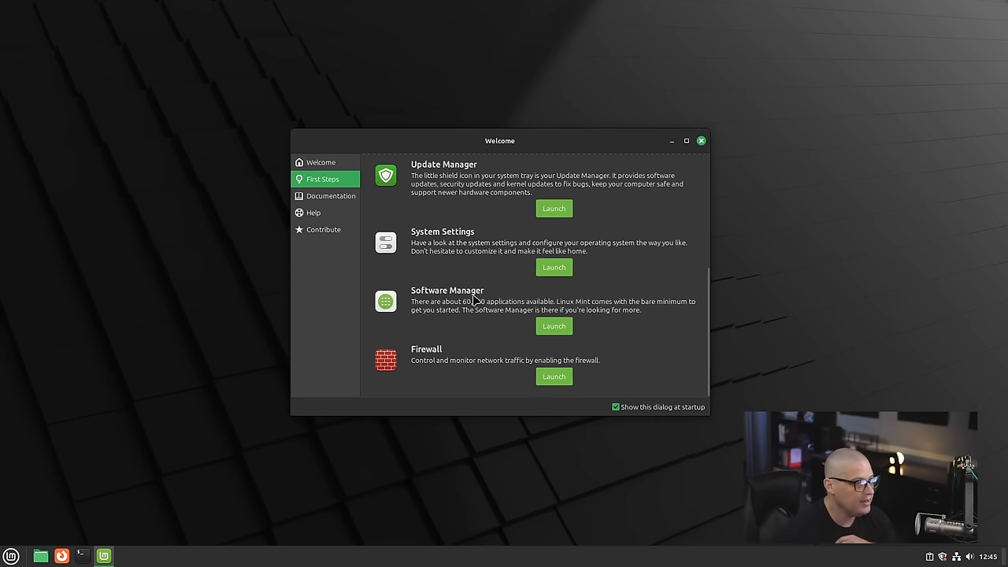
mouse_move(496, 350)
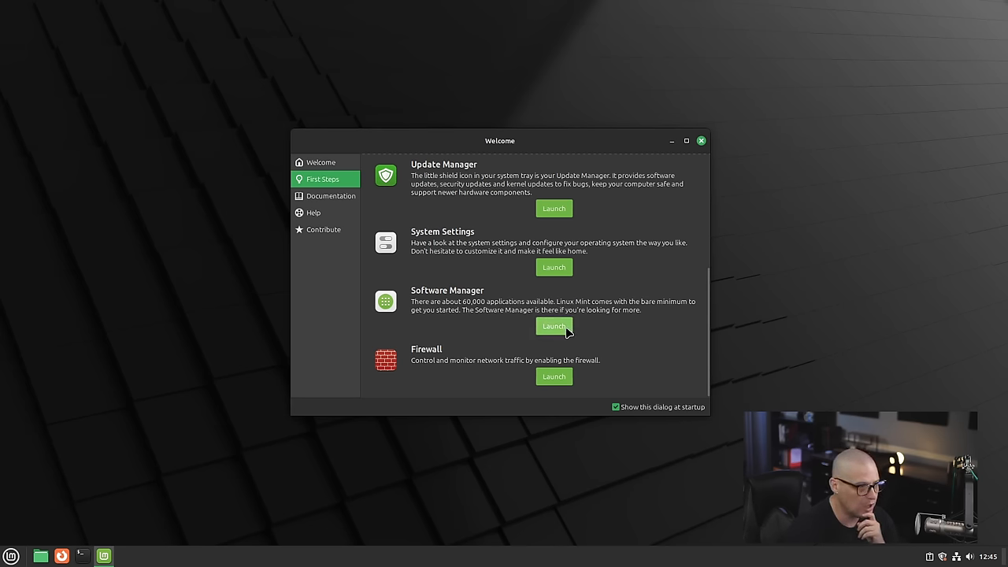
- Launch Software Manager from the Welcome screen and let its cache generate
click(555, 326)
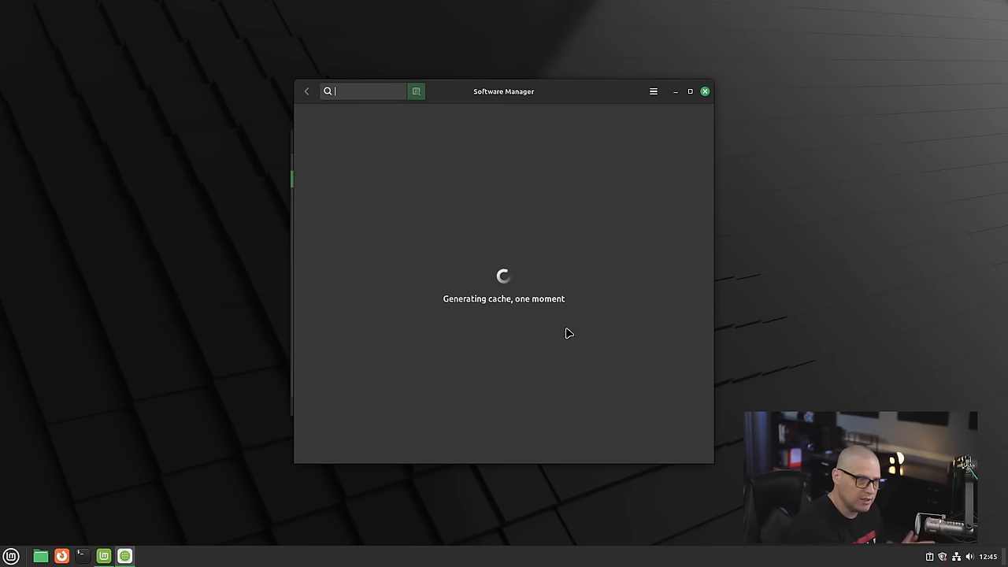
mouse_move(476, 371)
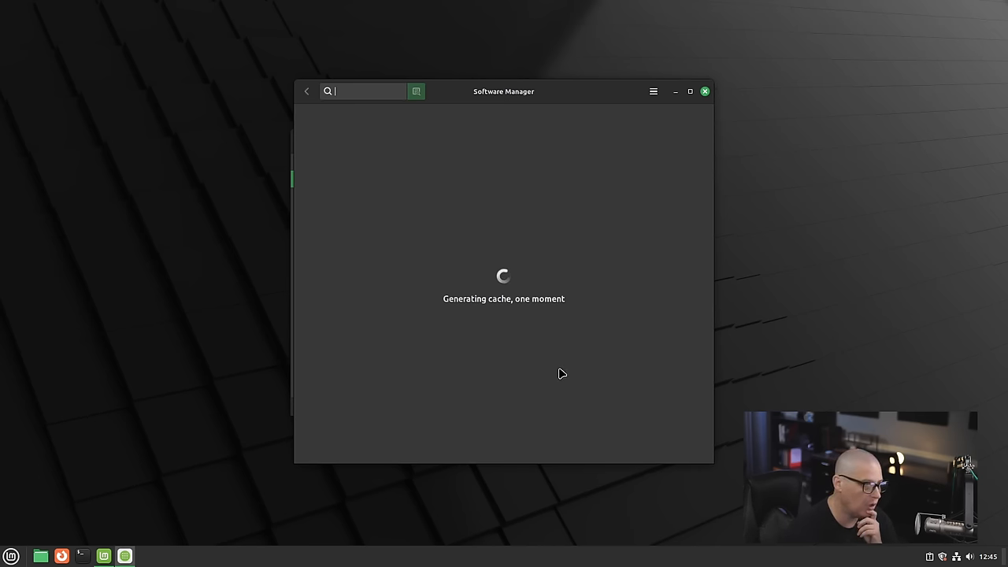
mouse_move(577, 387)
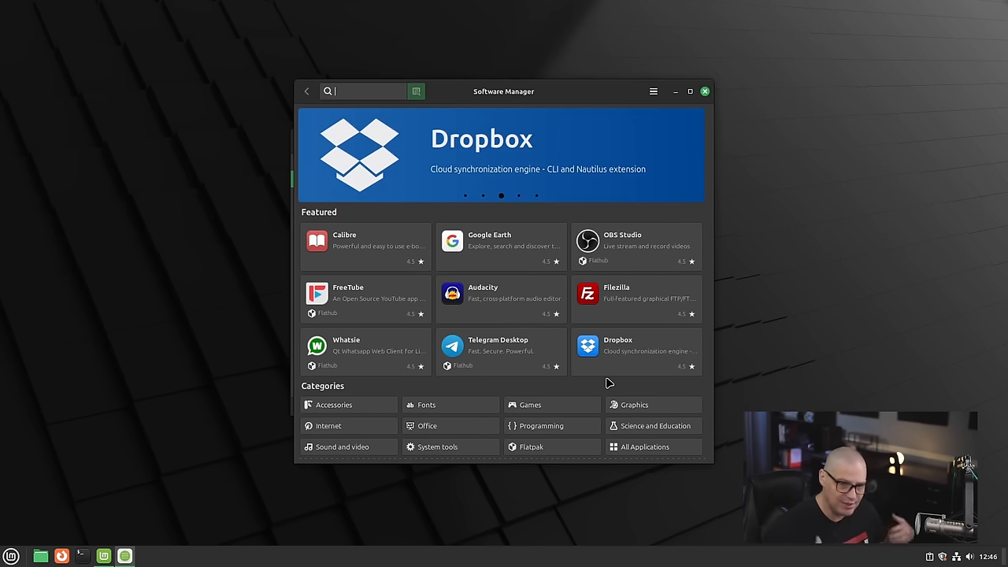
mouse_move(517, 274)
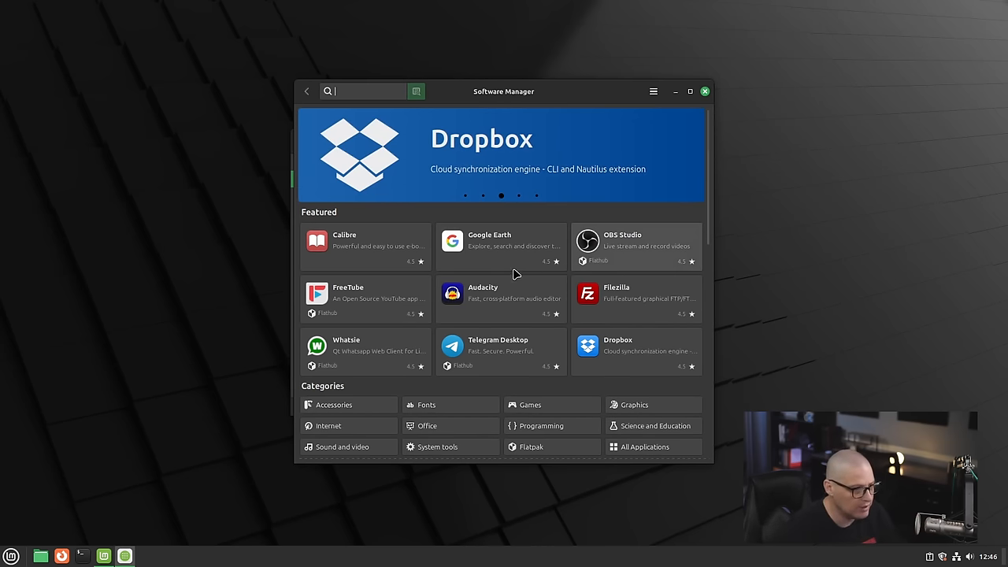
mouse_move(444, 225)
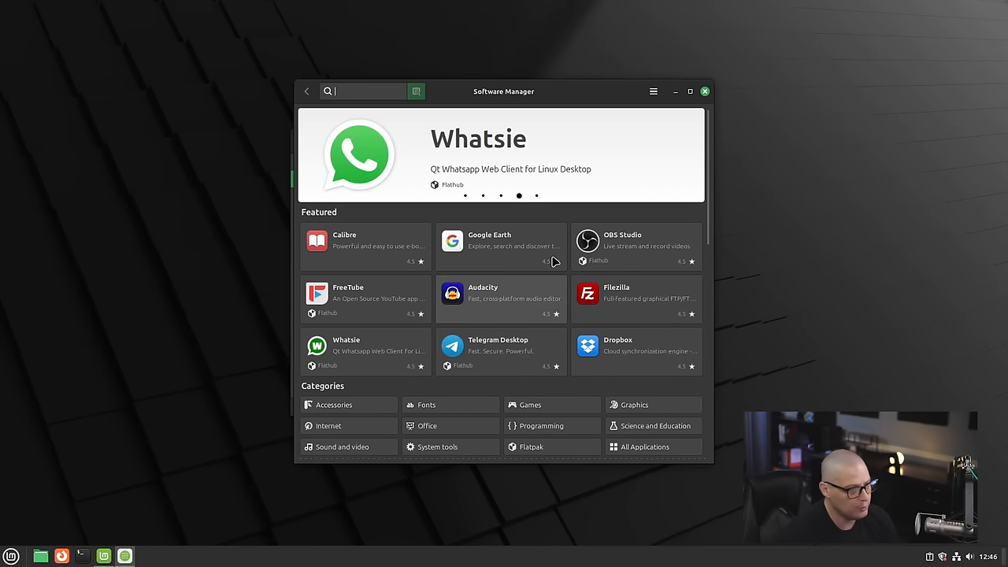
mouse_move(650, 246)
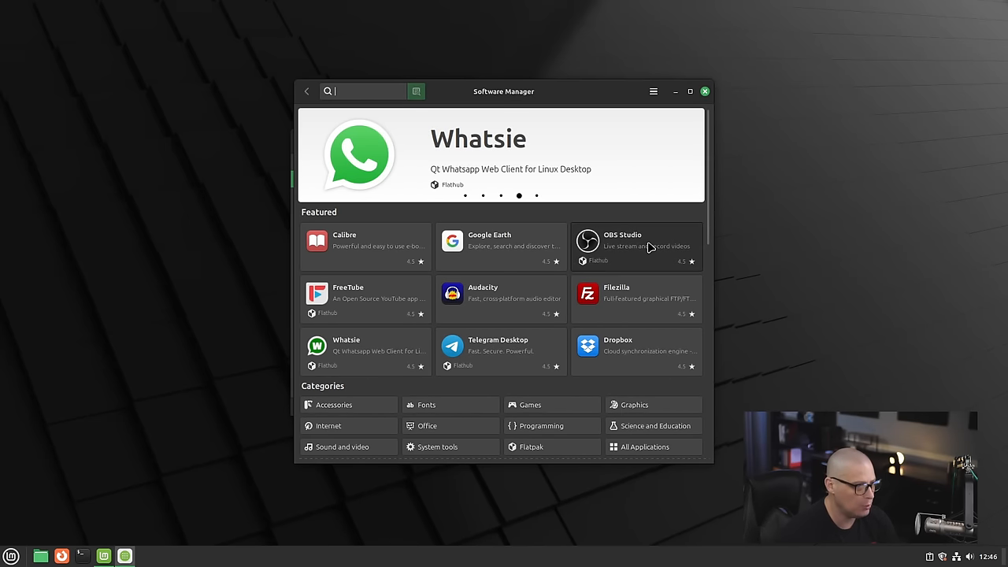
- Open OBS Studio from the featured apps and choose its System Package variant
click(636, 246)
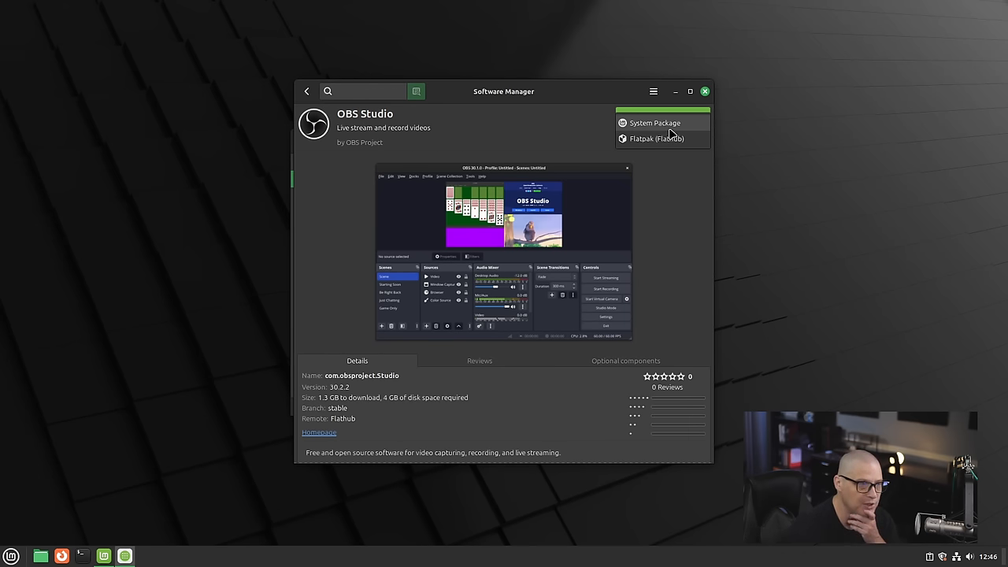
click(655, 123)
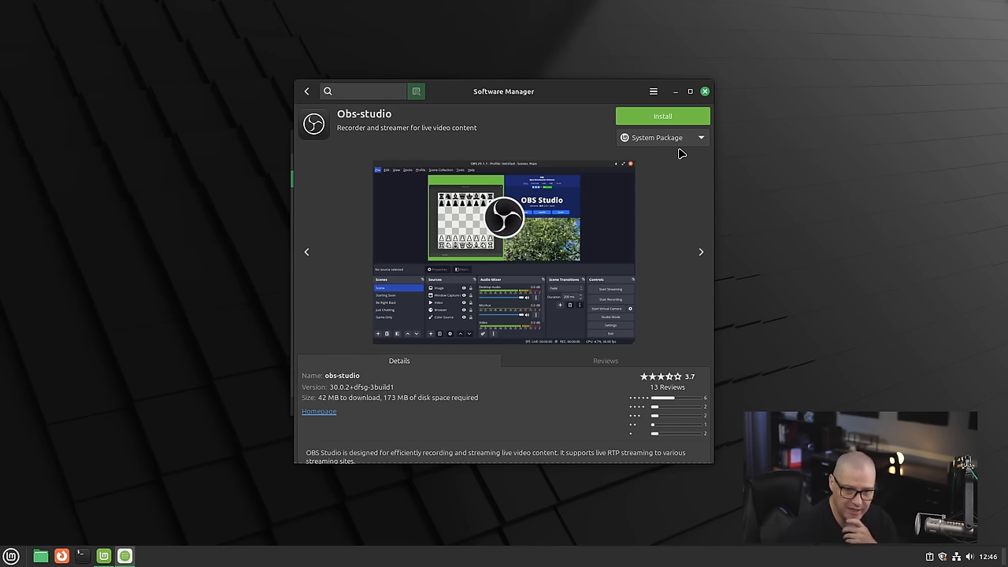
mouse_move(690, 161)
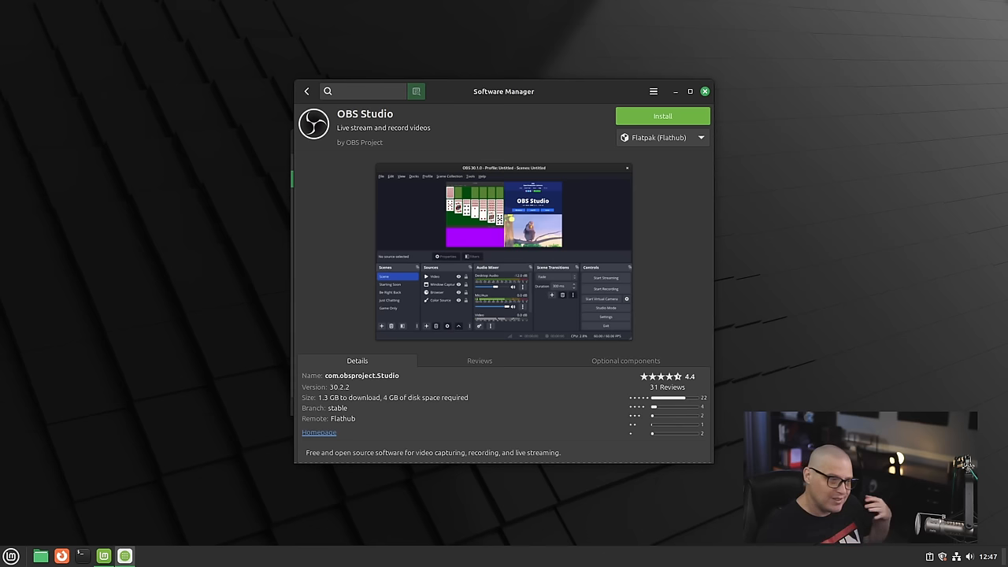
mouse_move(740, 277)
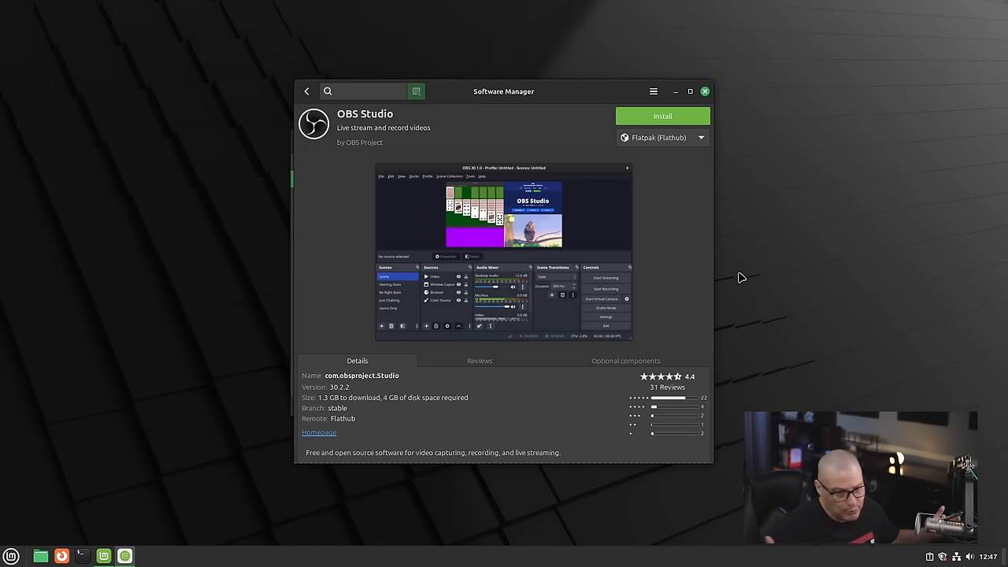
mouse_move(737, 347)
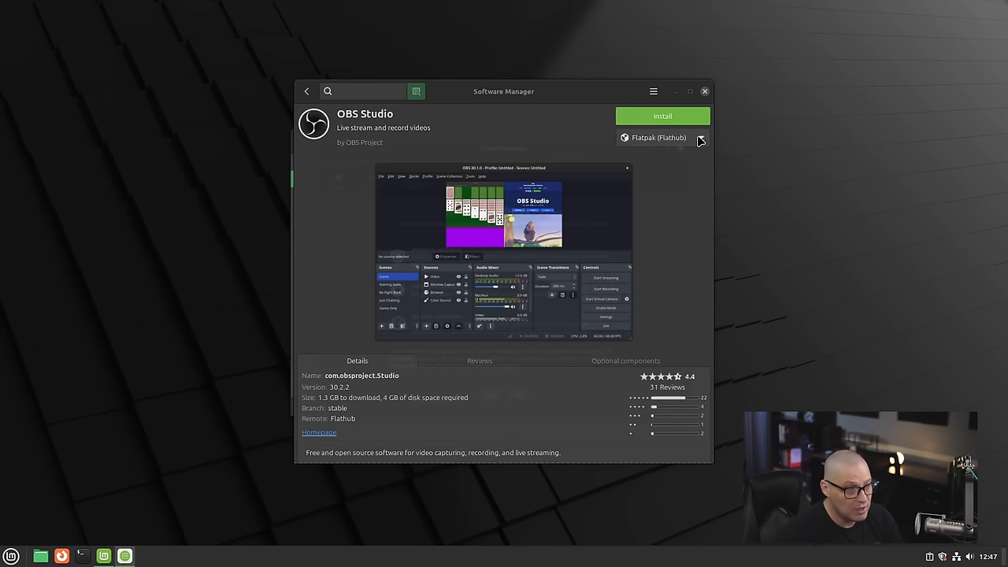
mouse_move(781, 290)
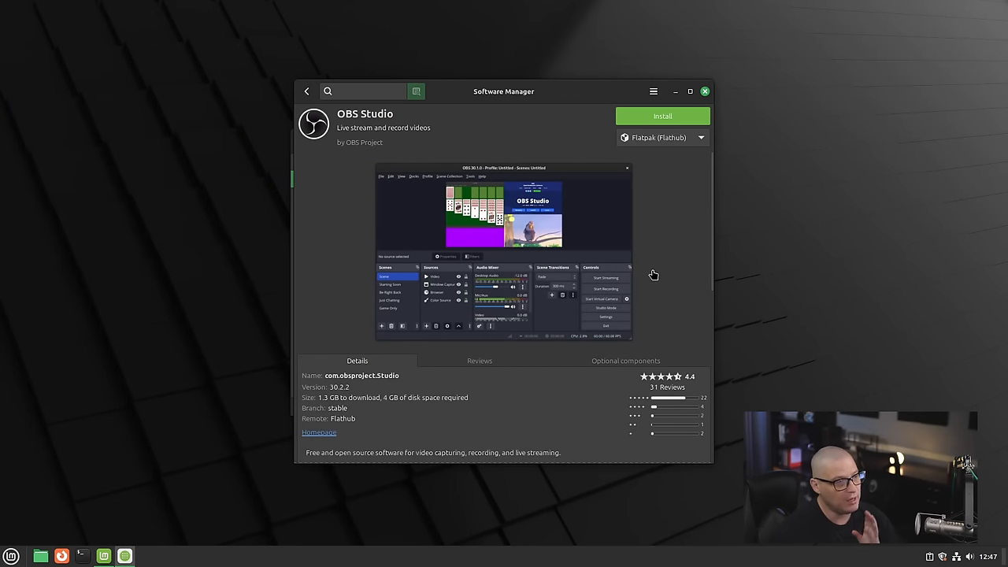
mouse_move(664, 277)
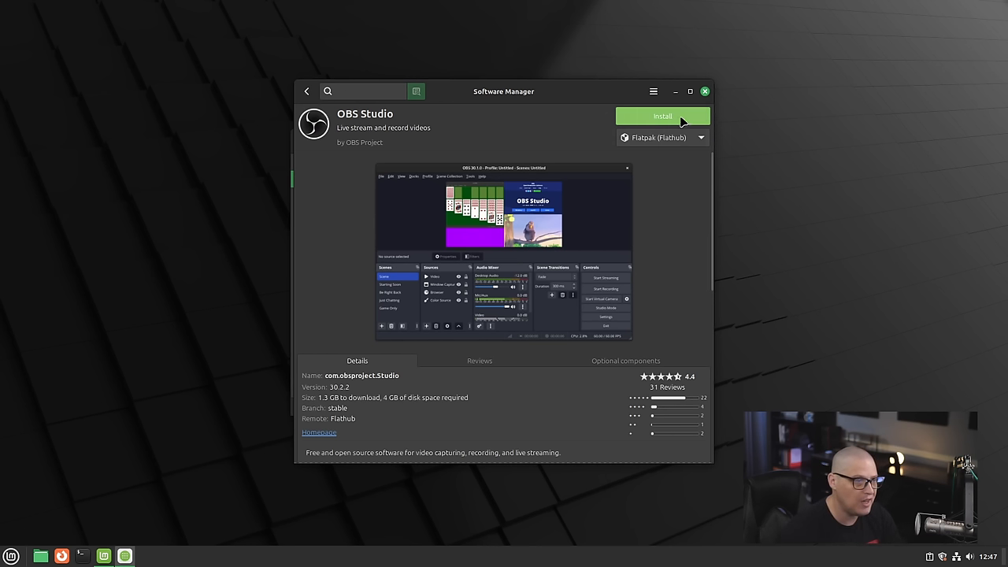
mouse_move(698, 151)
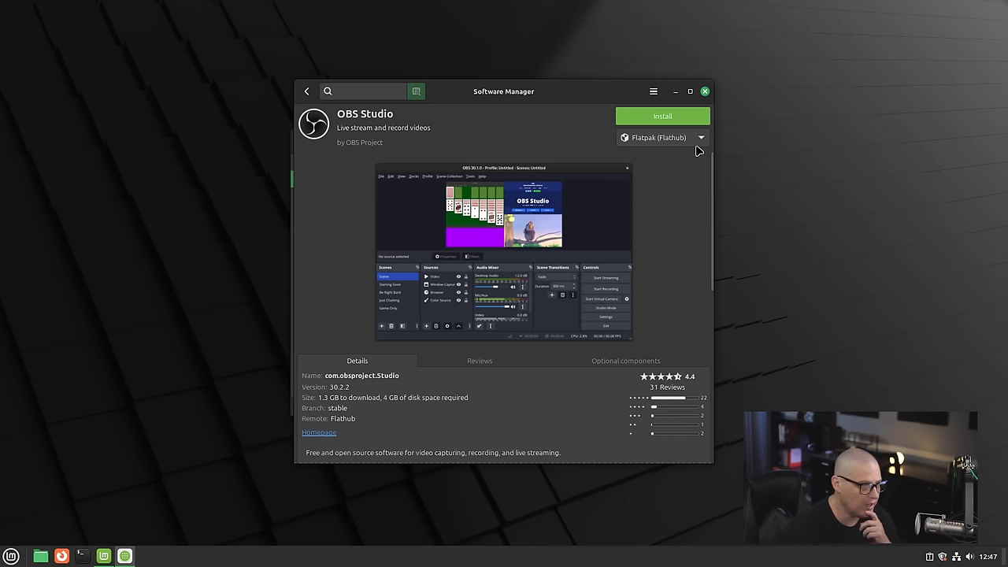
mouse_move(691, 167)
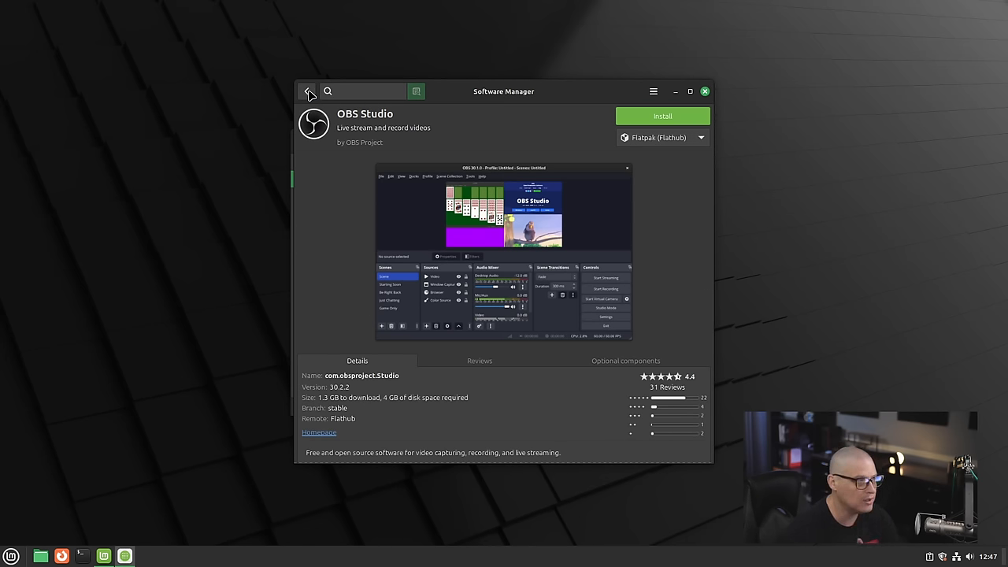
- Visit the store's Preferences with unverified Flatpaks shown and return to the front page
click(307, 91)
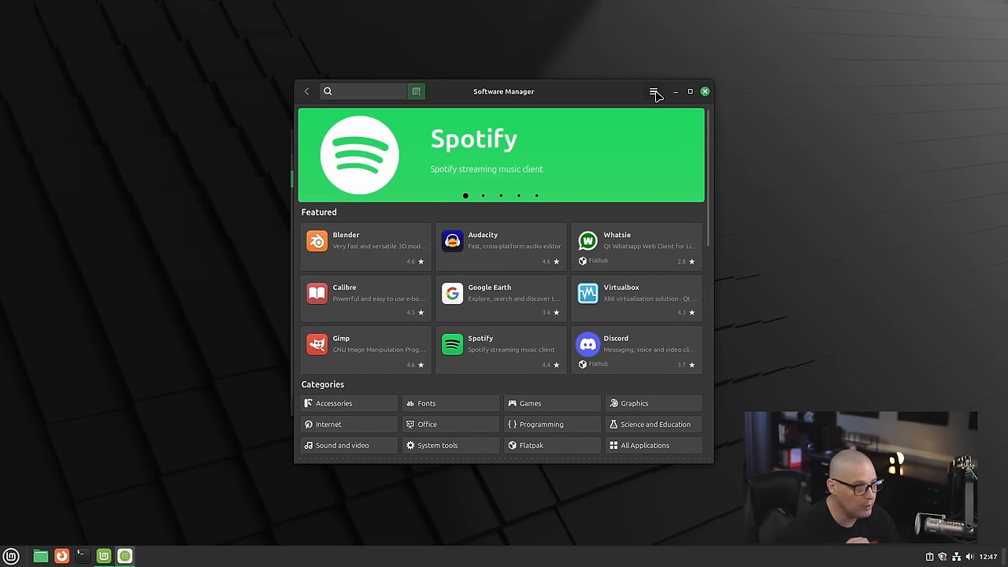
click(653, 91)
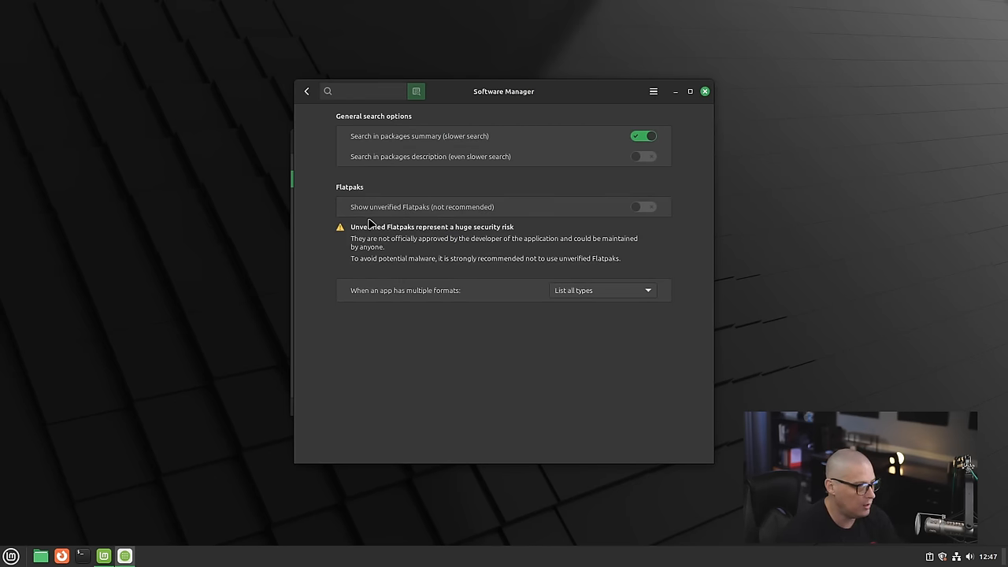
mouse_move(447, 221)
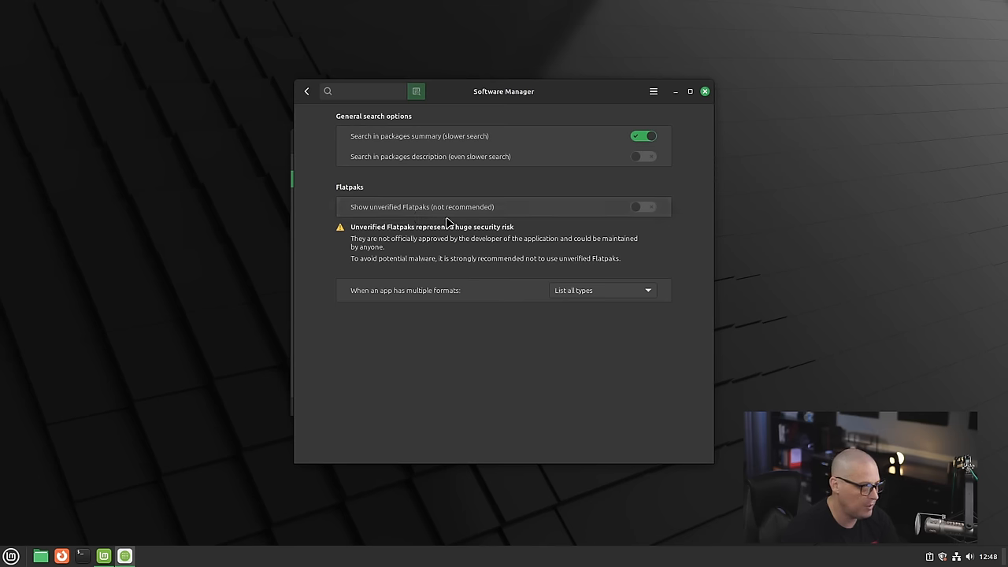
click(643, 207)
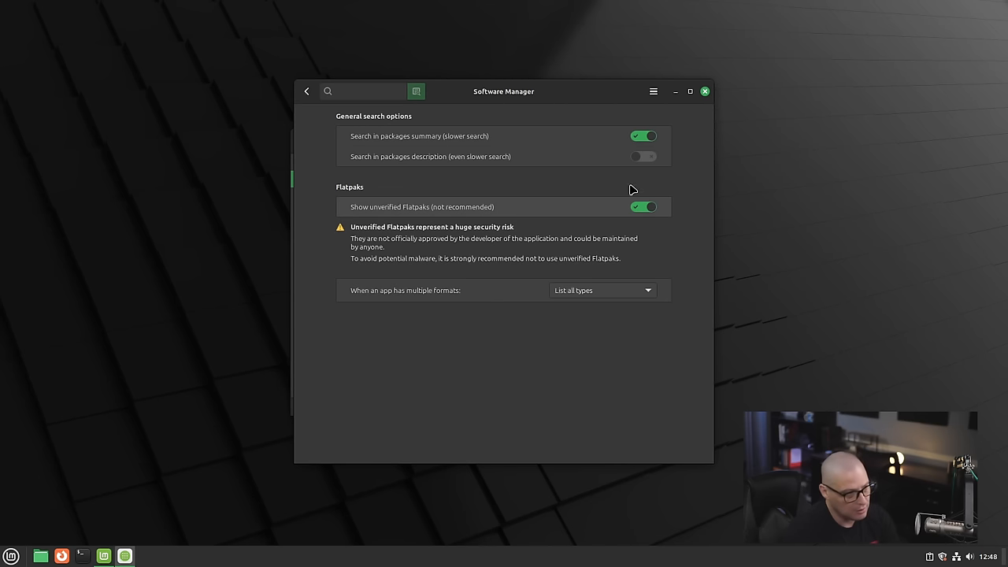
click(306, 91)
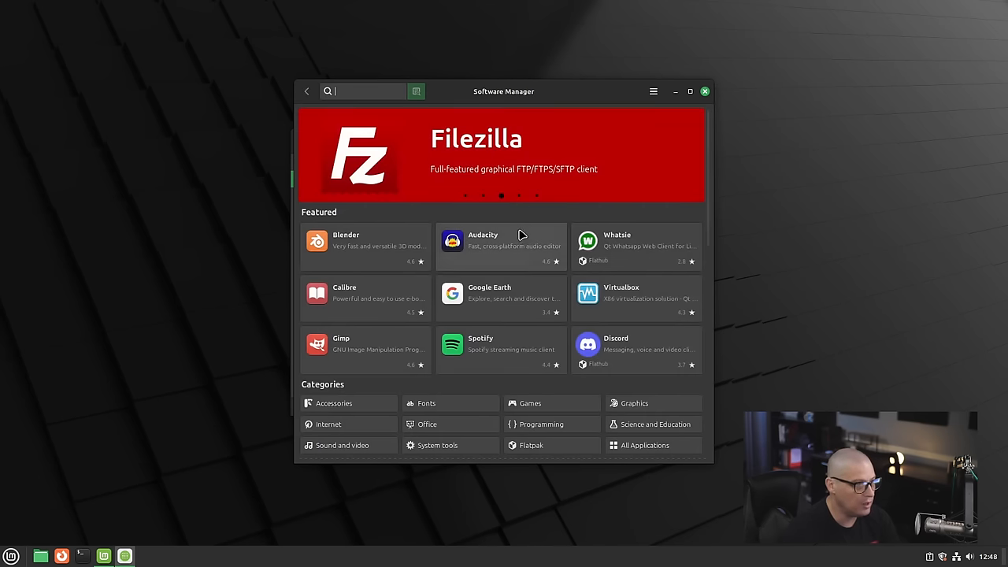
mouse_move(596, 195)
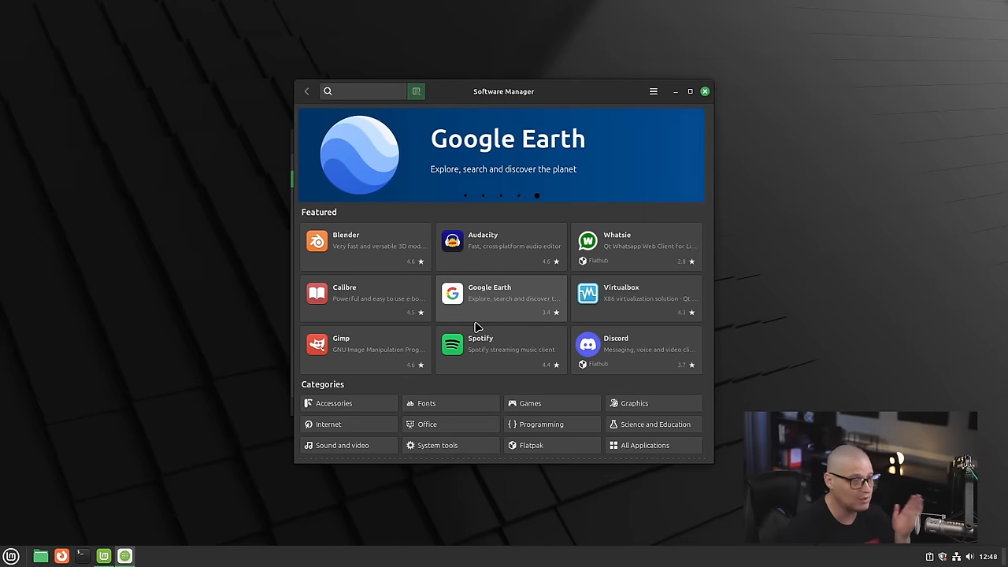
- Close Software Manager to return to the Welcome First Steps page
click(365, 90)
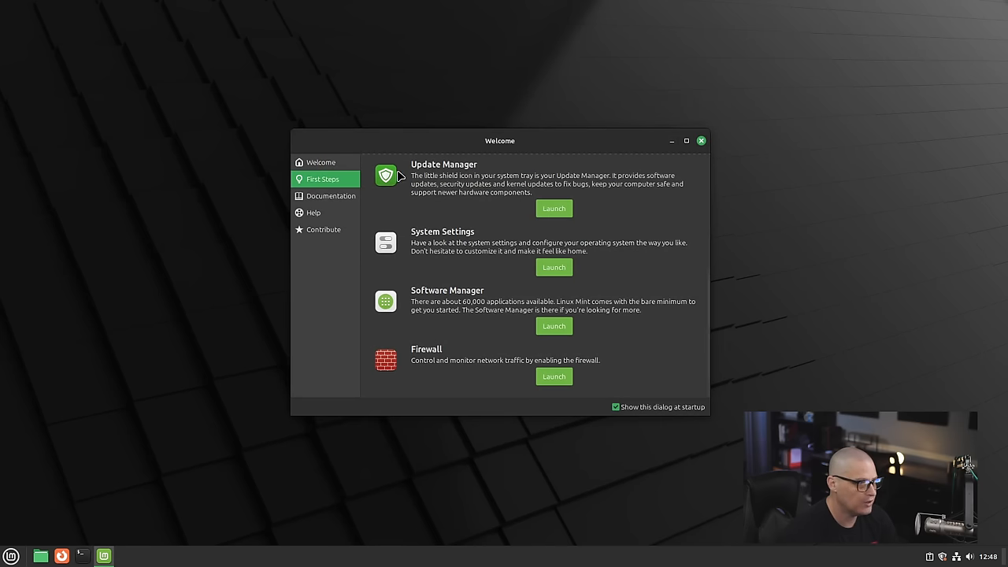
- View the Documentation page, then the Help page with Web Forums and Chat Room
click(330, 196)
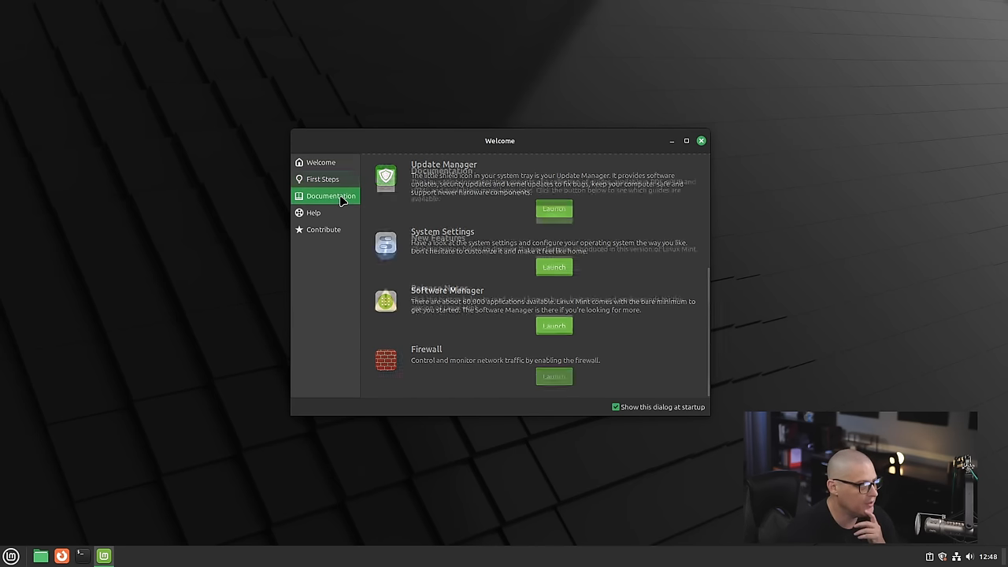
click(329, 195)
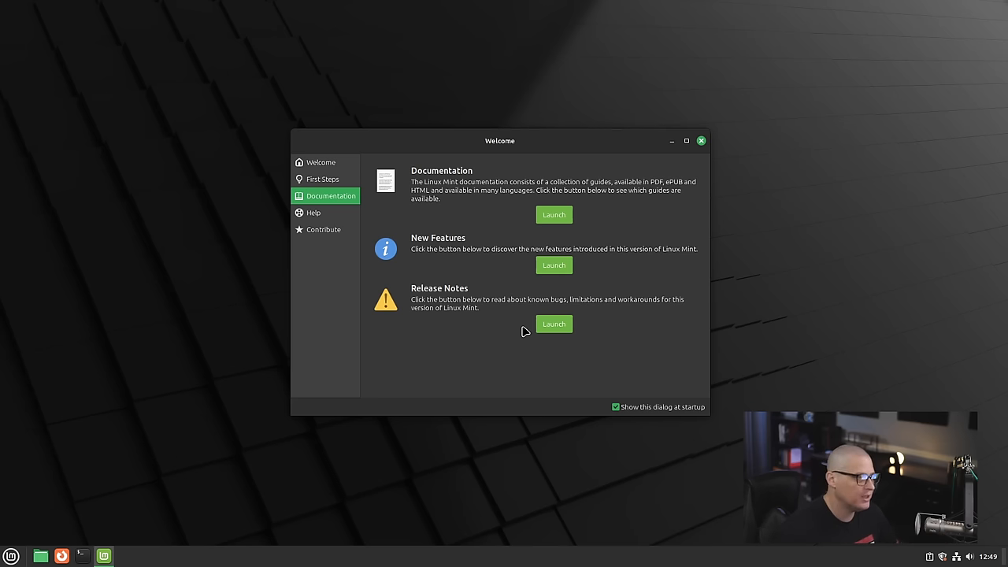
click(313, 212)
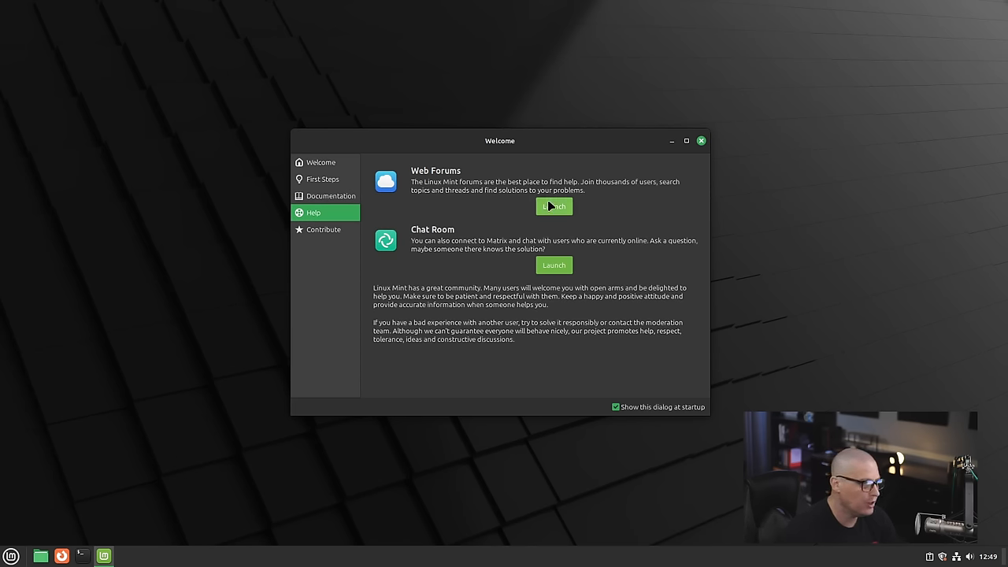
mouse_move(403, 256)
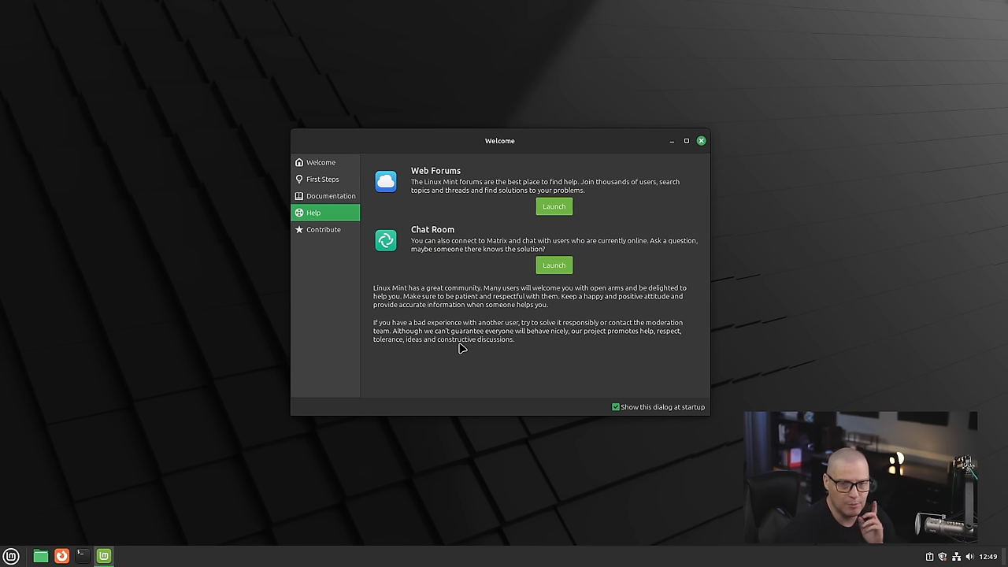
mouse_move(465, 315)
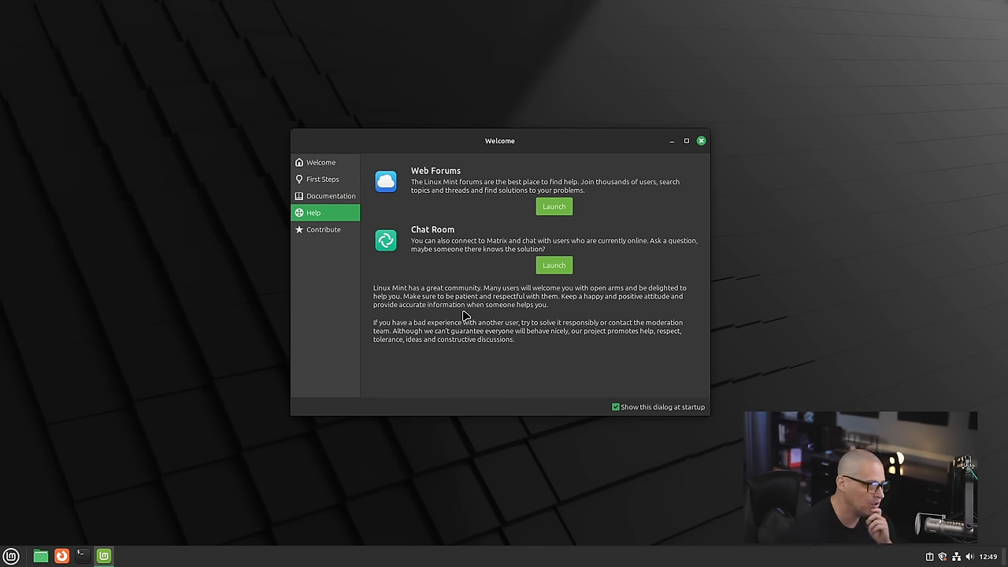
mouse_move(387, 356)
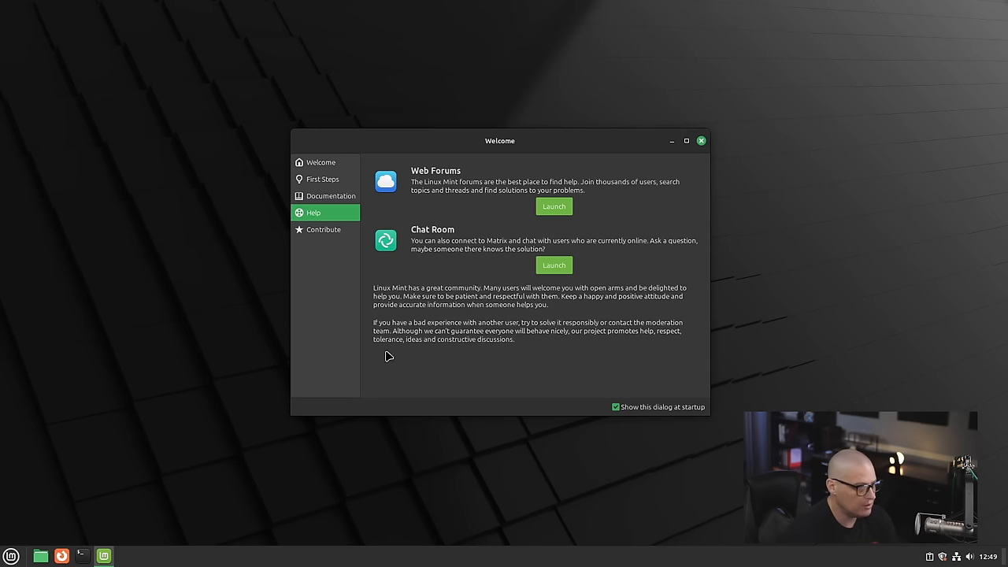
- Search the menu for 'element' then 'matrix' and launch the Matrix online chat app
click(13, 554)
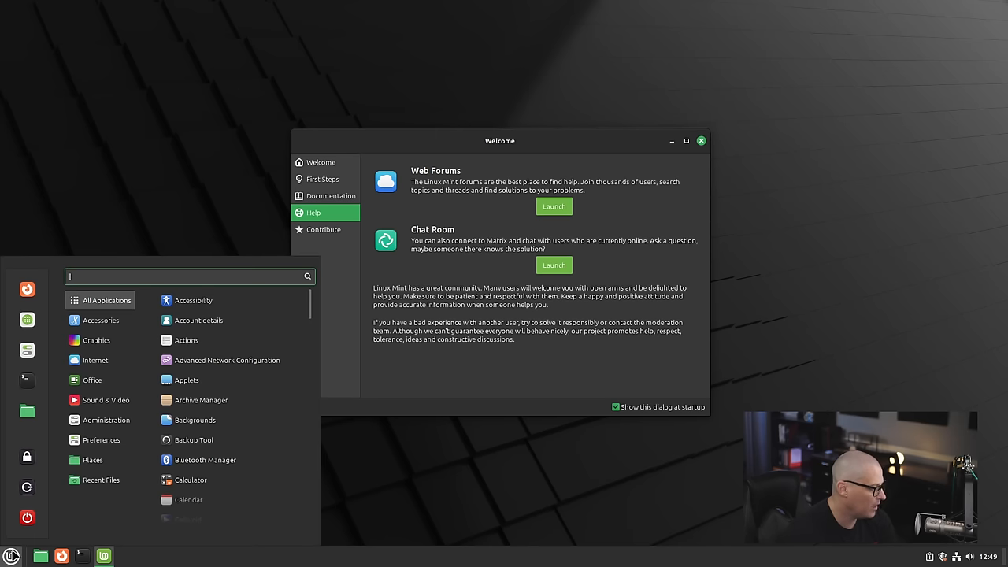
text(element)
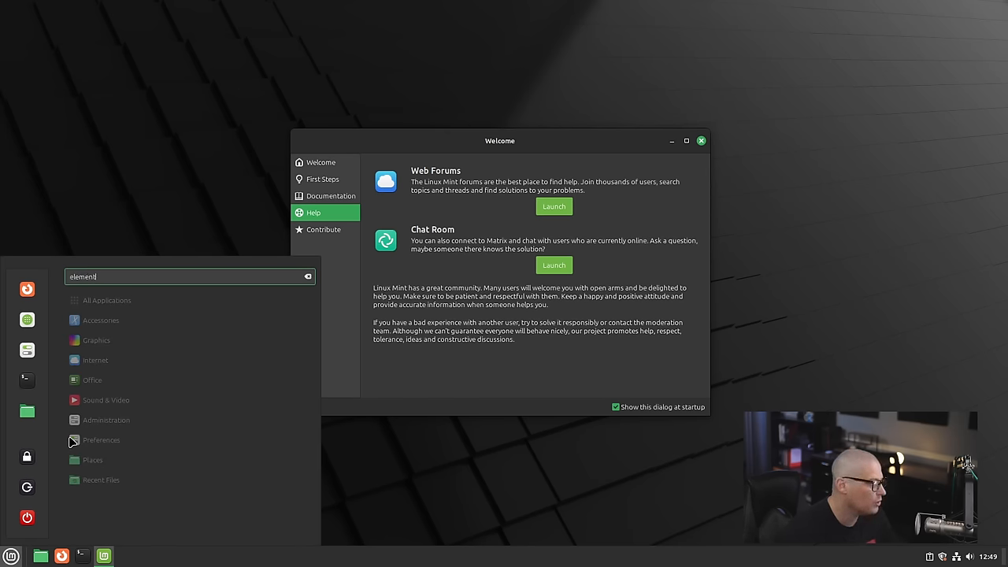
click(307, 278)
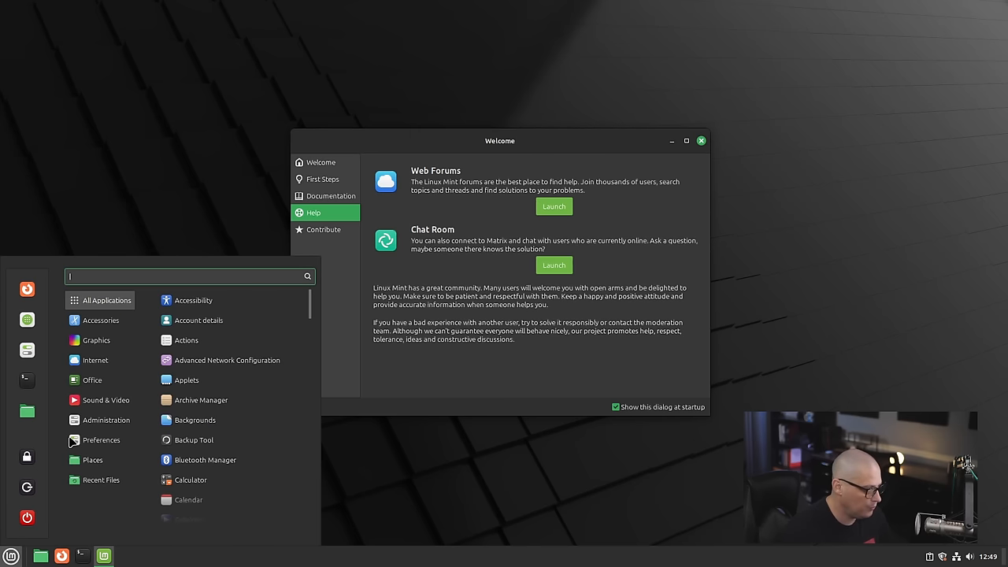
text(matrix)
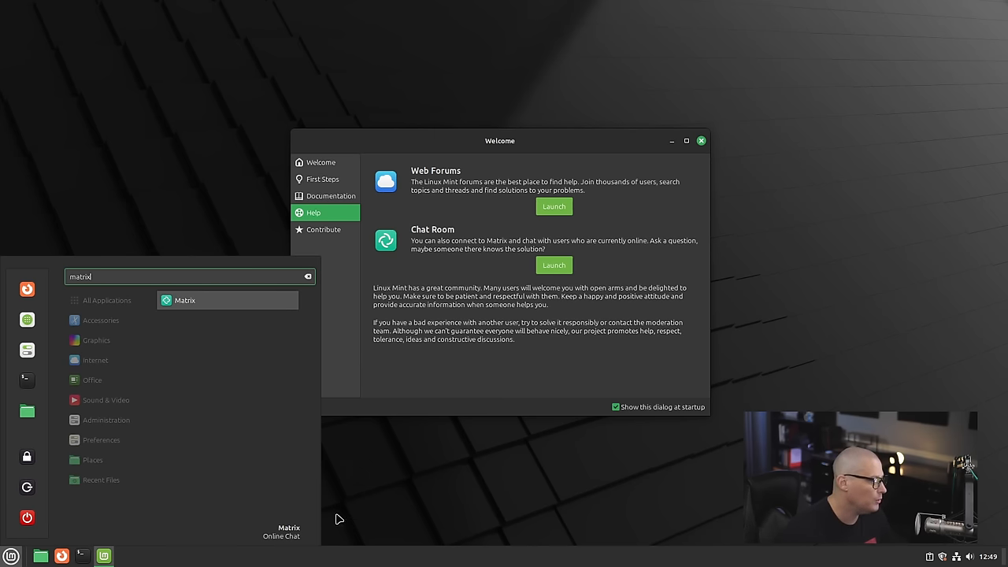
mouse_move(233, 306)
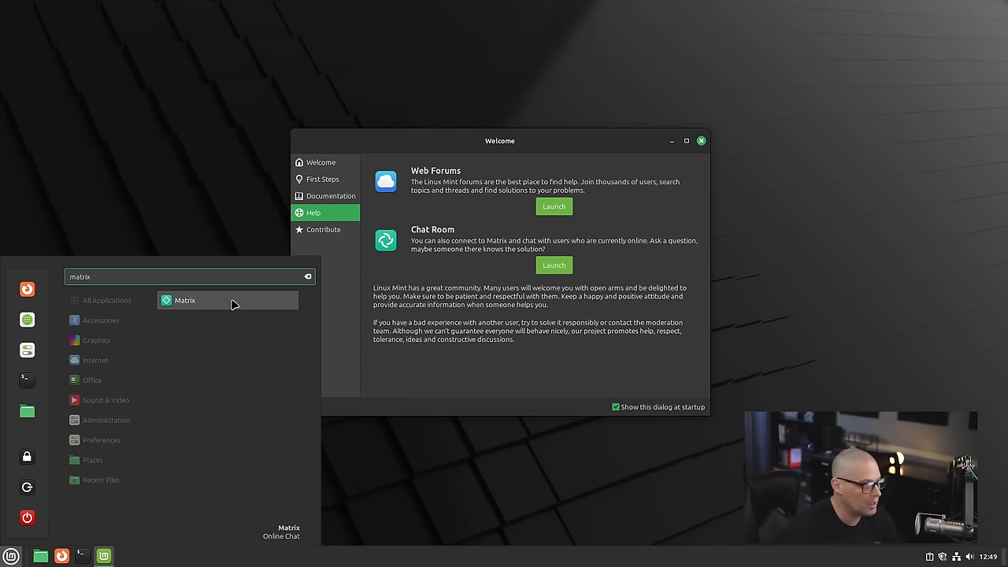
click(184, 300)
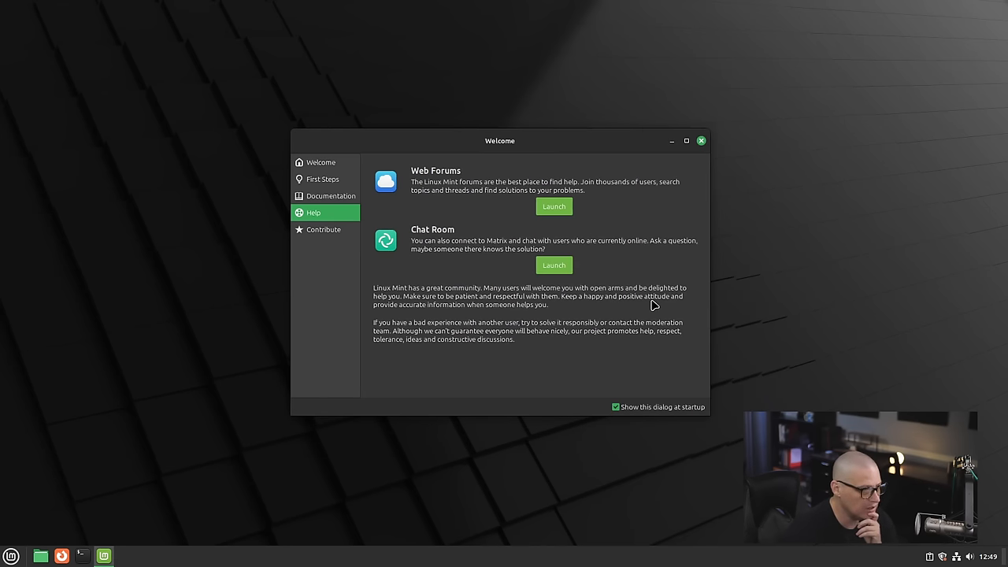
- Close the Firefox window showing the Element Linux Mint space
click(555, 205)
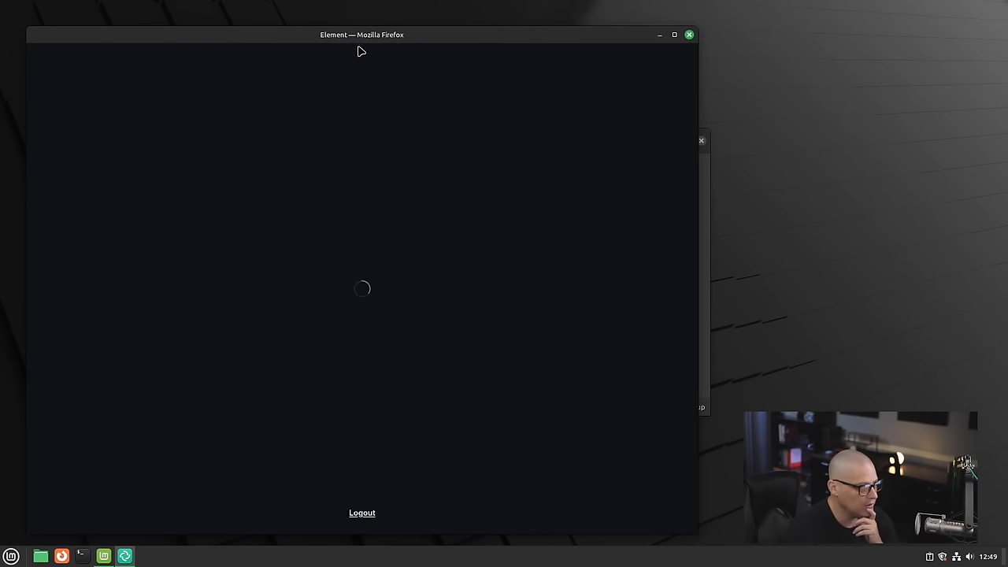
mouse_move(357, 44)
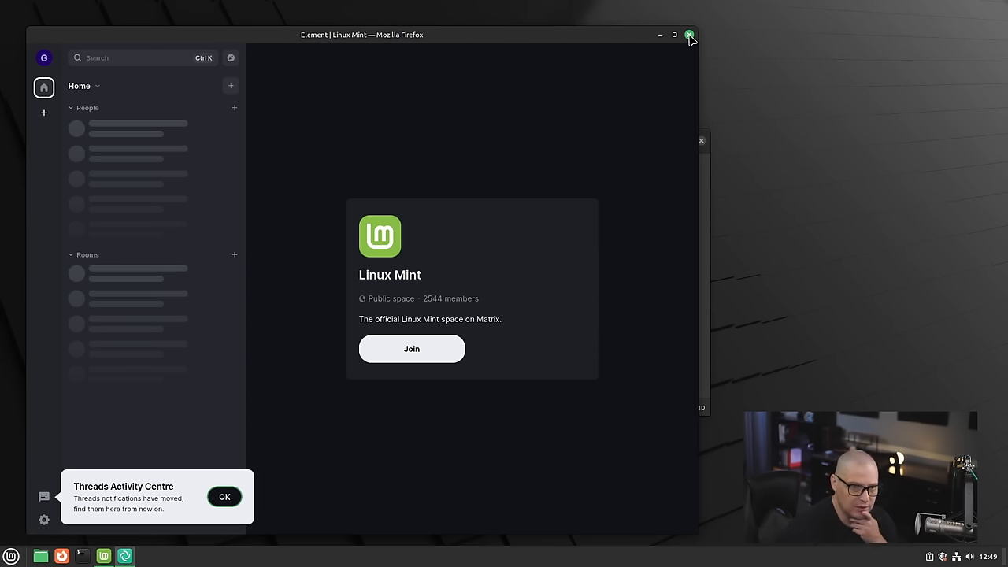
click(690, 33)
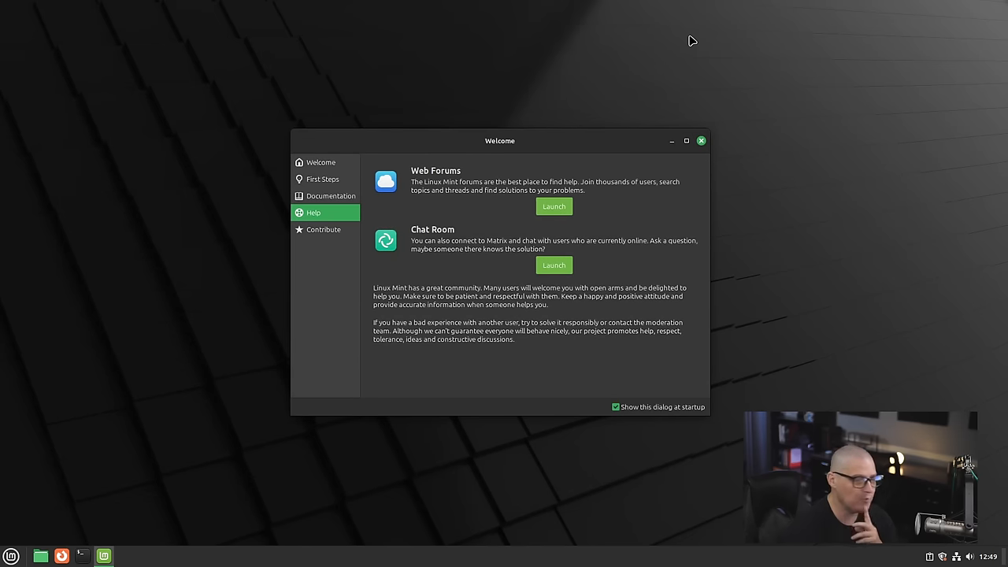
mouse_move(643, 79)
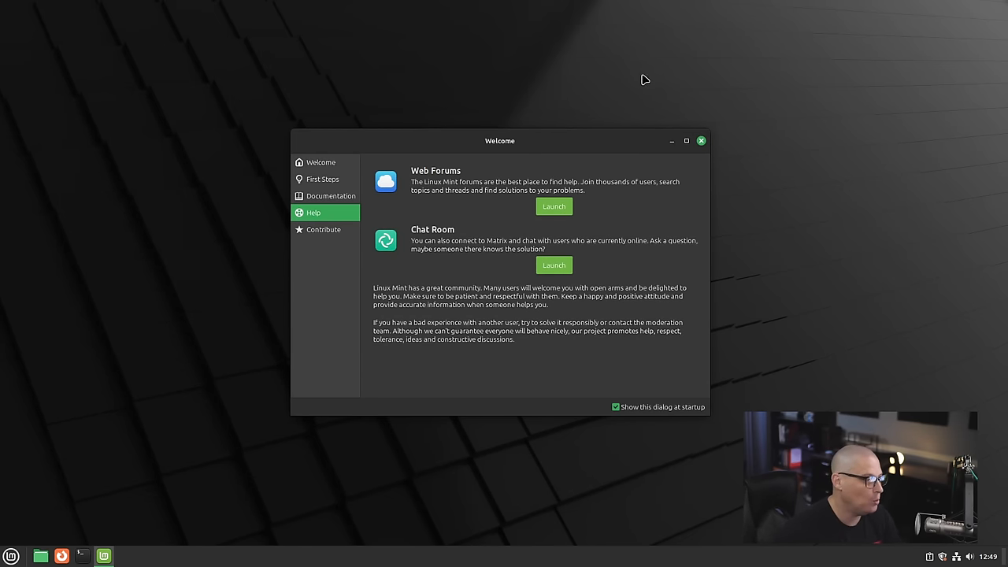
mouse_move(536, 290)
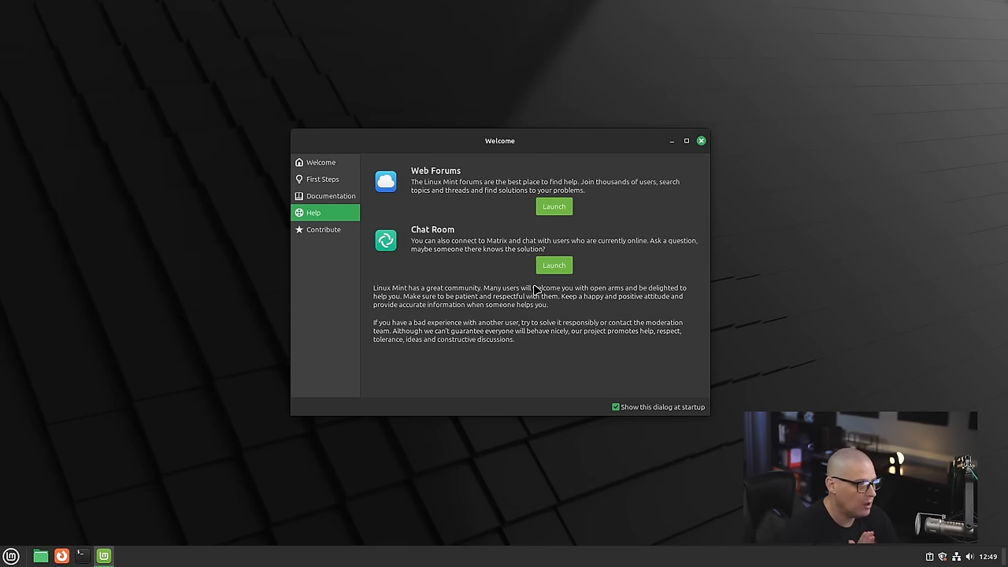
mouse_move(536, 295)
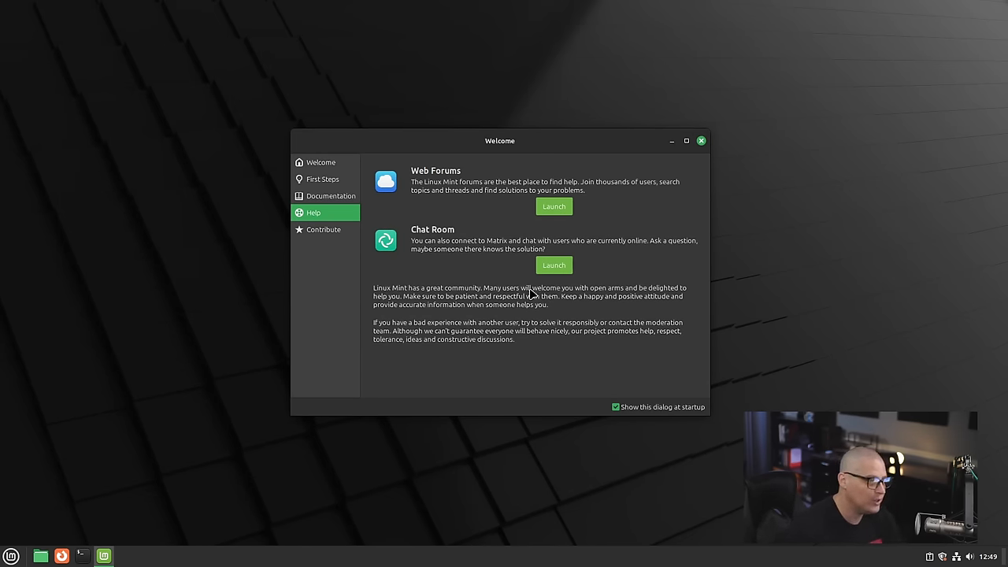
mouse_move(633, 413)
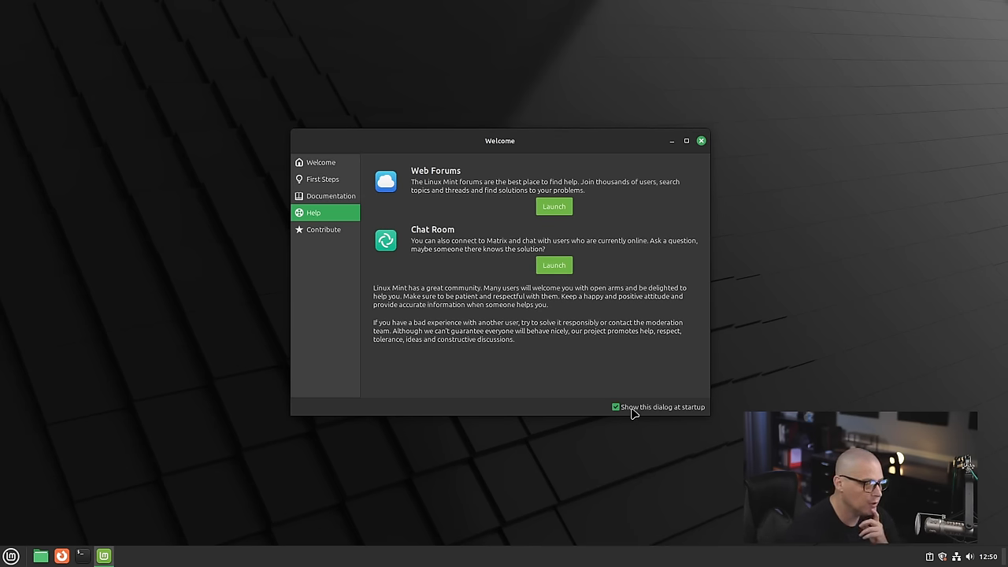
mouse_move(688, 413)
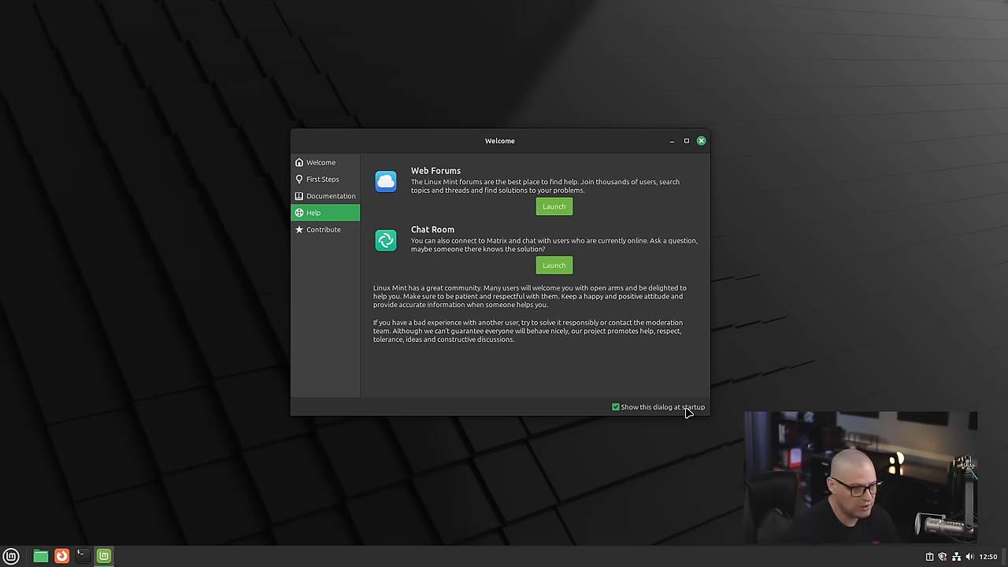
mouse_move(584, 491)
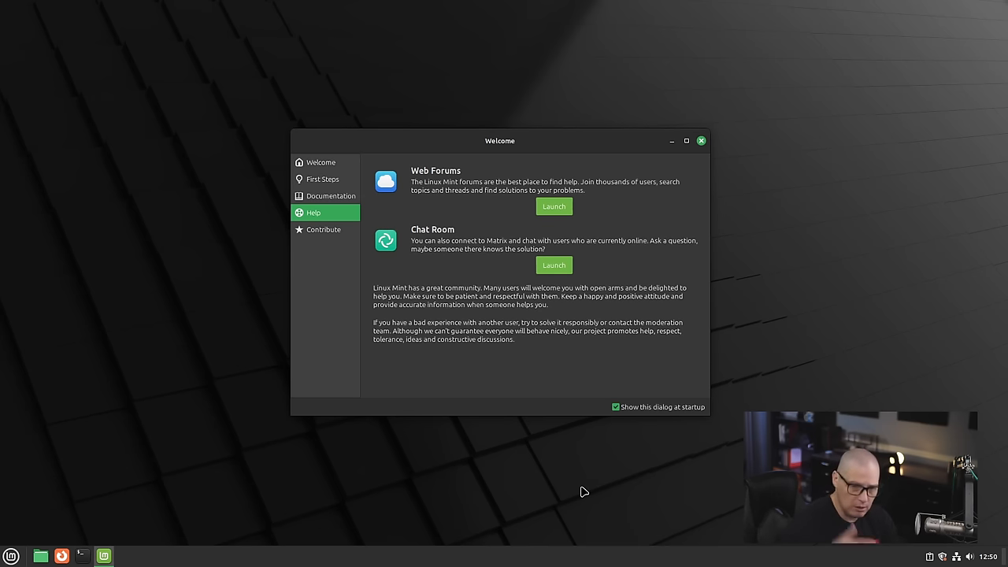
mouse_move(534, 227)
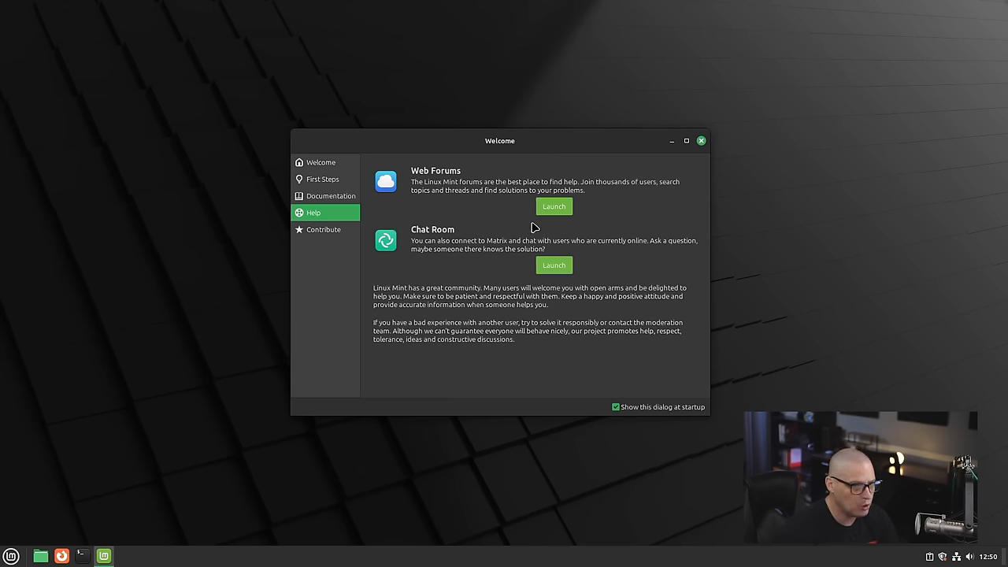
mouse_move(655, 420)
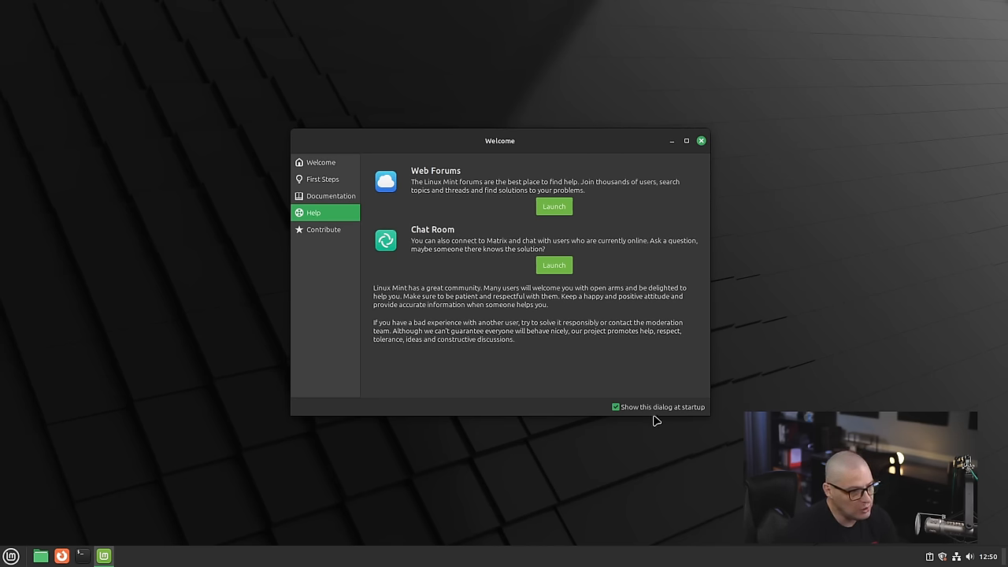
- Untick 'Show this dialog at startup' and close the Welcome window, leaving the desktop
click(614, 406)
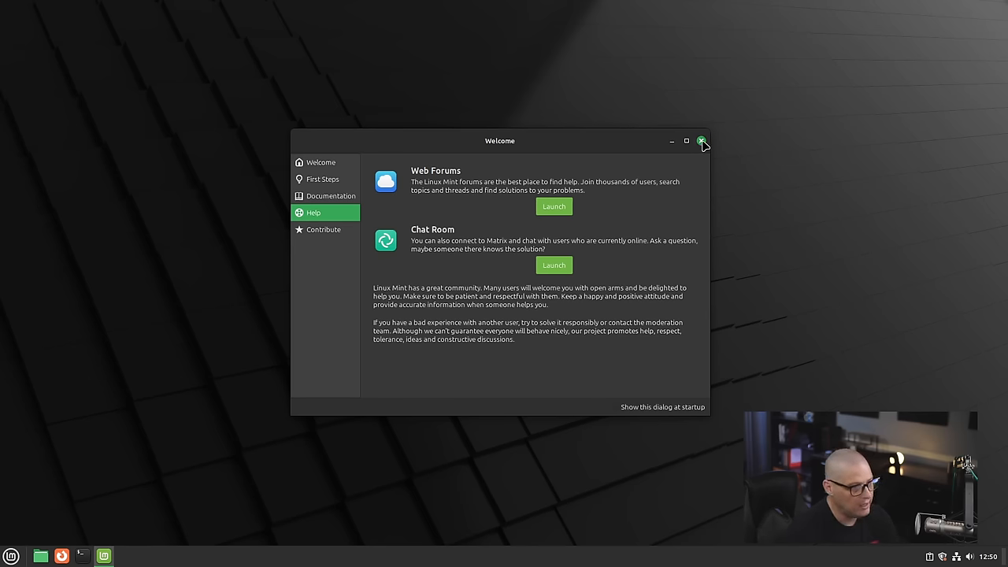
click(701, 142)
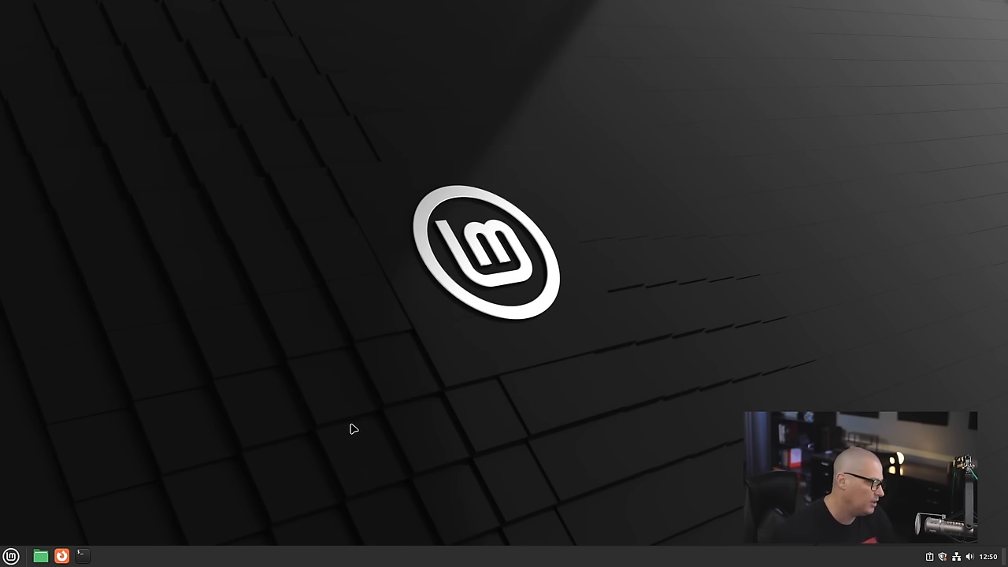
click(11, 553)
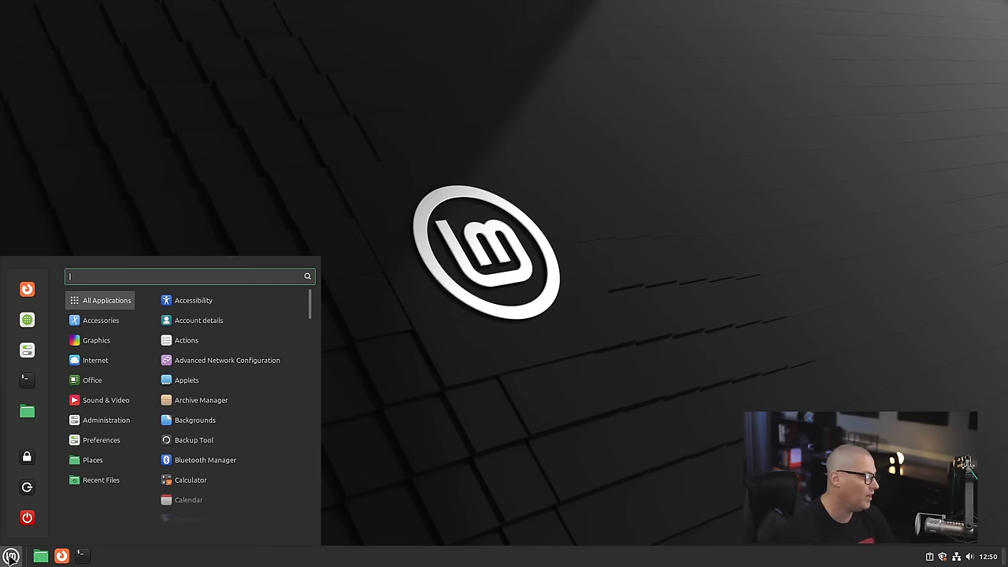
text(weld)
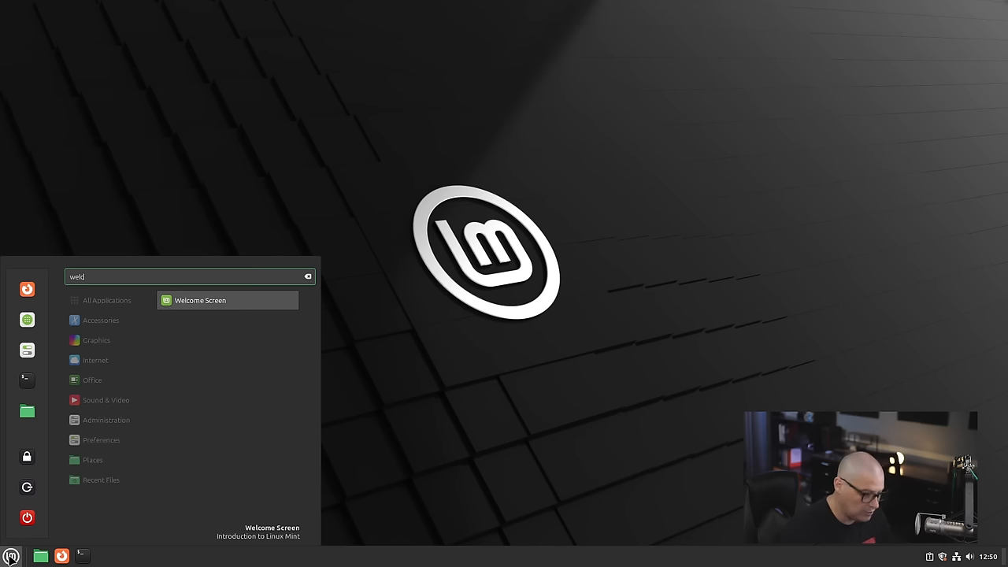
text(welcoml)
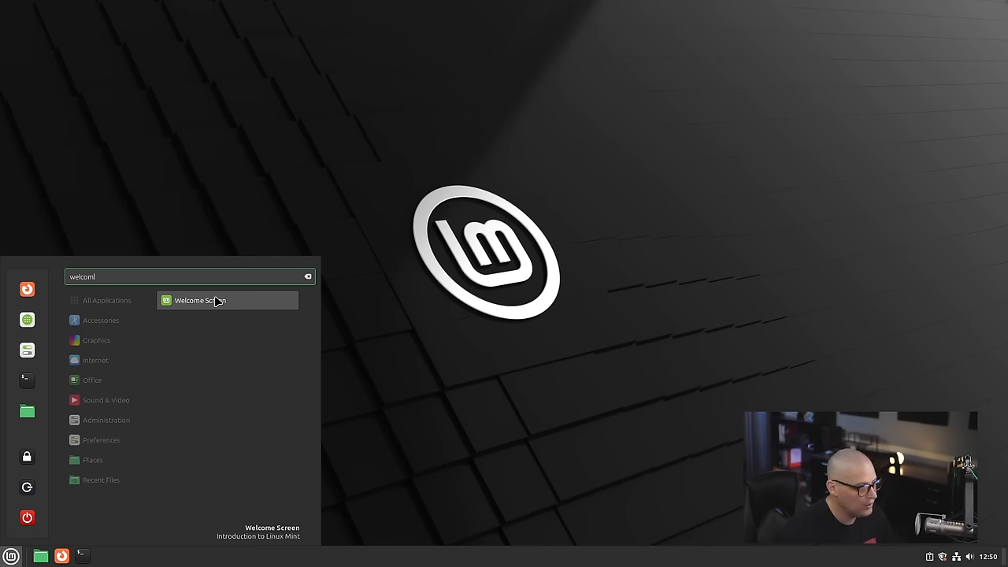
click(227, 299)
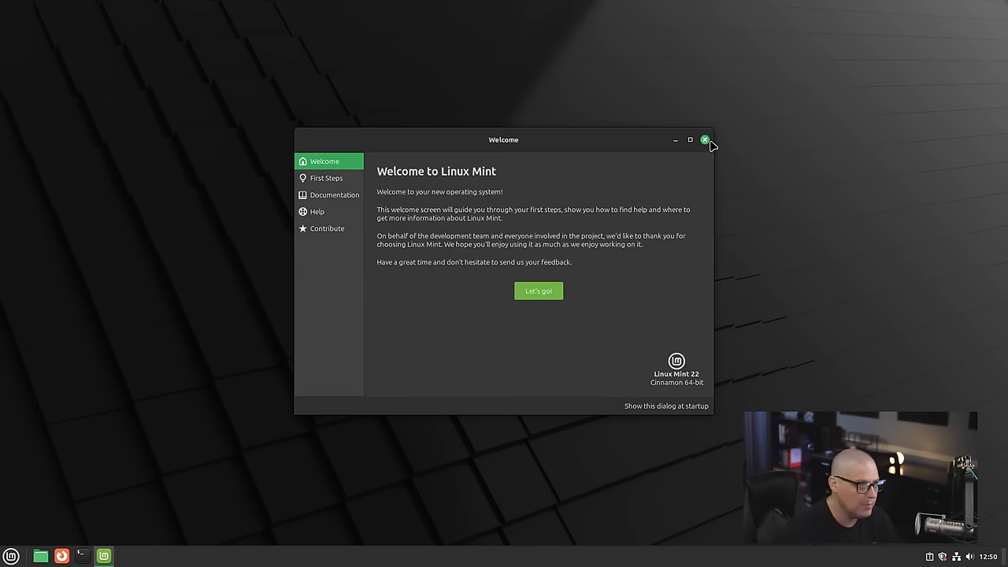
click(705, 139)
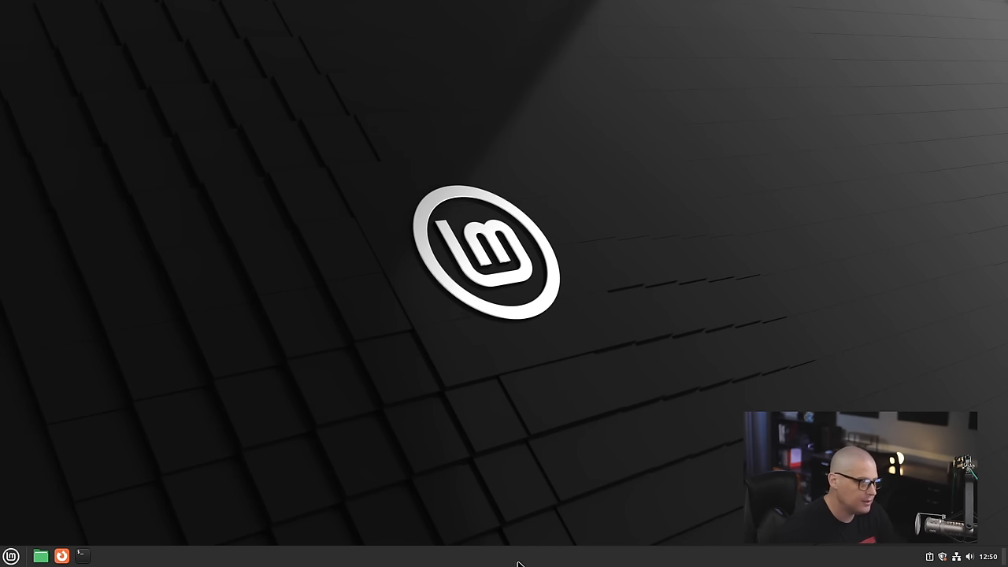
mouse_move(419, 488)
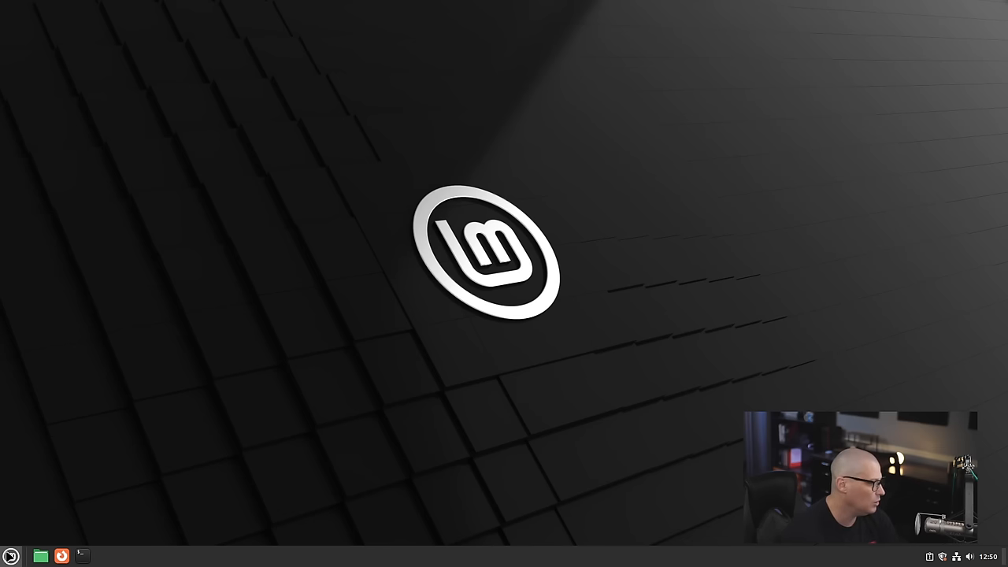
- Launch Document Viewer from the Cinnamon menu's Accessories category
click(11, 554)
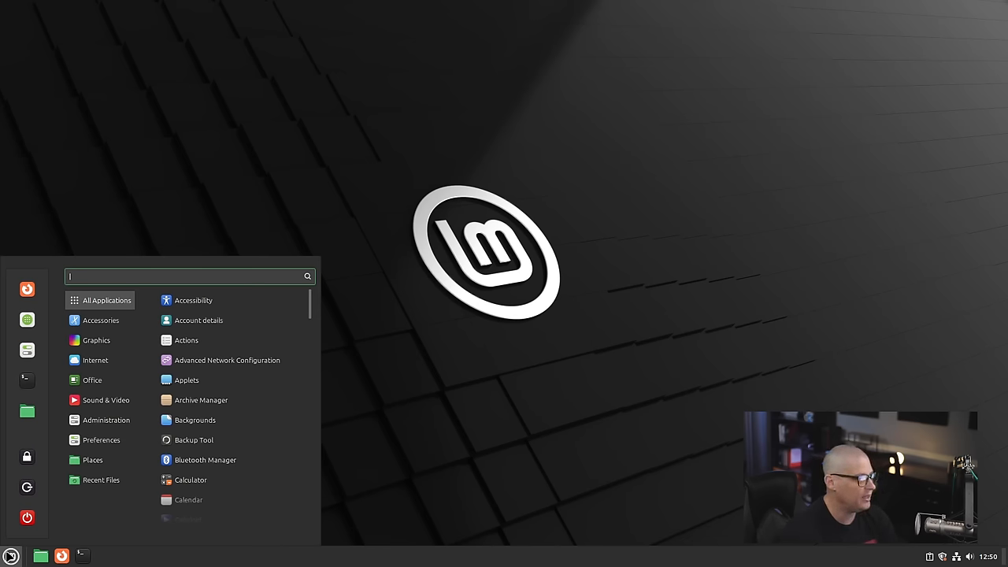
mouse_move(27, 485)
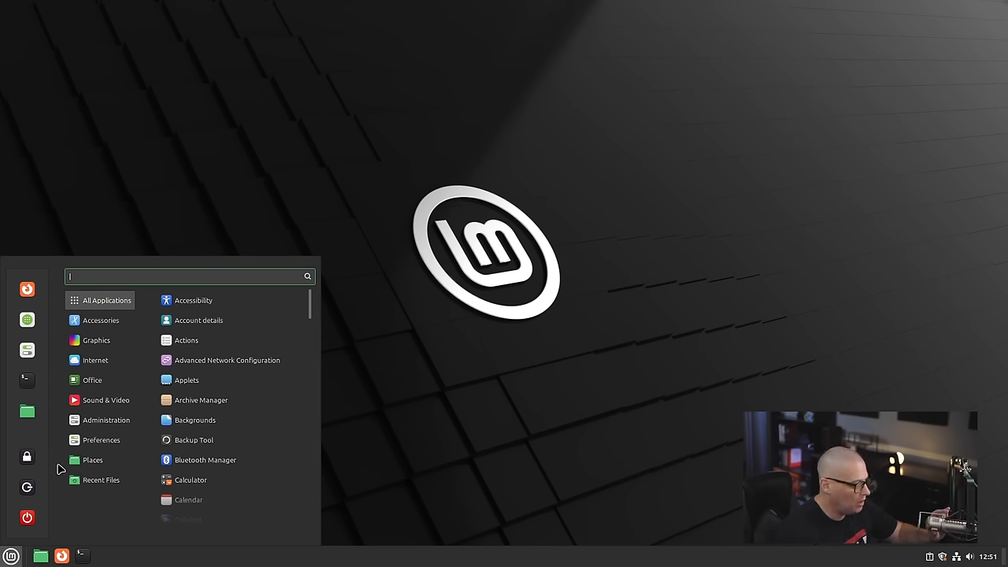
click(96, 340)
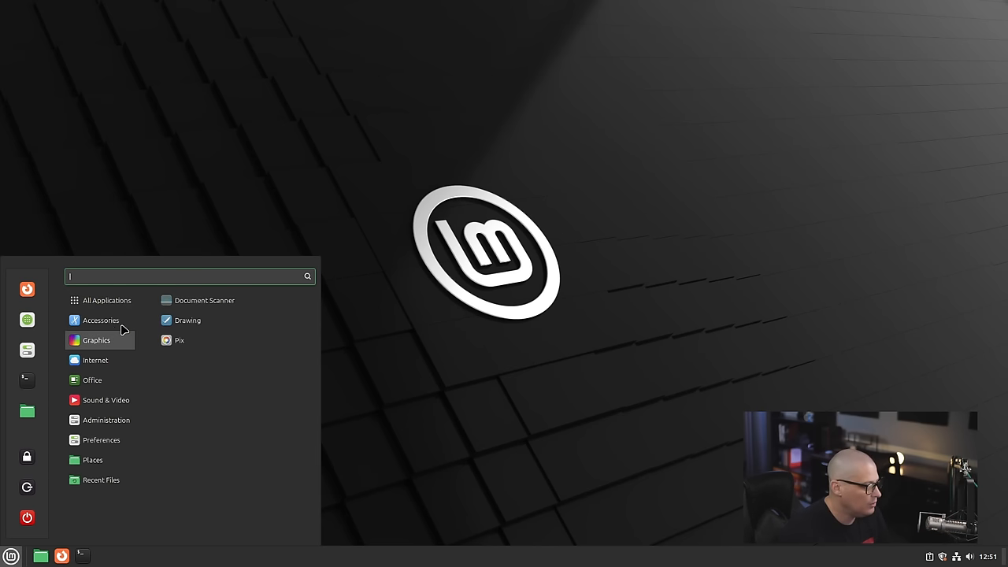
click(101, 321)
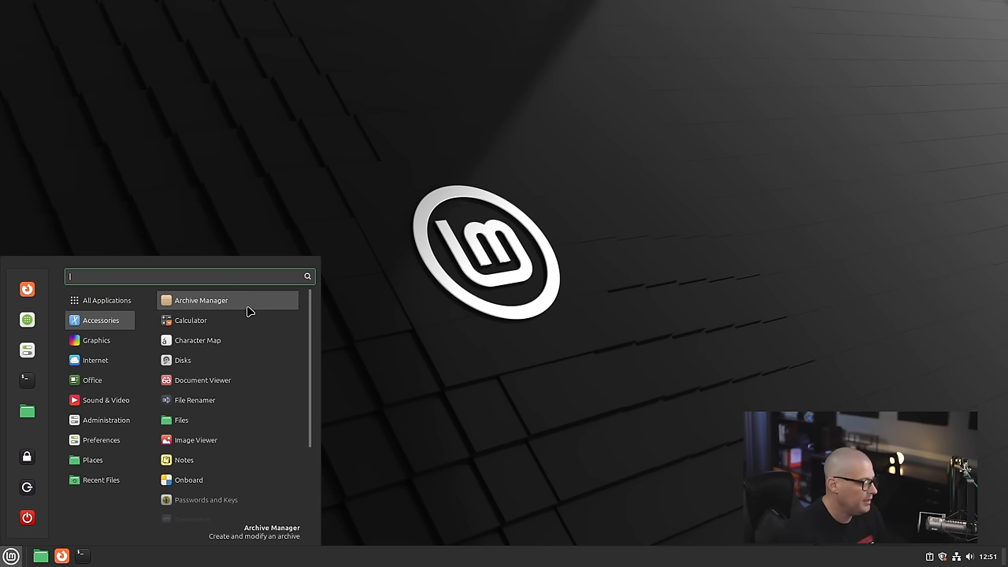
mouse_move(274, 307)
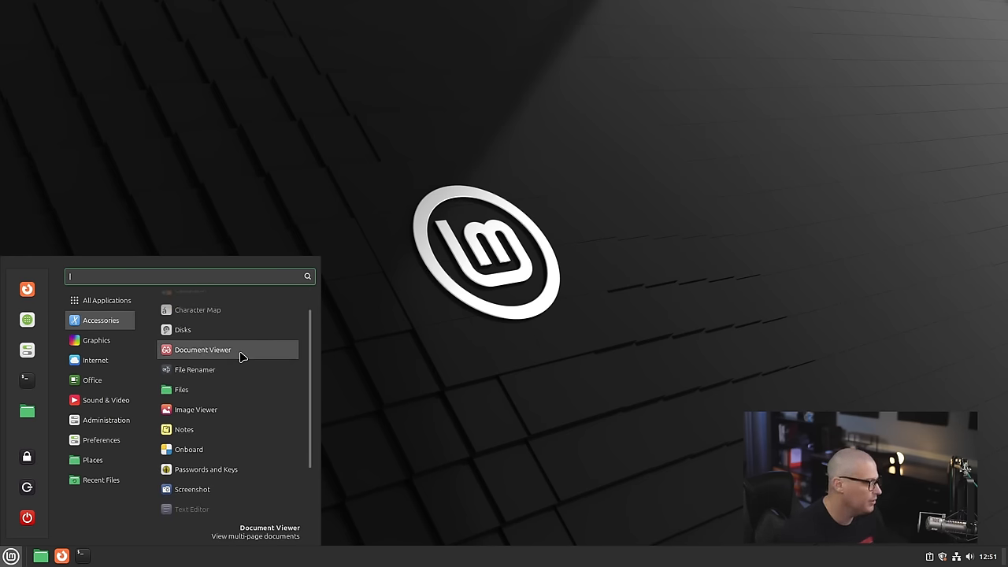
click(201, 350)
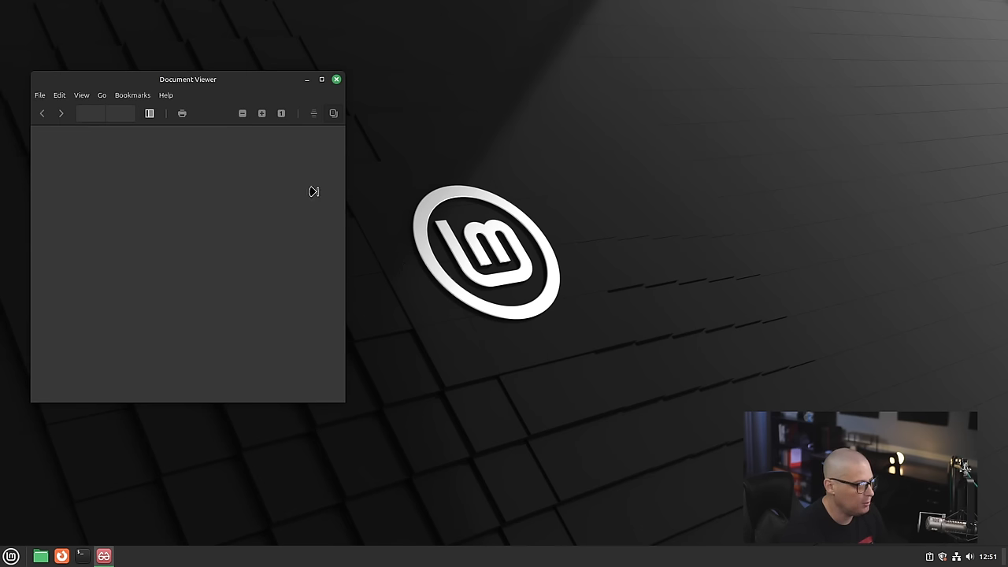
- View Xreader's About dialog reporting version 4.2.2, then dismiss it
click(165, 94)
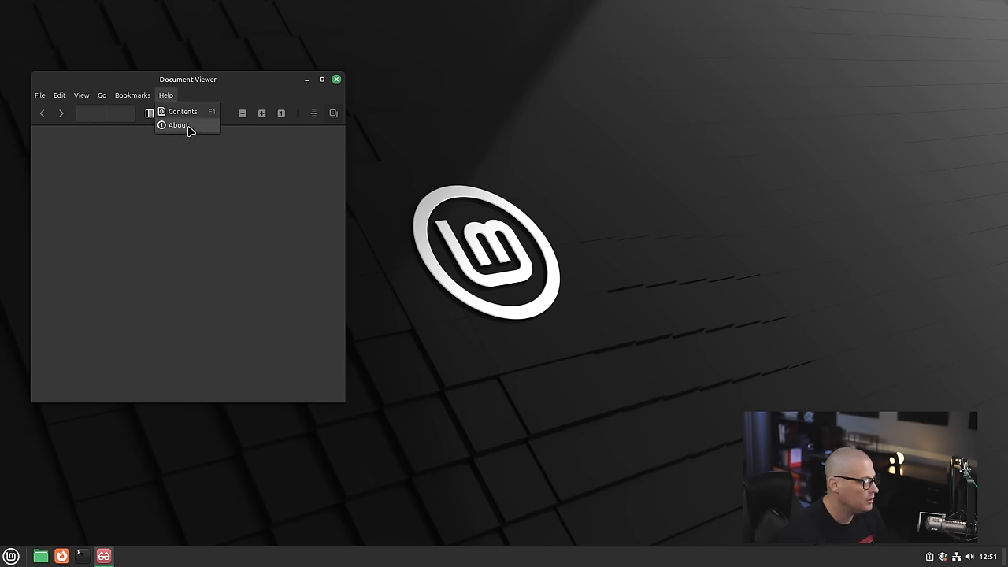
click(178, 124)
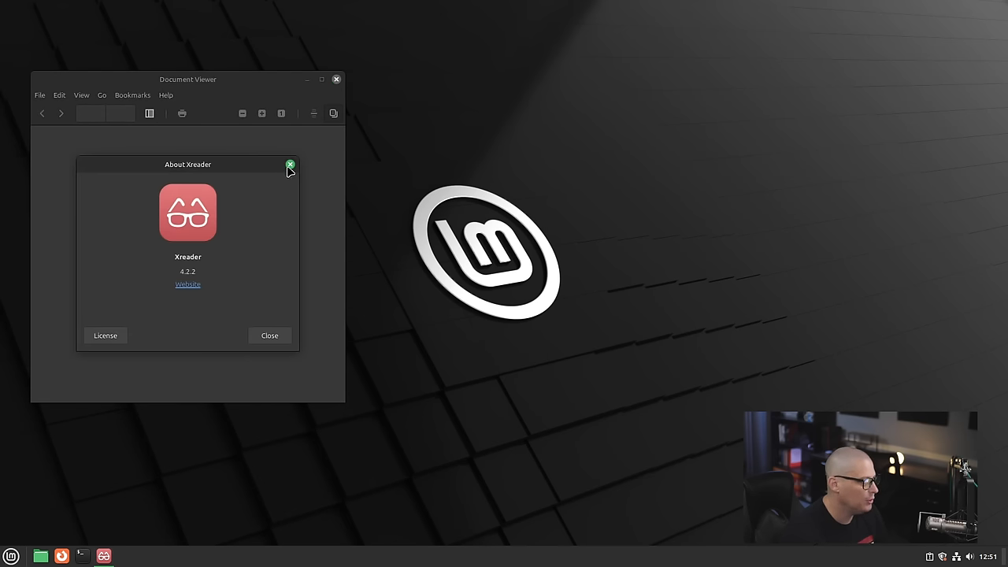
click(290, 164)
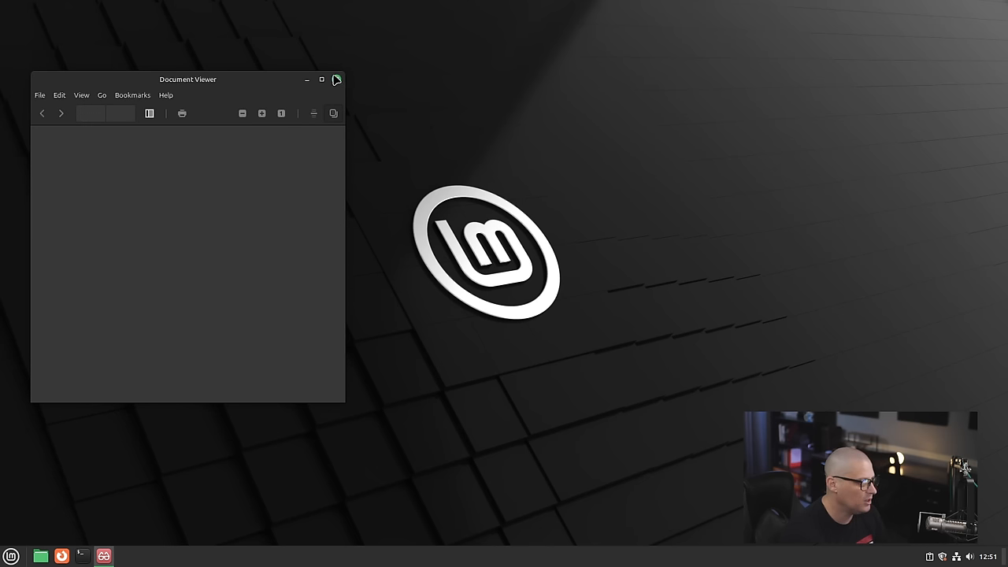
- Close Xreader, open the Home folder in Nemo and check its 6.2.x version details
click(14, 552)
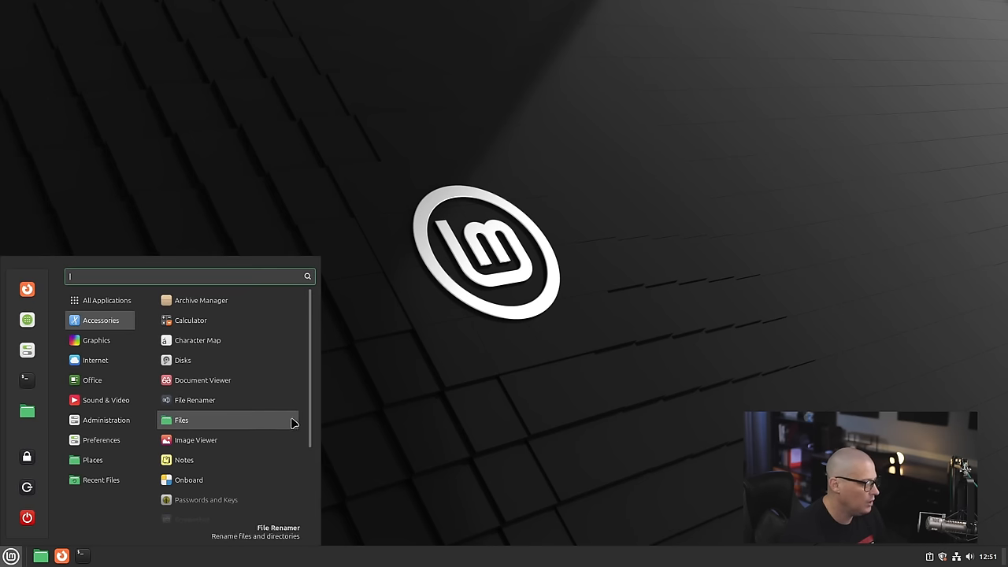
mouse_move(265, 408)
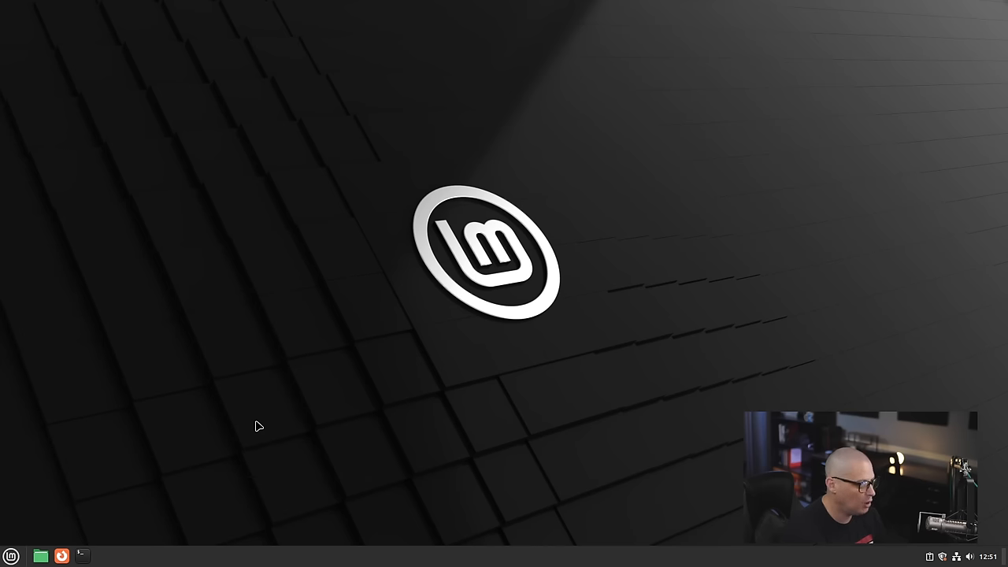
click(40, 554)
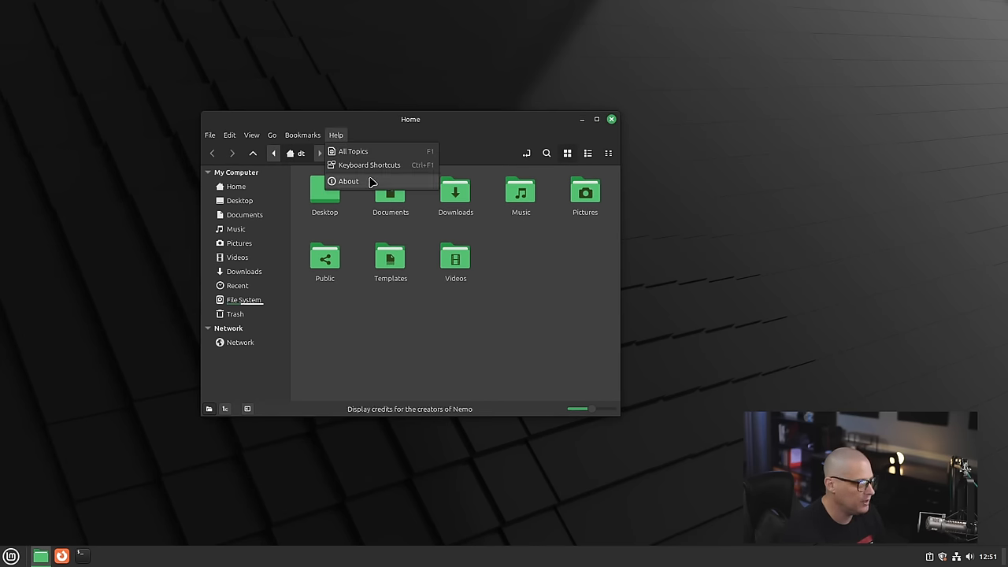
click(348, 181)
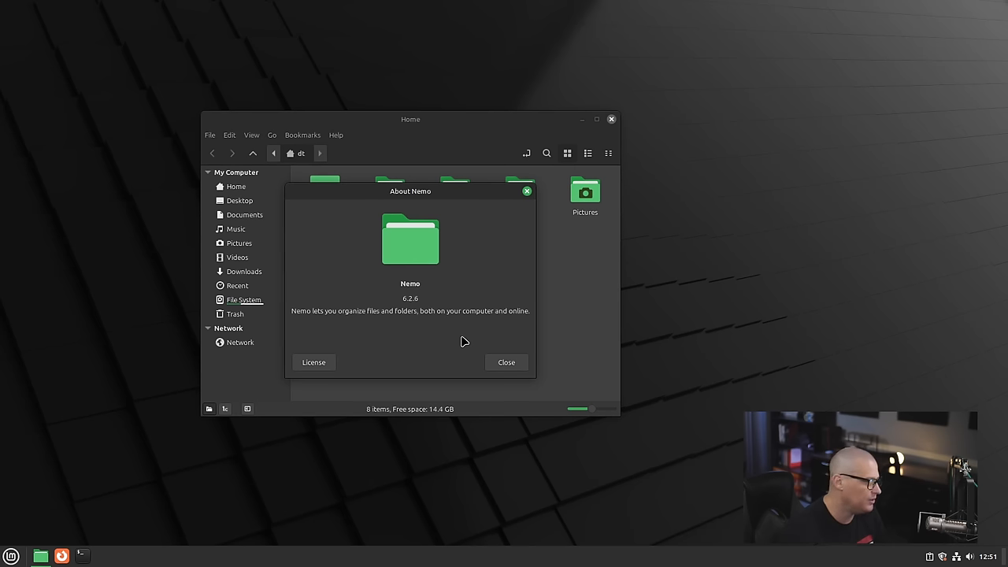
mouse_move(545, 214)
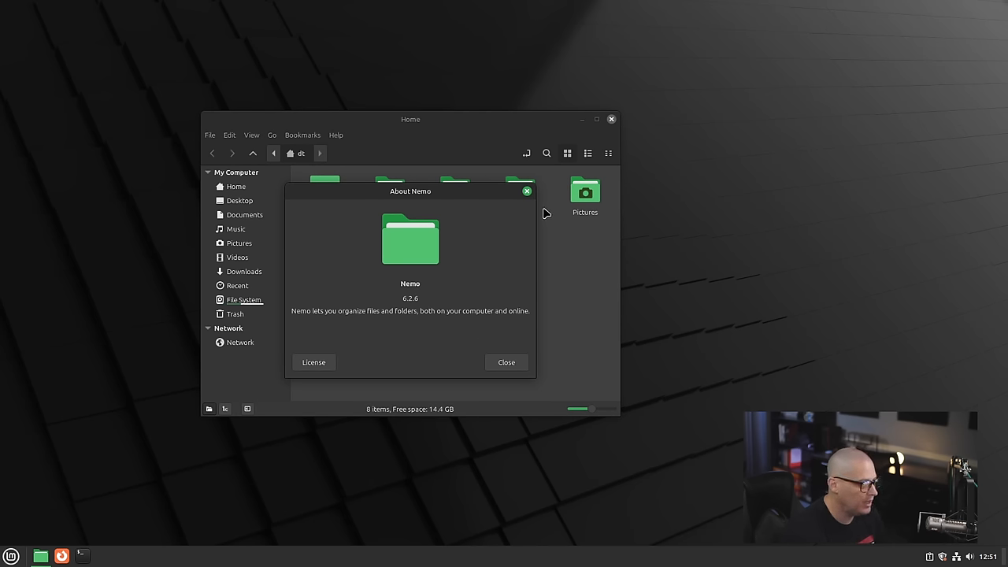
click(506, 362)
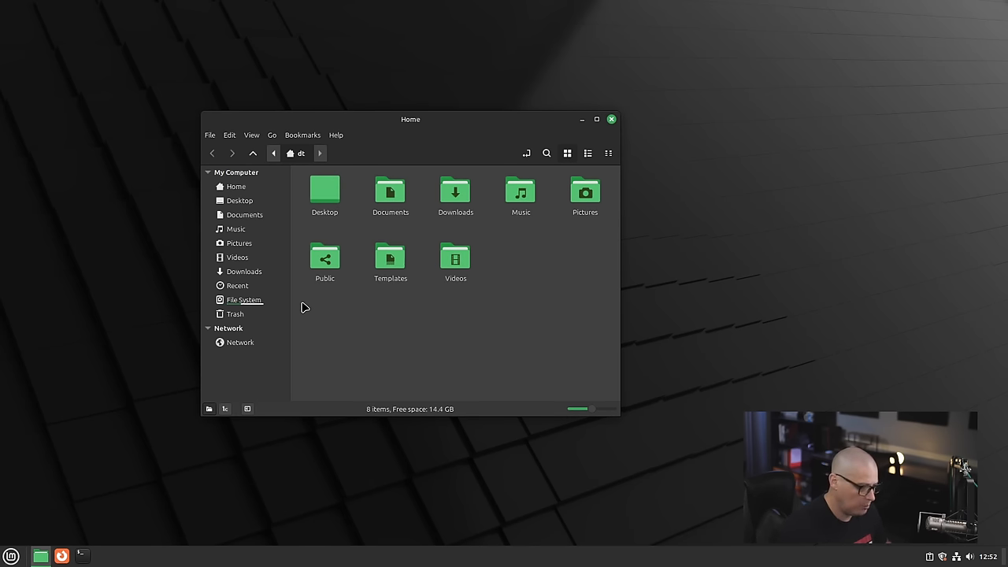
click(209, 135)
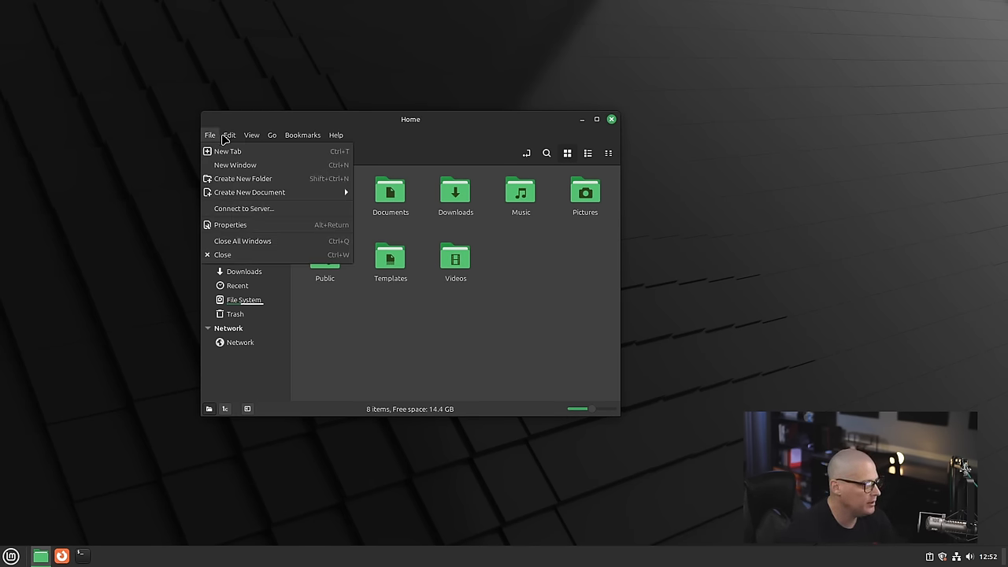
- Open Nemo's File Management Preferences from the Edit menu and reposition the dialog
click(230, 135)
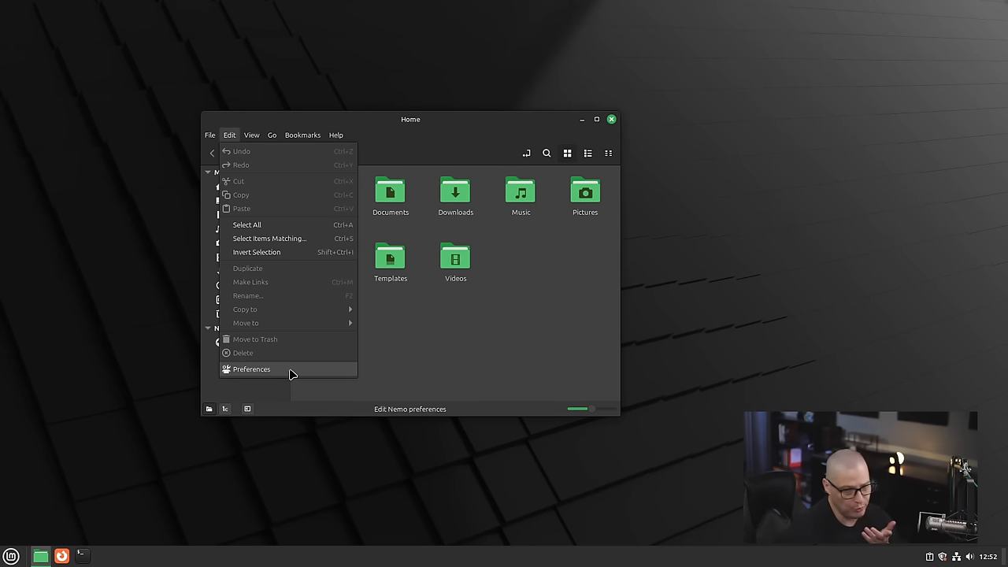
click(252, 369)
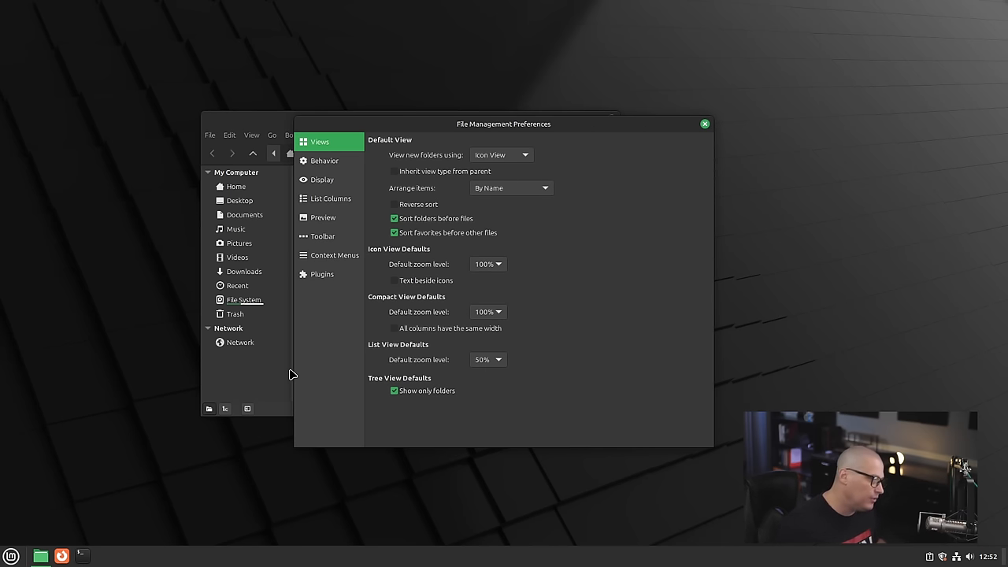
mouse_move(275, 302)
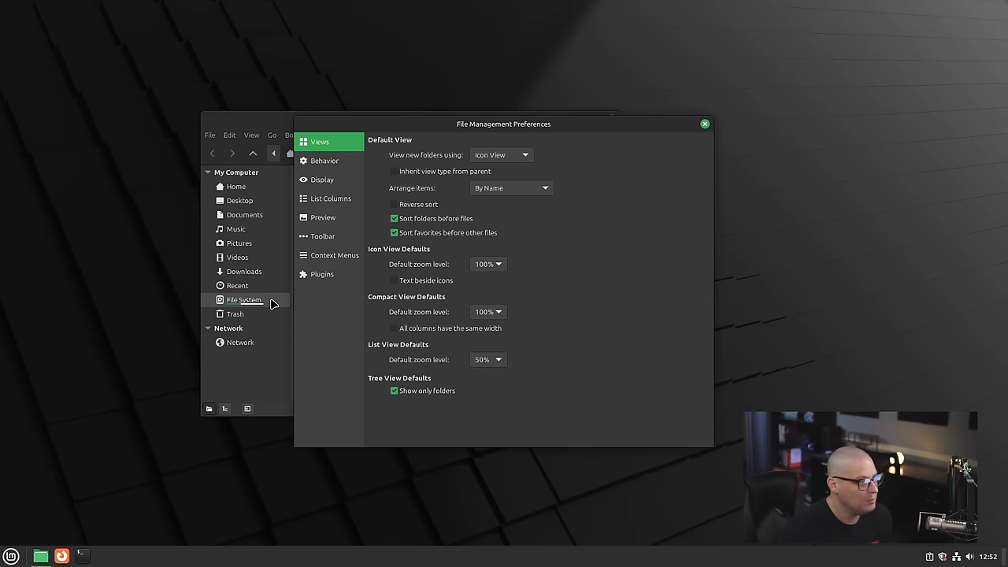
drag(504, 123, 482, 108)
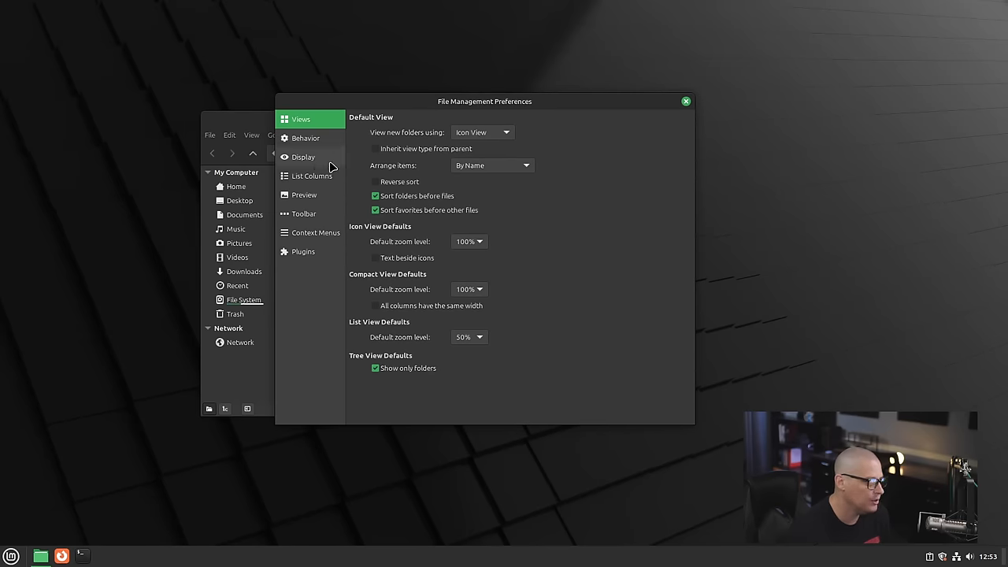
mouse_move(341, 259)
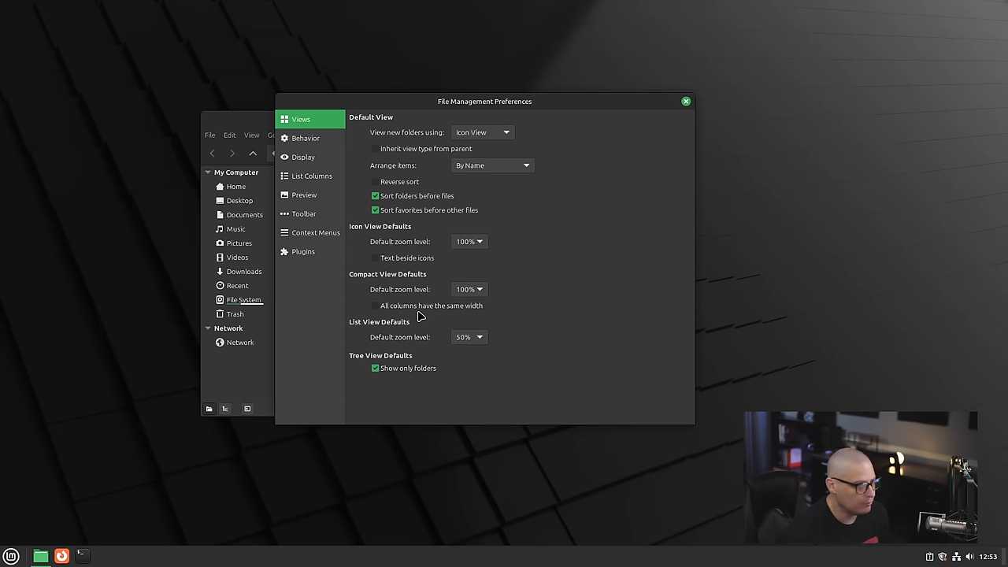
mouse_move(356, 151)
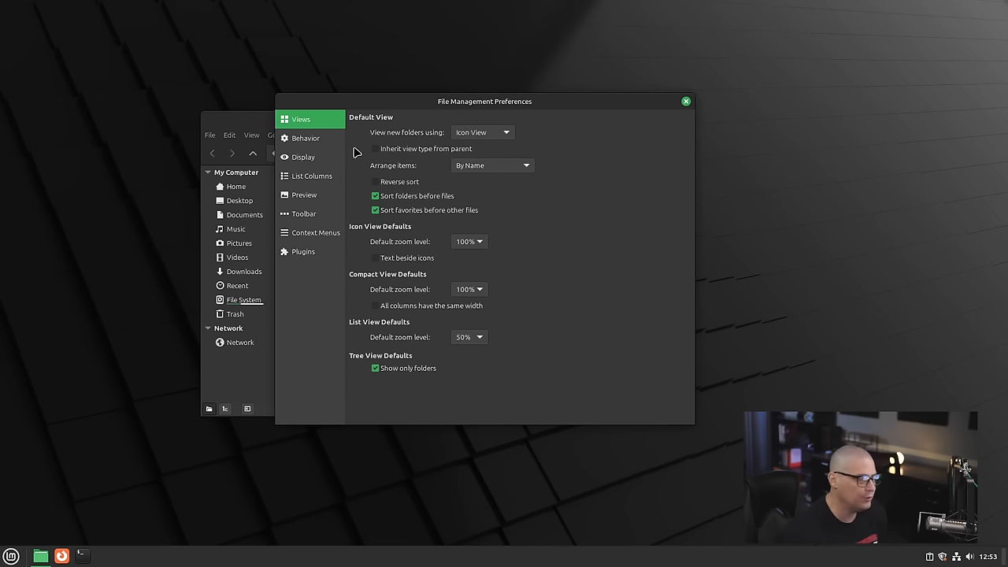
- Review the Behavior, Display, List Columns, Preview, Toolbar, Context Menus and Plugins pages
click(305, 139)
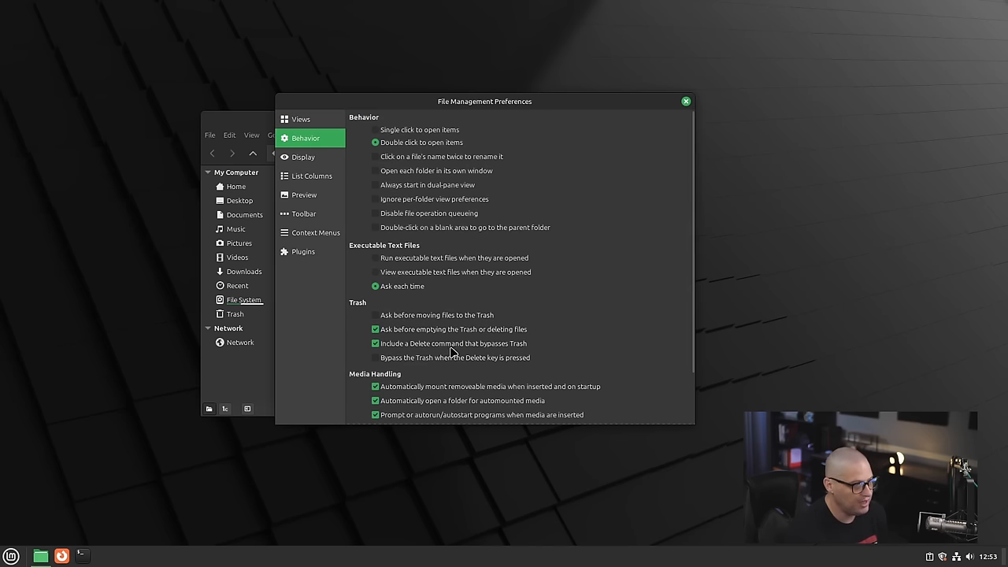
click(303, 157)
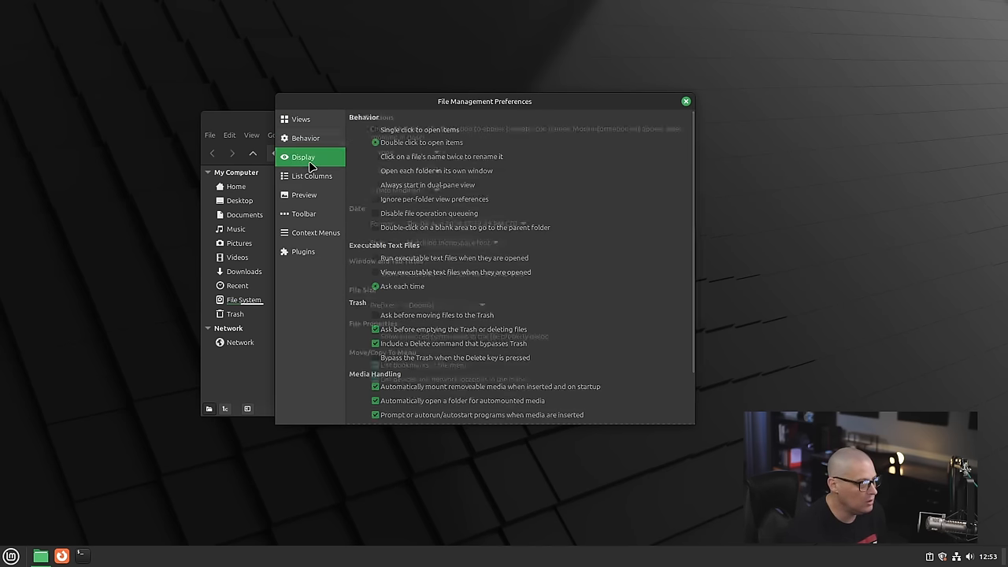
click(310, 177)
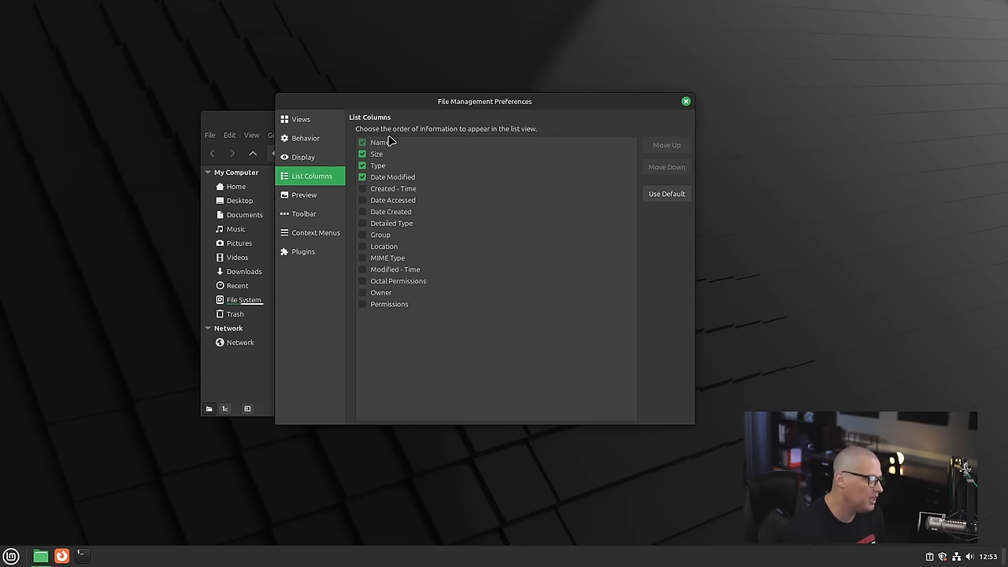
mouse_move(330, 203)
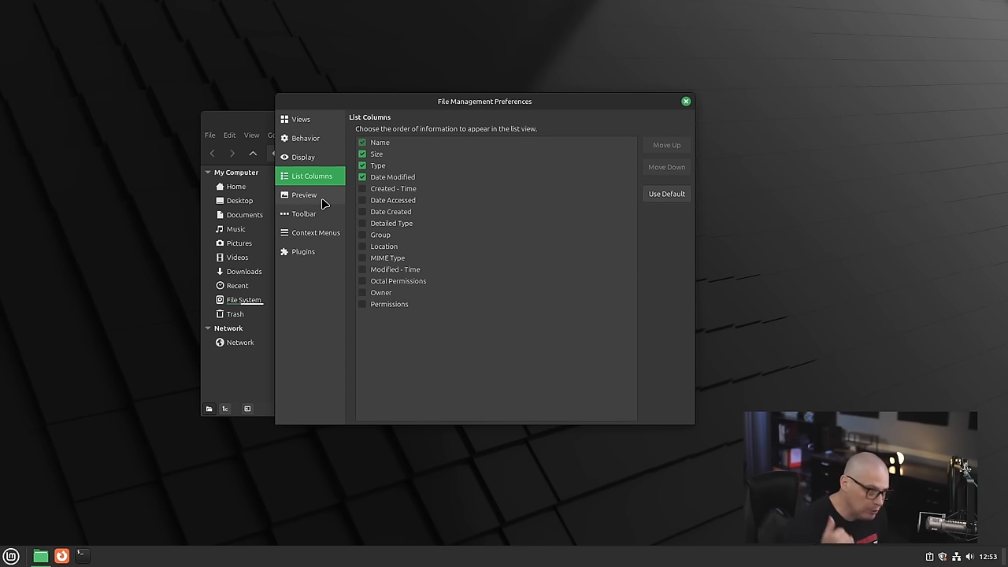
click(304, 195)
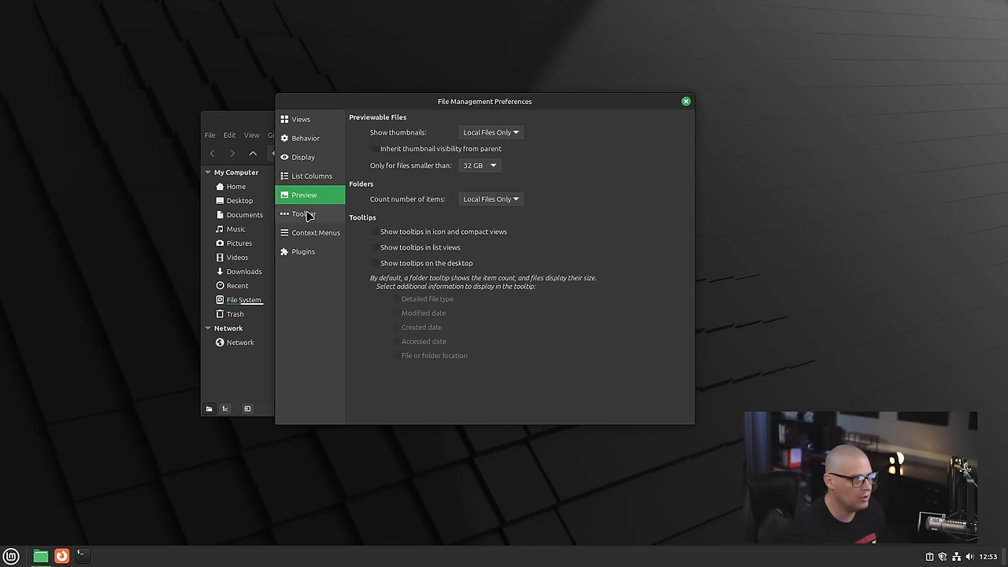
mouse_move(307, 216)
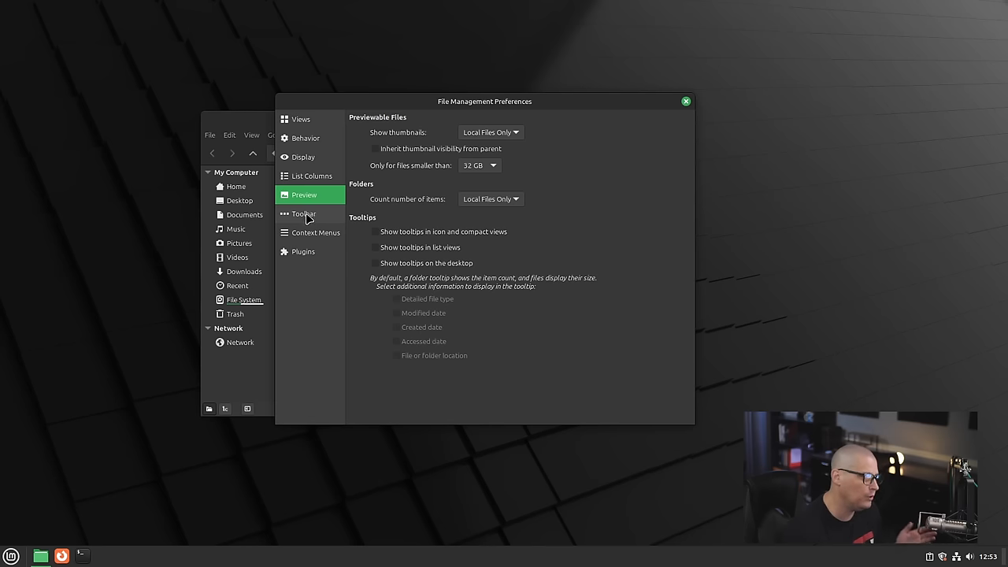
click(302, 215)
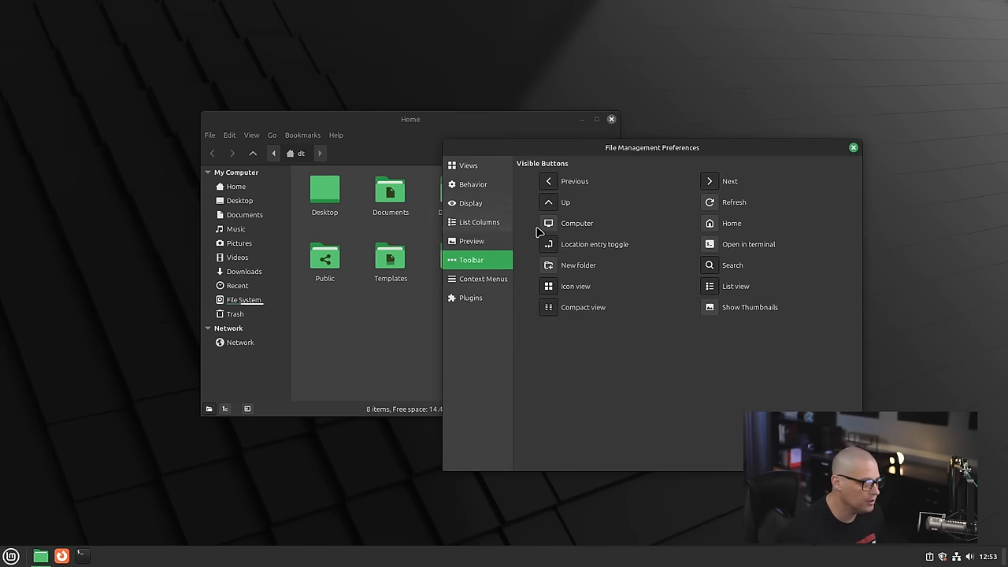
click(482, 278)
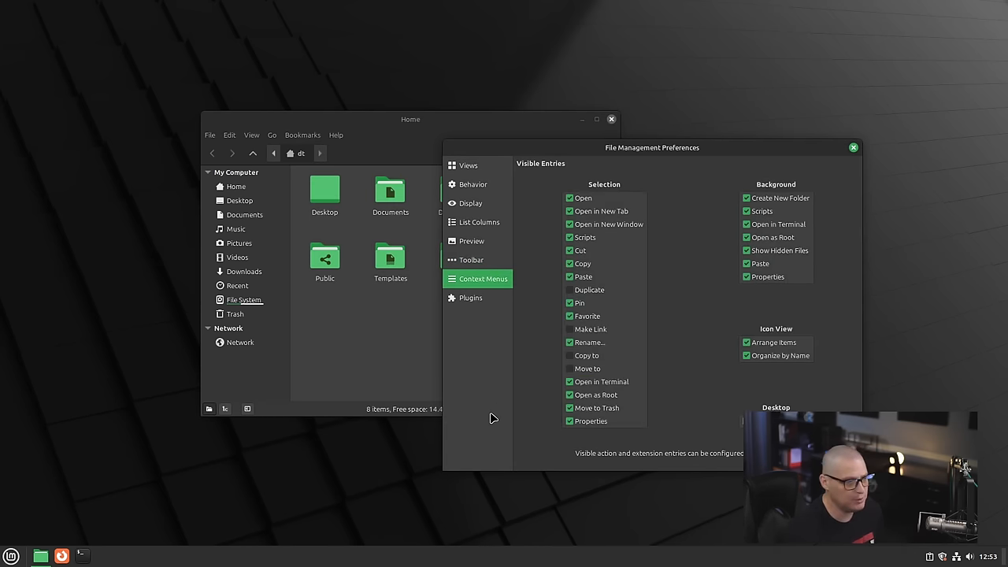
mouse_move(854, 158)
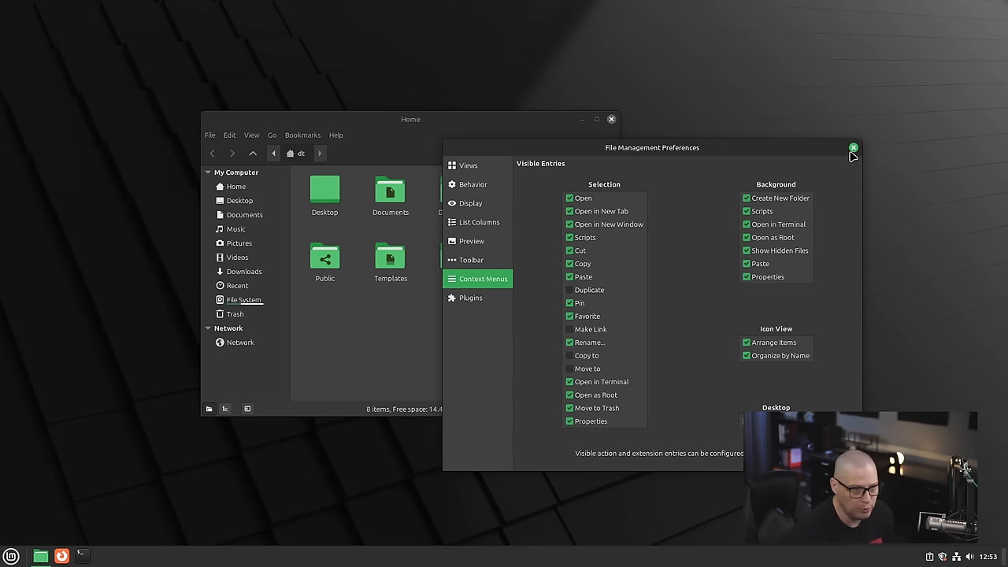
mouse_move(633, 334)
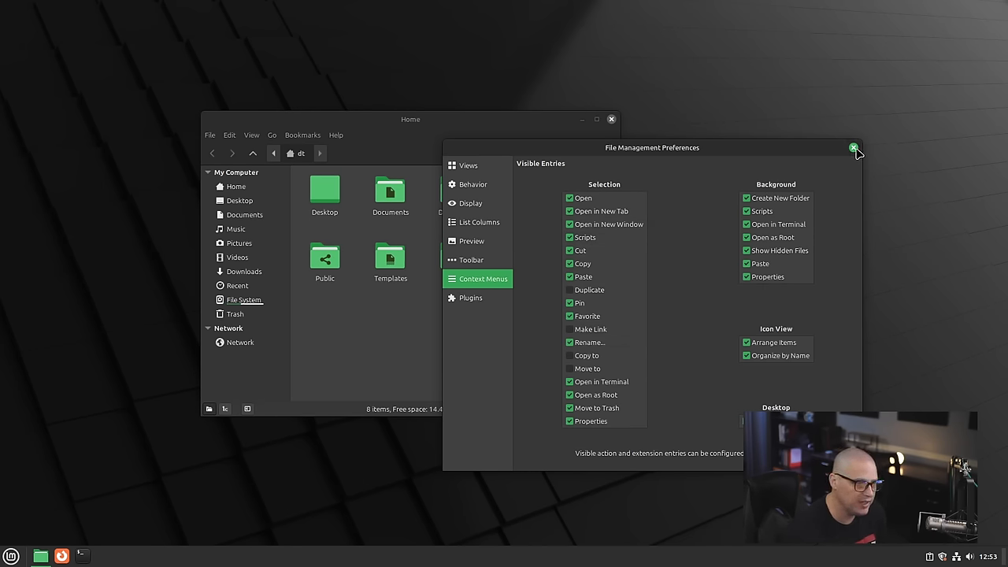
mouse_move(482, 308)
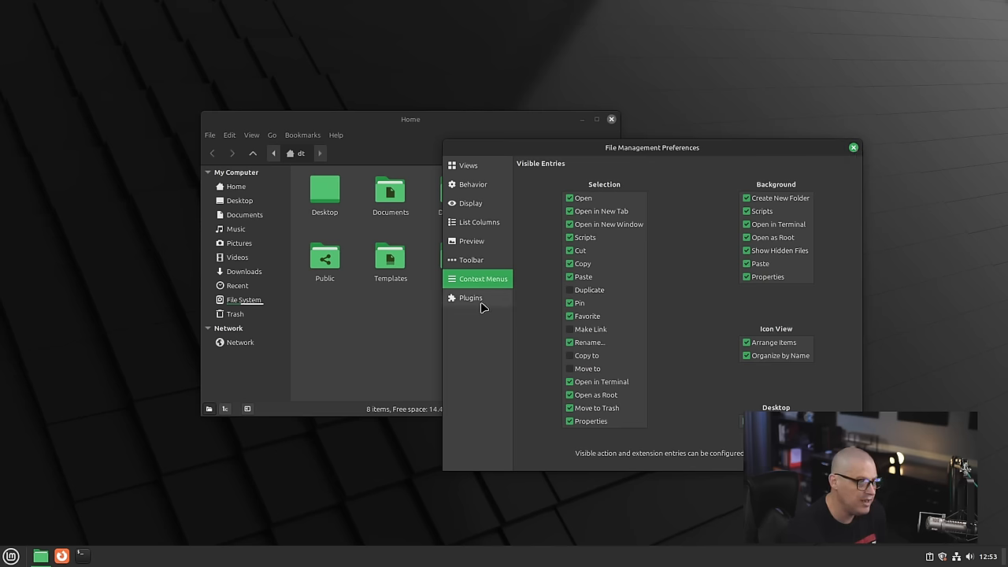
click(469, 298)
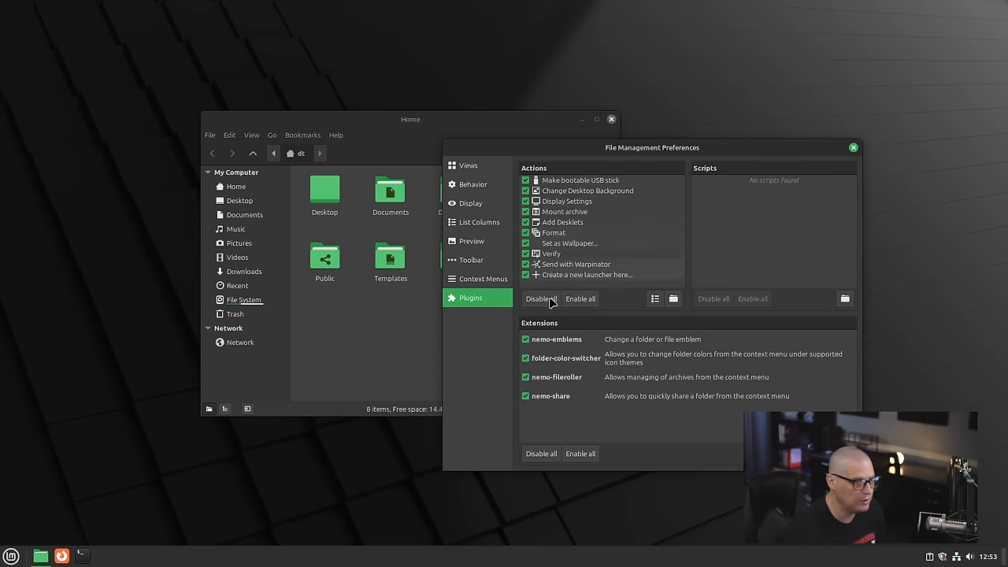
mouse_move(854, 148)
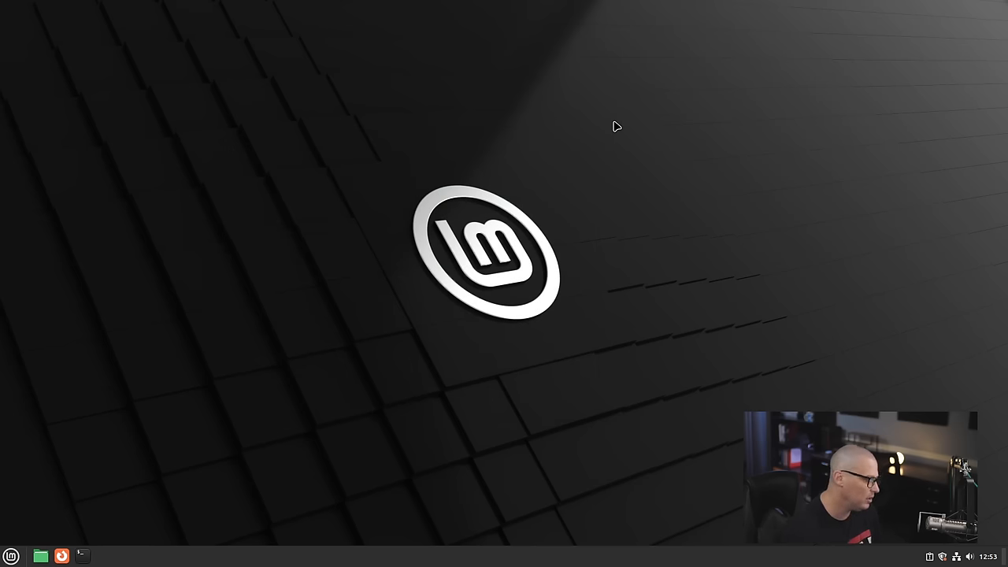
mouse_move(507, 529)
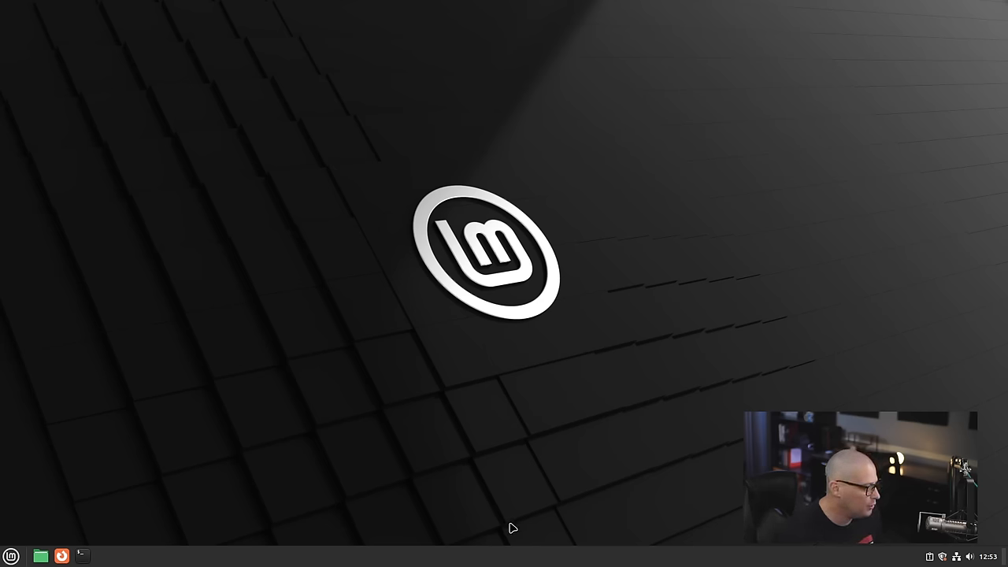
- Launch Drawing from Graphics, dismiss its first-run help manual and view its About details (version 1.0.2)
click(11, 551)
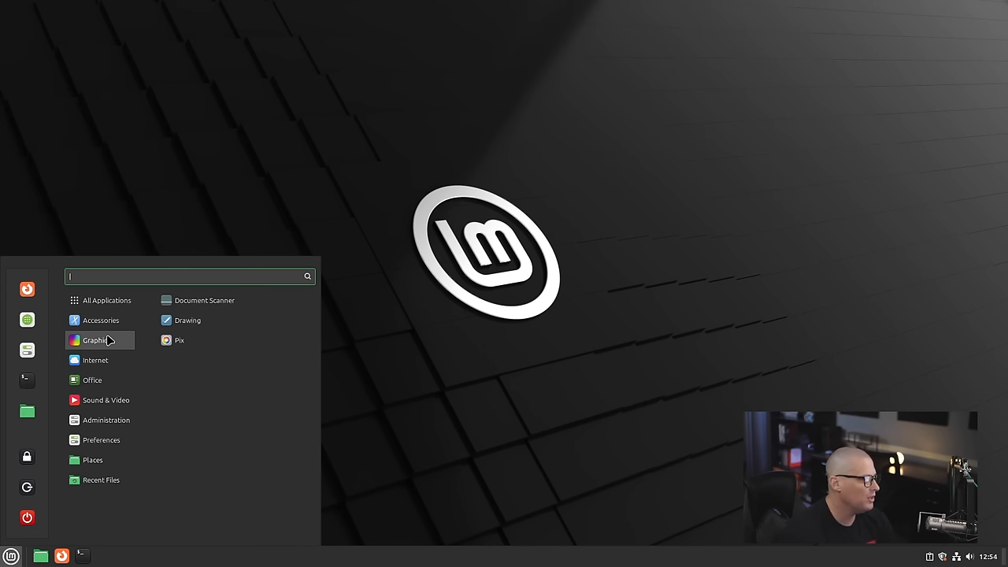
mouse_move(274, 308)
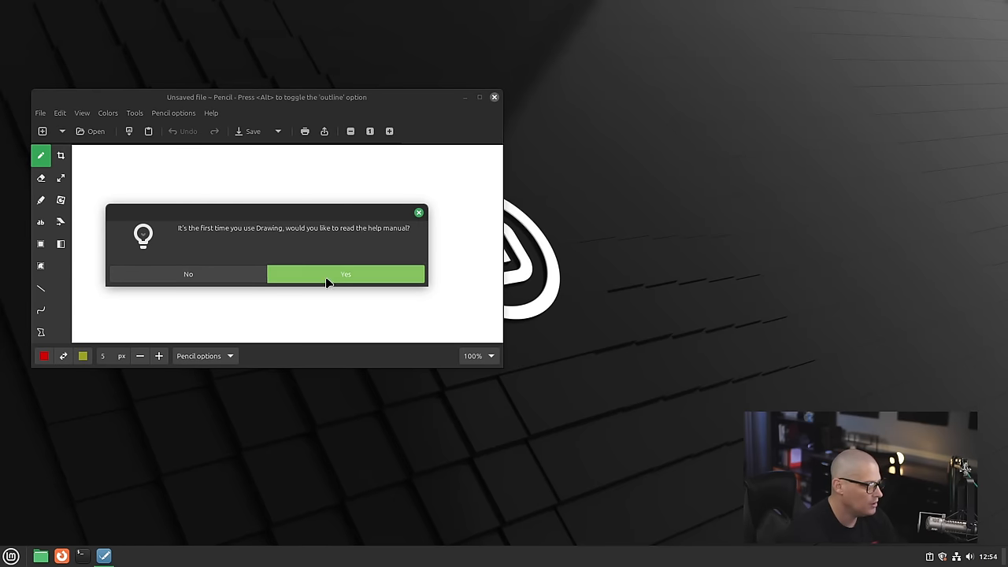
click(345, 275)
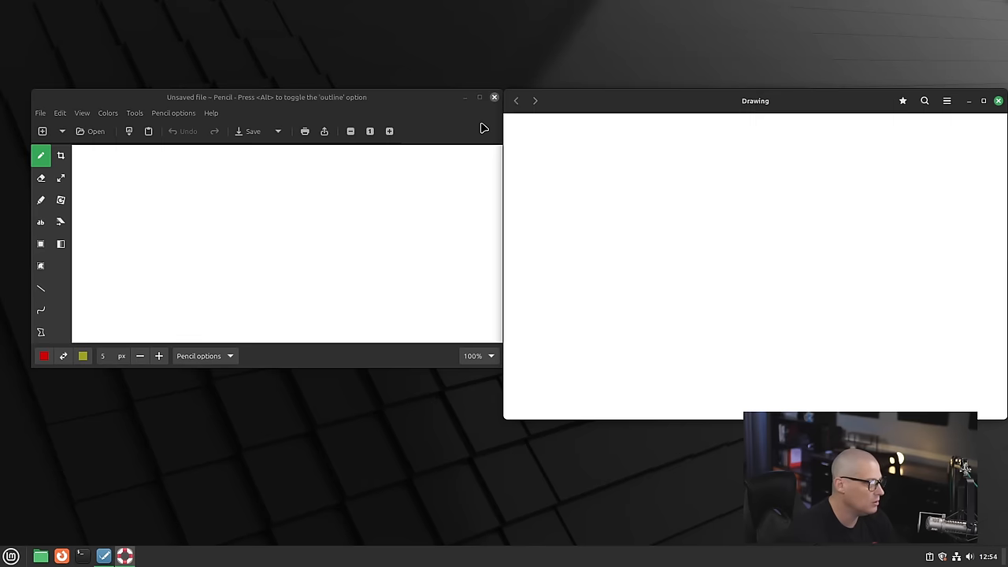
click(999, 101)
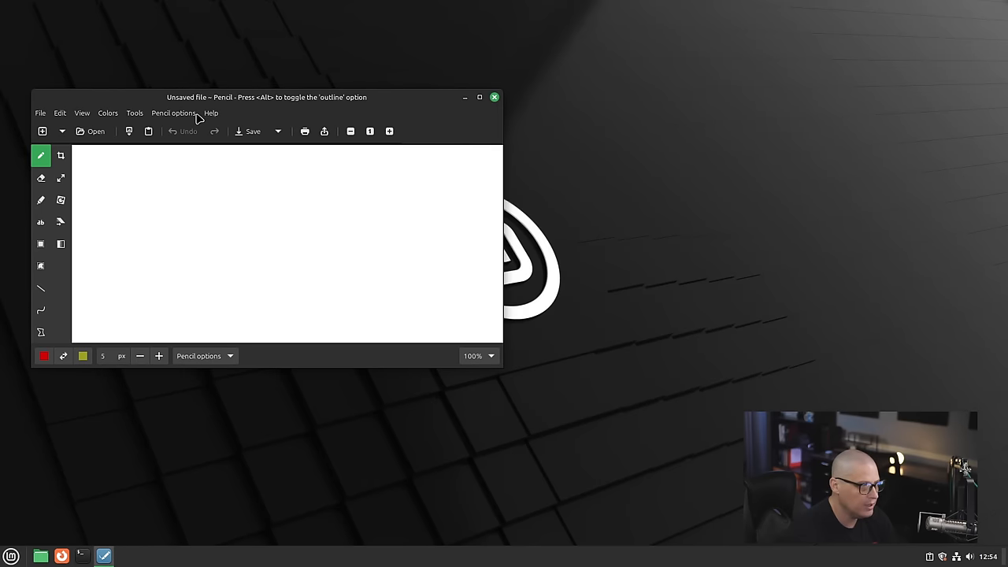
click(211, 113)
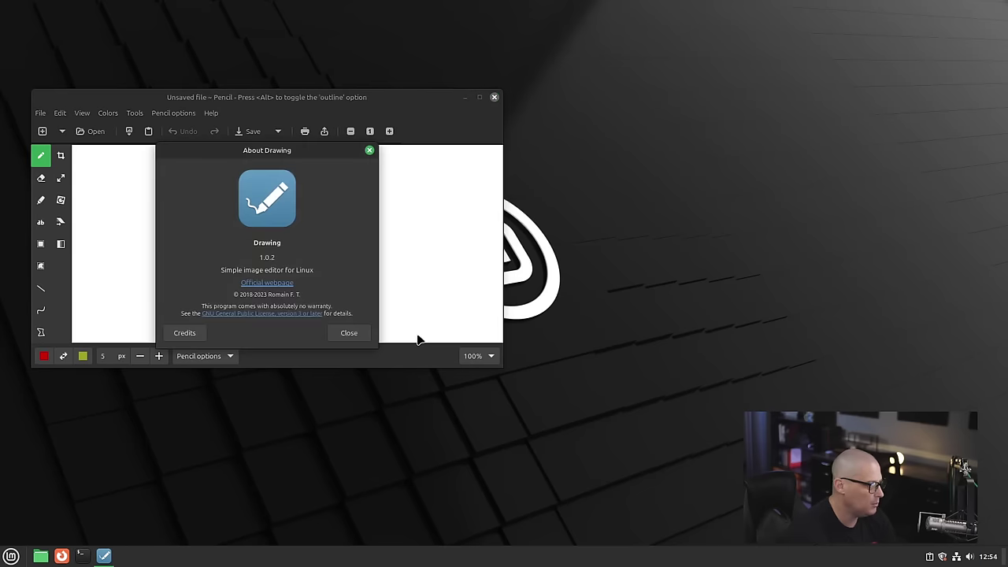
mouse_move(358, 269)
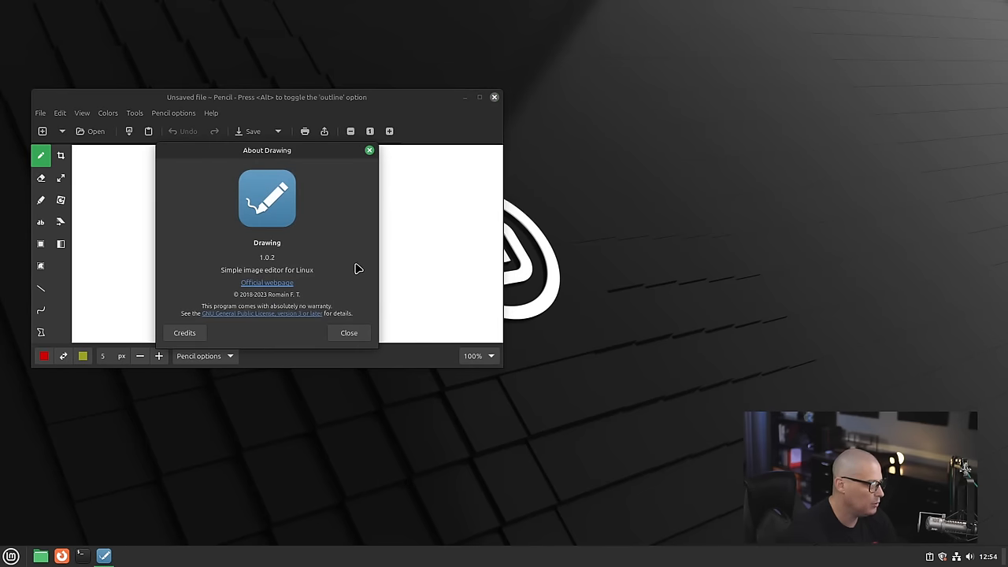
click(348, 333)
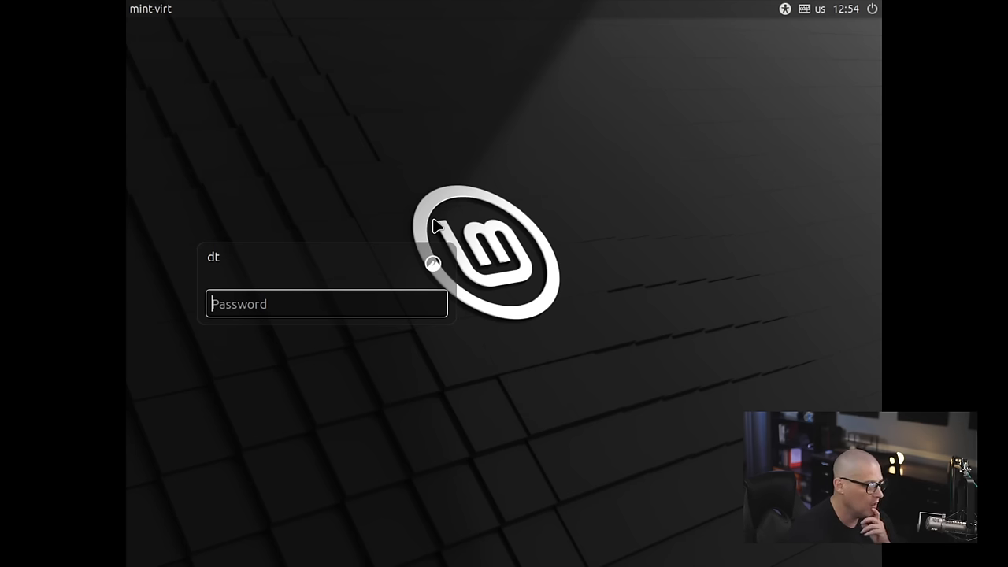
- Sign back in with the password and dismiss the Connection Established notification
text(••)
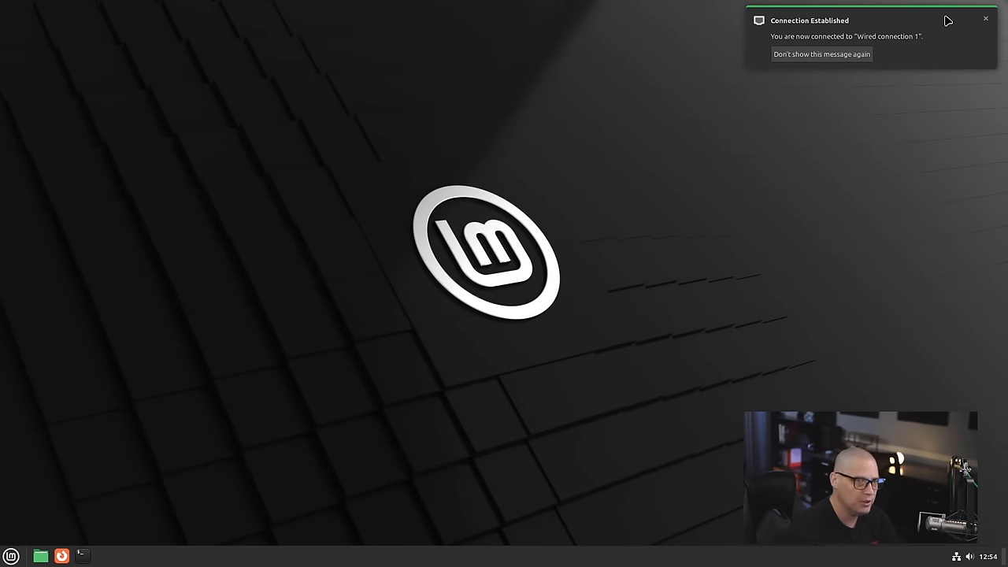
click(973, 17)
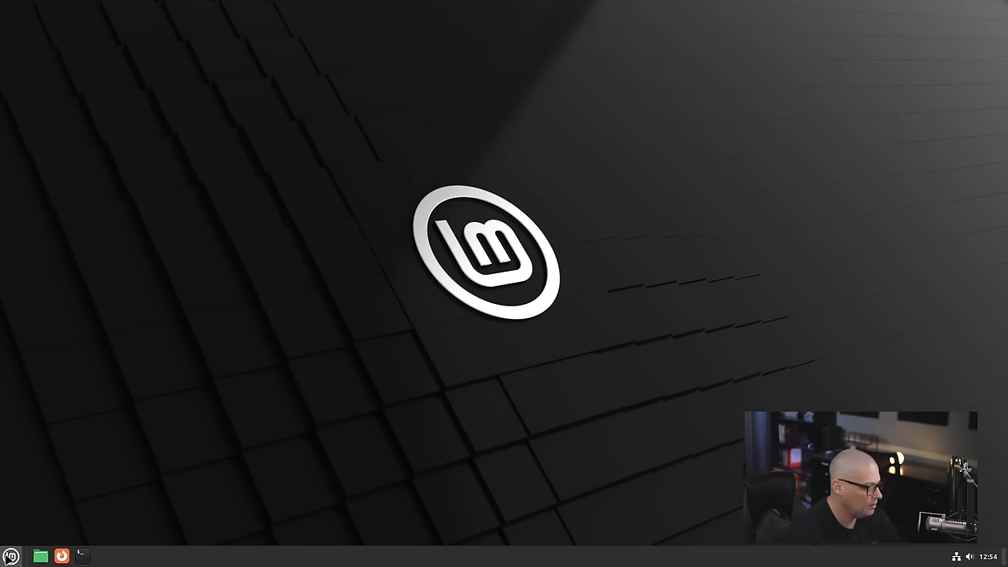
- Launch Firefox from the panel and check About Firefox reporting 128.0 for Linux Mint, then dismiss it
click(16, 554)
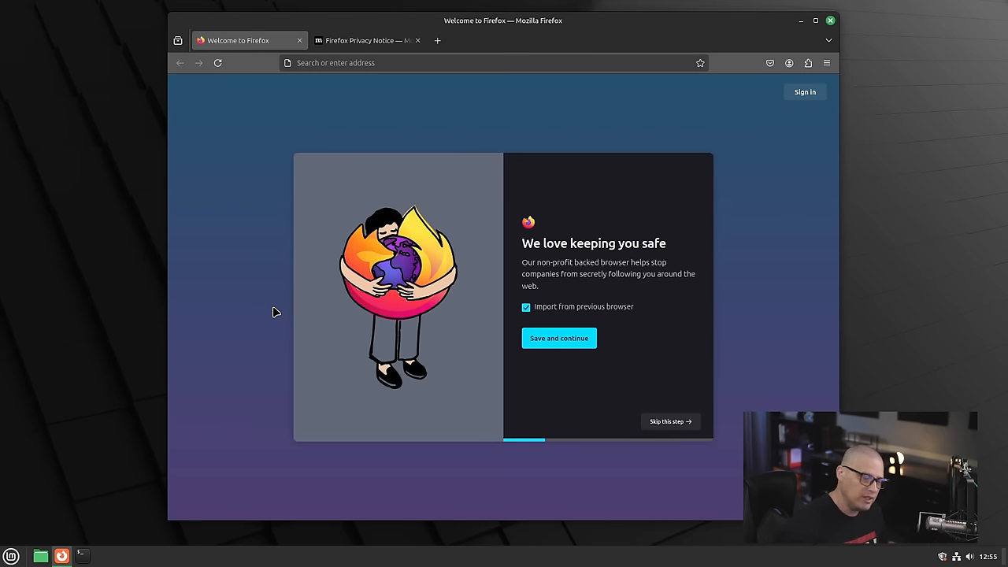
mouse_move(433, 107)
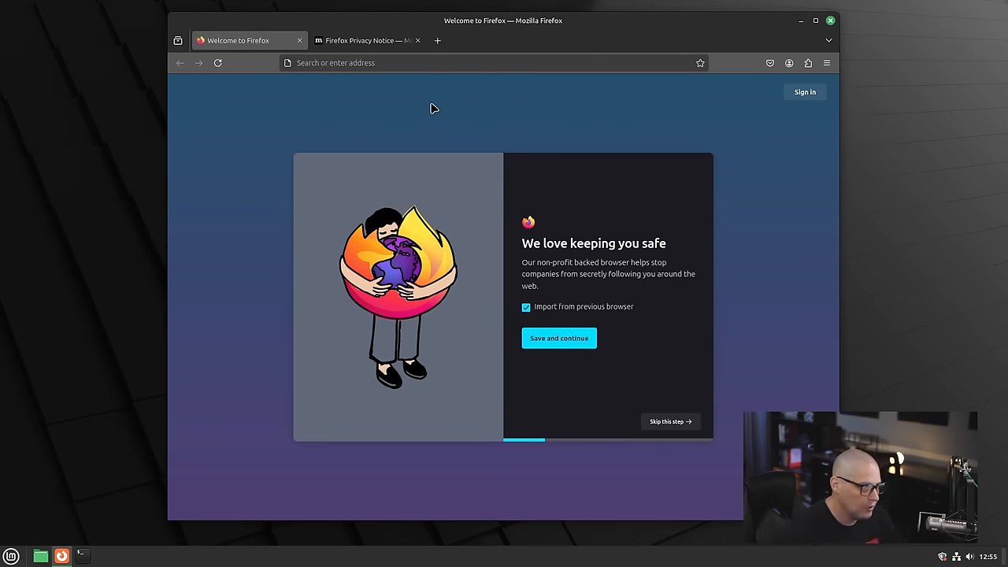
mouse_move(362, 94)
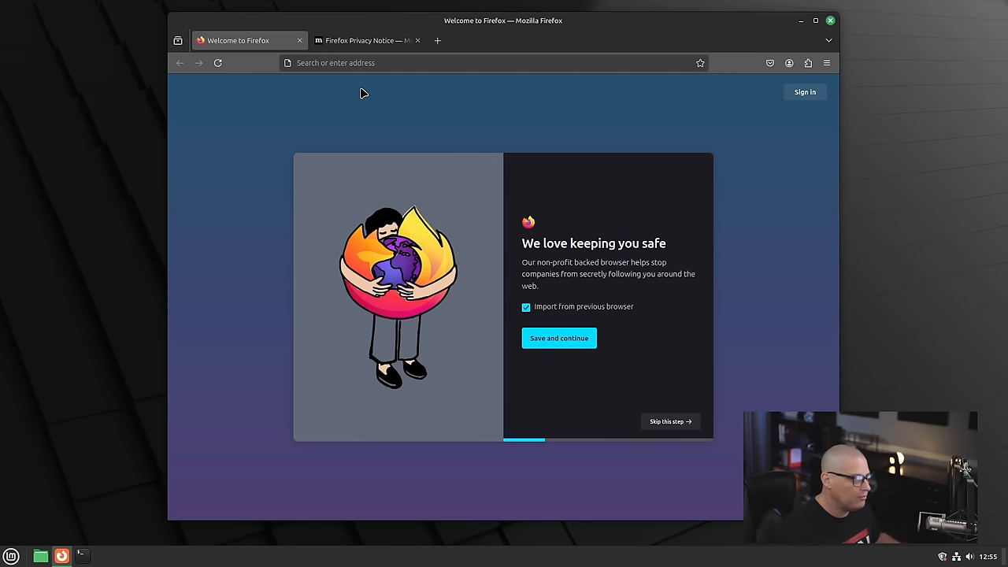
mouse_move(328, 60)
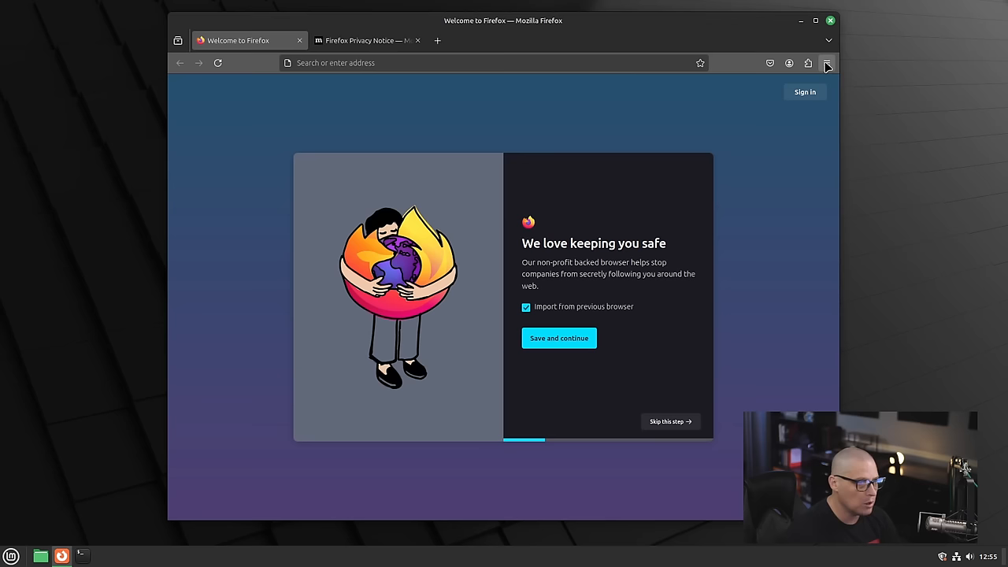
click(826, 63)
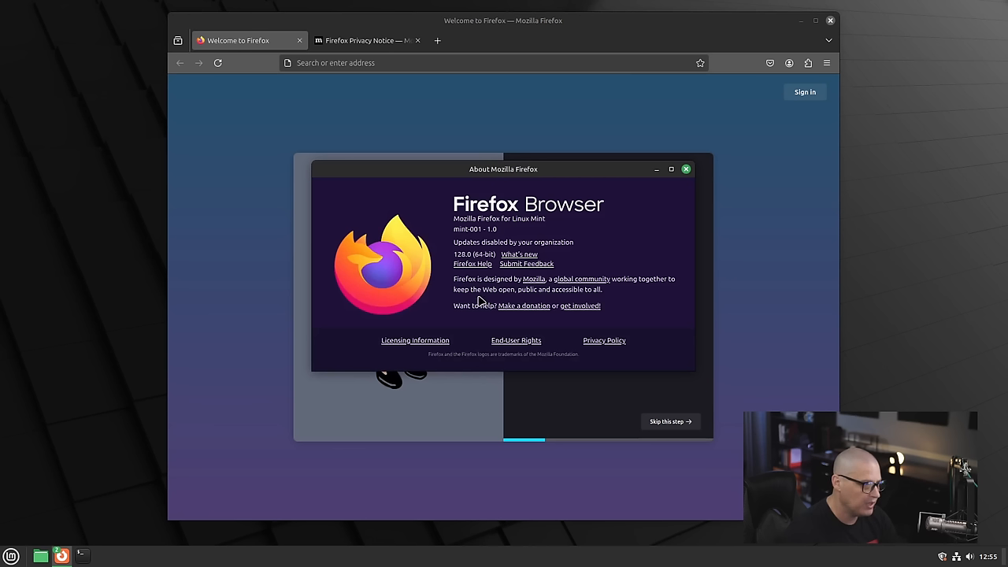
mouse_move(480, 305)
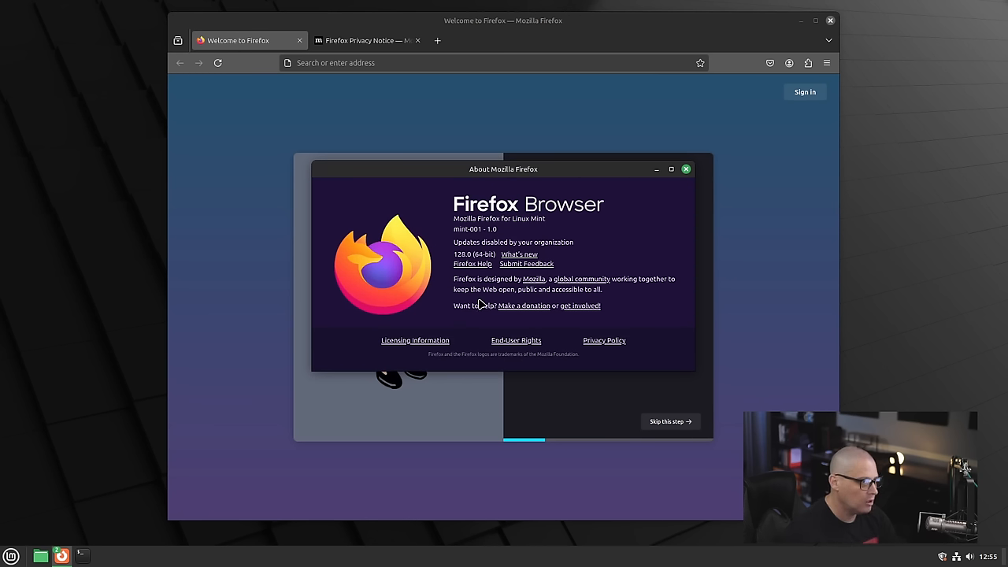
mouse_move(630, 250)
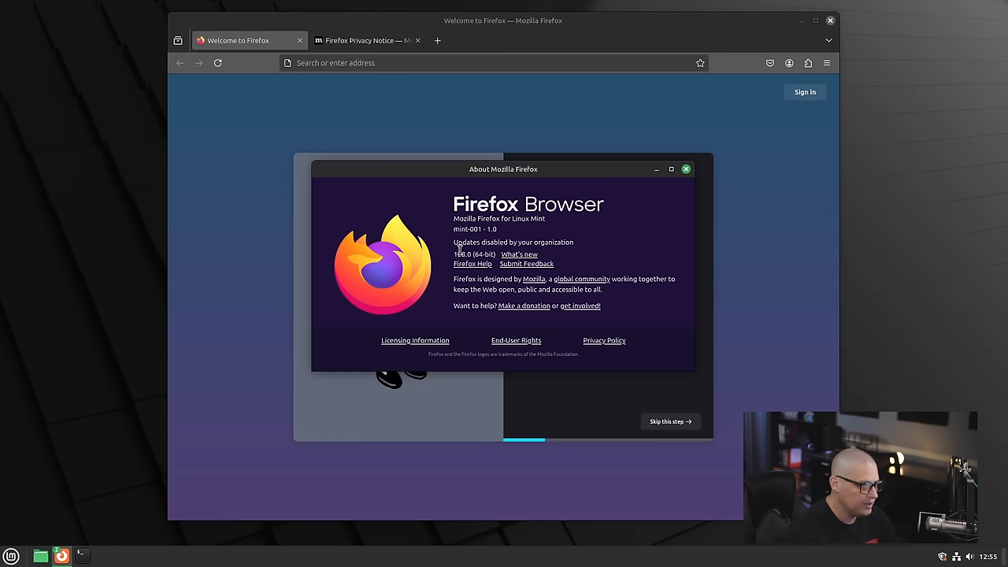
mouse_move(482, 237)
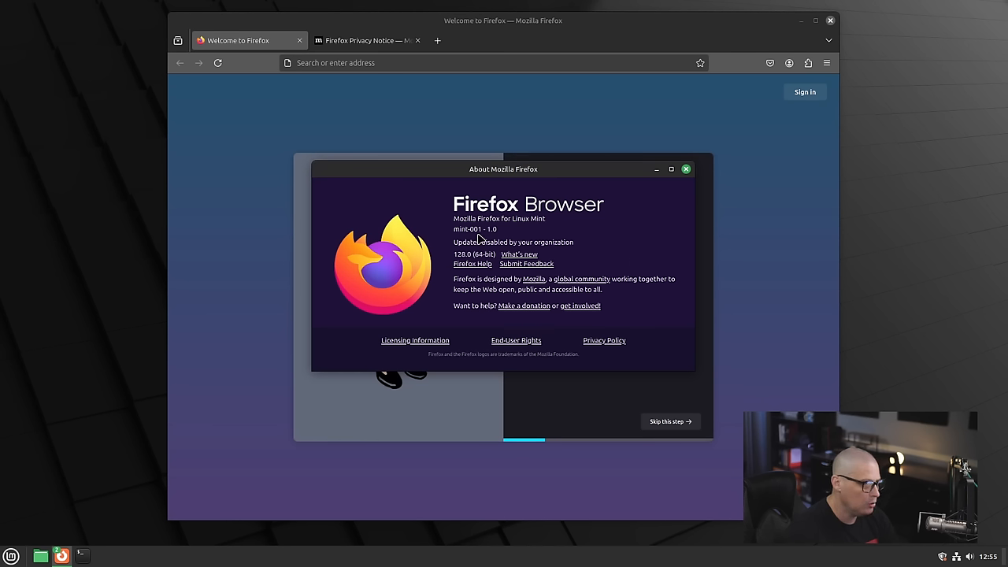
mouse_move(453, 214)
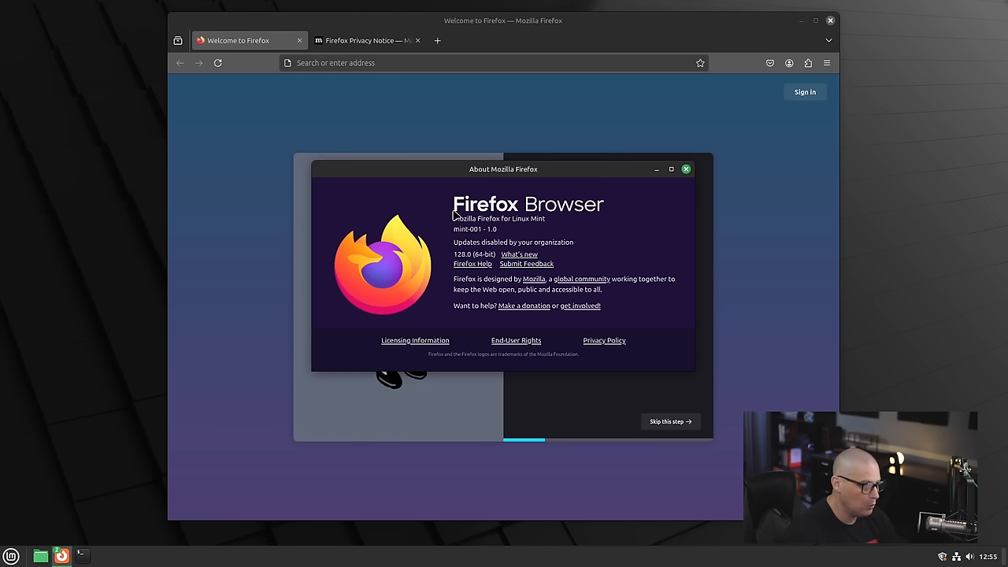
mouse_move(685, 170)
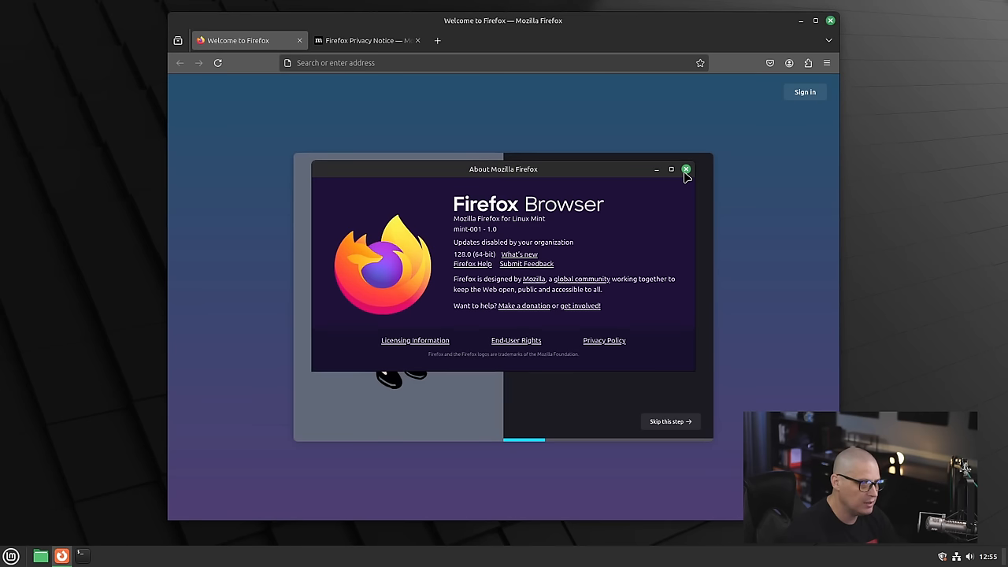
click(684, 168)
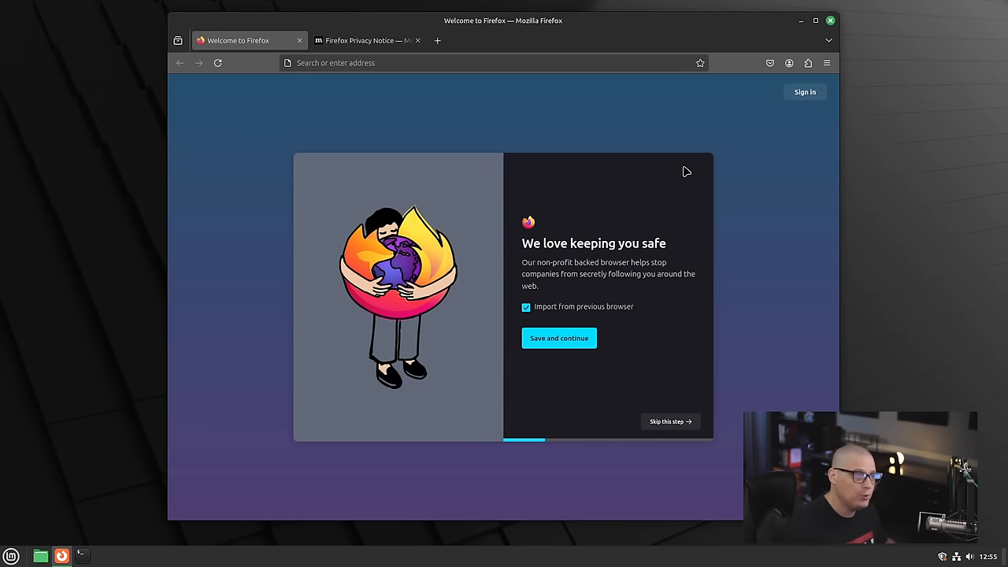
mouse_move(675, 145)
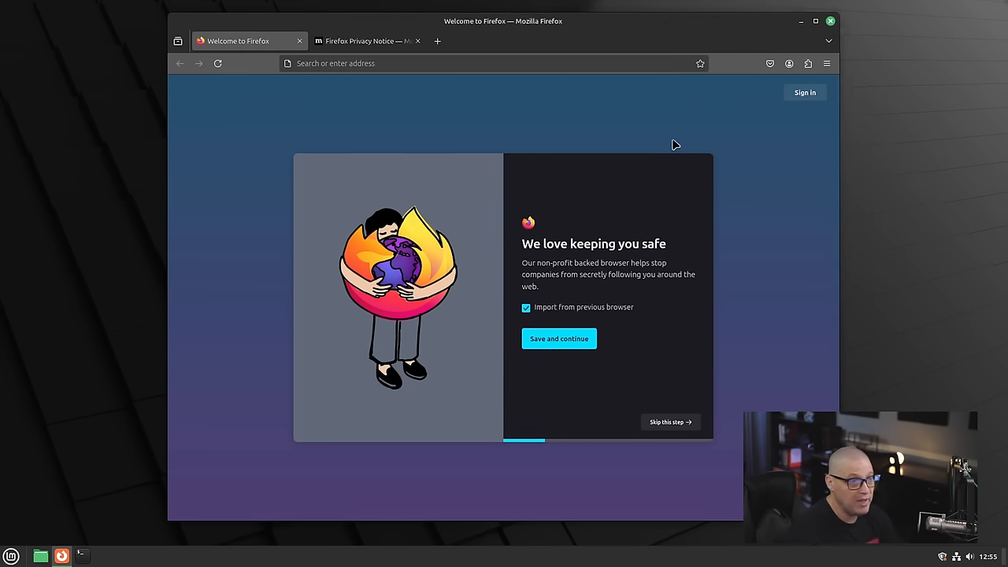
click(10, 552)
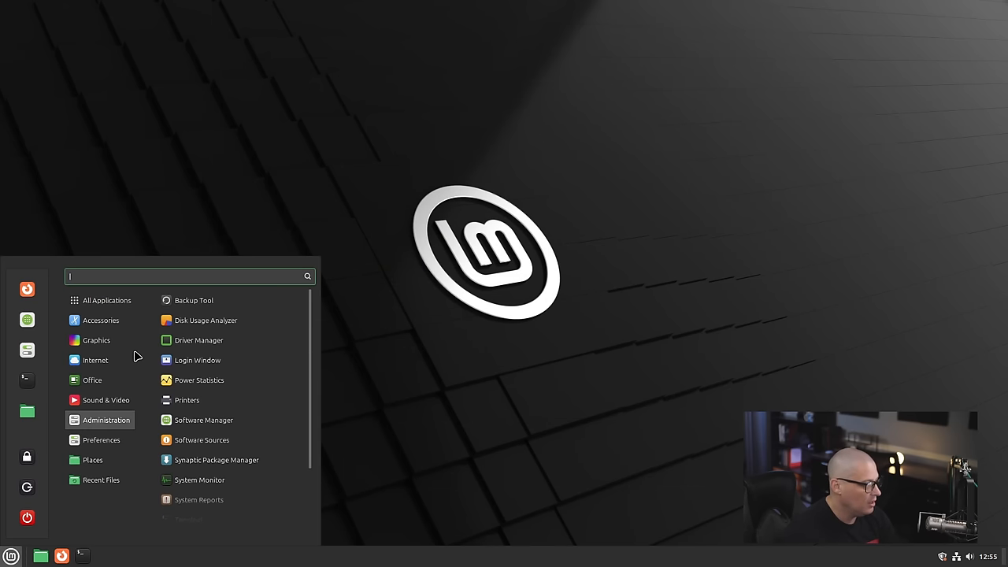
click(94, 360)
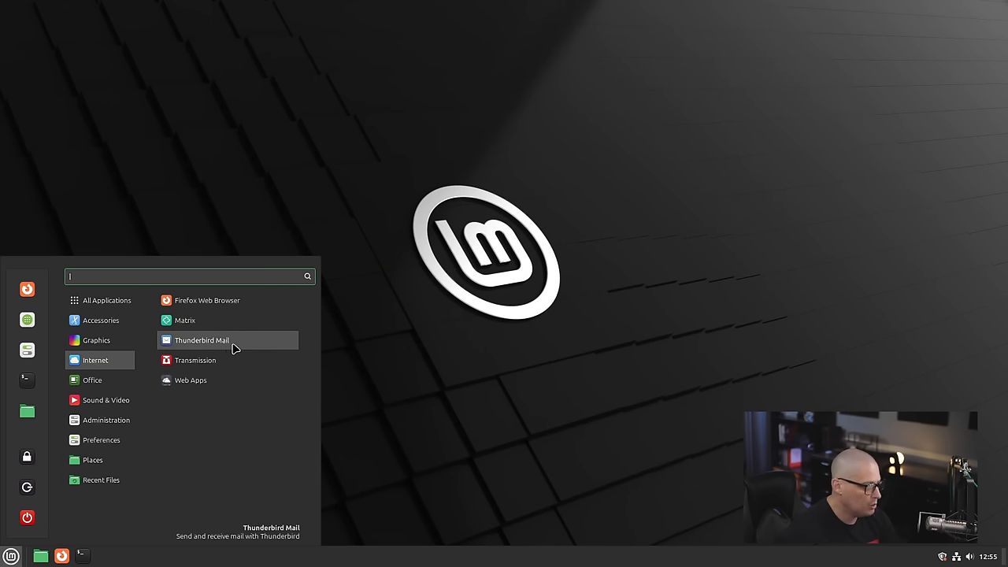
mouse_move(243, 328)
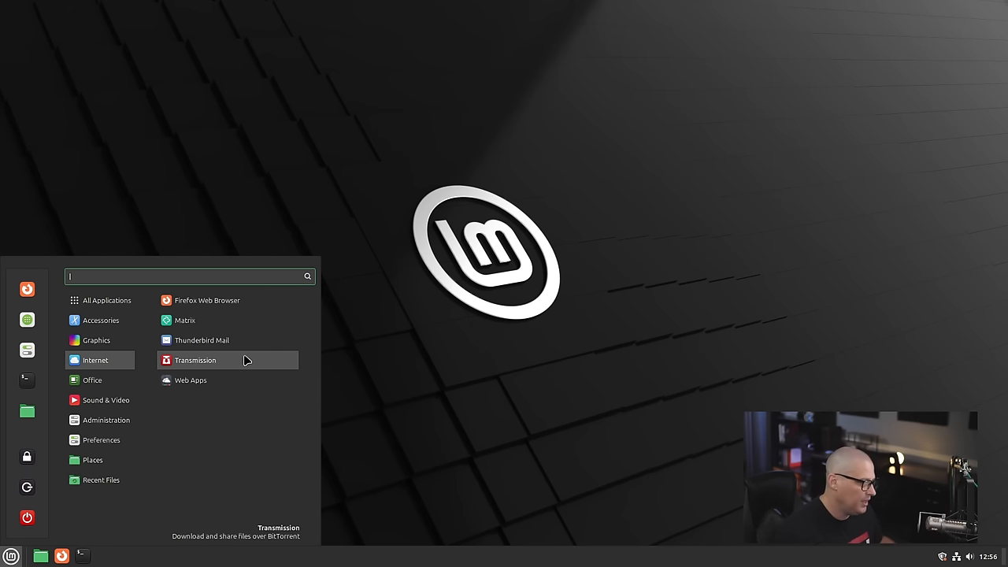
click(196, 359)
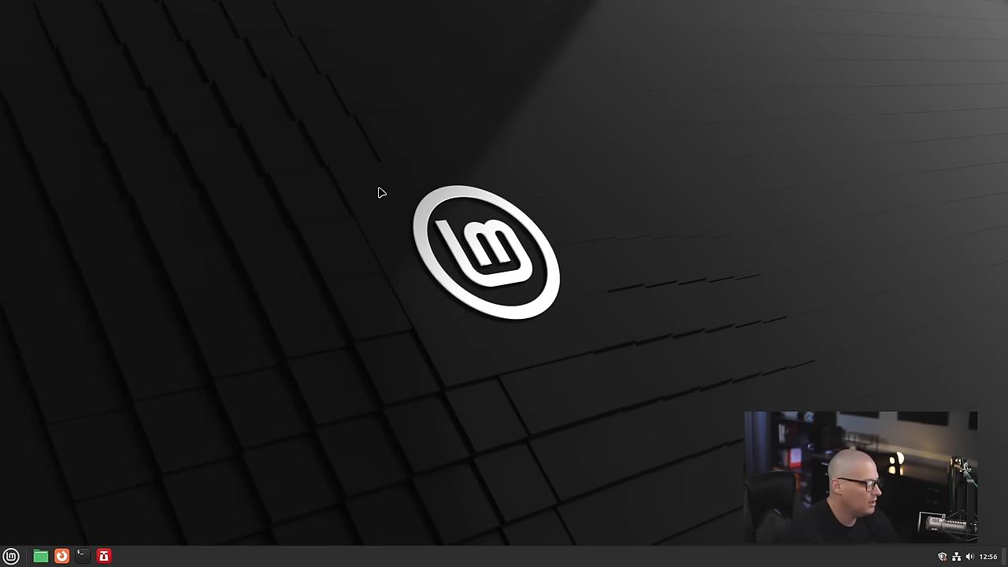
click(102, 554)
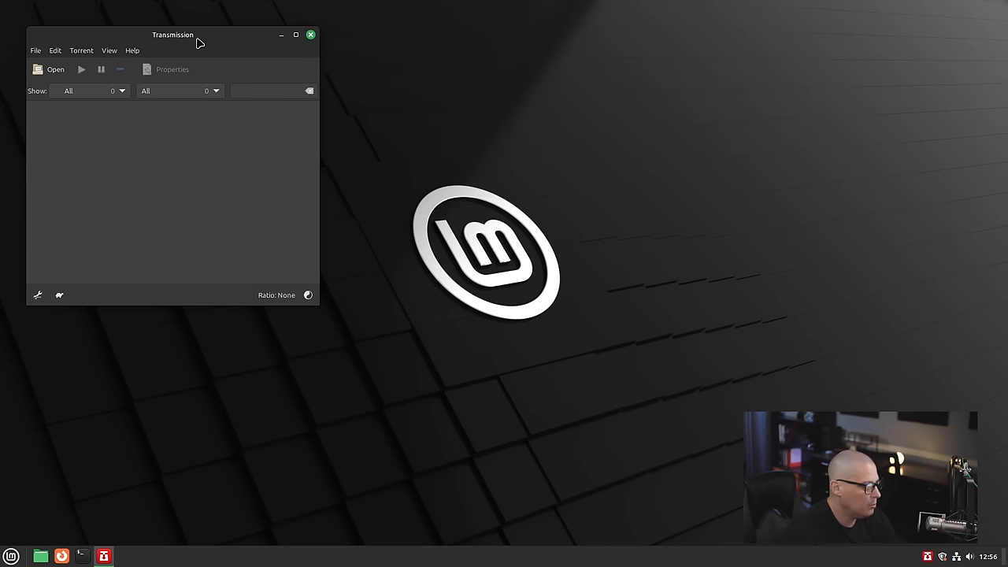
drag(172, 35, 305, 139)
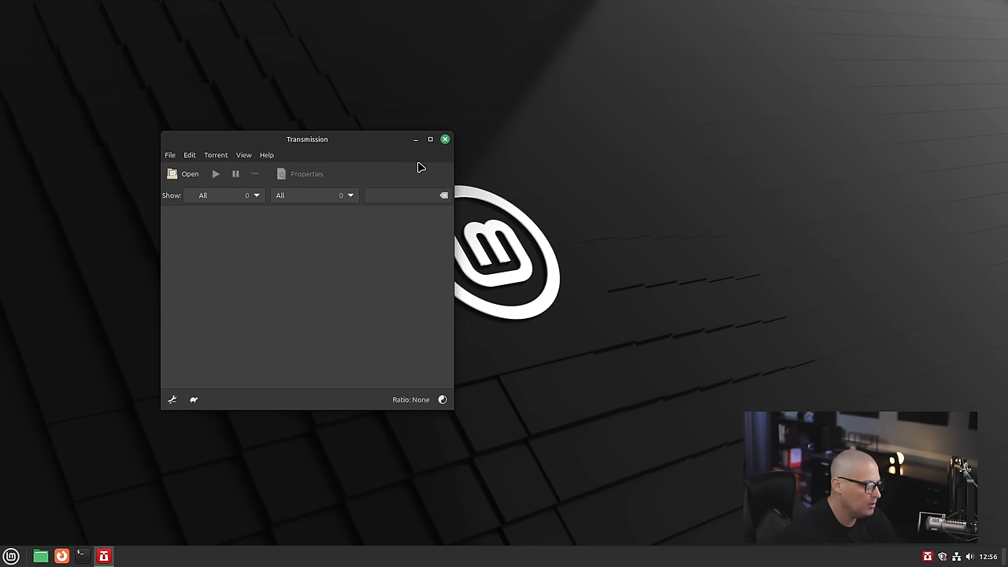
click(444, 138)
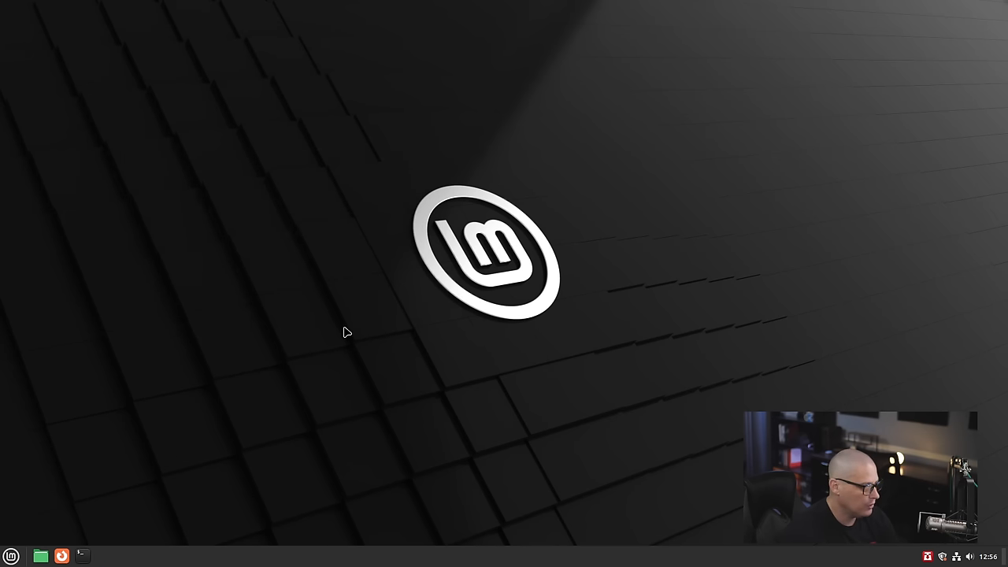
- Start LibreOffice Writer from the Office category and dismiss the first-run release-notes bar
click(15, 551)
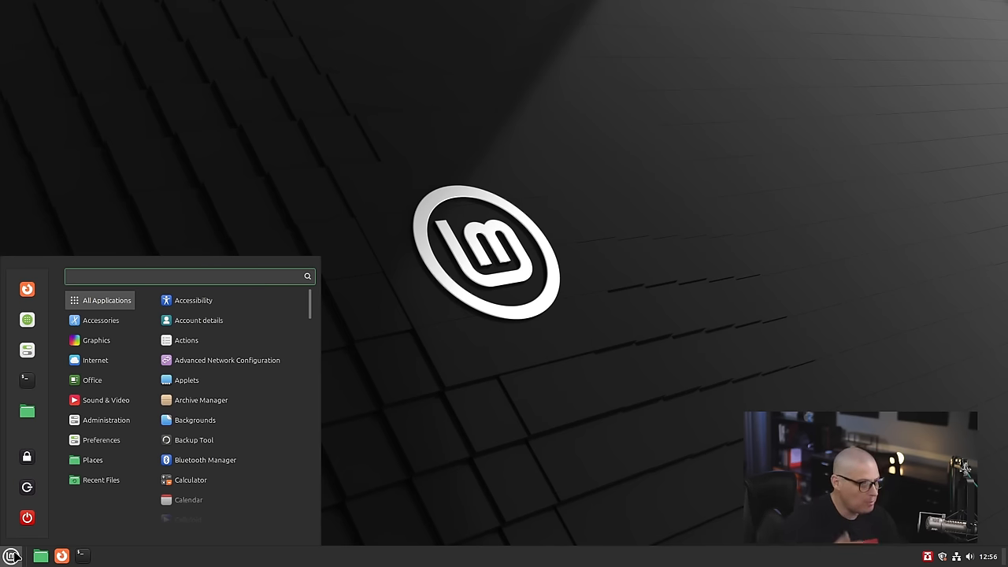
click(94, 359)
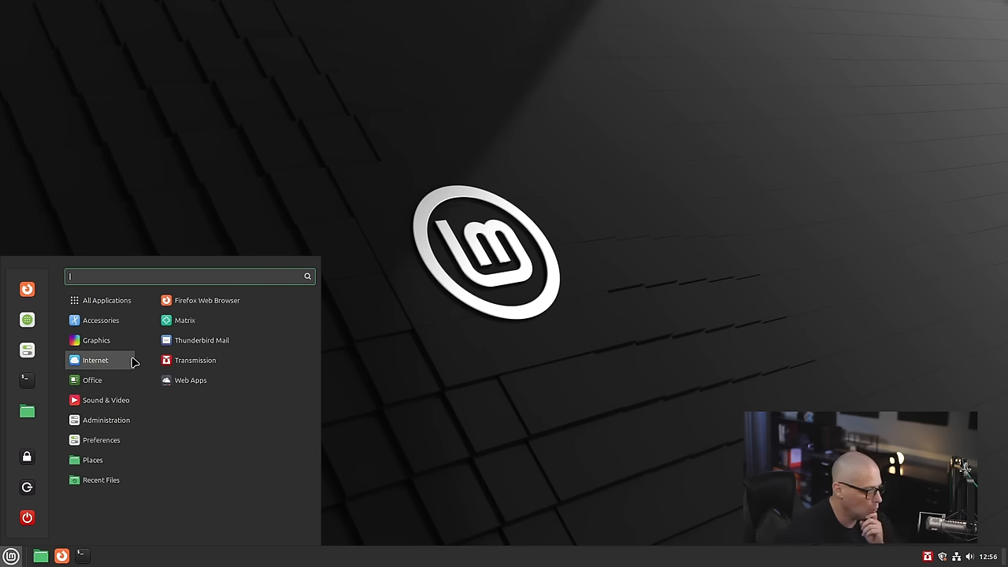
click(92, 380)
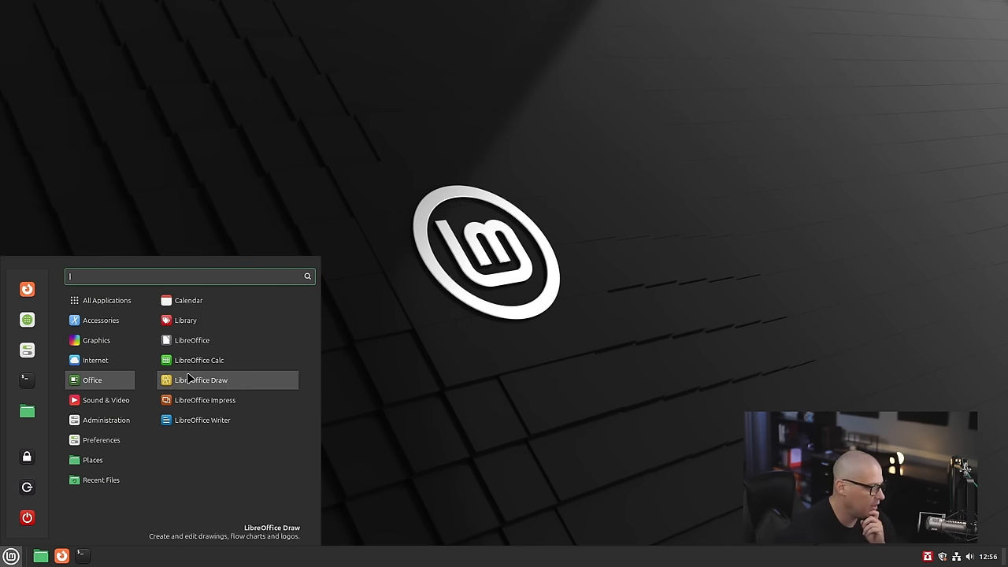
mouse_move(246, 420)
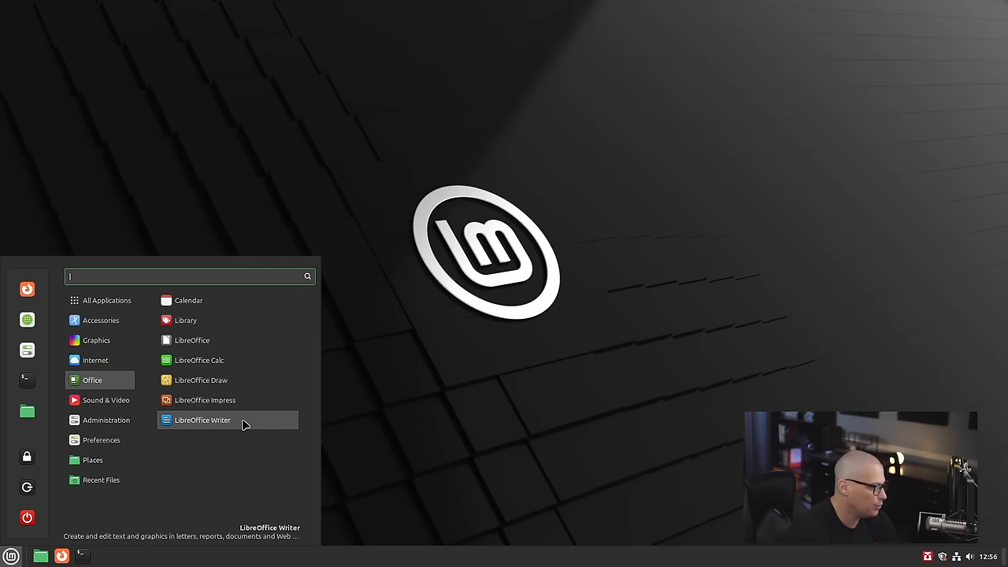
click(202, 419)
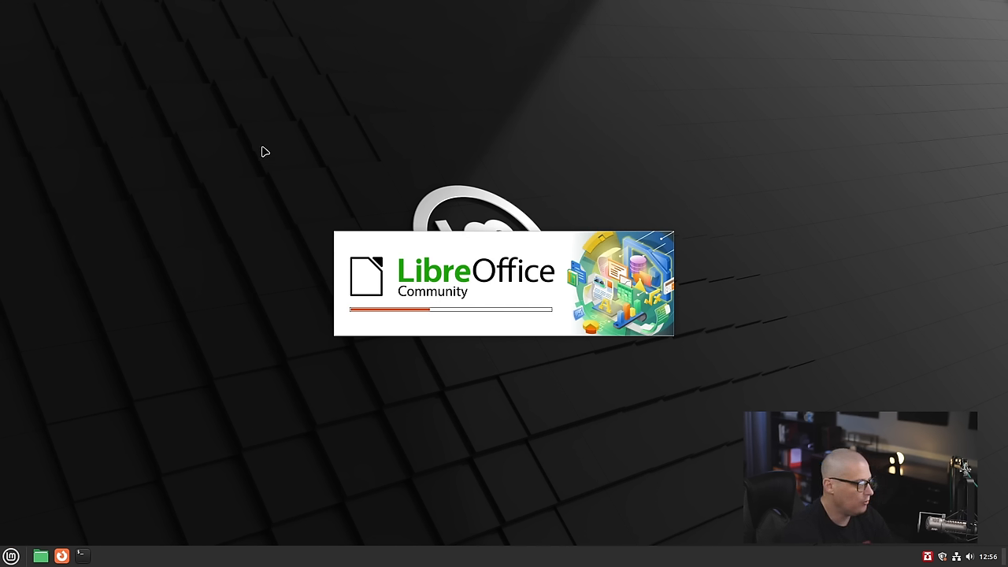
mouse_move(277, 128)
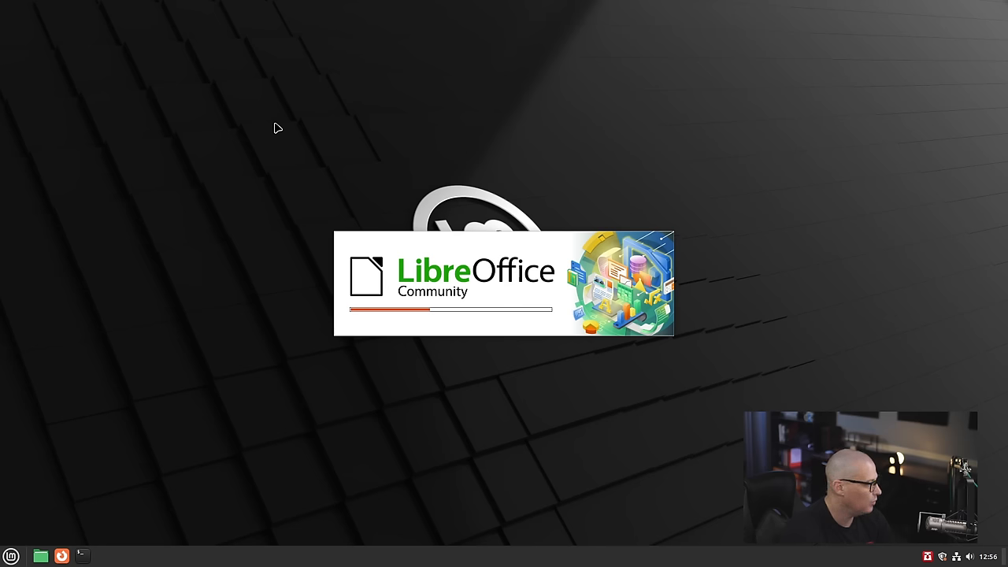
mouse_move(520, 369)
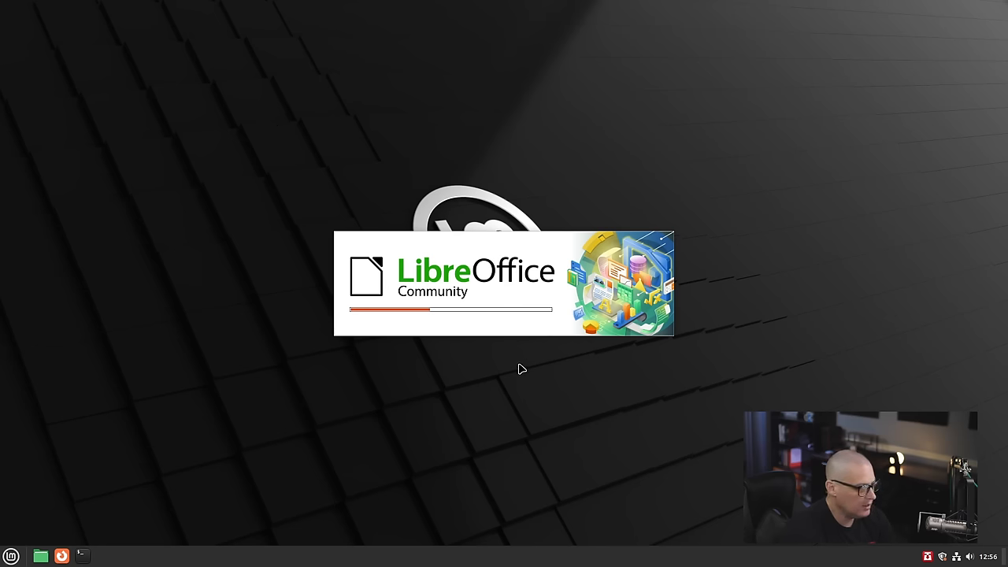
mouse_move(494, 429)
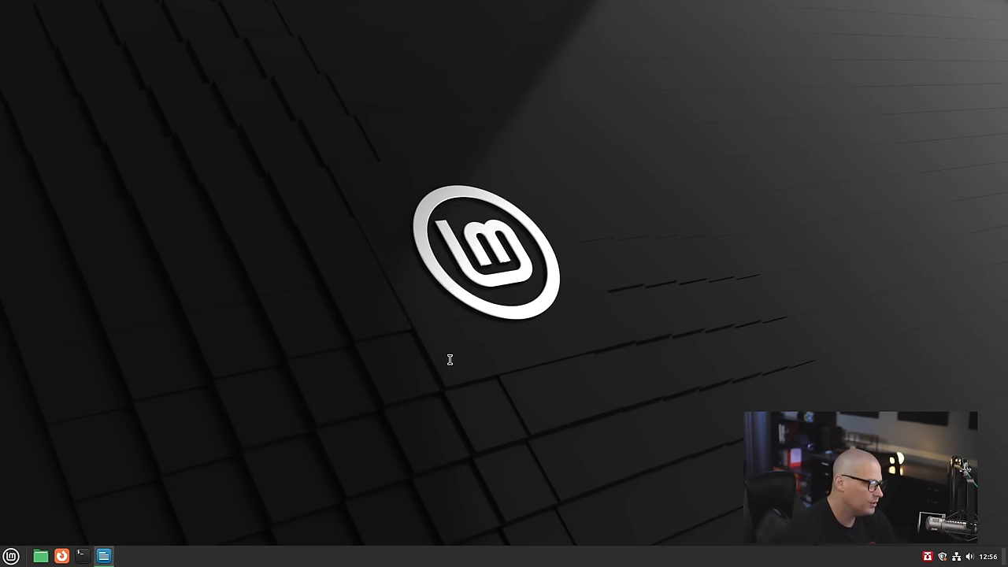
click(102, 554)
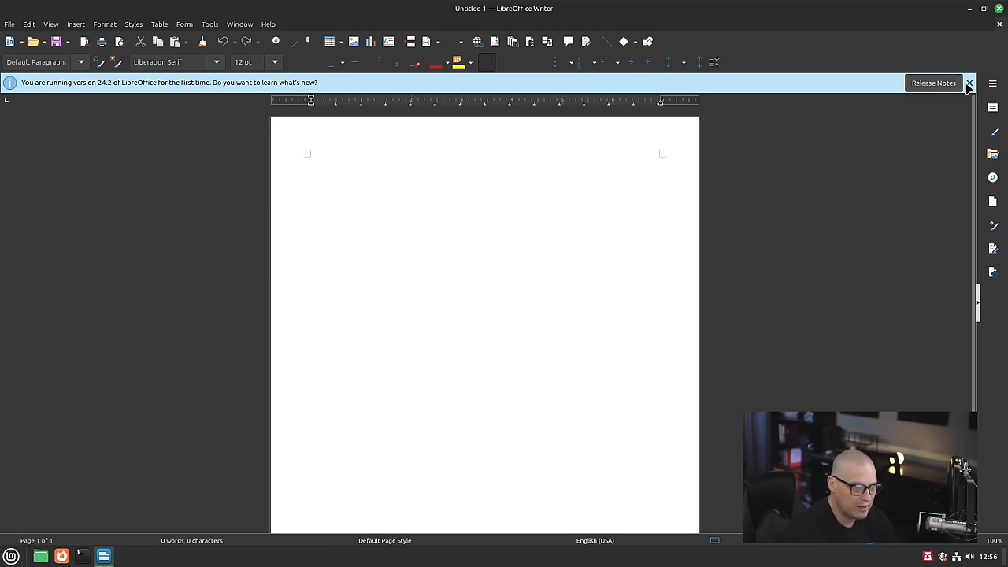
click(969, 84)
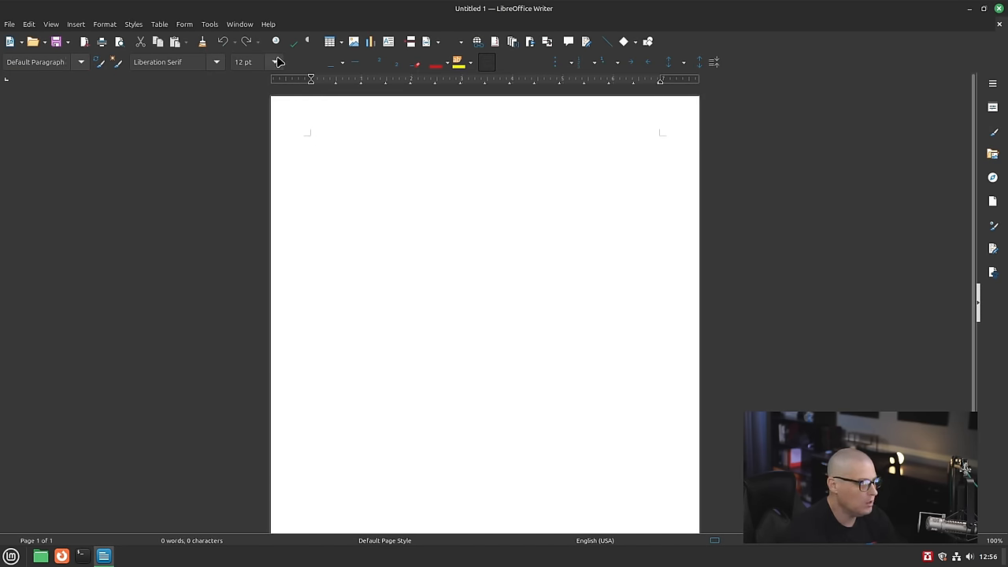
- View About LibreOffice reporting version 24.2.4.2, then close it
click(274, 25)
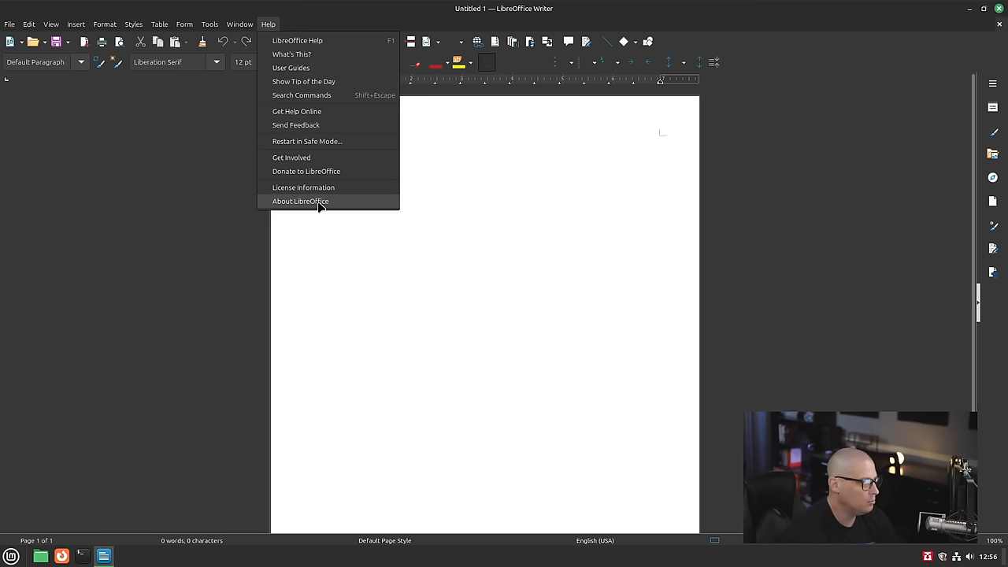
click(301, 201)
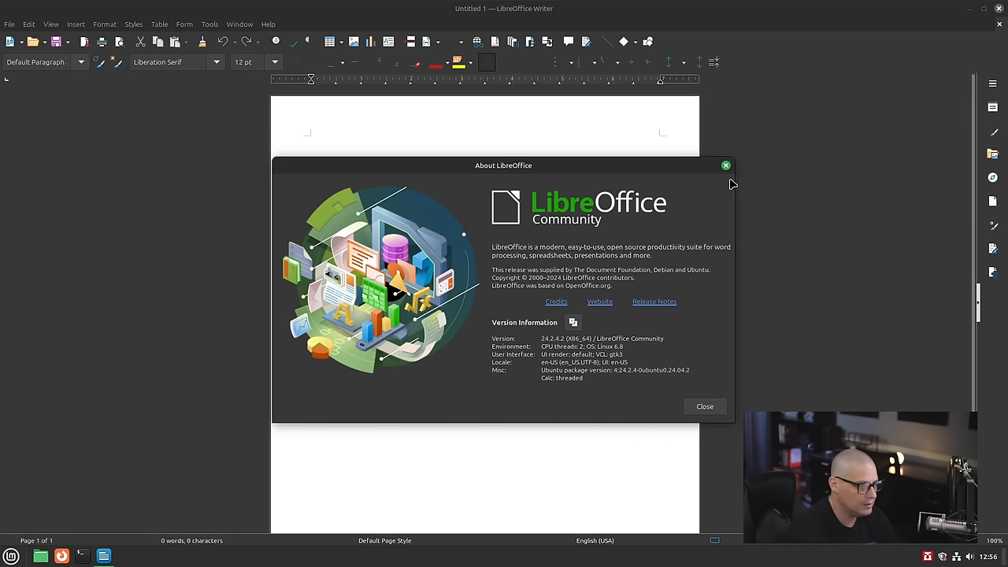
click(724, 166)
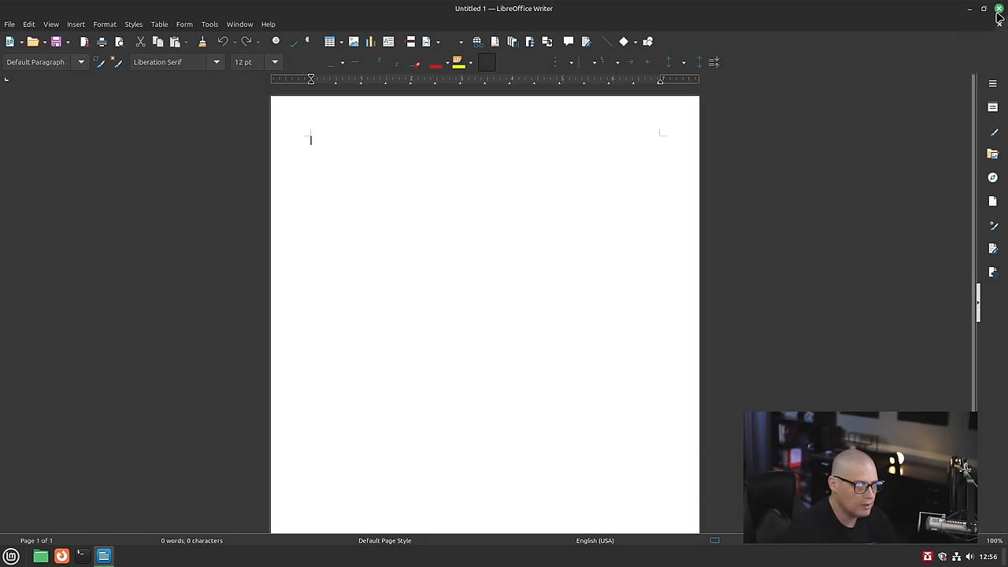
- Close Writer and launch Hypnotix from Sound & Video to its Free-TV page
click(9, 554)
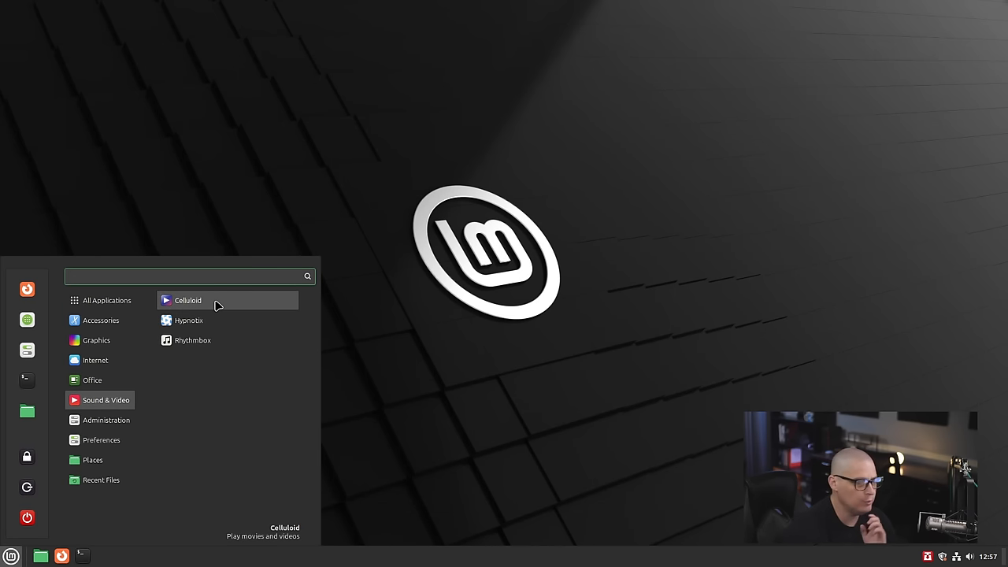
mouse_move(233, 321)
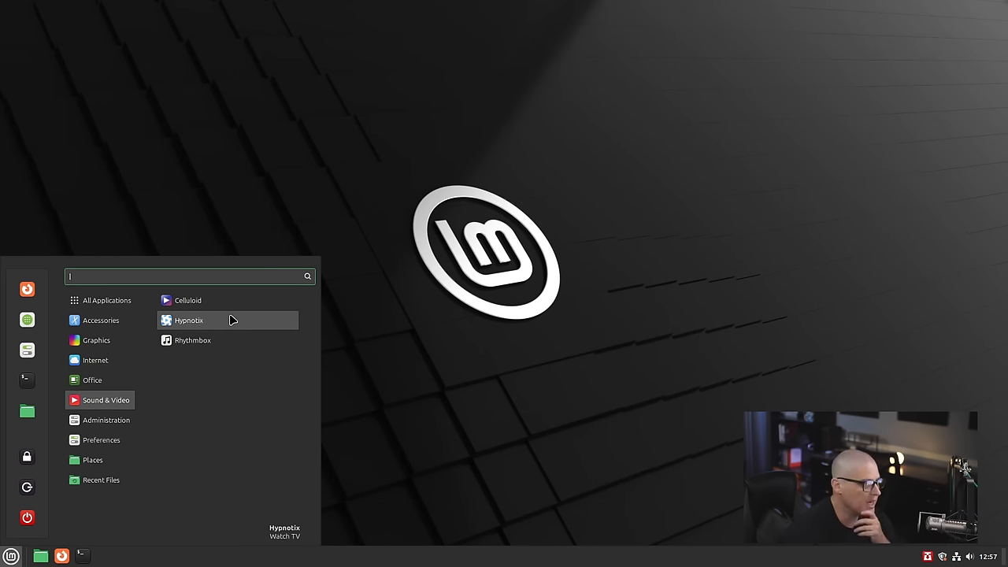
click(189, 322)
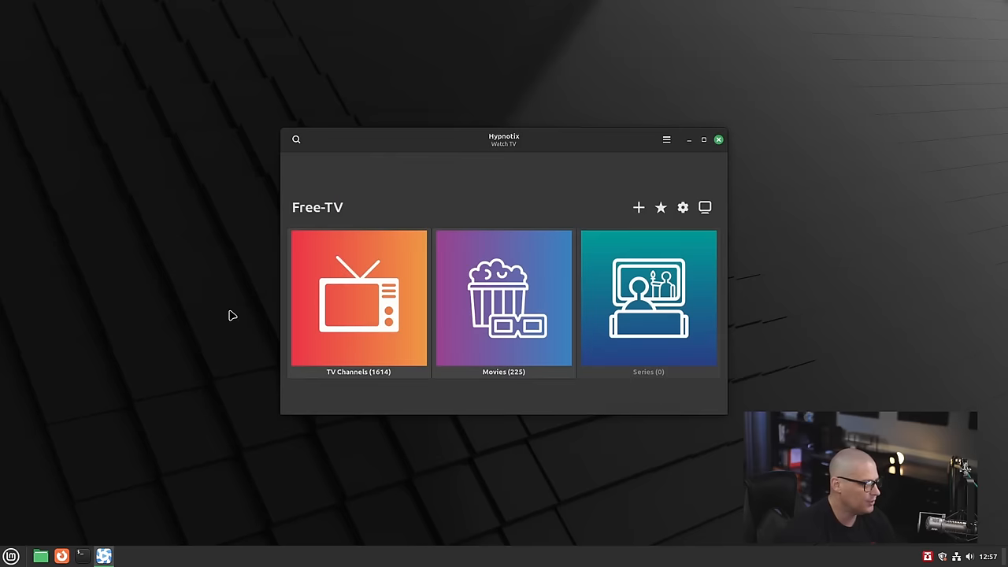
mouse_move(683, 208)
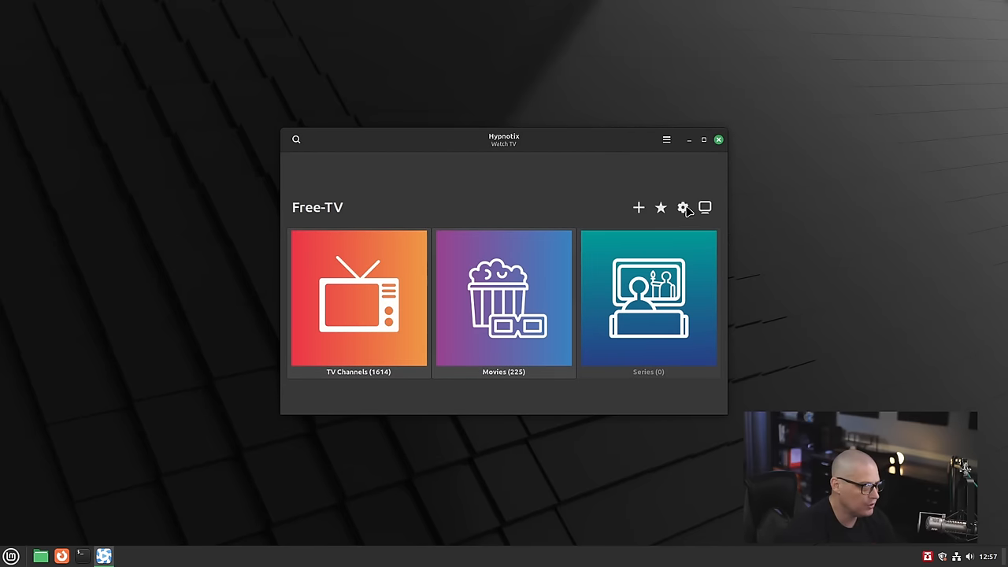
mouse_move(718, 140)
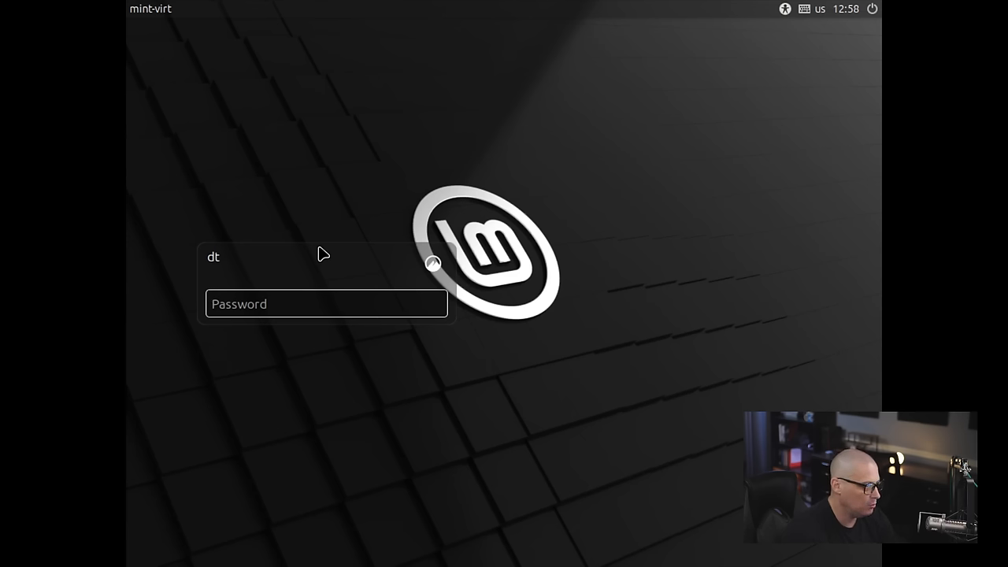
- Log back in with the password and dismiss the network connection notice
text(••)
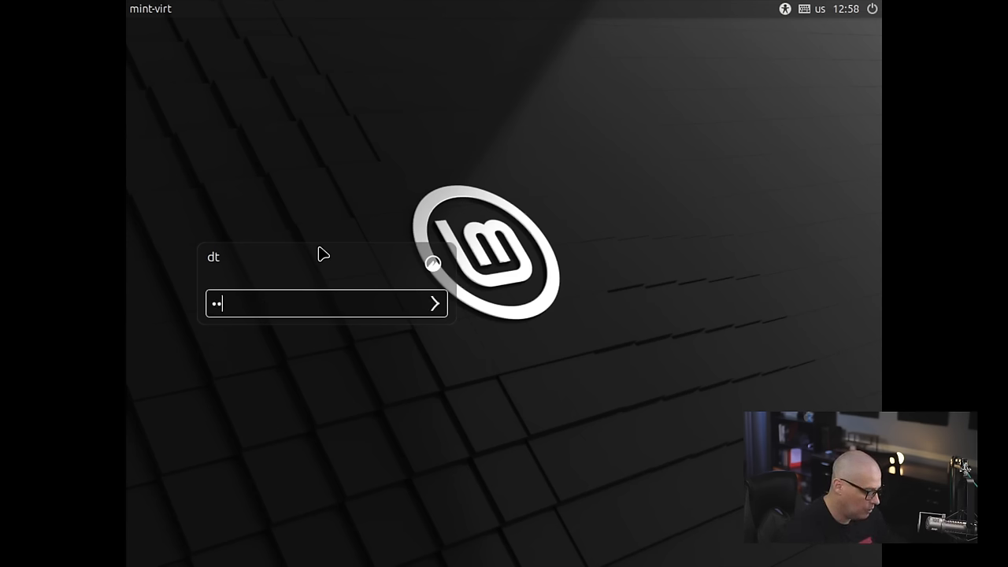
key(Return)
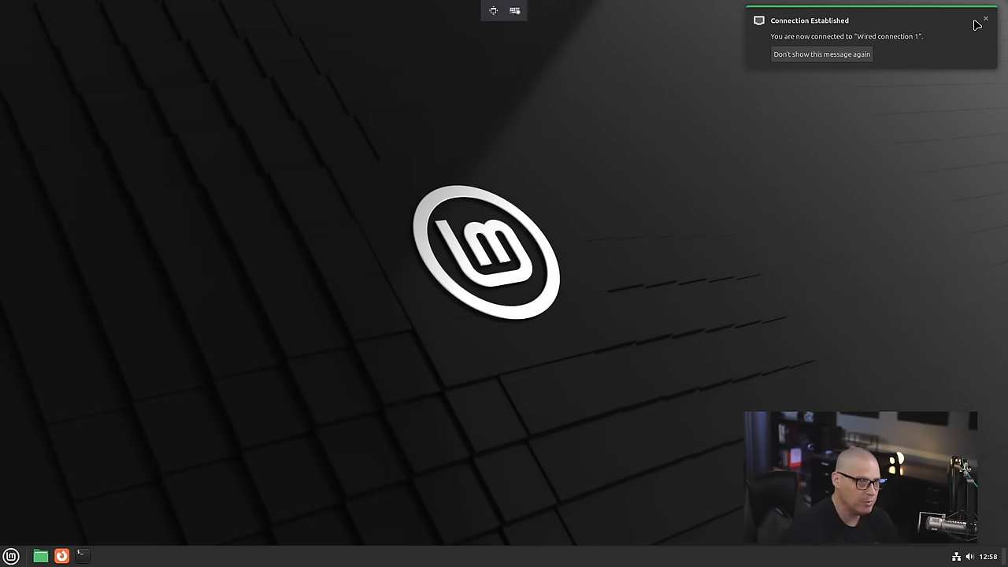
click(988, 20)
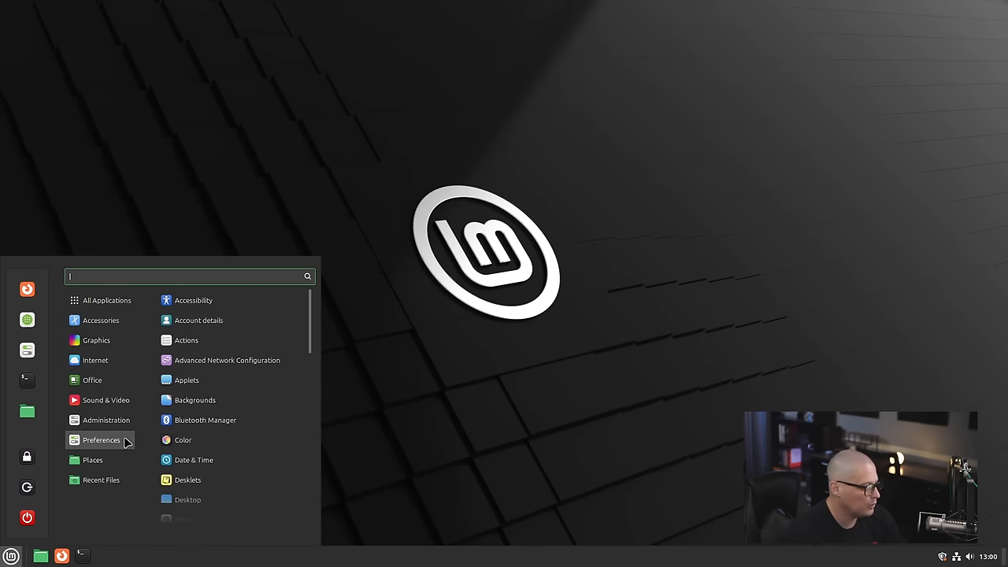
- Open a terminal from Administration and check its About dialog reporting version 3.52.0, then close it
click(107, 419)
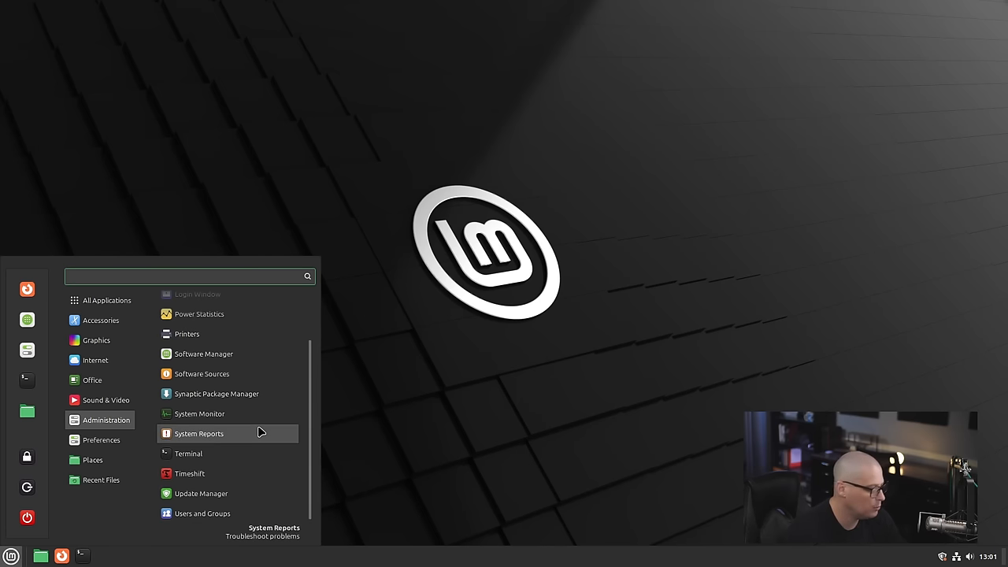
mouse_move(239, 456)
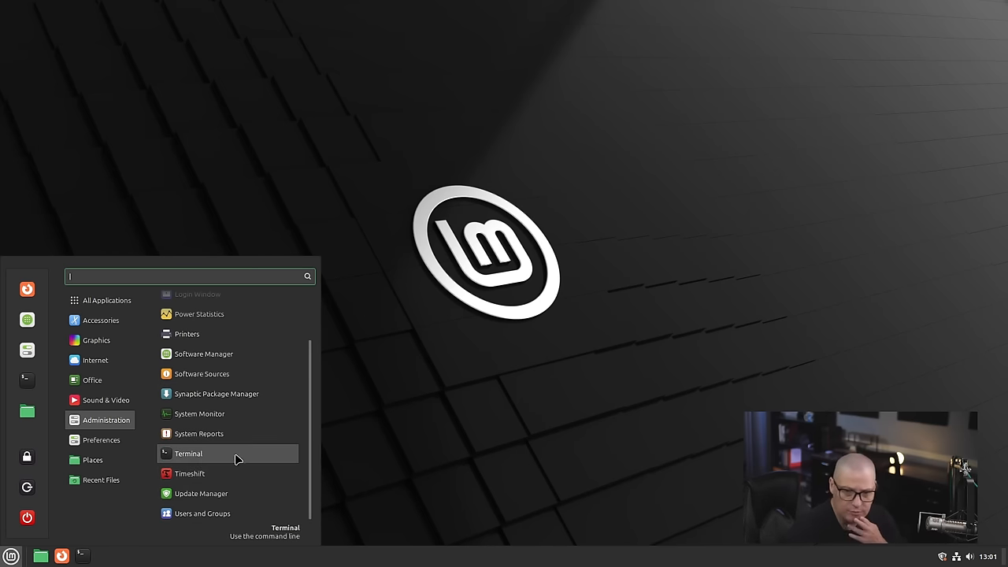
click(187, 453)
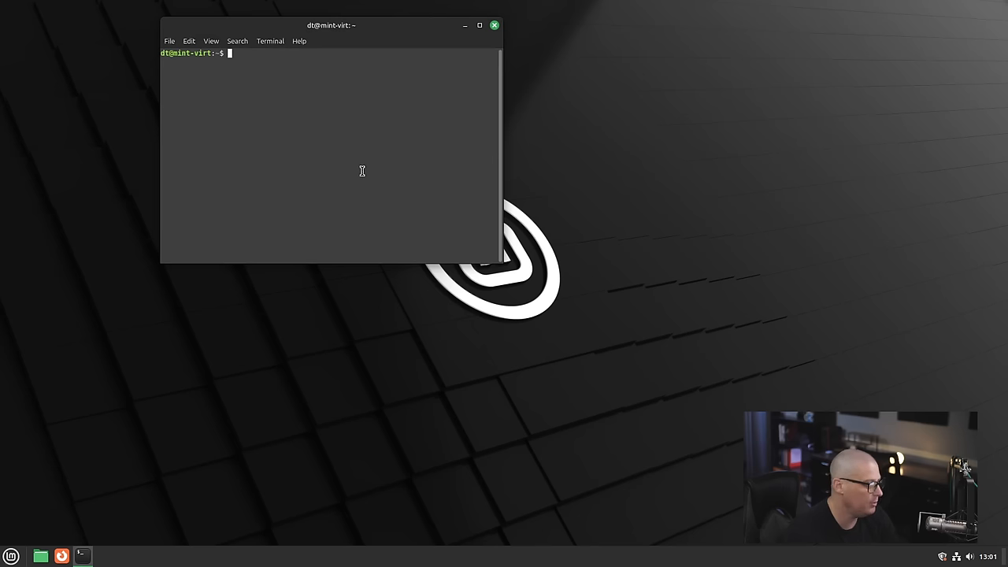
click(300, 41)
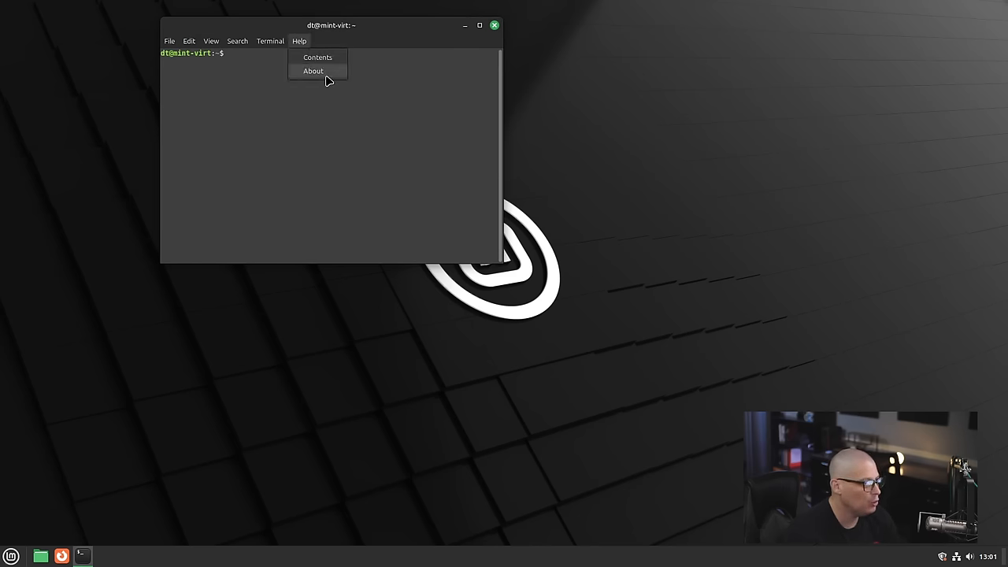
click(316, 71)
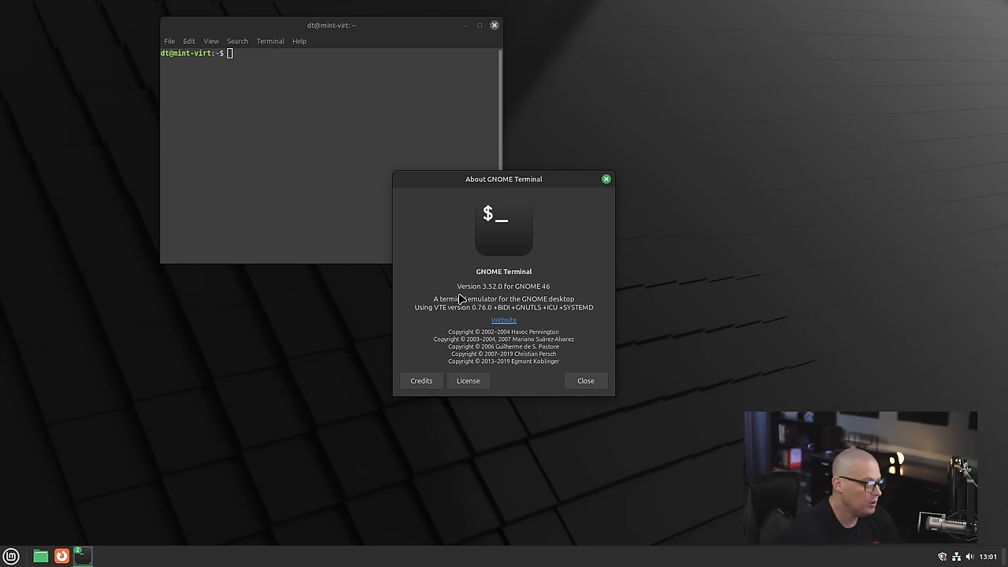
mouse_move(607, 180)
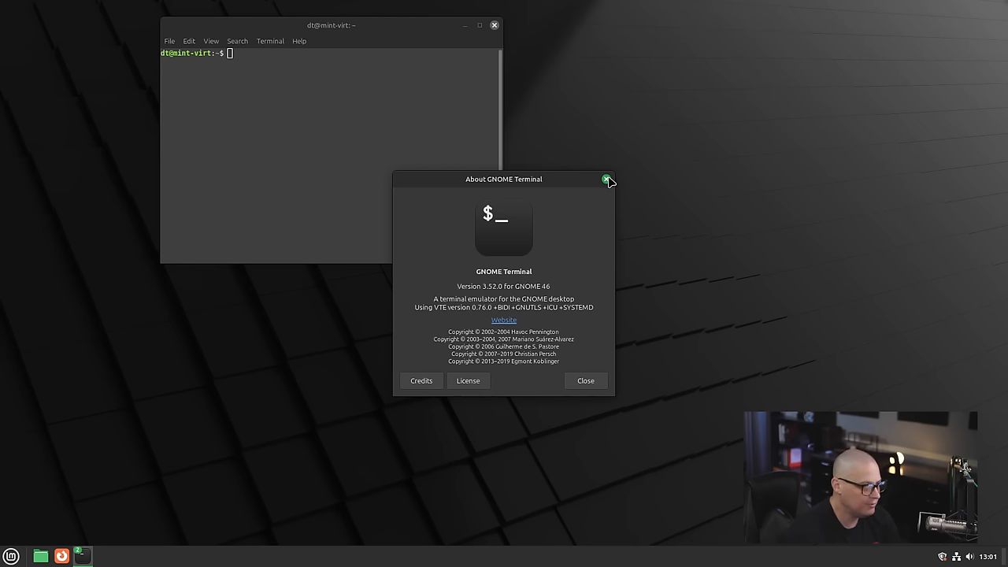
click(604, 179)
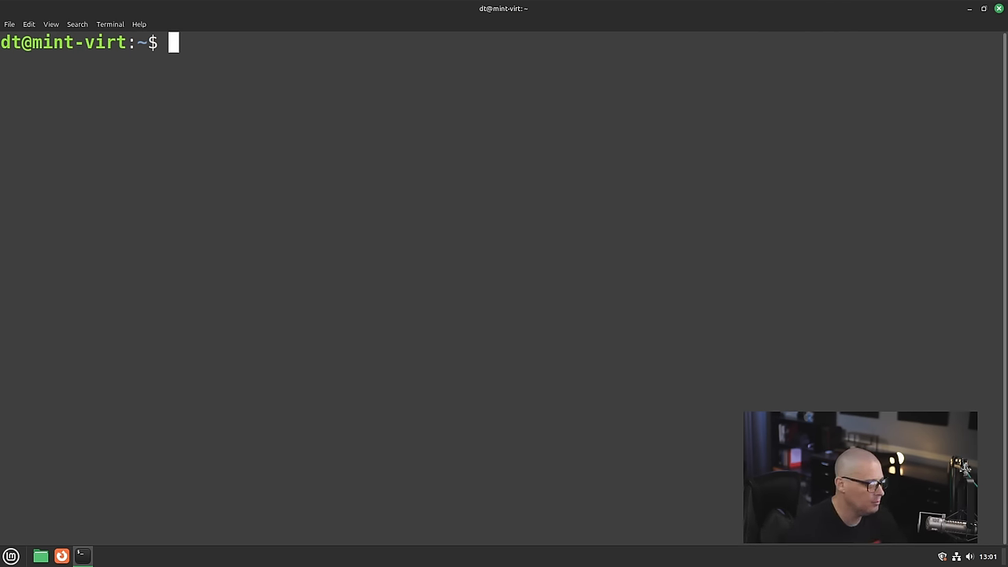
- Run uname -r and whereis pipewire, reporting kernel 6.8.0-38-generic and pipewire under /usr/bin and /usr/share
text(u)
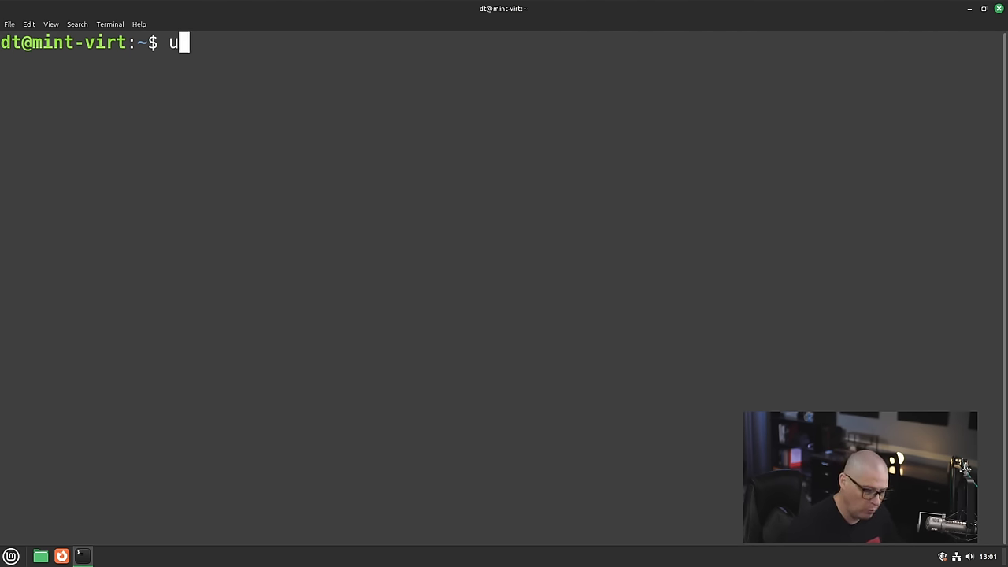
text(name -r)
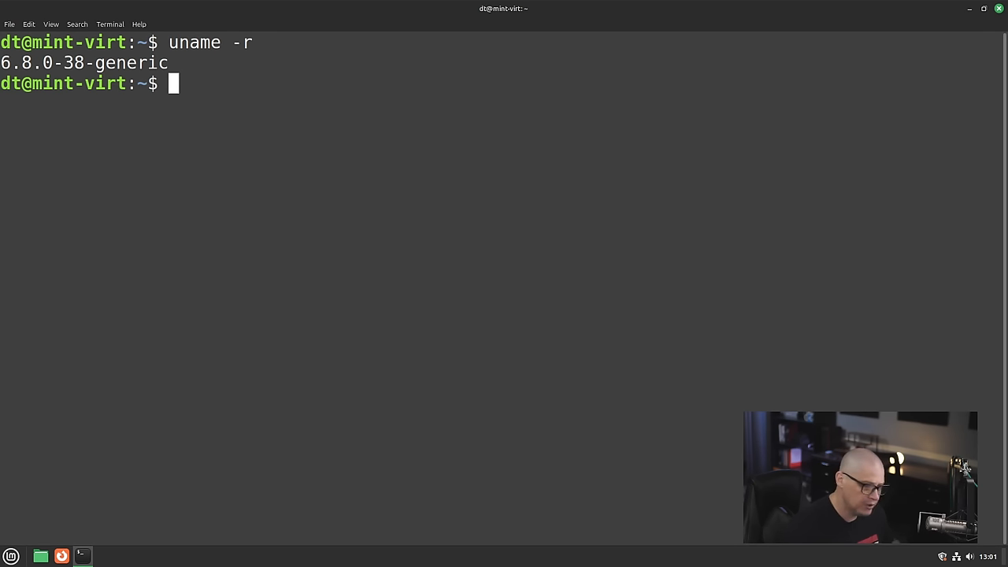
text(whereis)
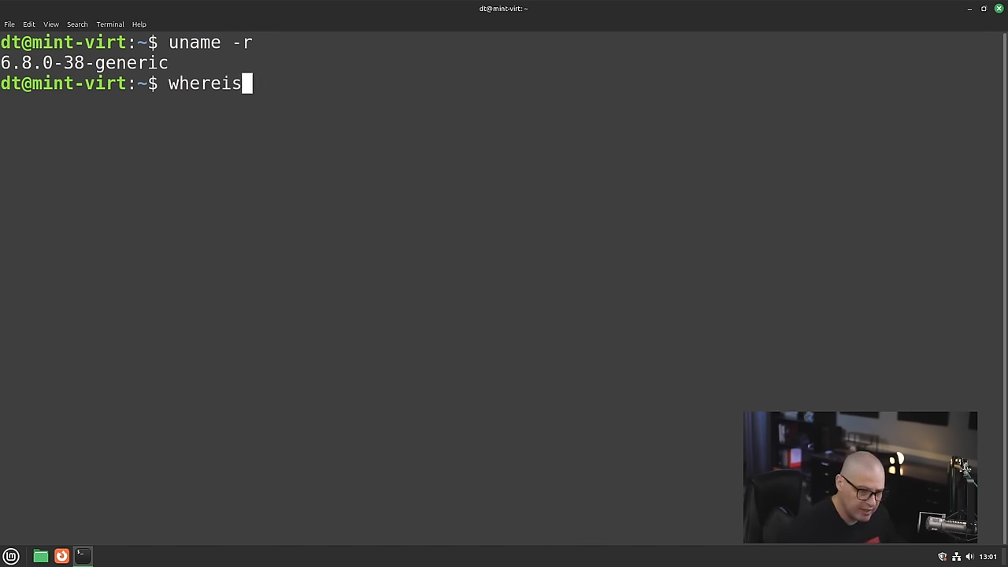
text(pipewire)
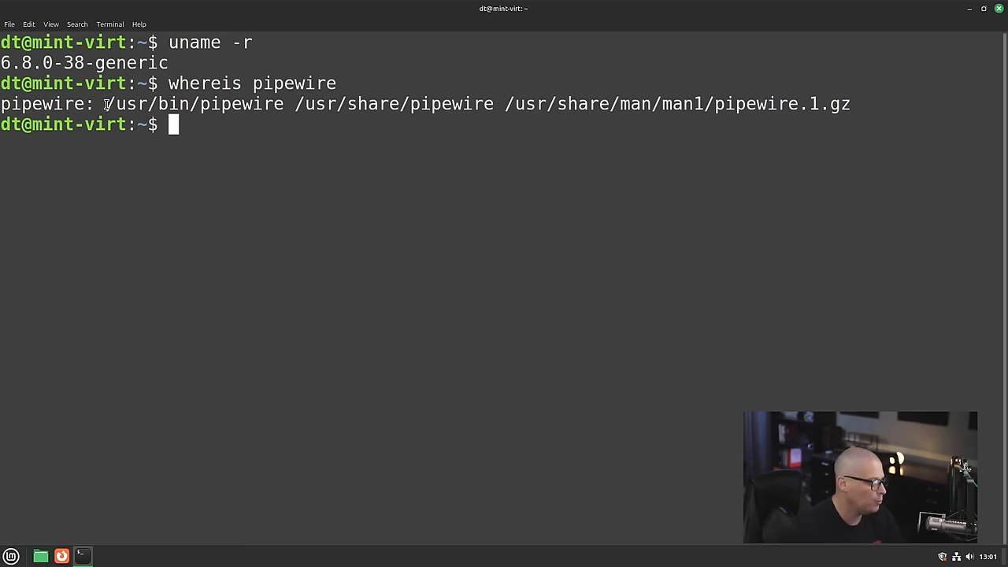
double_click(192, 104)
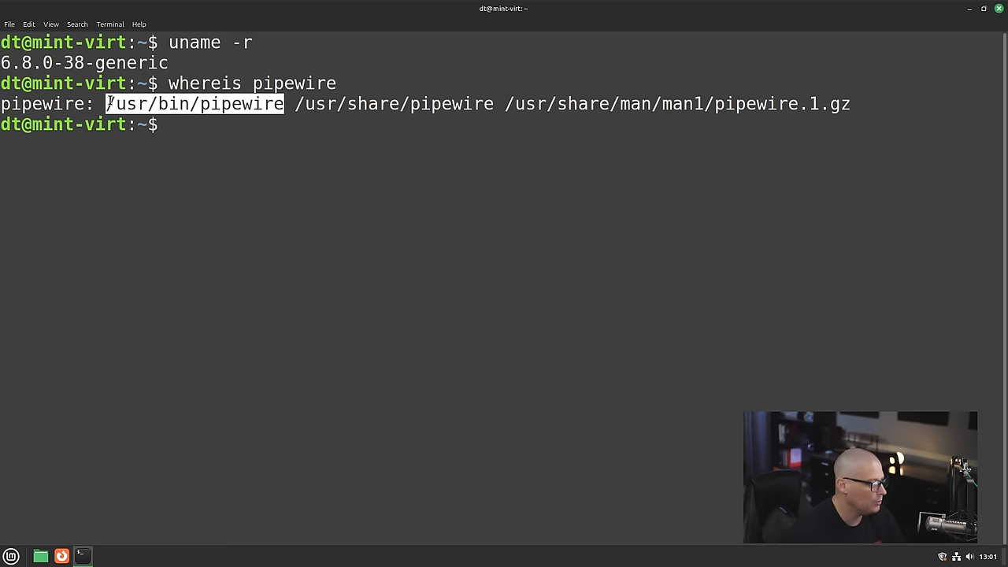
click(646, 534)
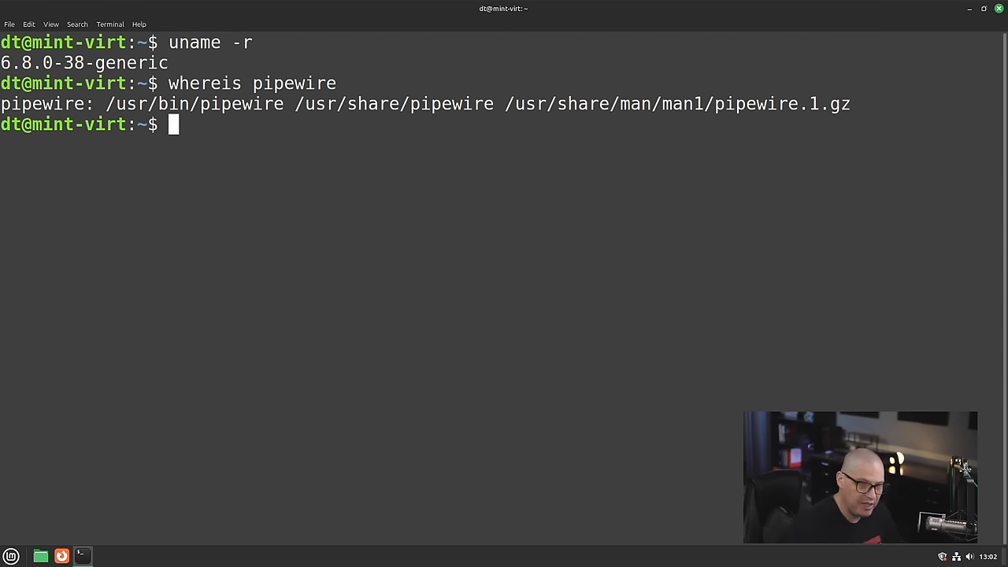
- List installed packages with apt list -i and count them via wc -l (1932)
text(apt)
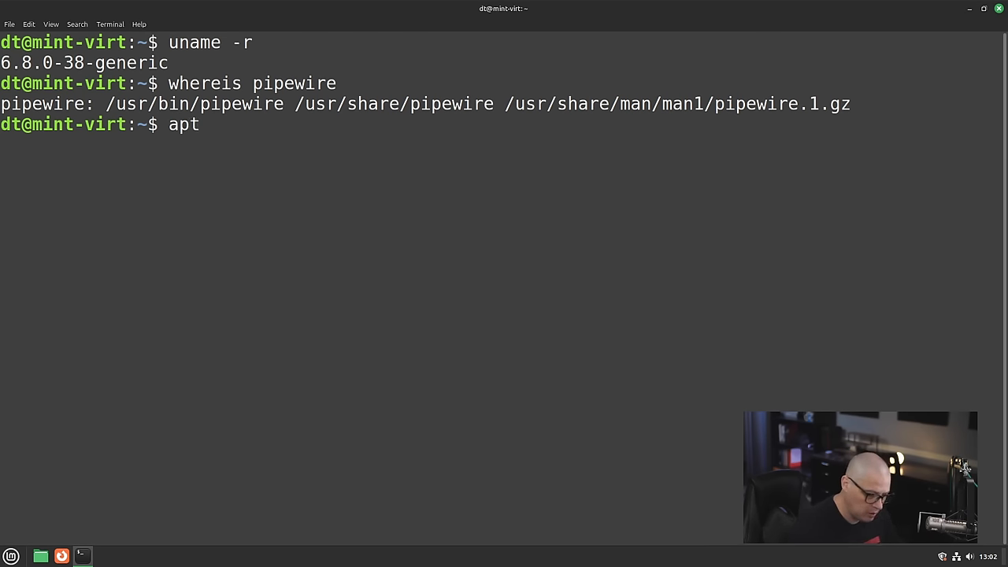
text(list)
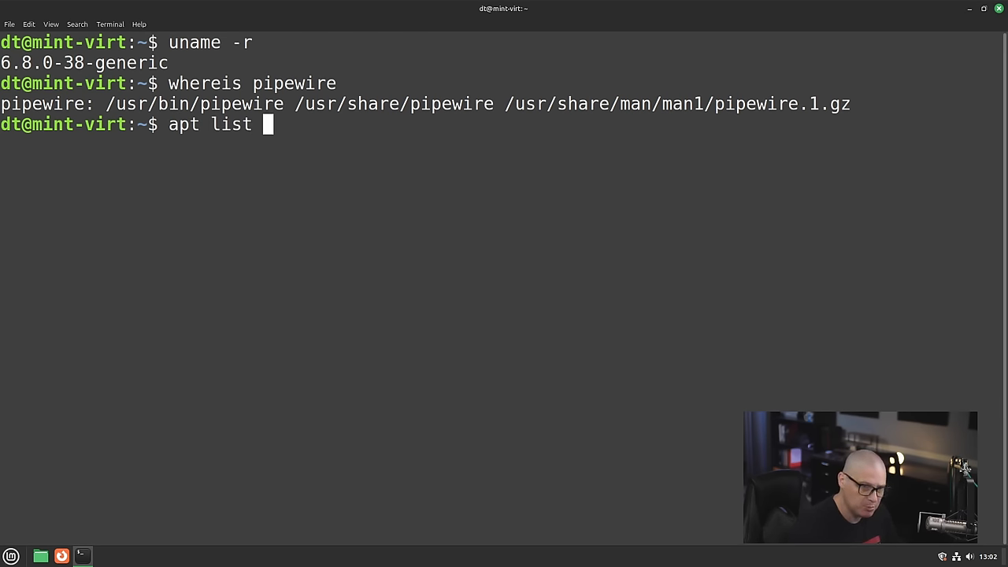
text(--installed)
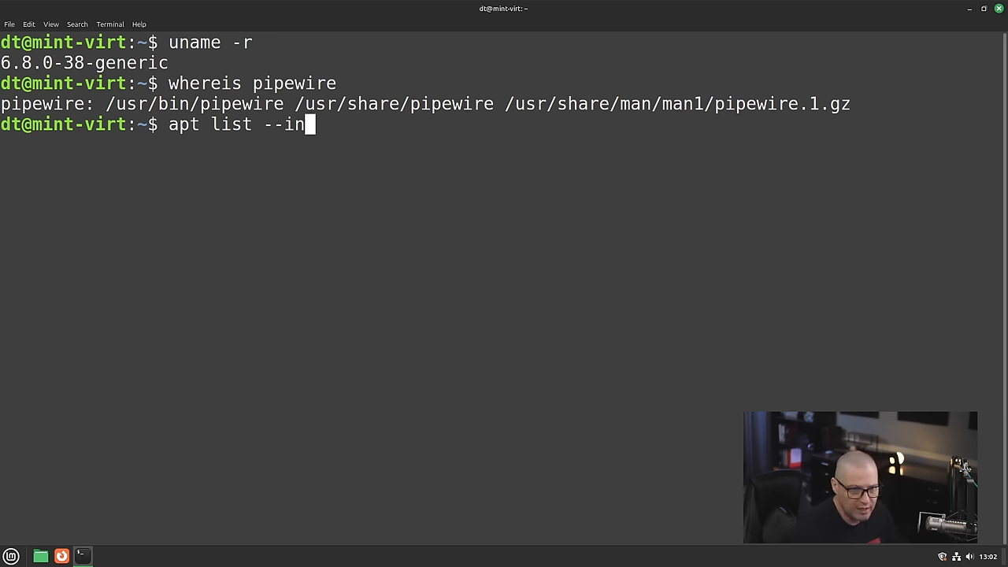
key(BackSpace)
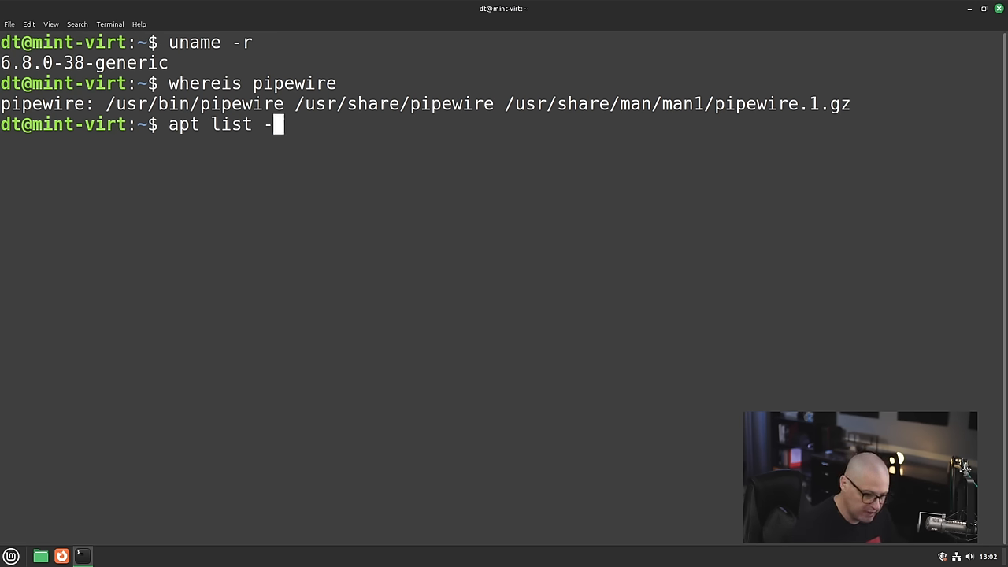
text(i)
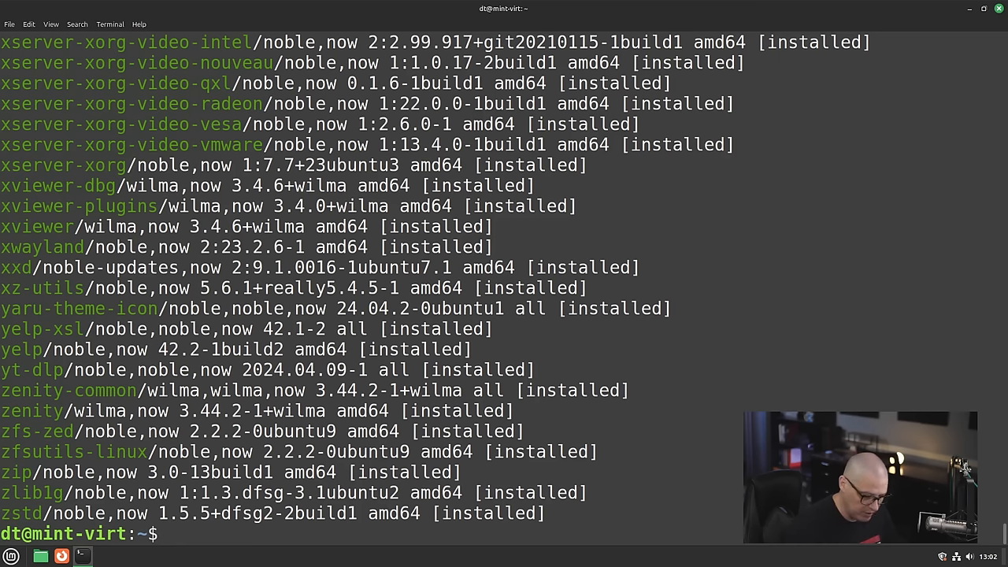
text(apt list -i |)
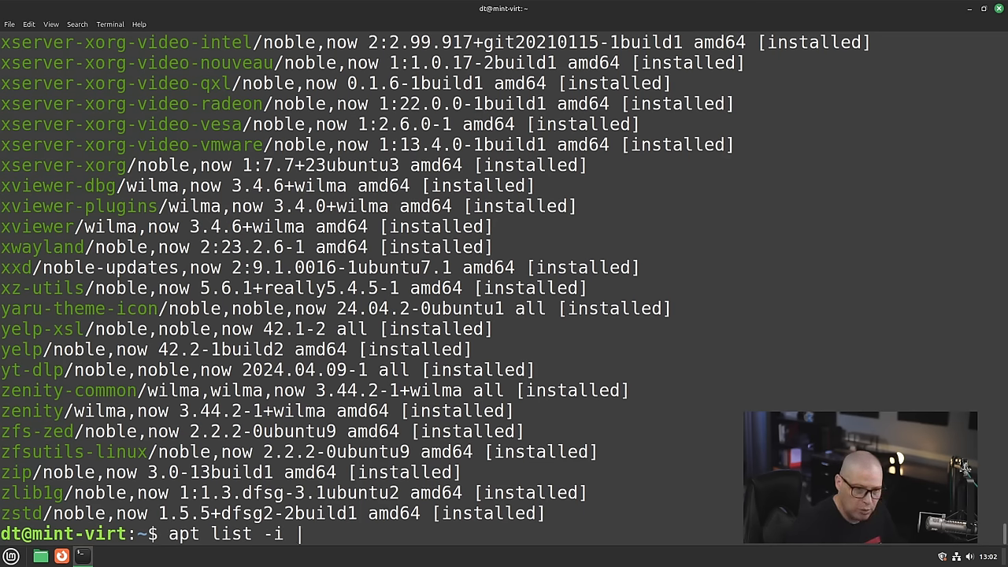
text(wc)
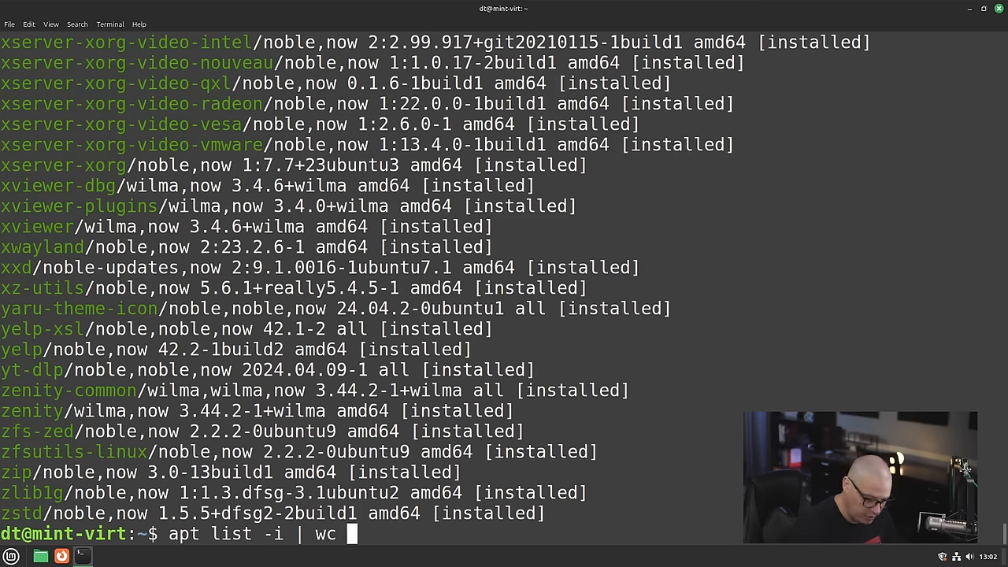
text(-l)
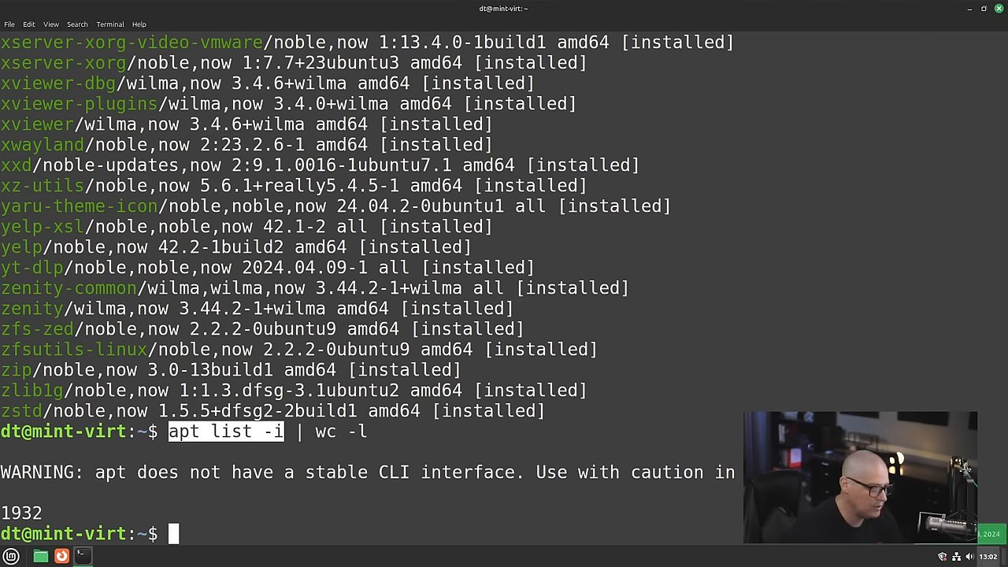
- Filter the installed list with grep for "firefox" and then "thunderbird"
text(apt list -i | wc)
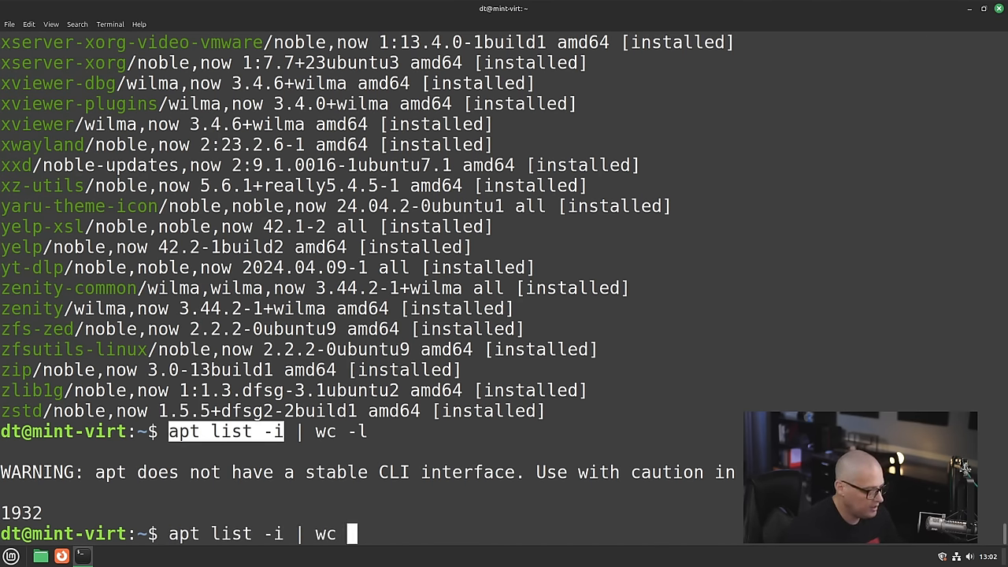
key(BackSpace)
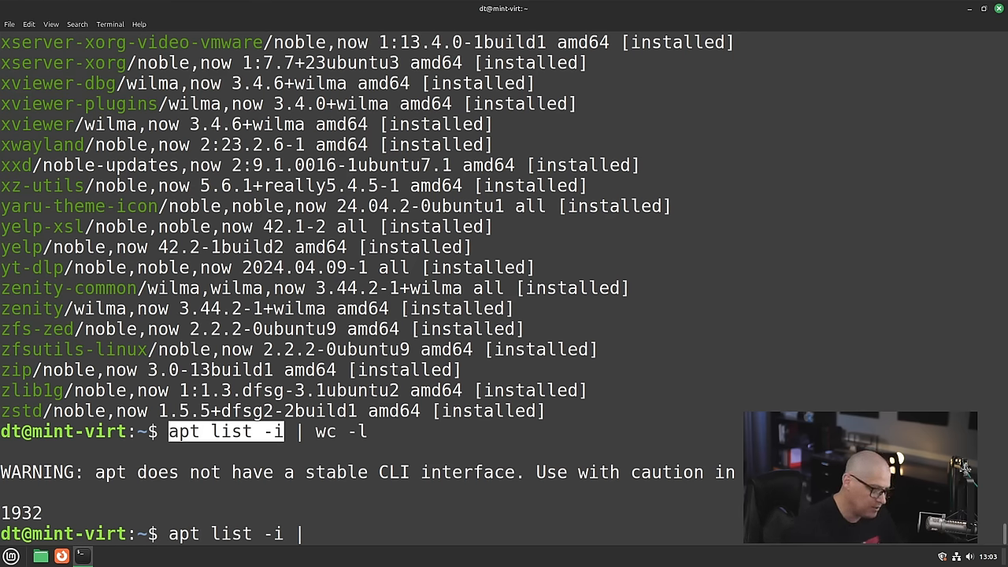
text(grep)
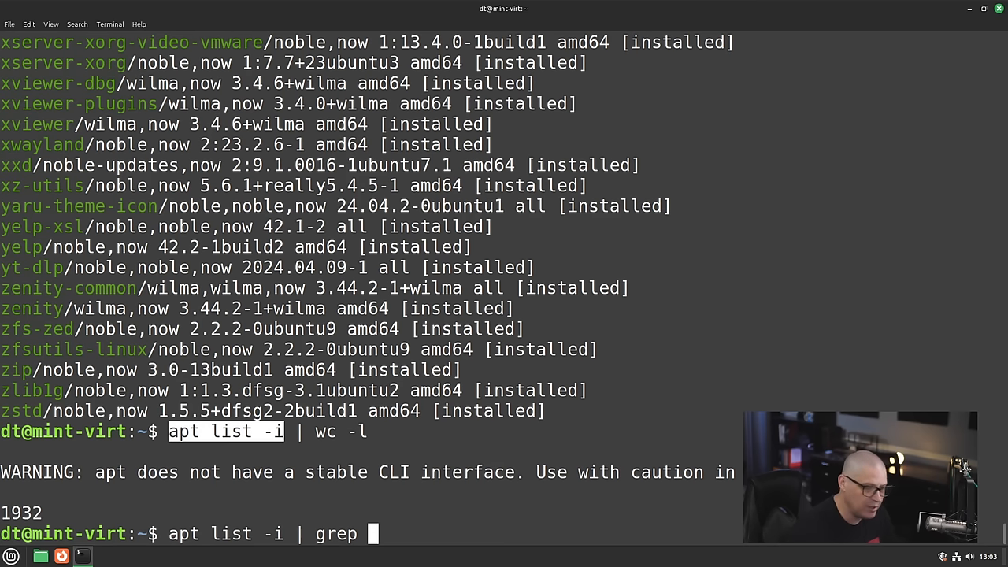
text(")
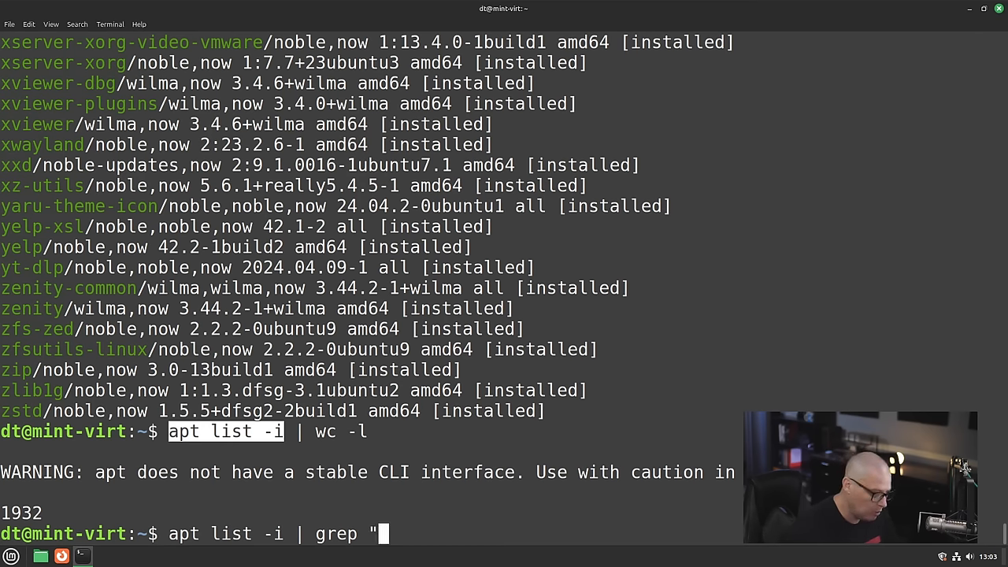
text(firefox)
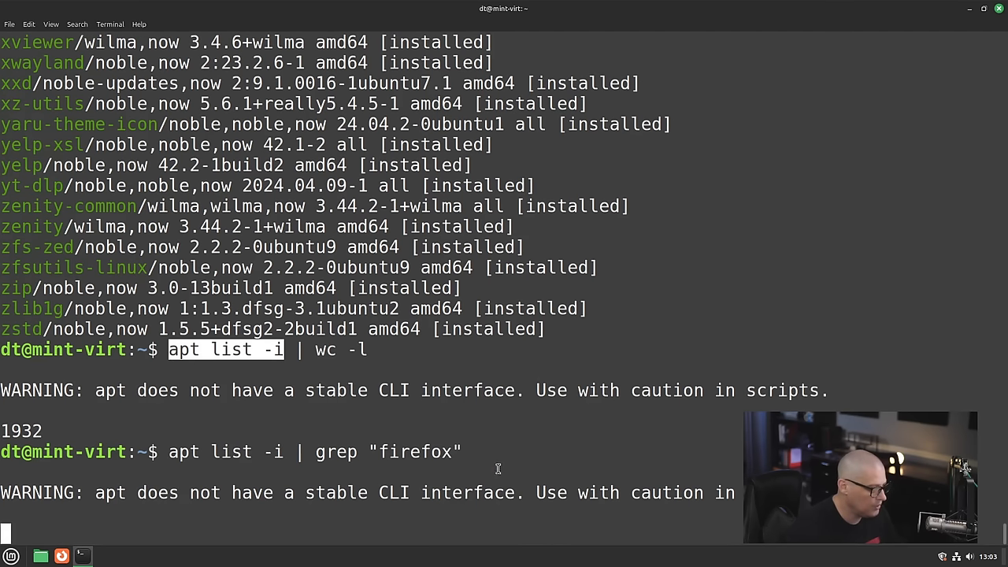
key(Return)
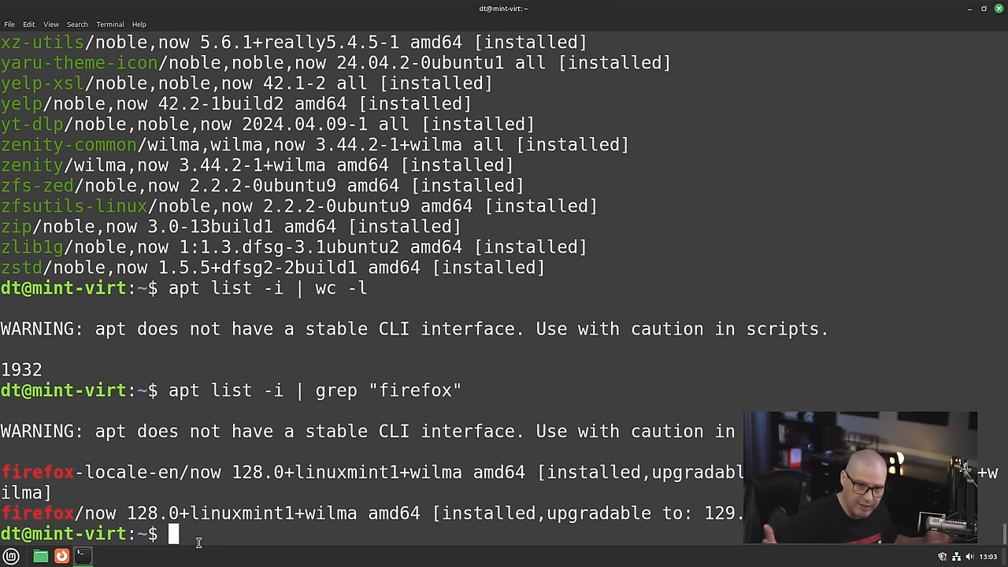
text(apt list -i | grep "fir)
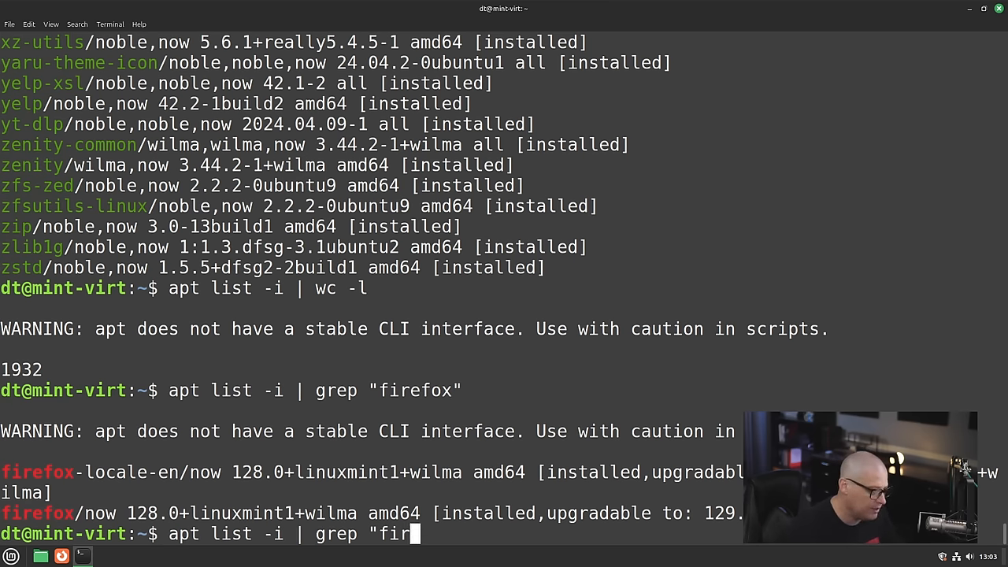
text(thundce)
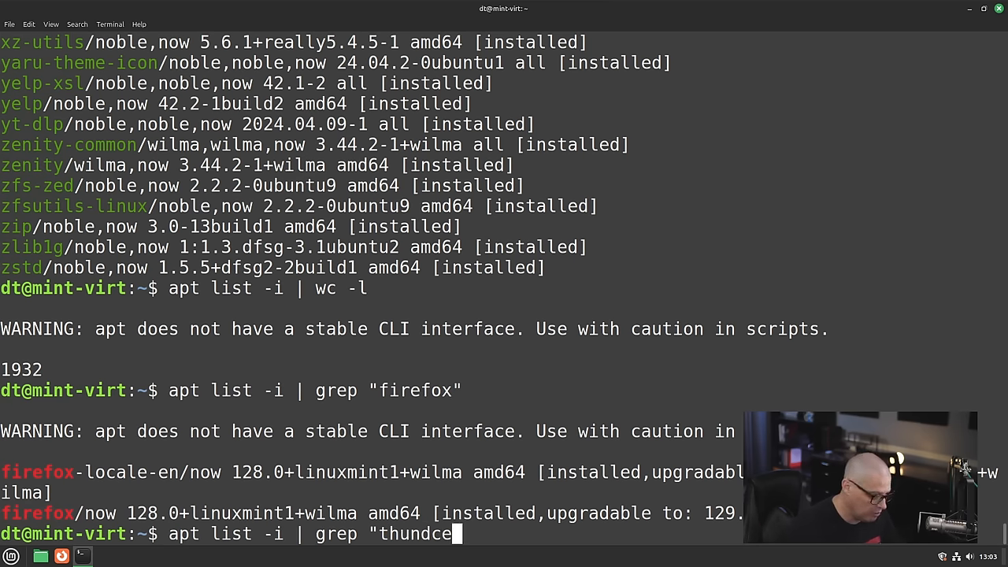
text(rbird)
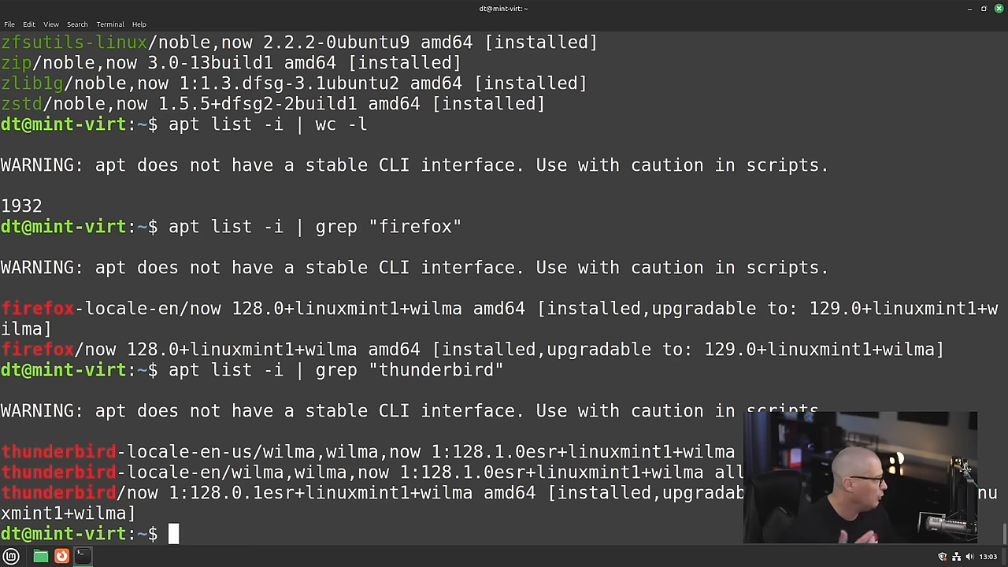
- Filter the installed list for "gtk4" and "libsoup", highlighting the libsoup-3.0-common line
text(apt list -i | grep "thund)
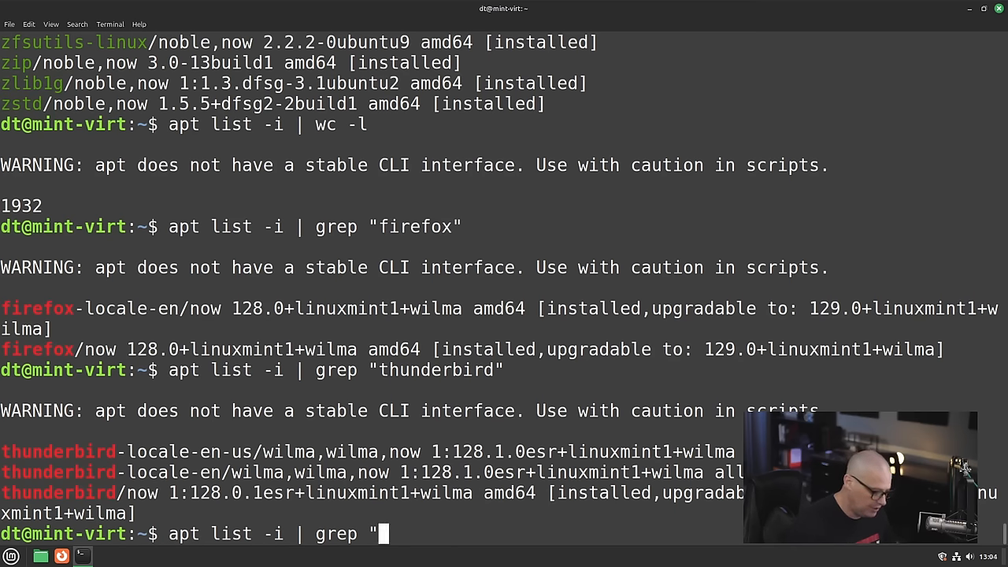
text(gtk4")
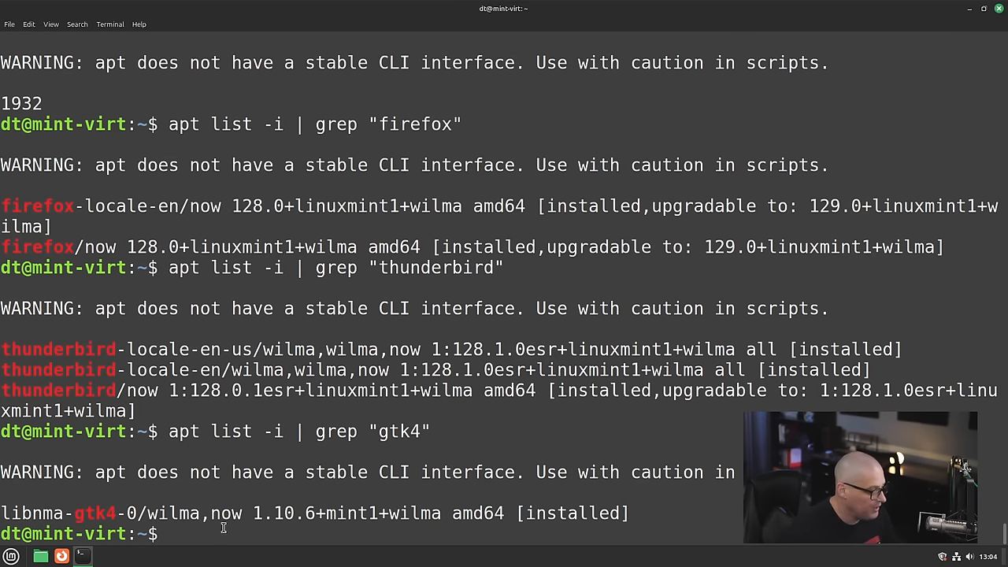
text(apt list -i | grep "gtk4")
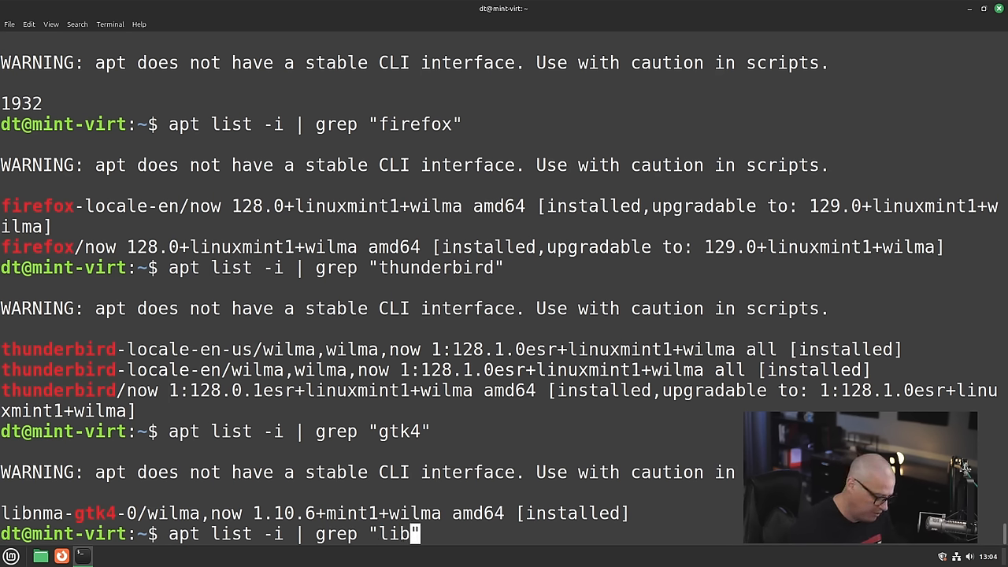
text(soup)
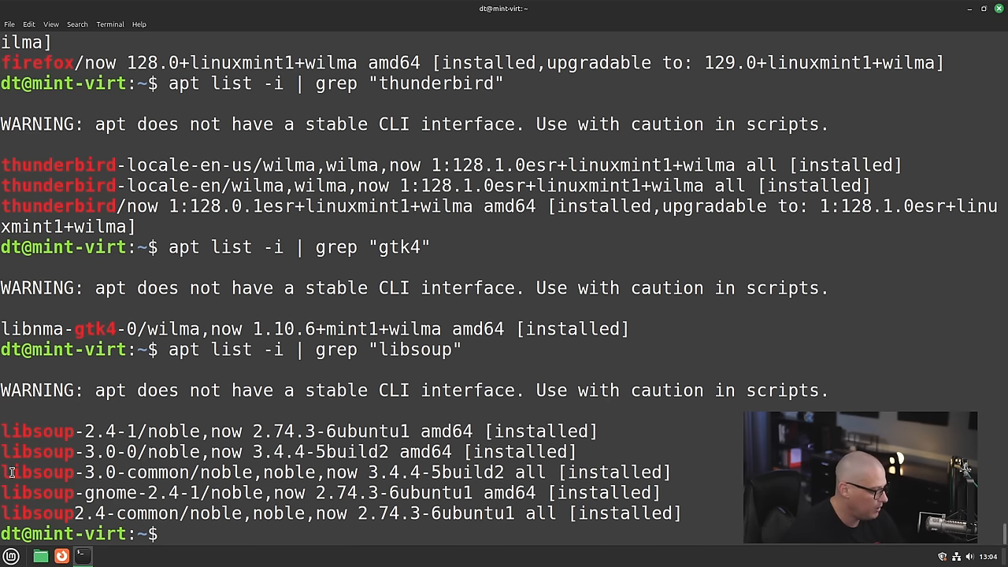
double_click(34, 472)
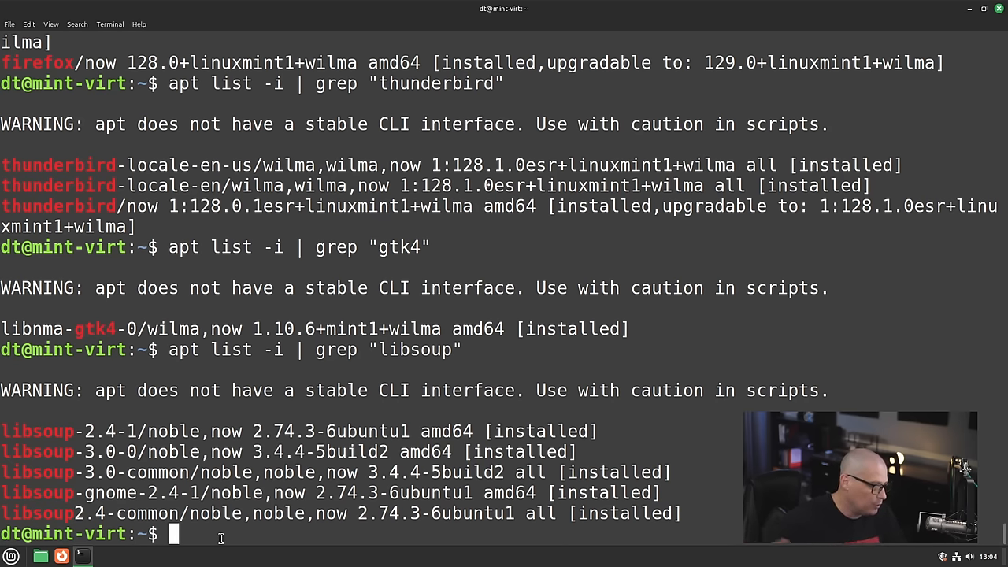
- Install htop with sudo apt install htop and launch it to view tasks, CPU and memory
text(htop)
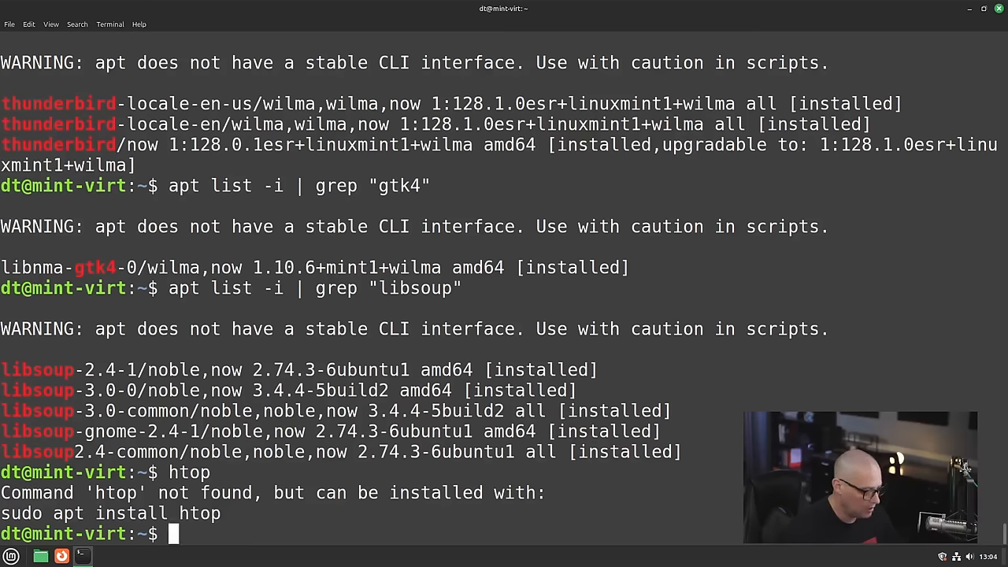
text(sudo apt insta)
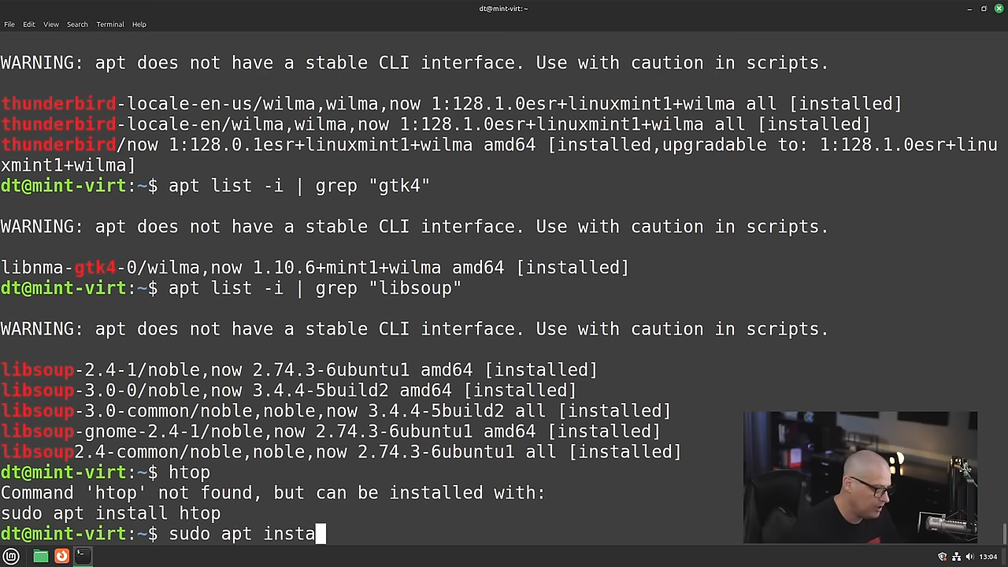
text(ll ht)
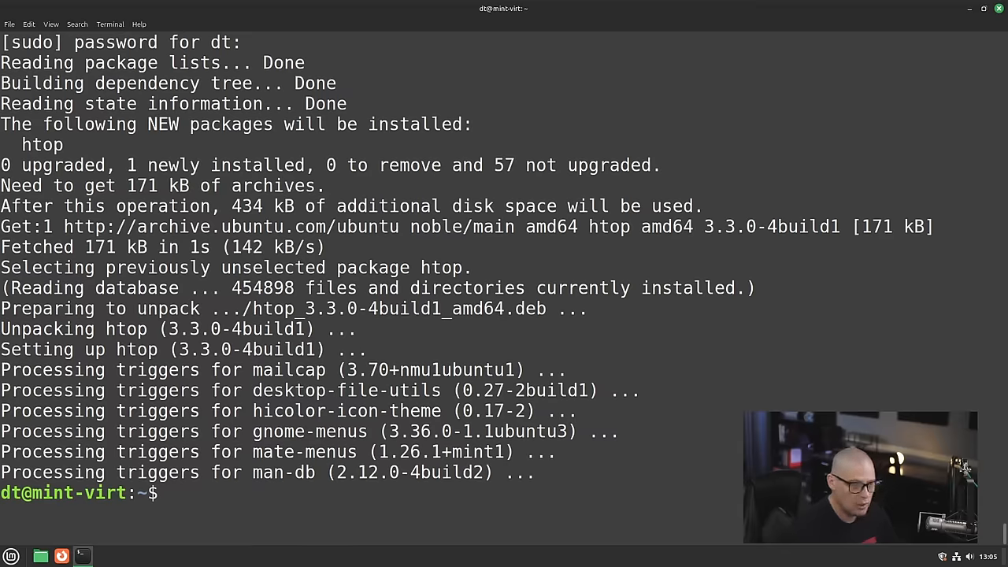
text(htop)
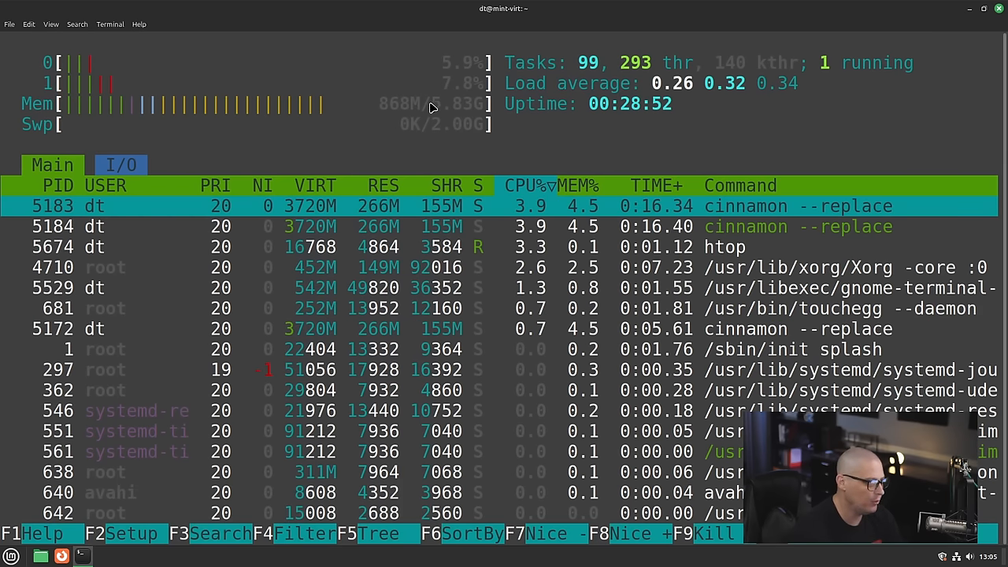
mouse_move(334, 136)
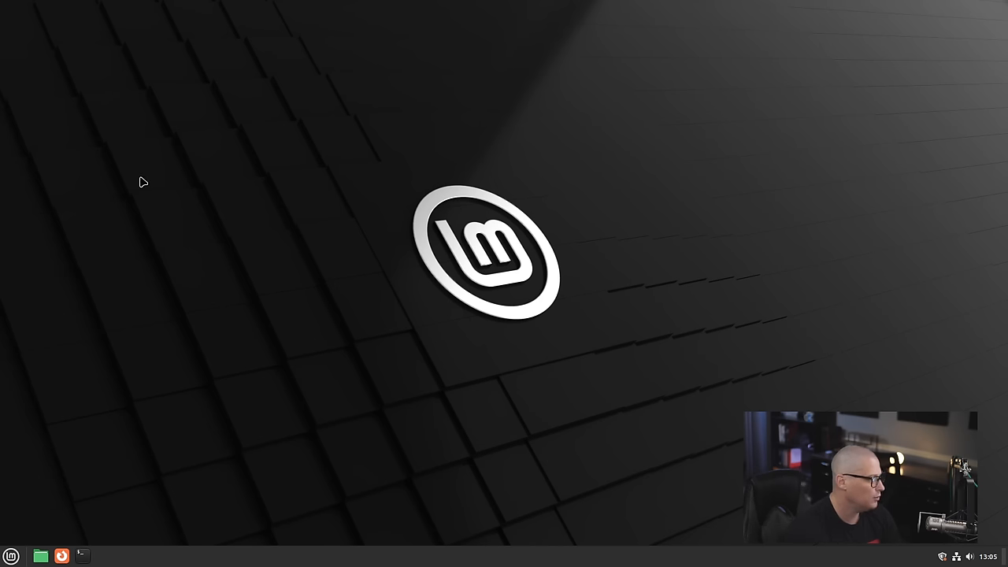
- From the desktop context menu choose Change Desktop Background and apply the green Linux Mint tiles wallpaper
right_click(142, 183)
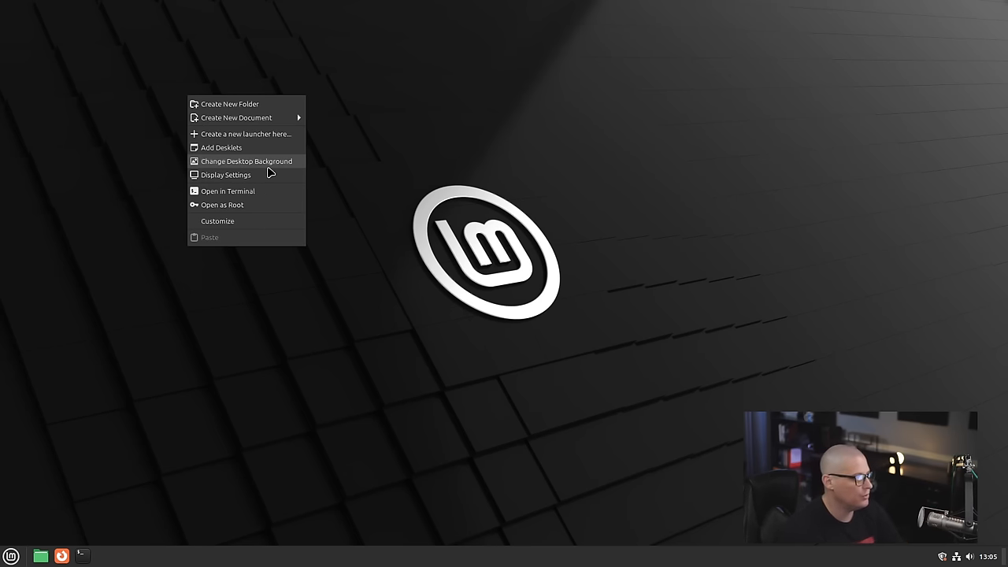
mouse_move(265, 170)
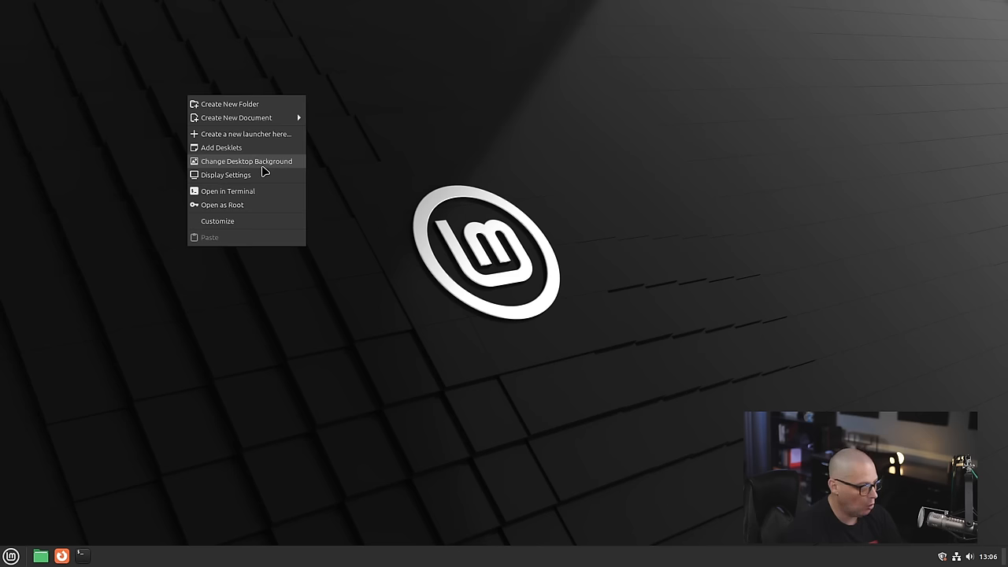
click(298, 299)
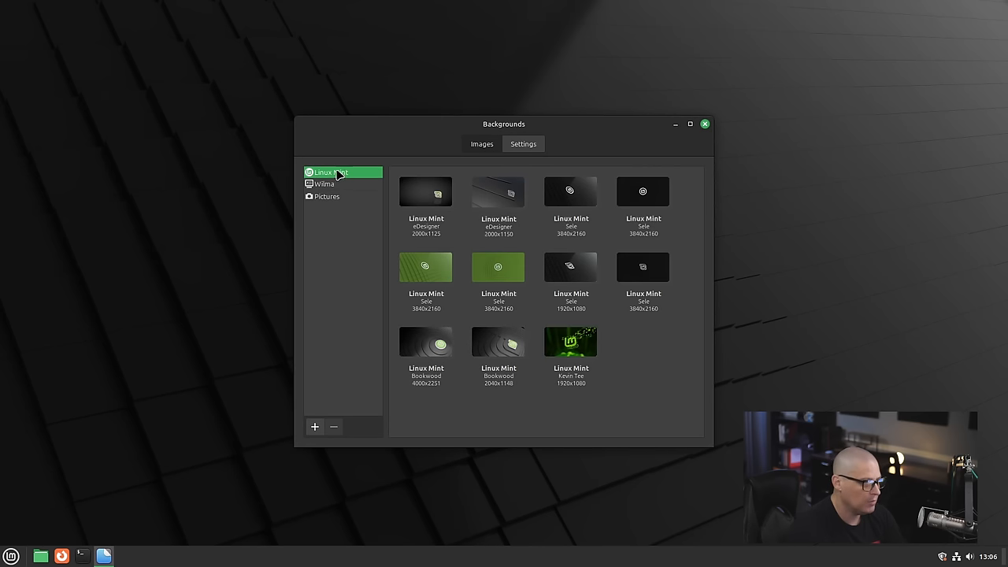
mouse_move(463, 162)
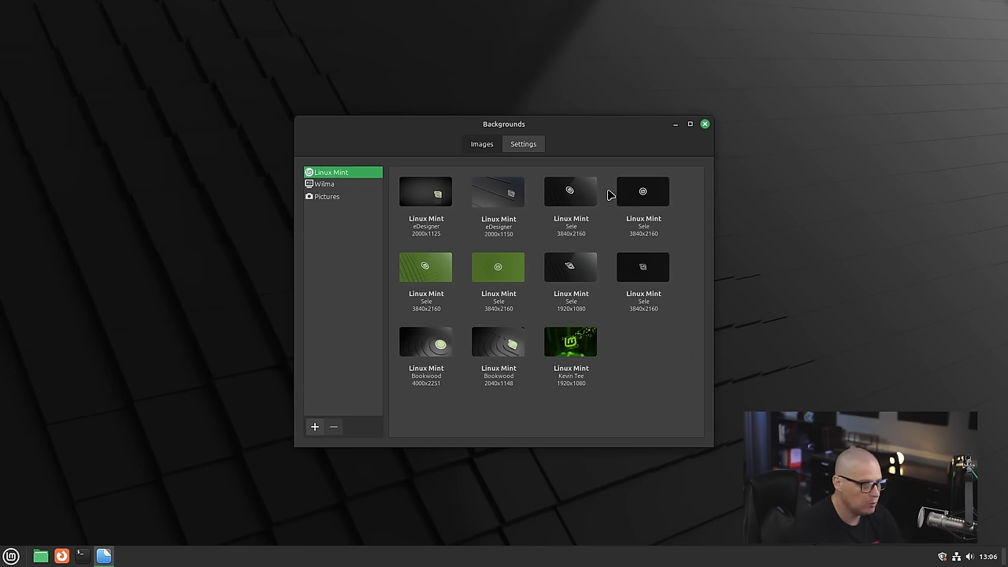
mouse_move(586, 356)
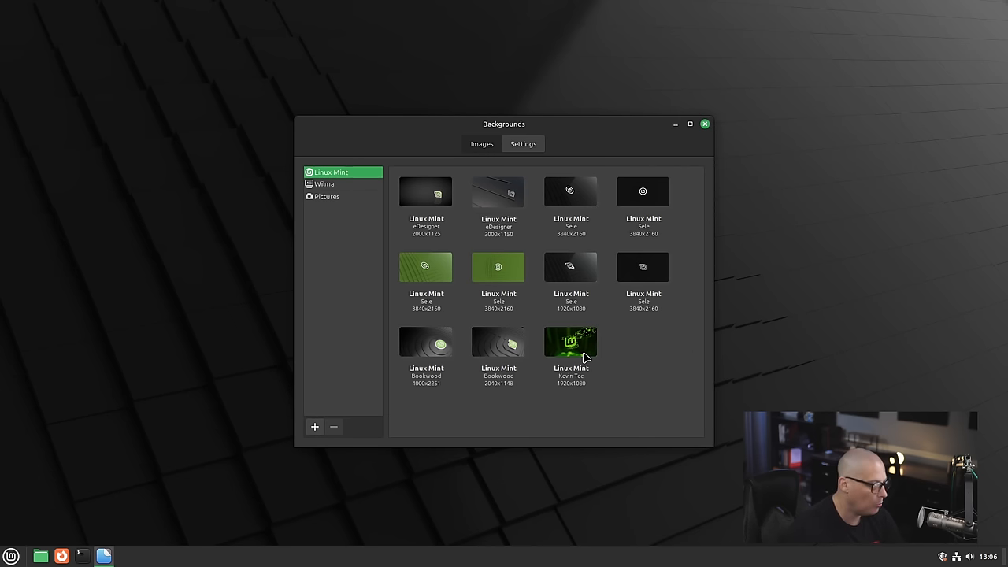
click(498, 266)
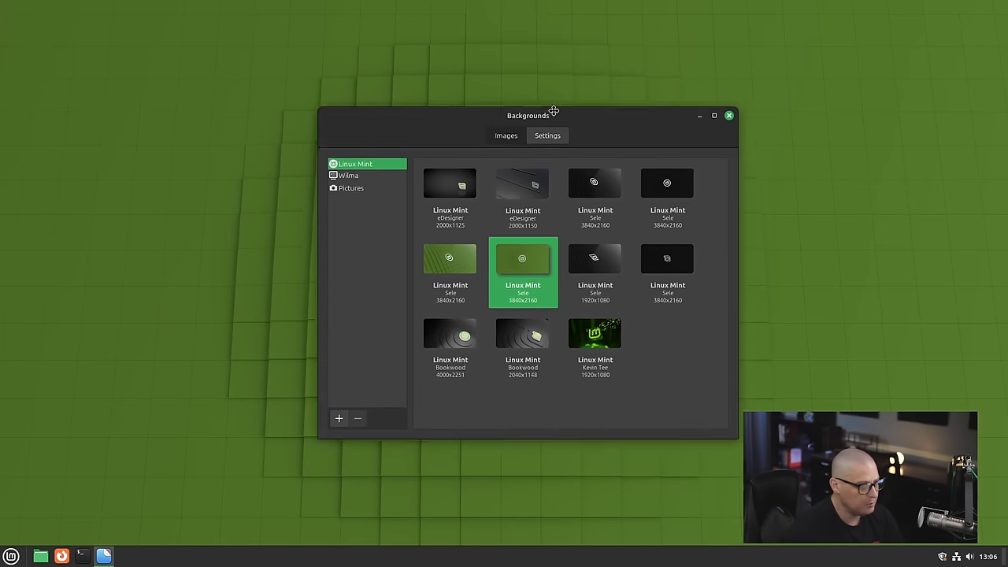
drag(553, 115, 453, 105)
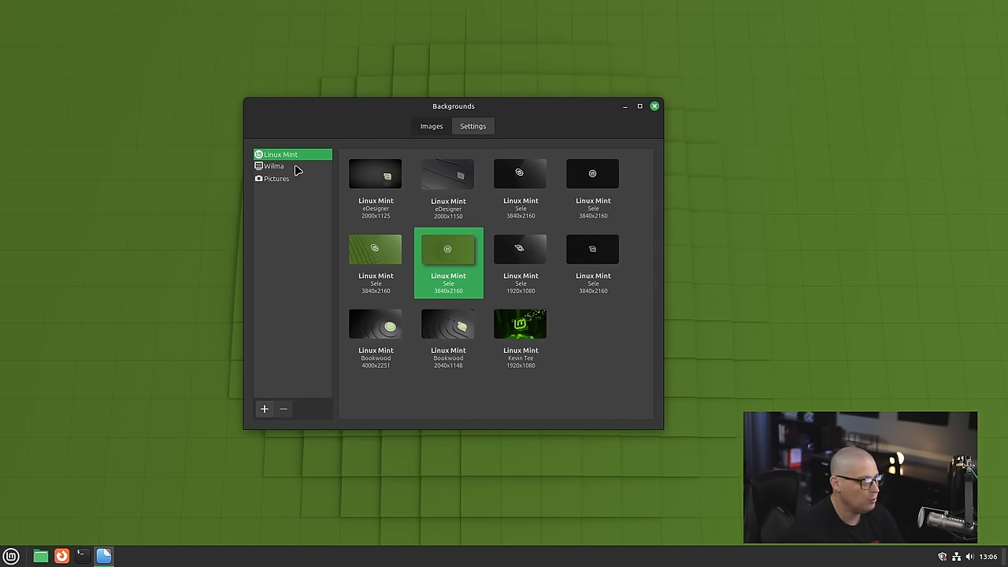
- In the Wilma collection try Blanket, Snow Mountain, Eclipse and Monument Valley, then apply White Sands
click(274, 167)
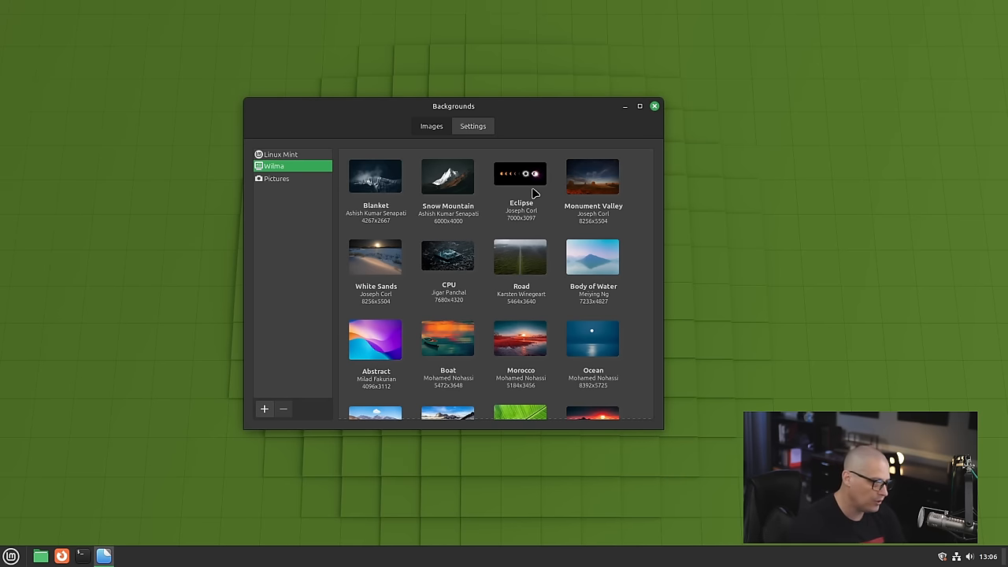
click(375, 176)
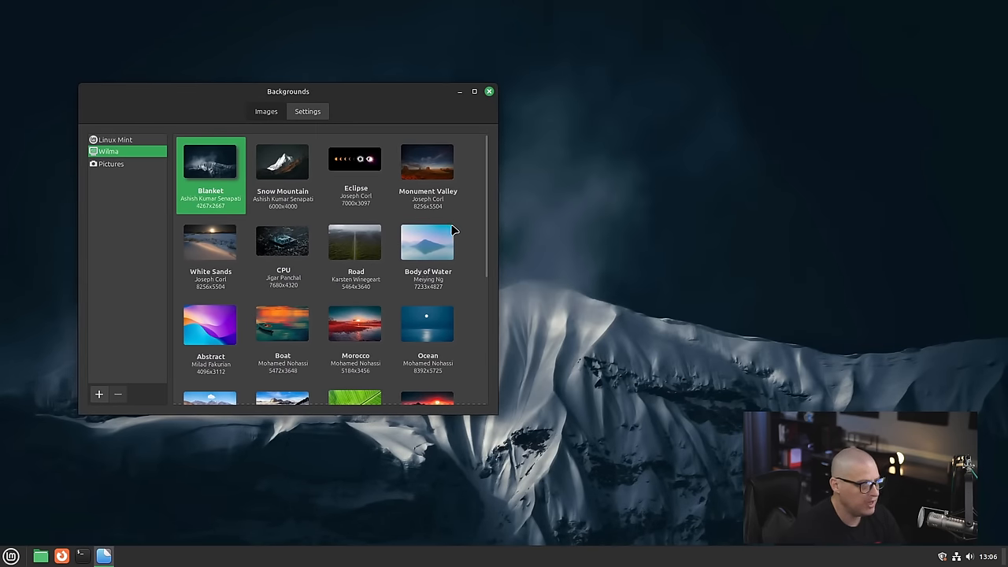
mouse_move(499, 211)
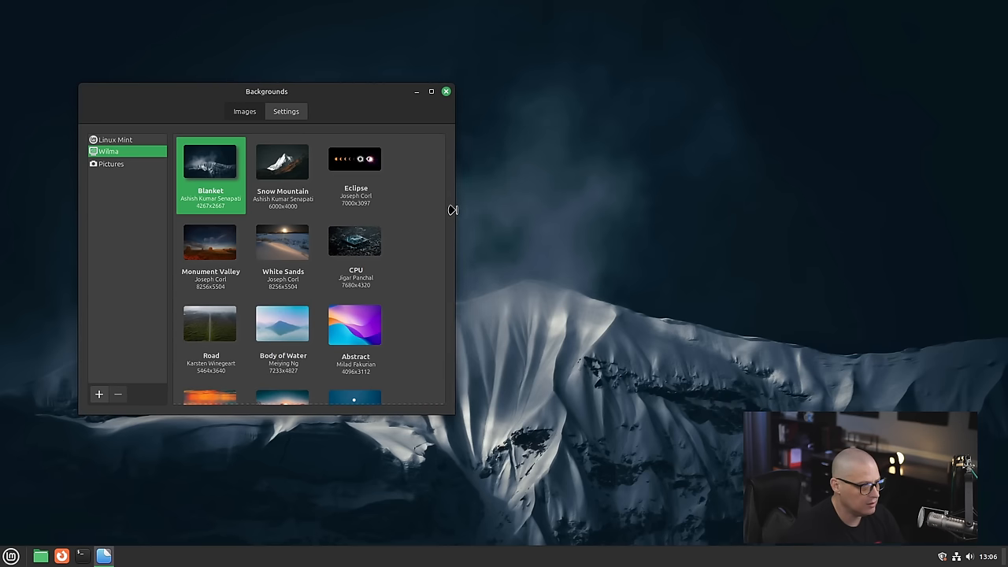
click(284, 161)
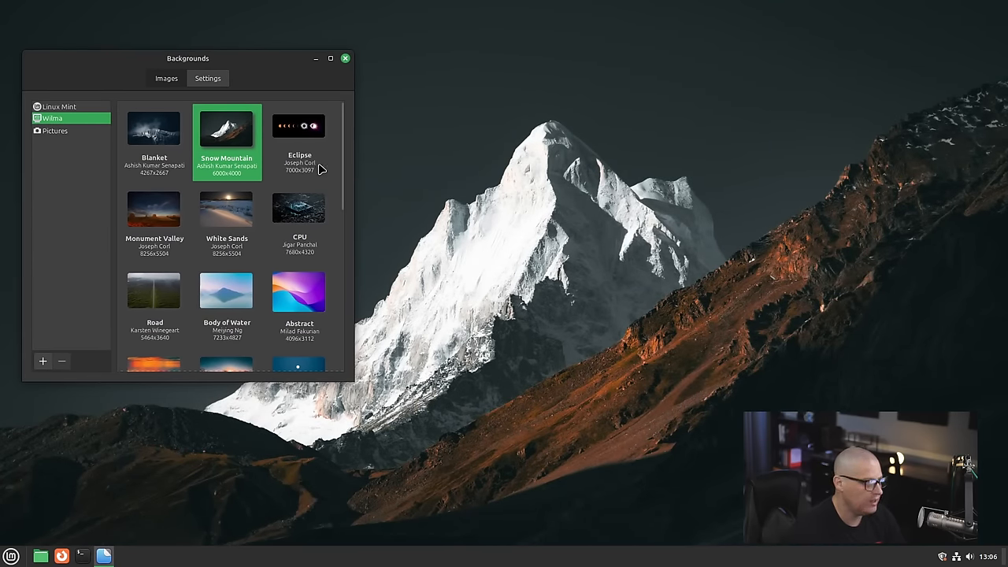
click(299, 126)
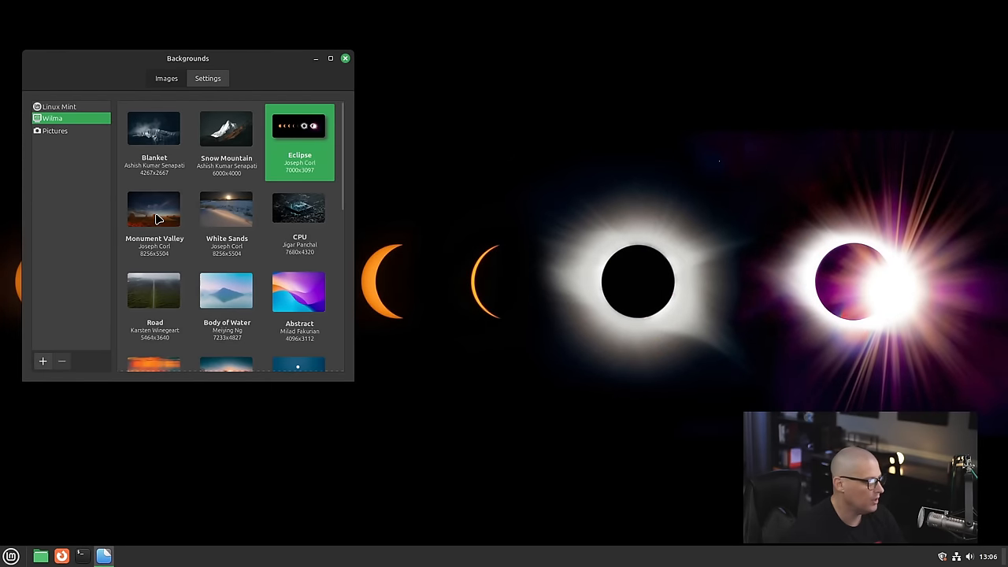
click(155, 208)
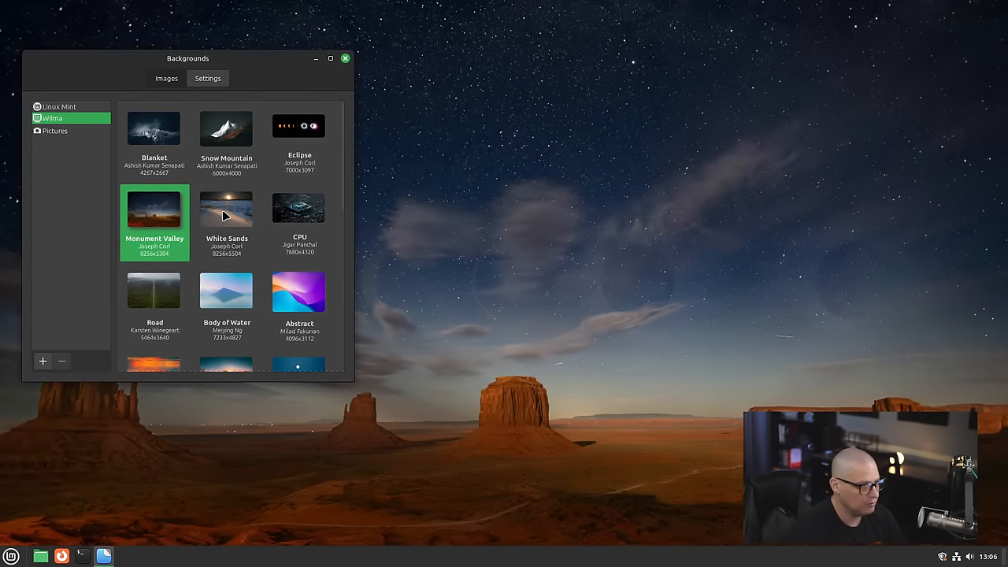
click(227, 207)
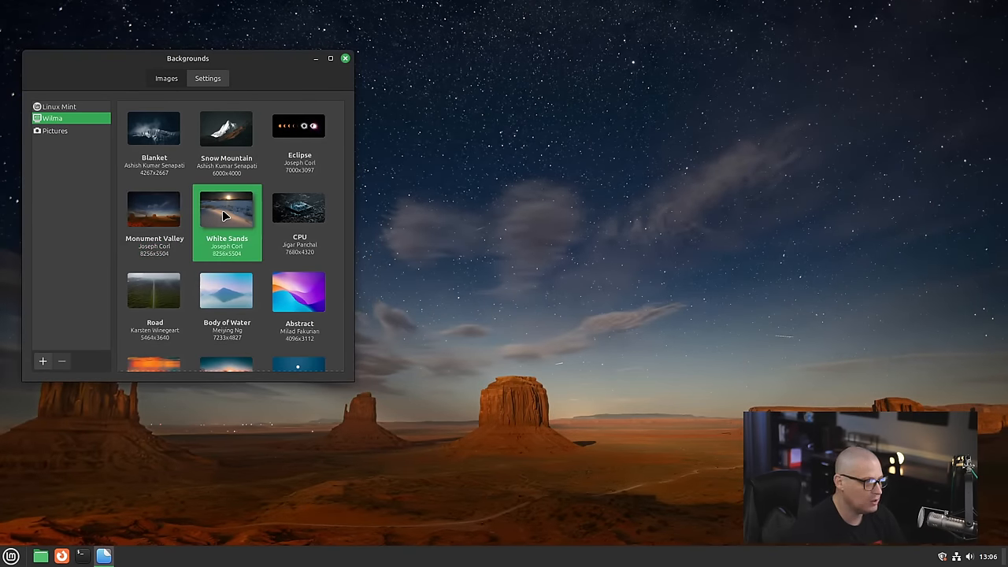
click(226, 210)
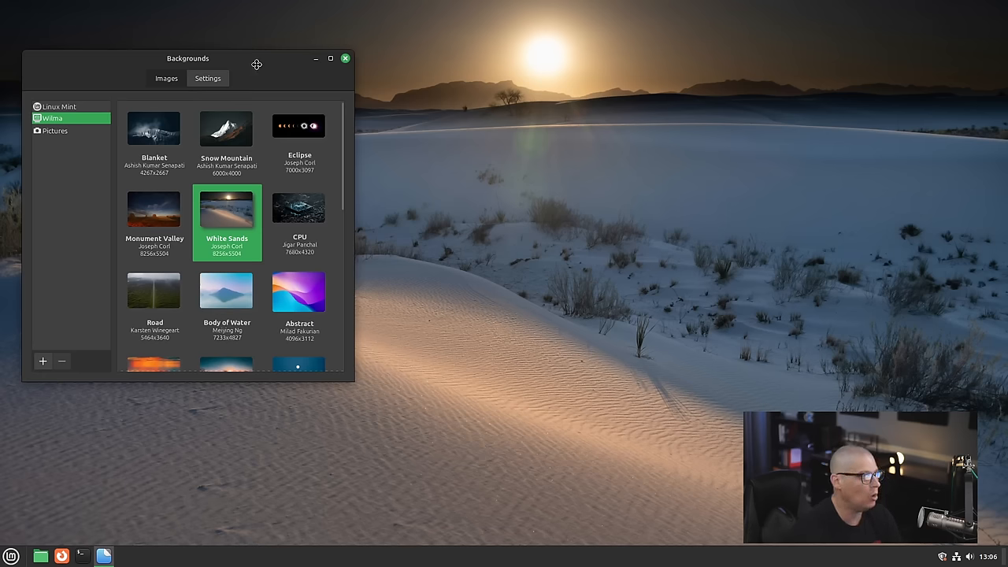
drag(255, 64, 709, 117)
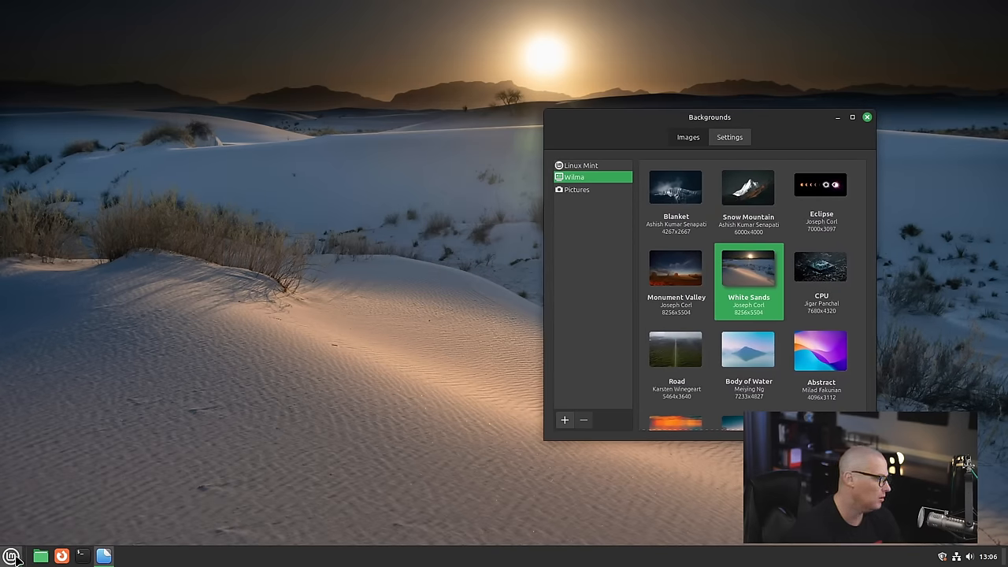
click(13, 554)
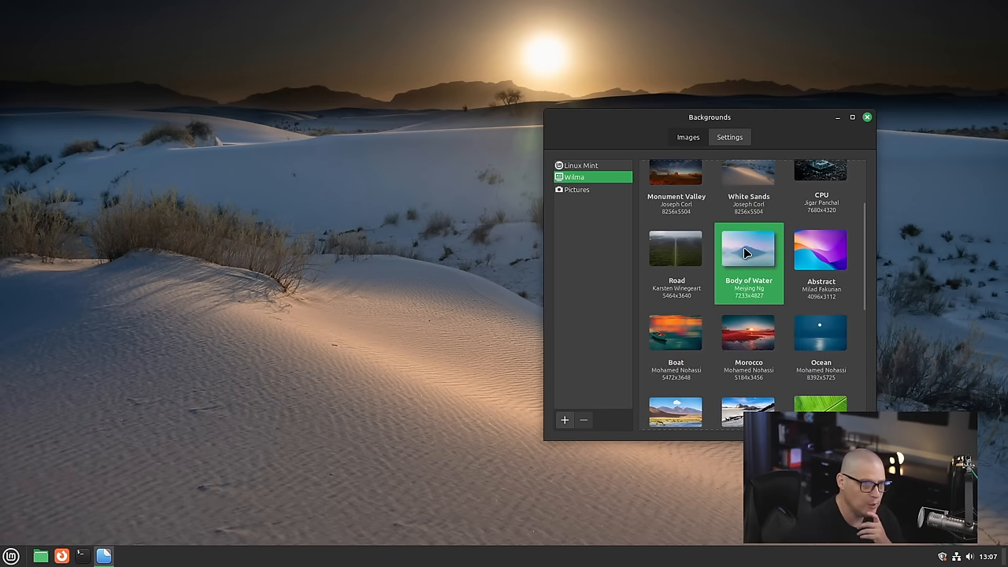
- Try Body of Water, Boat and Chalet, keep White Sands as the background and close the chooser
click(748, 251)
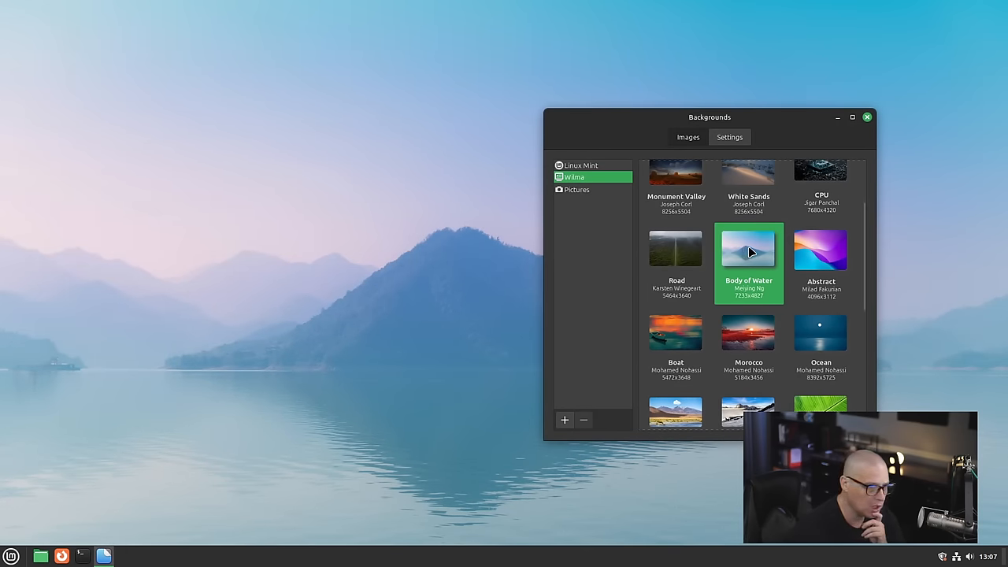
click(675, 333)
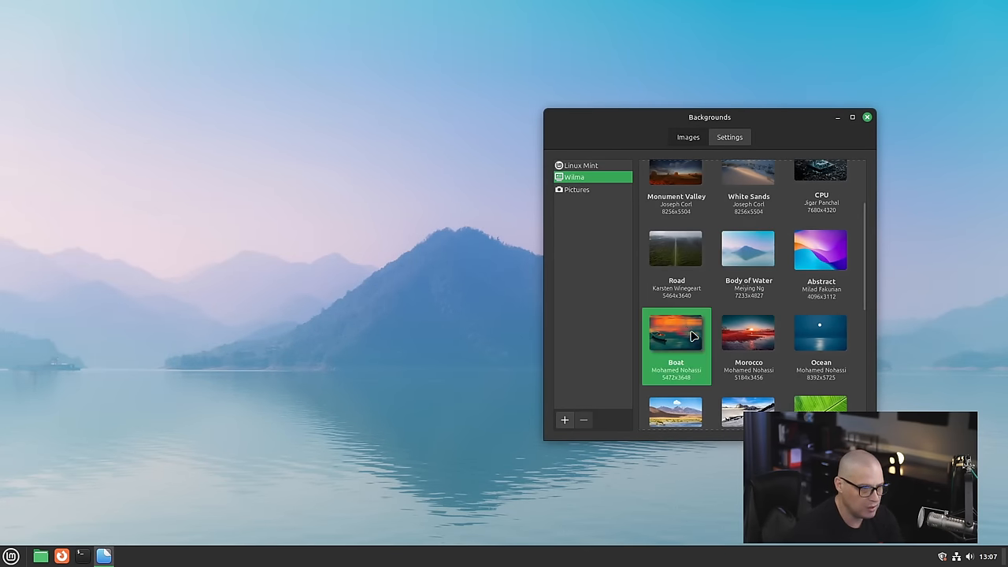
click(676, 334)
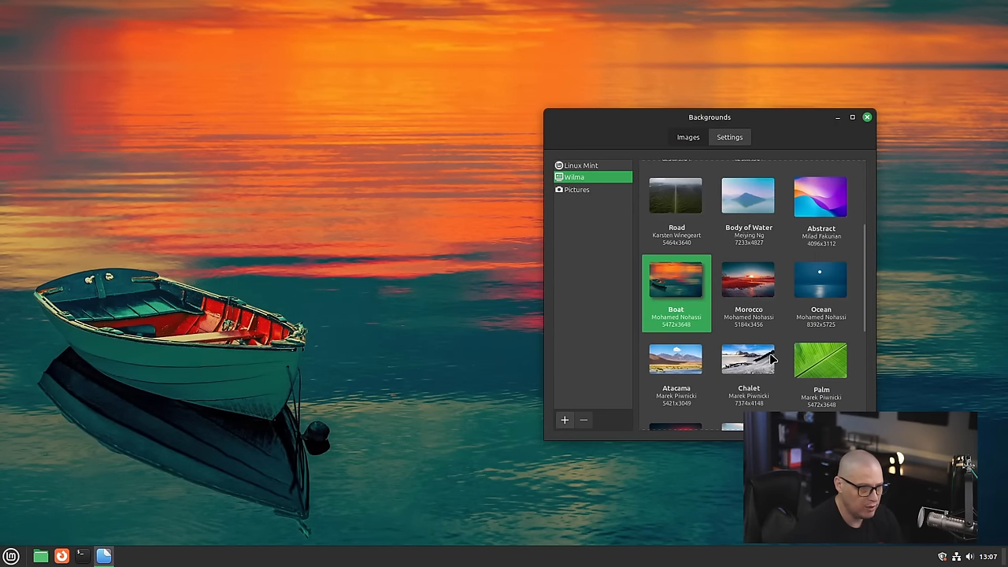
mouse_move(747, 367)
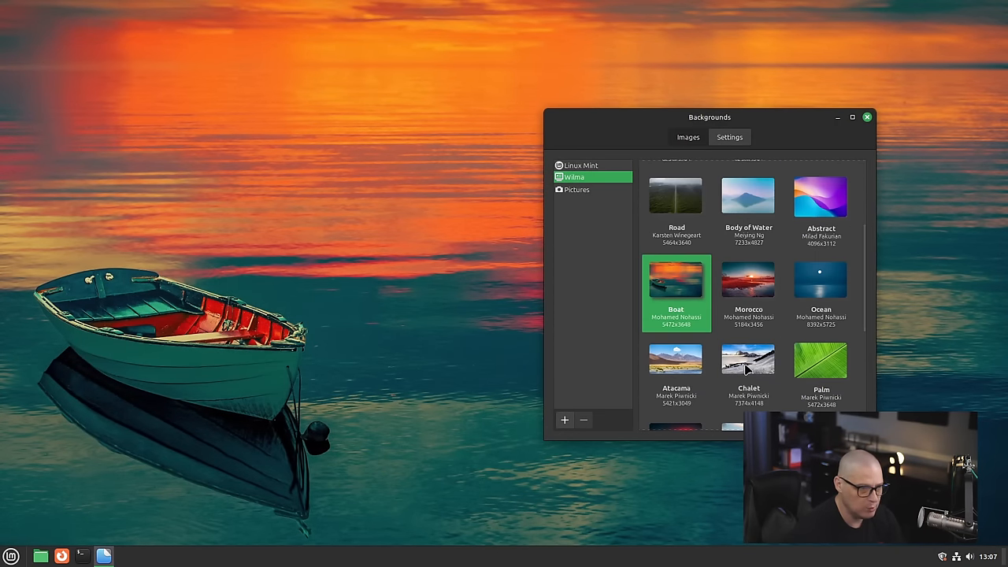
click(748, 359)
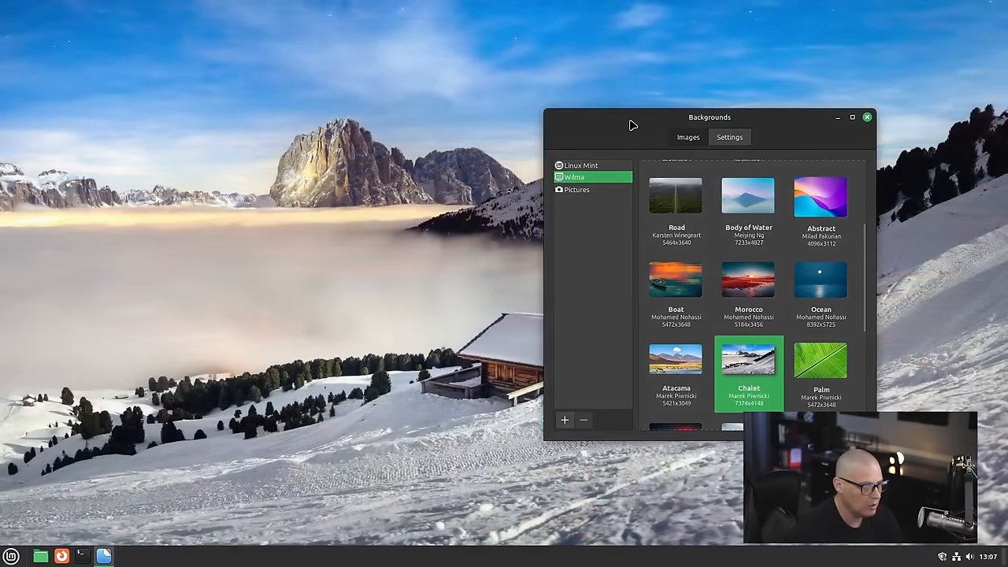
drag(709, 117, 507, 134)
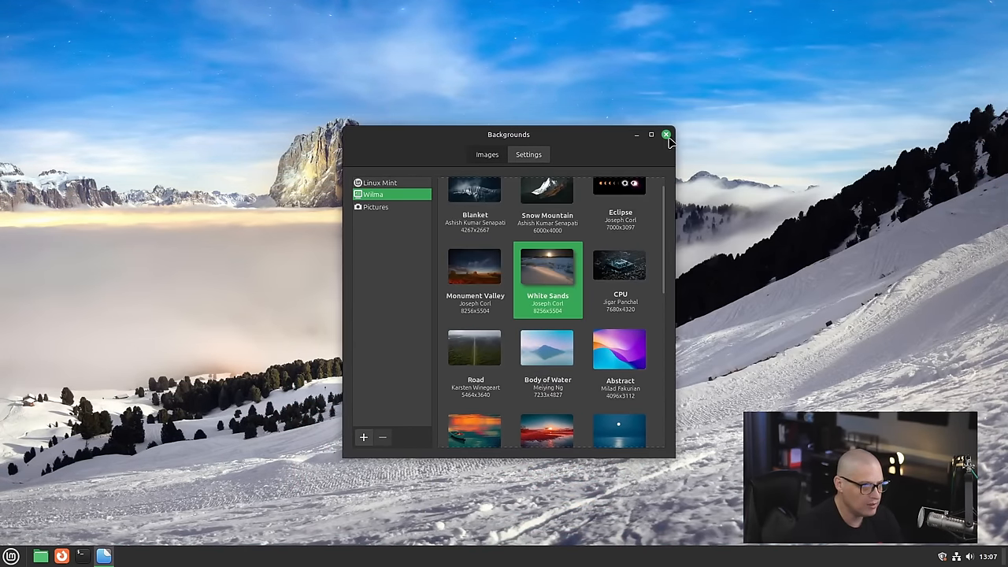
click(666, 133)
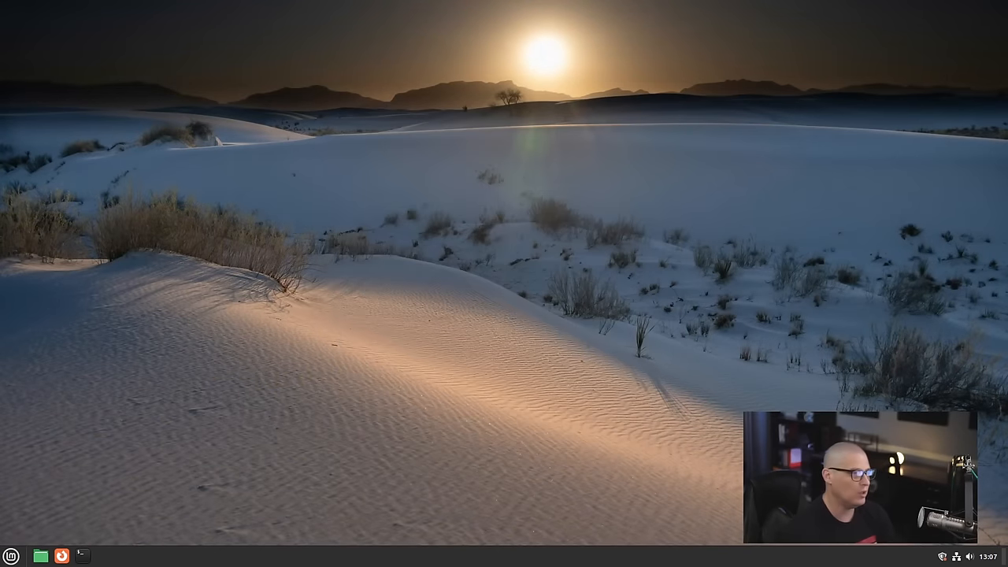